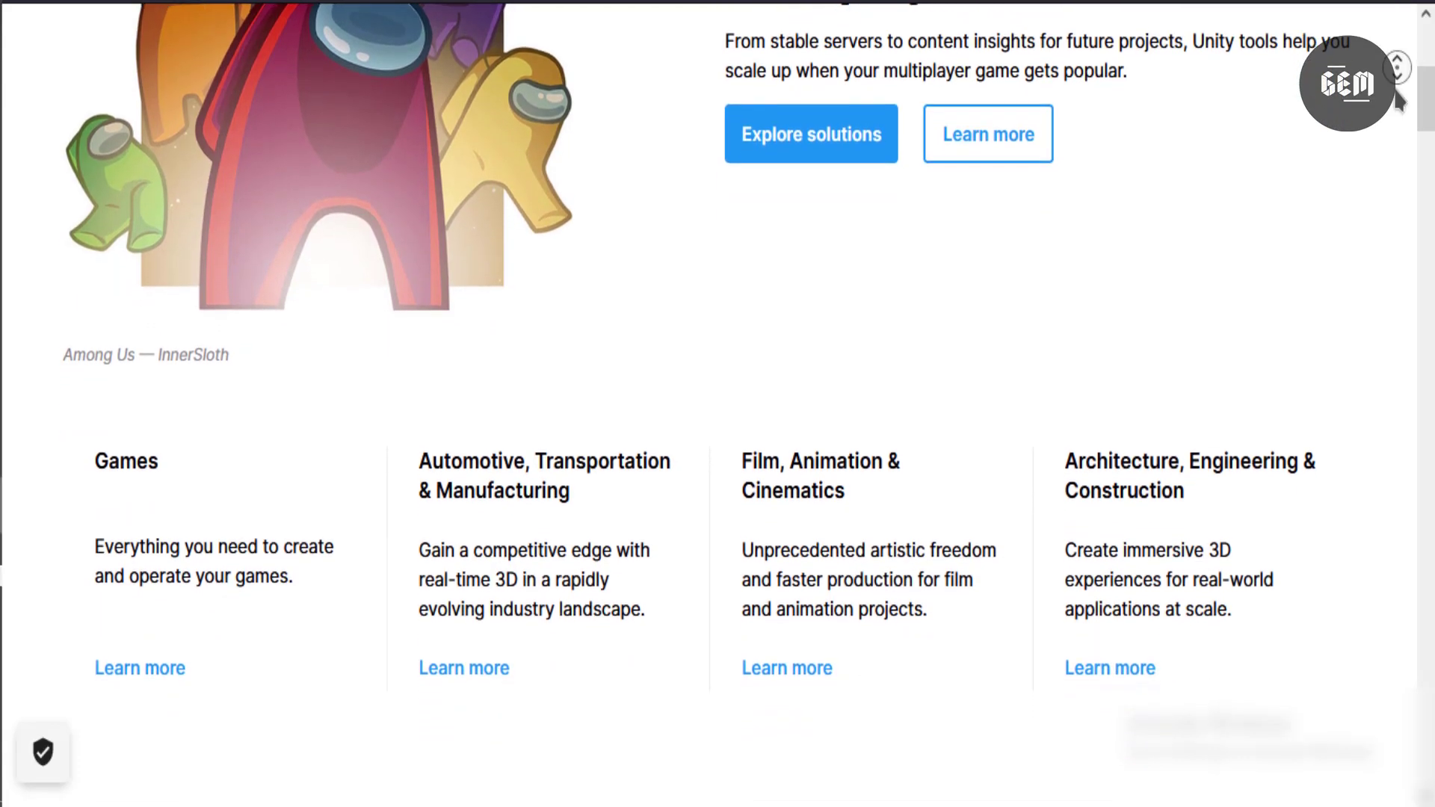
Step: Scroll the Unity homepage down through the industries and featured products sections
{"action": "scroll", "scroll_direction": "down", "scroll_amount": 3}
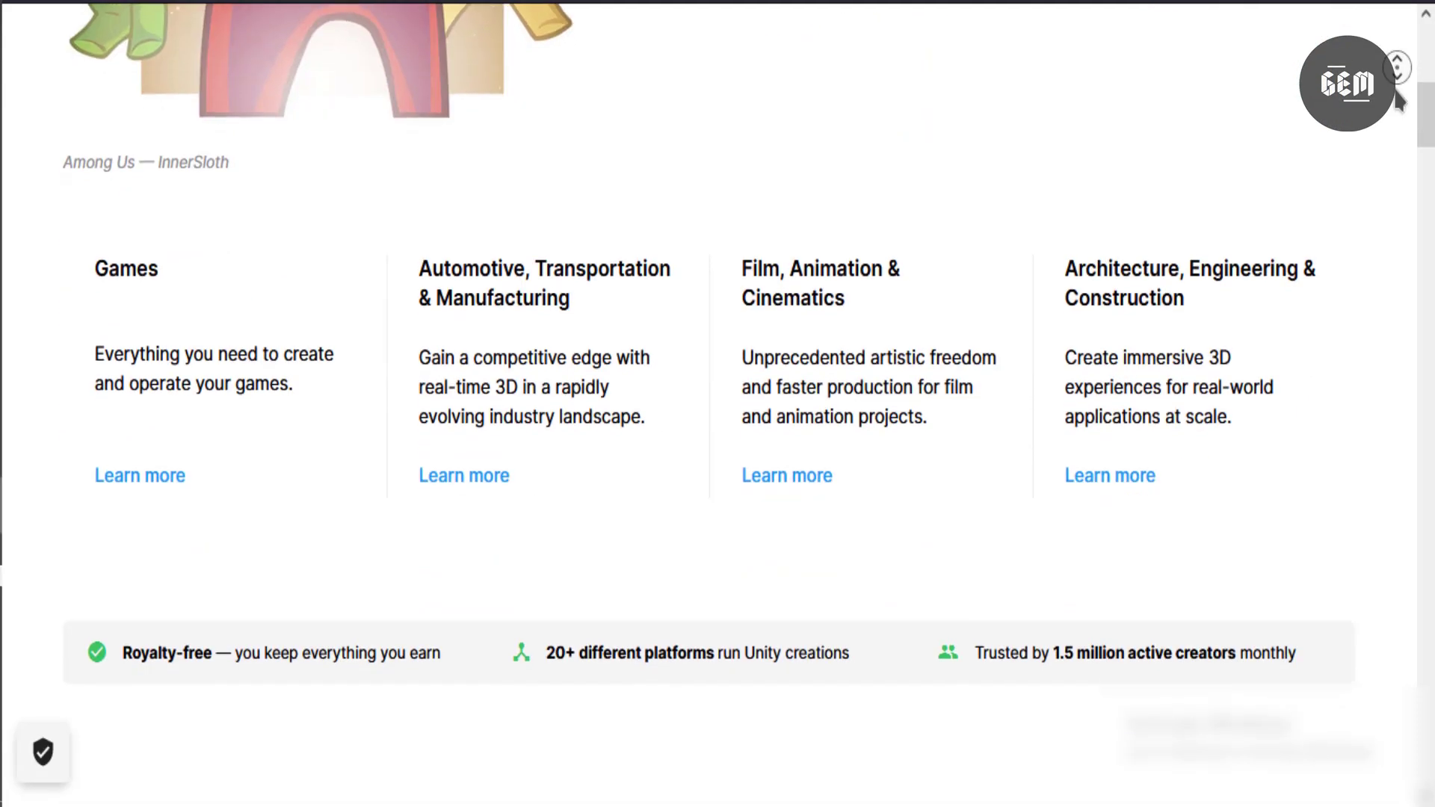
{"action": "scroll", "scroll_direction": "down", "scroll_amount": 3}
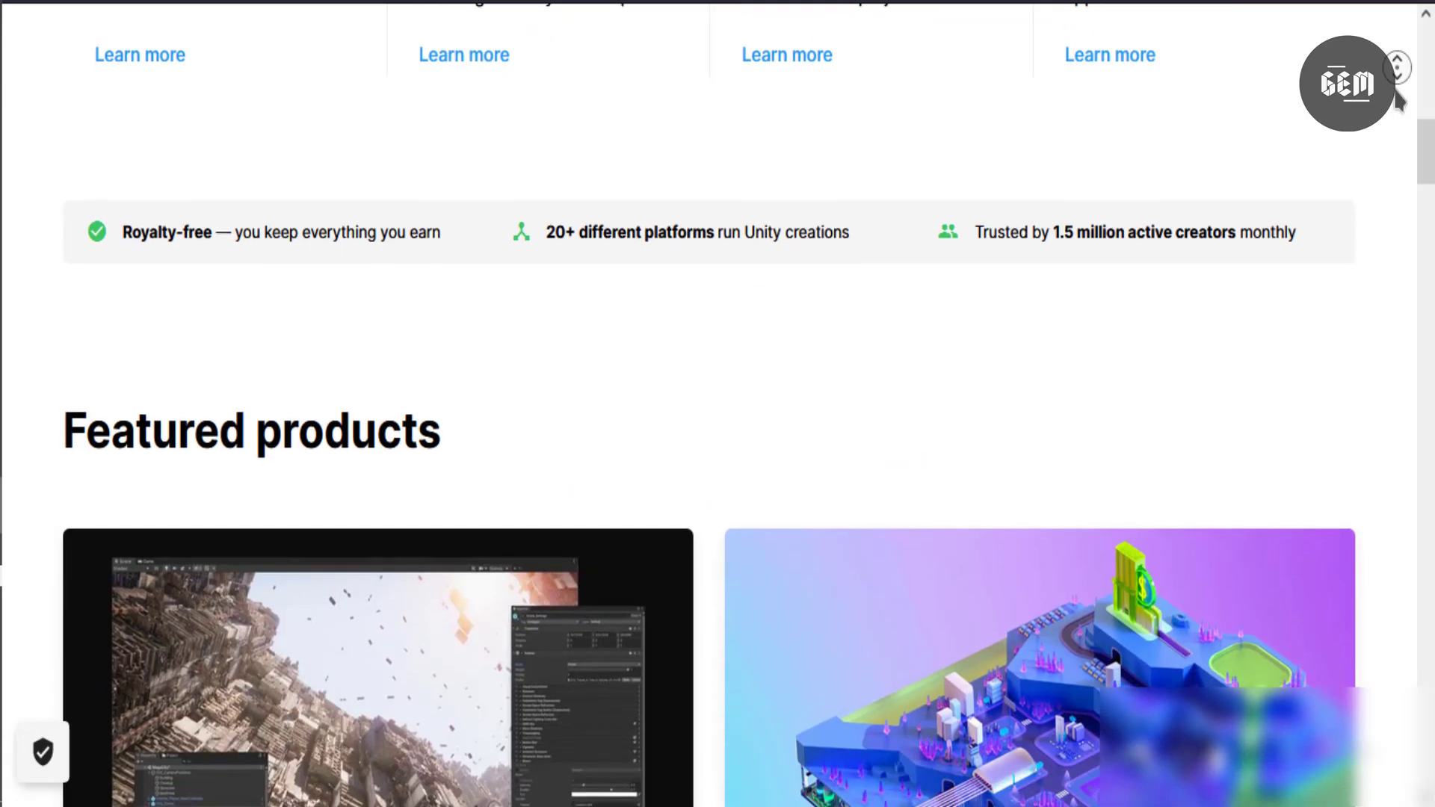
{"action": "scroll", "scroll_direction": "down", "scroll_amount": 3}
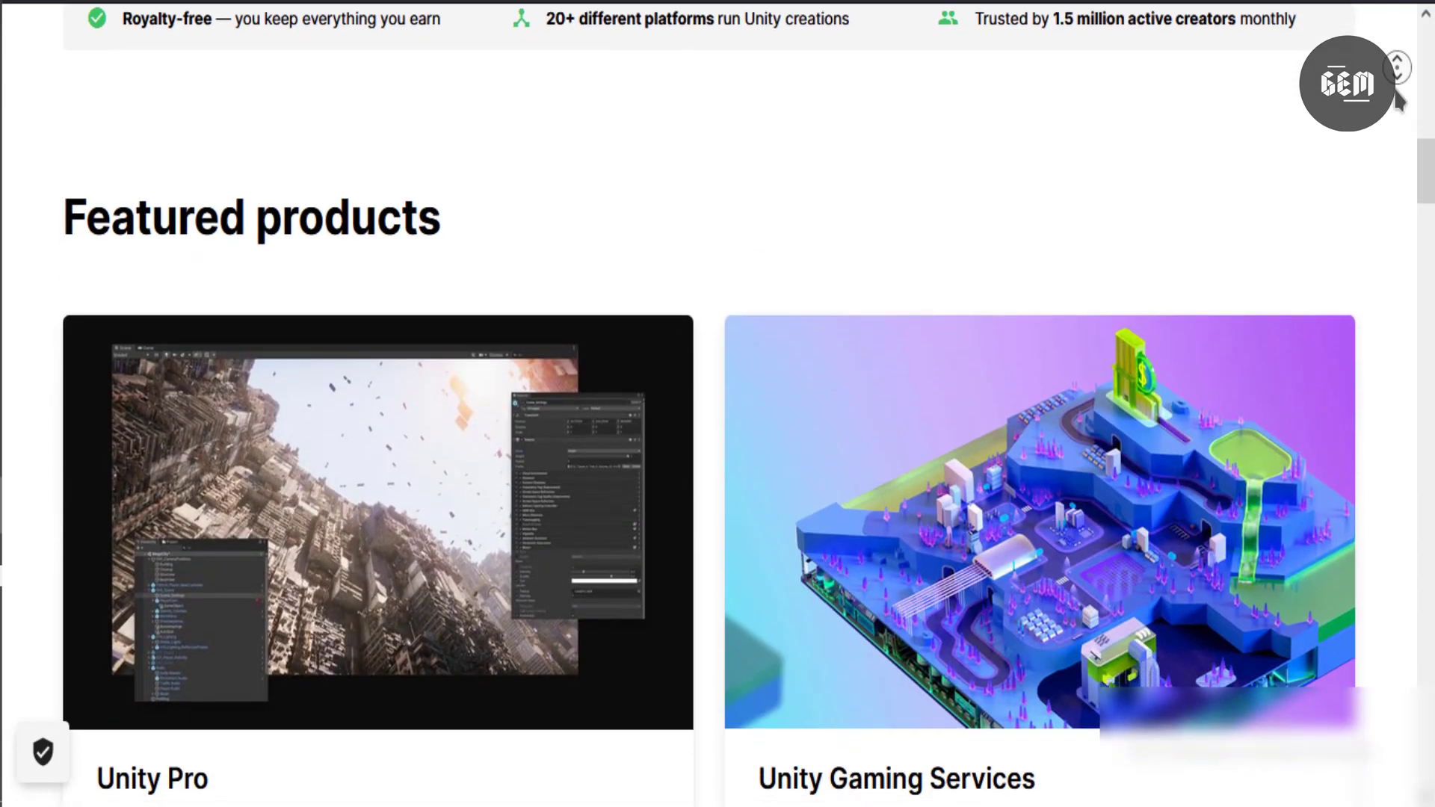
{"action": "scroll", "scroll_direction": "down", "scroll_amount": 3}
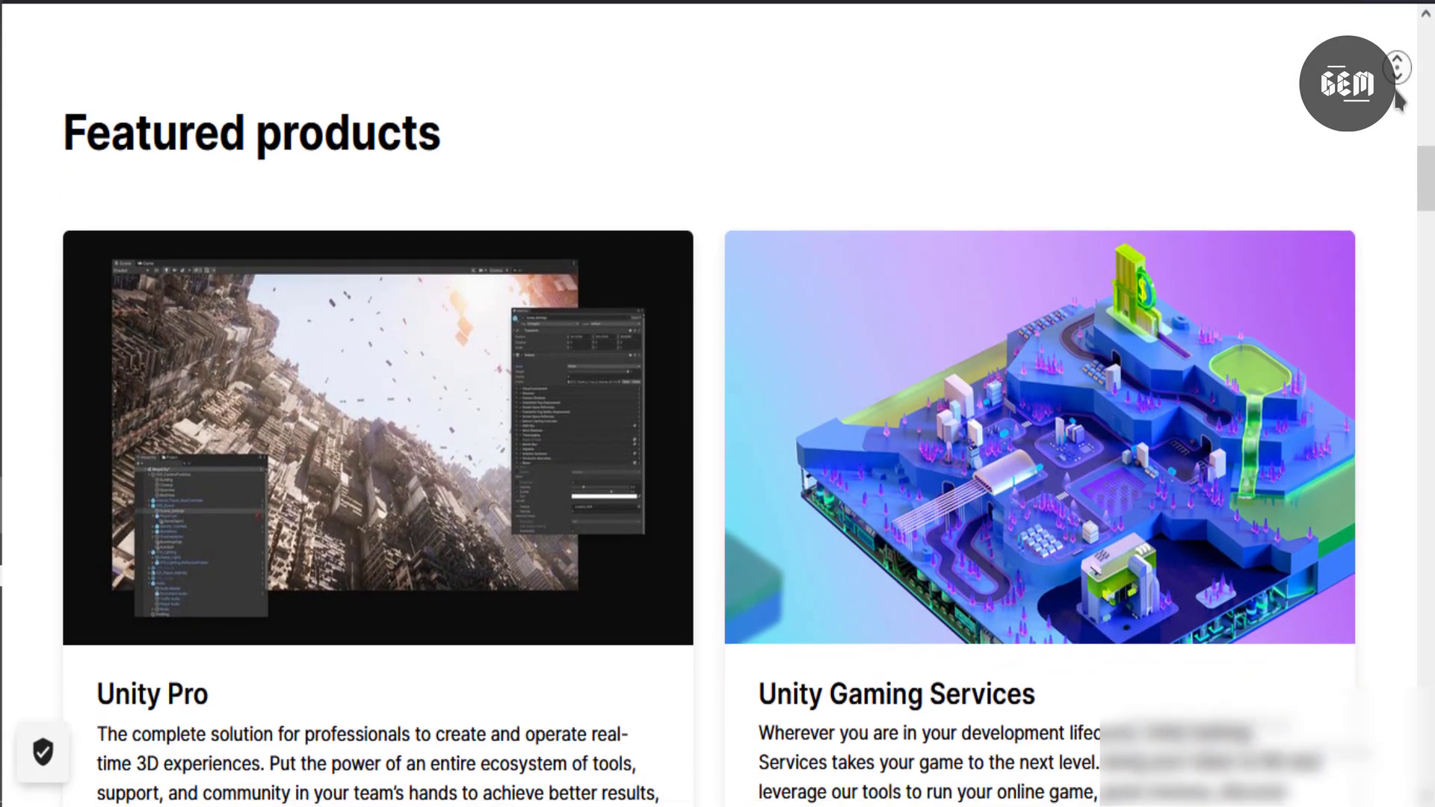
{"action": "scroll", "scroll_direction": "down", "scroll_amount": 3}
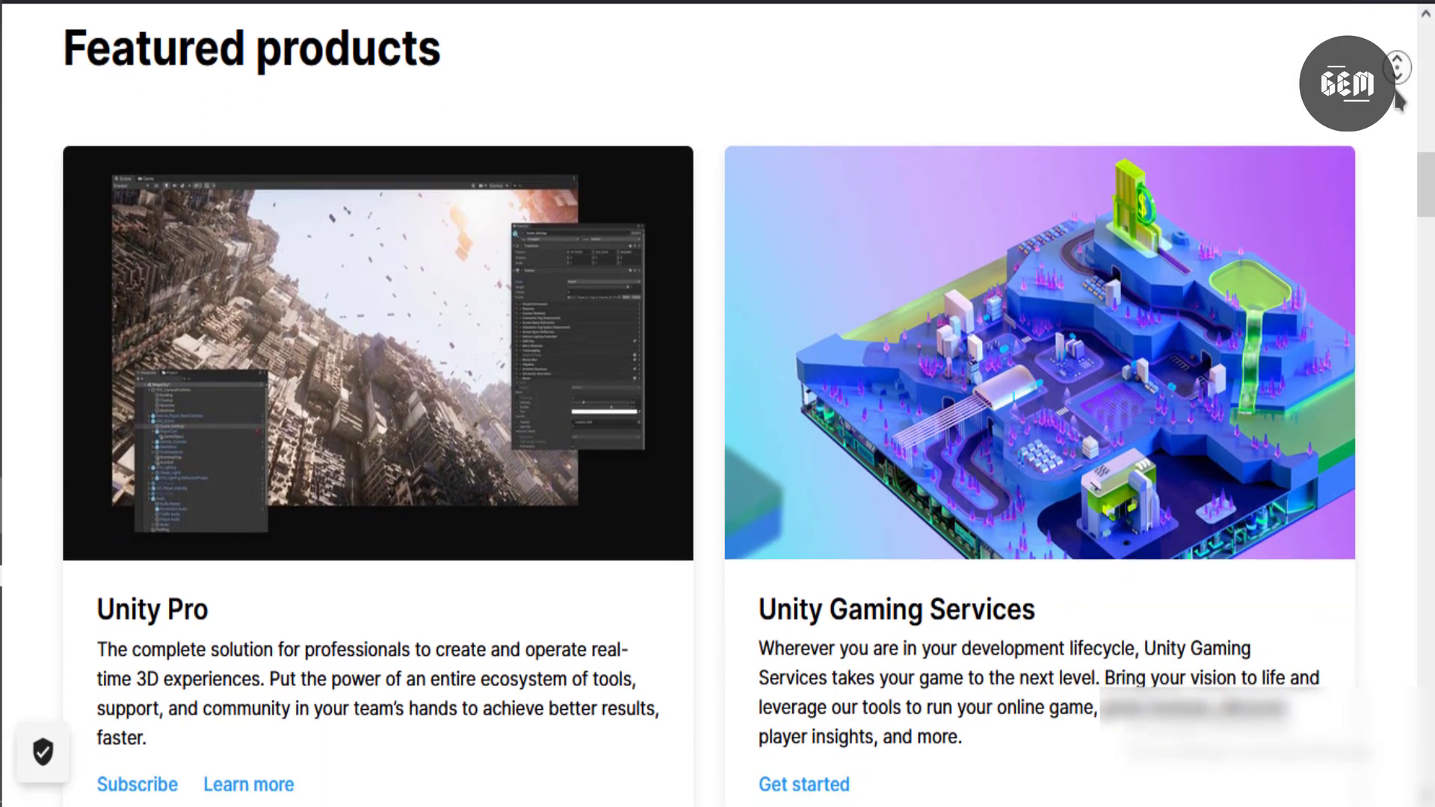
{"action": "scroll", "scroll_direction": "down", "scroll_amount": 3}
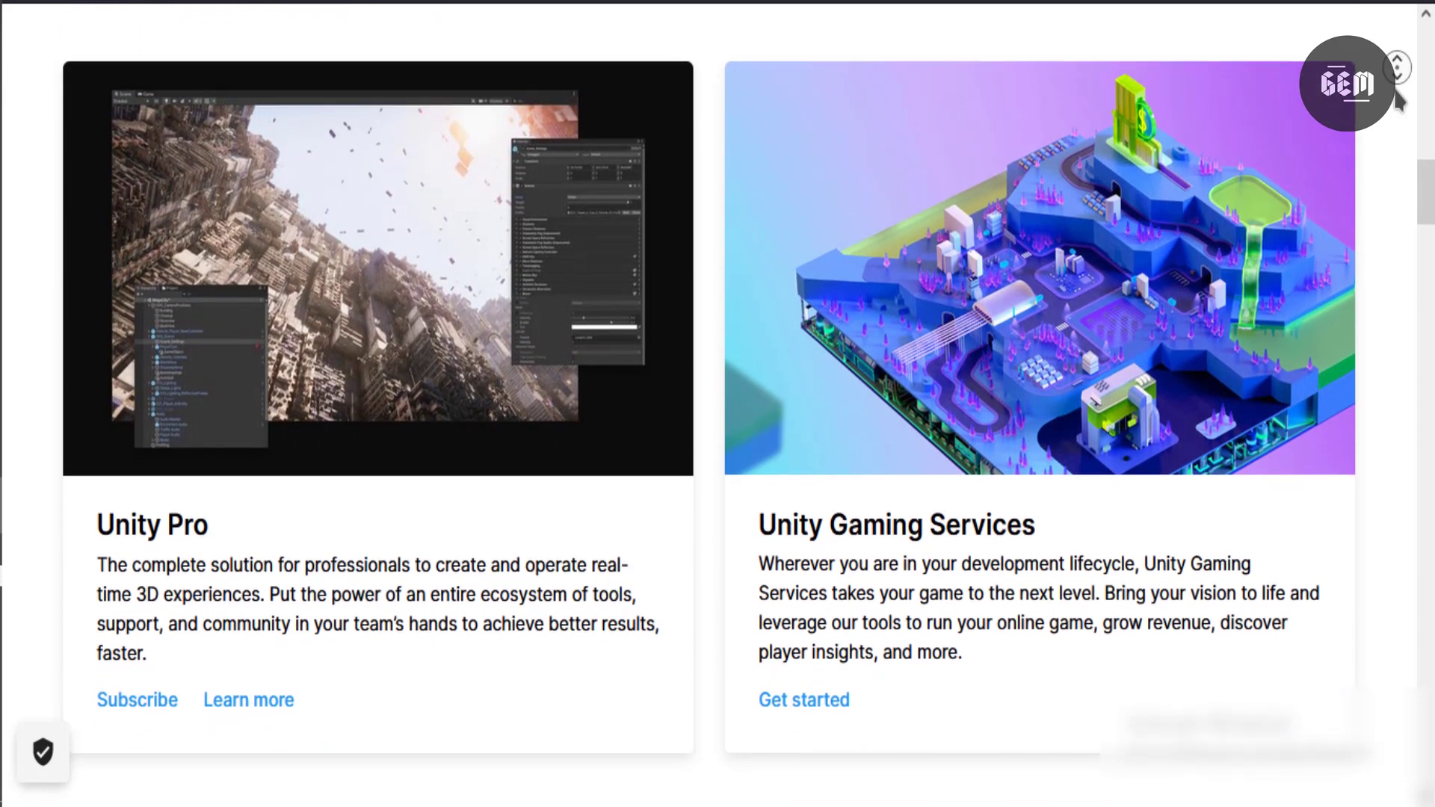
{"action": "scroll", "scroll_direction": "down", "scroll_amount": 3}
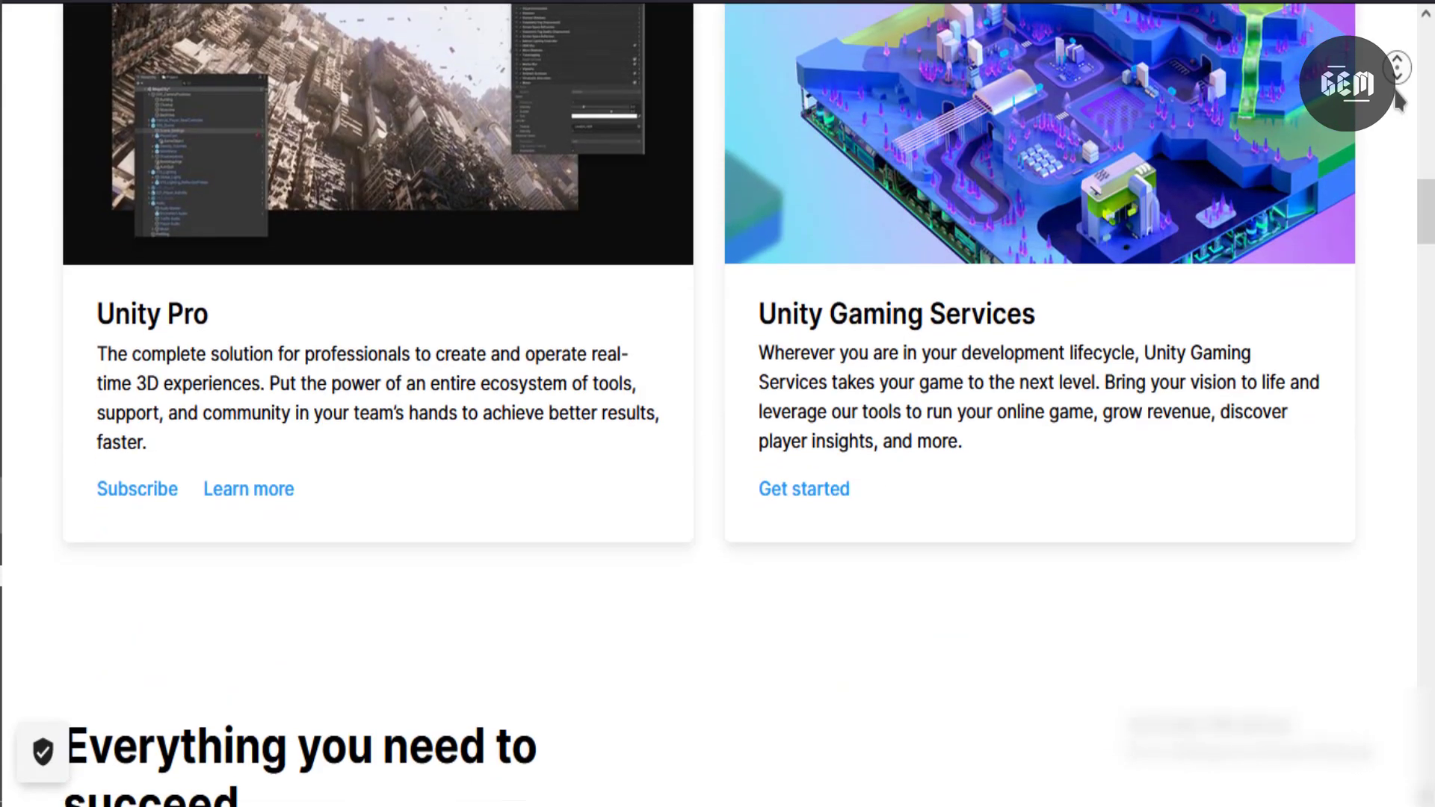
{"action": "scroll", "scroll_direction": "down", "scroll_amount": 3}
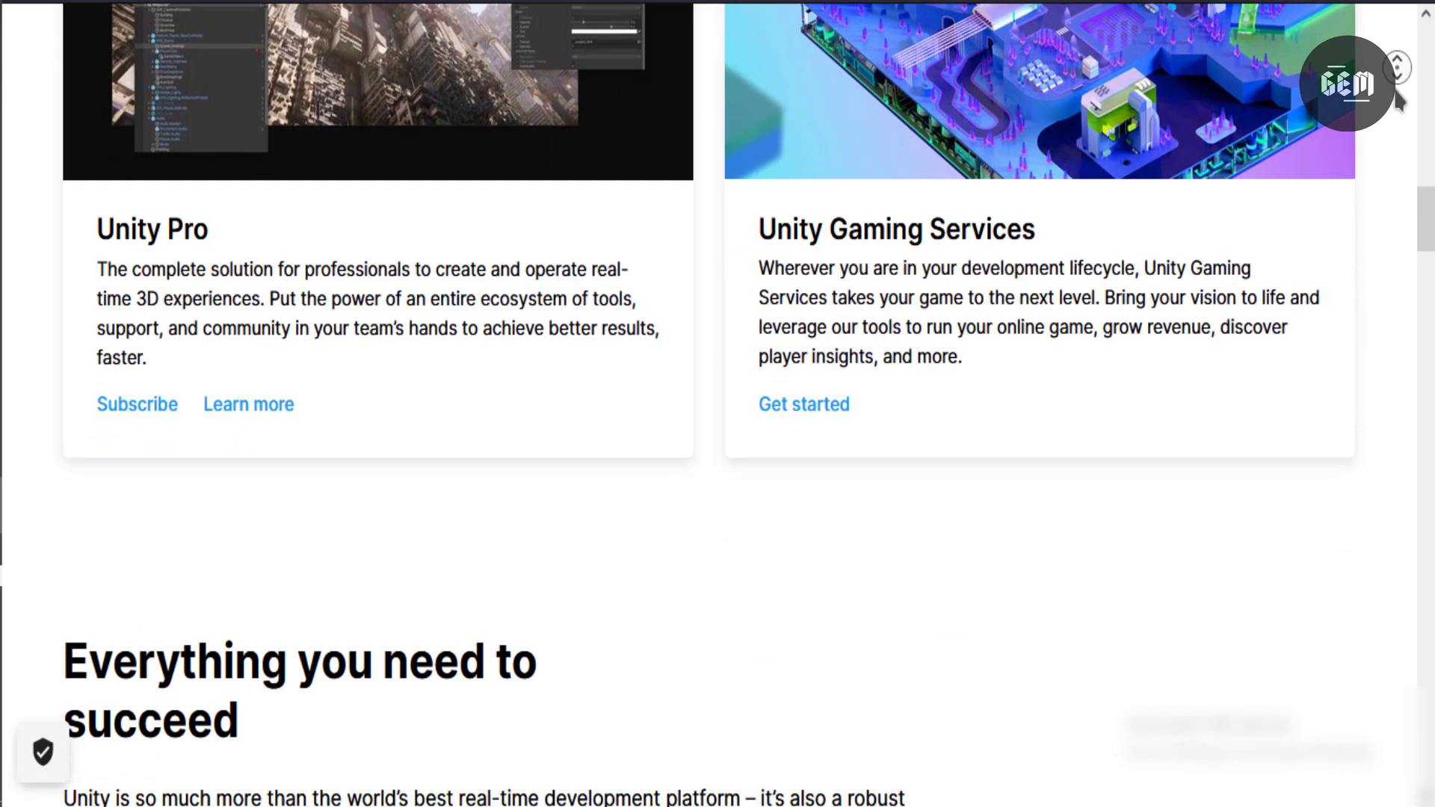
{"action": "scroll", "scroll_direction": "down", "scroll_amount": 3}
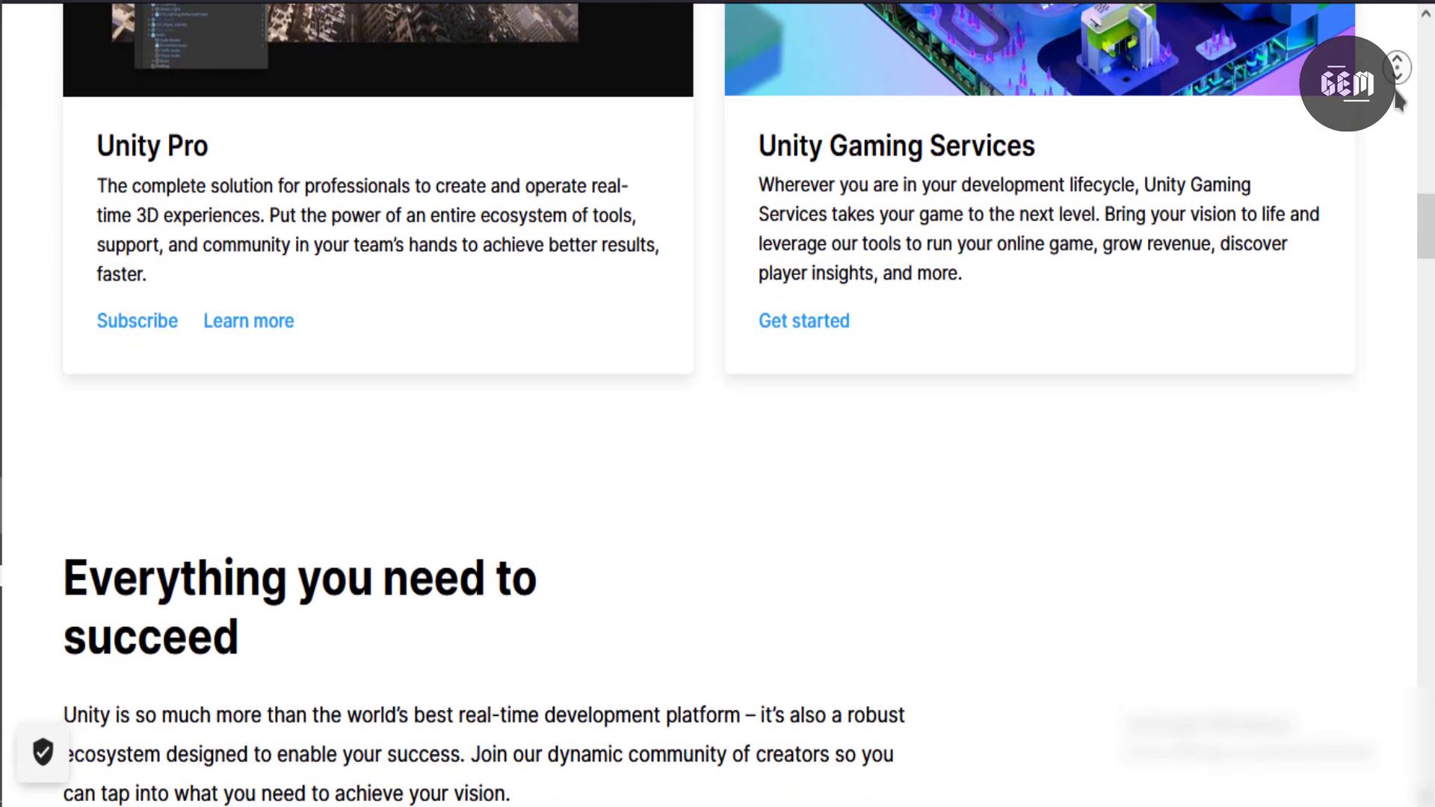
{"action": "scroll", "scroll_direction": "down", "scroll_amount": 3}
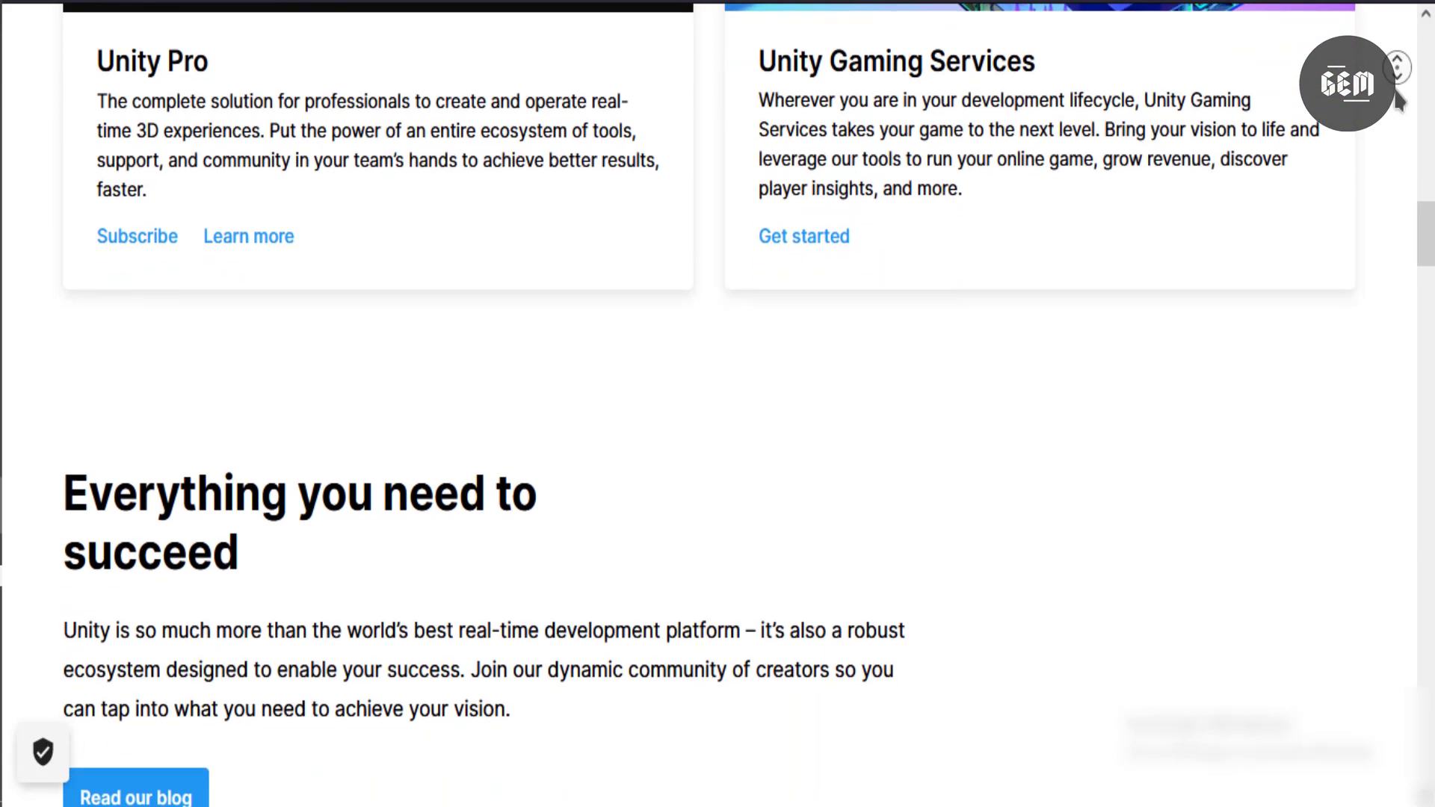
Step: Continue down through the resources to the 'Latest from Unity' news section
{"action": "scroll", "scroll_direction": "down", "scroll_amount": 3}
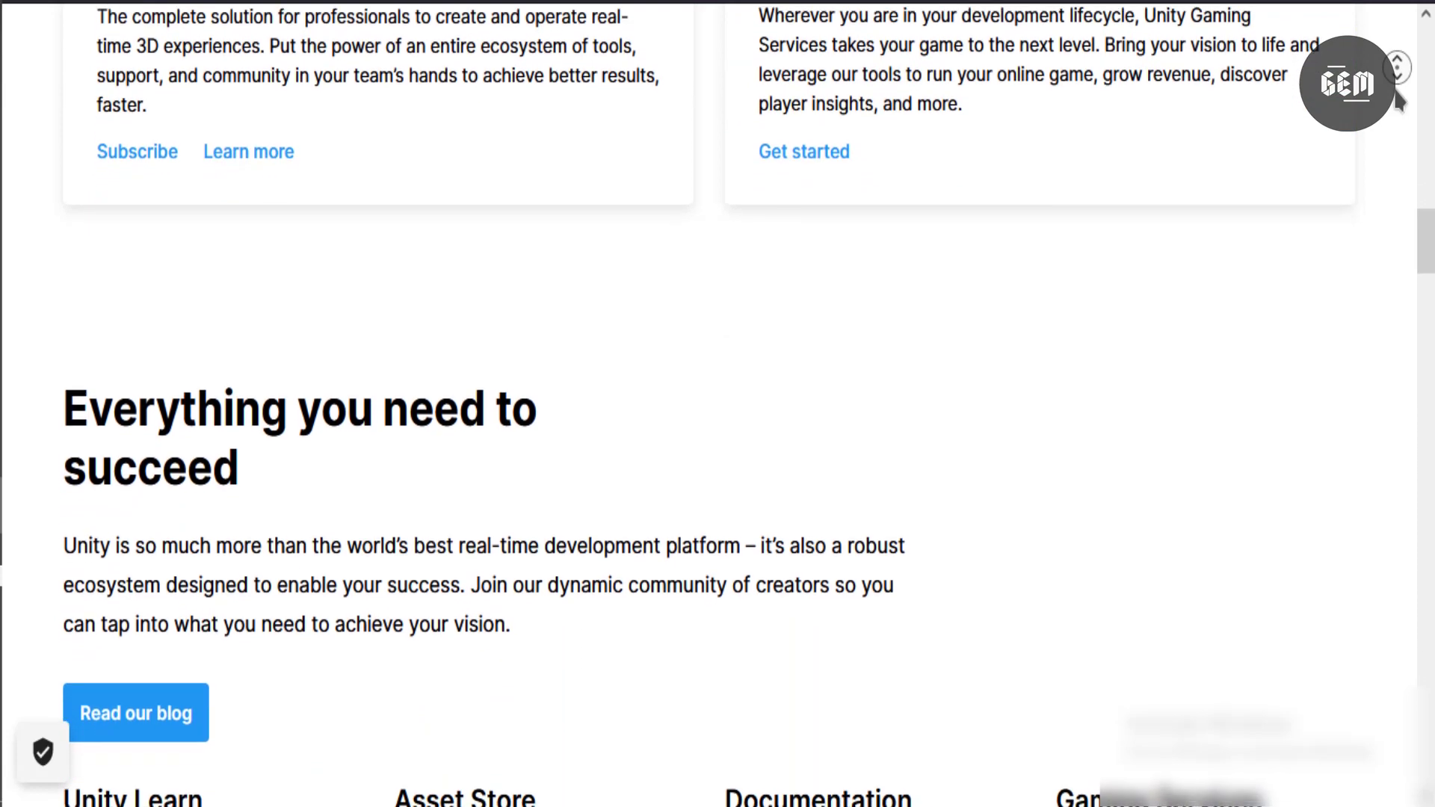
{"action": "scroll", "scroll_direction": "down", "scroll_amount": 3}
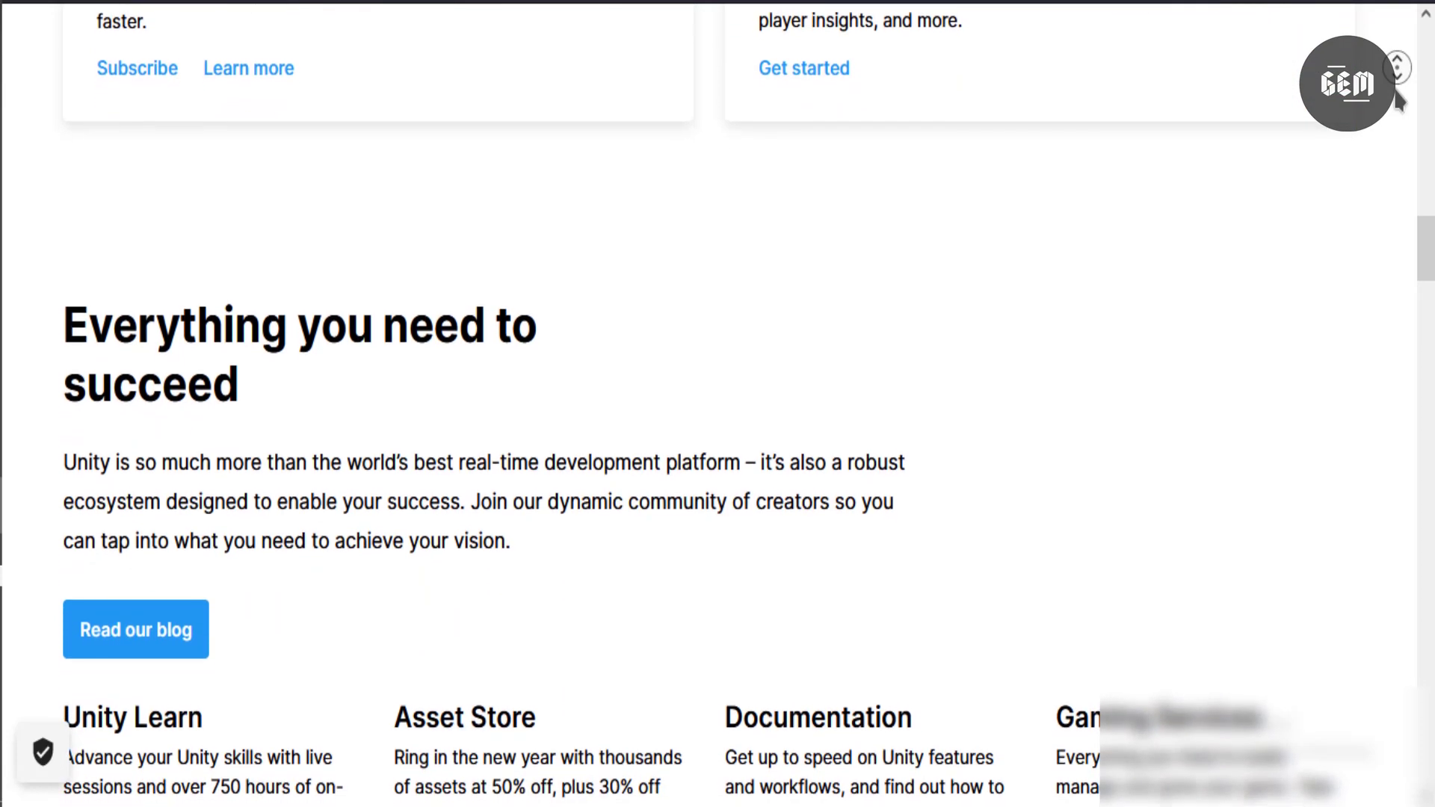
{"action": "scroll", "scroll_direction": "down", "scroll_amount": 3}
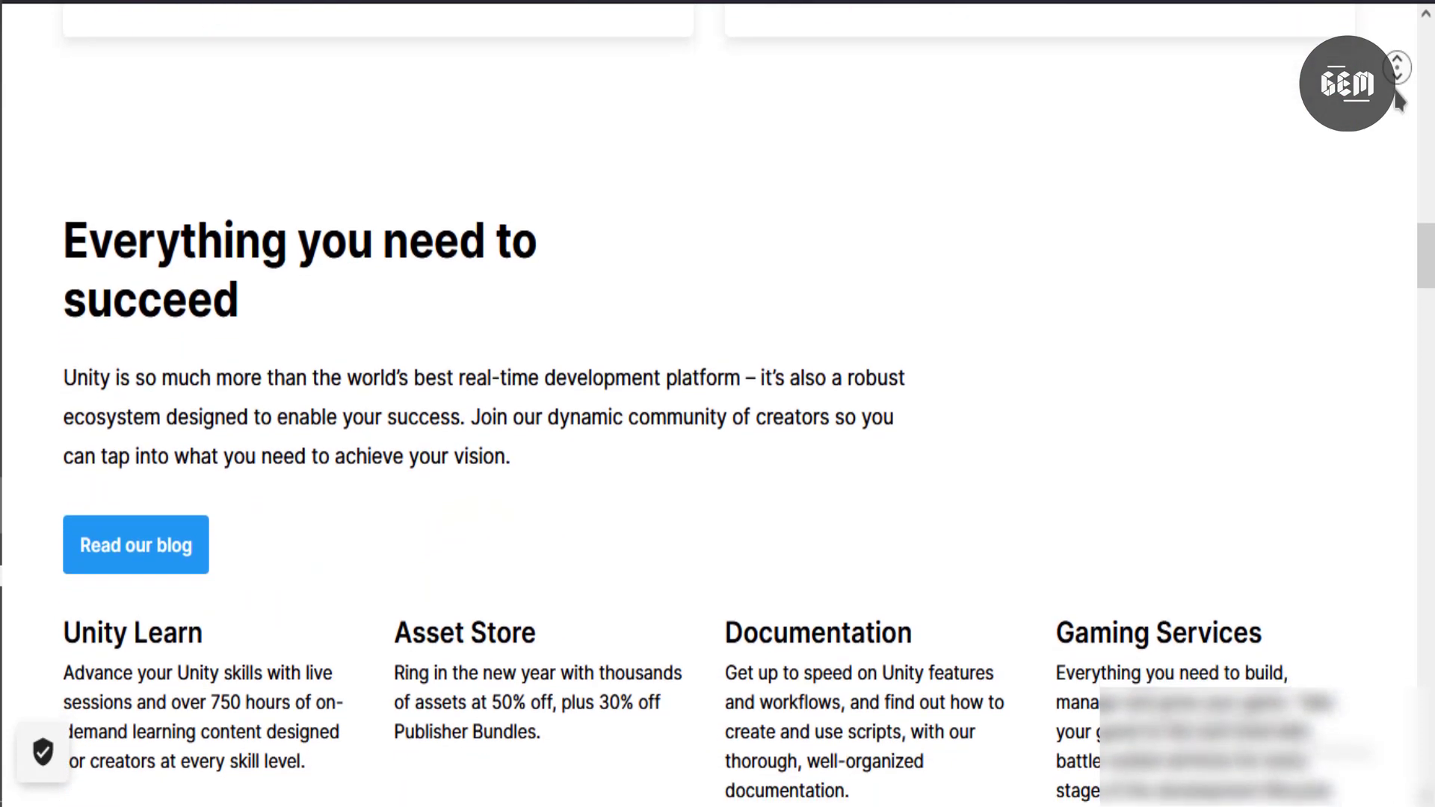
{"action": "scroll", "scroll_direction": "down", "scroll_amount": 3}
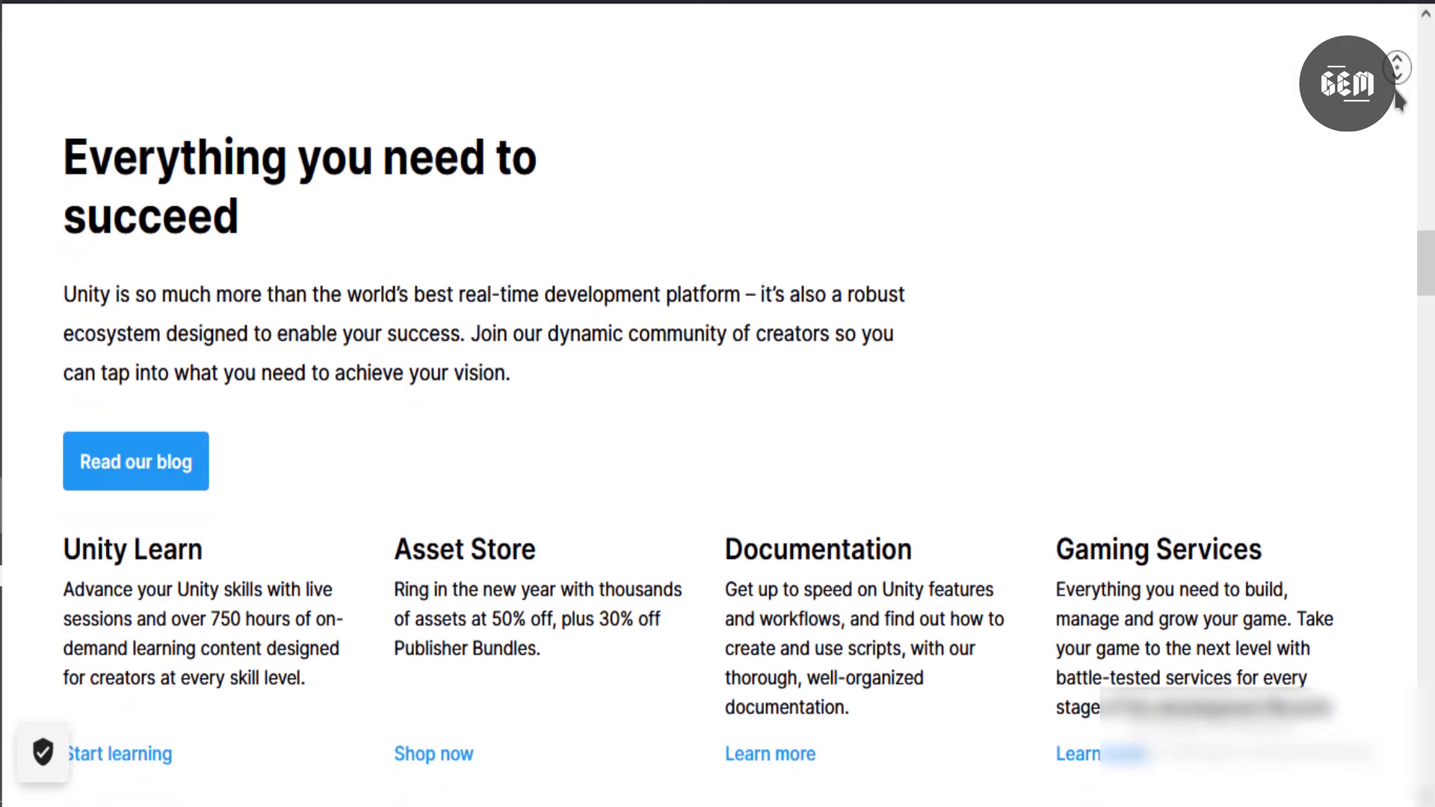
{"action": "scroll", "scroll_direction": "down", "scroll_amount": 3}
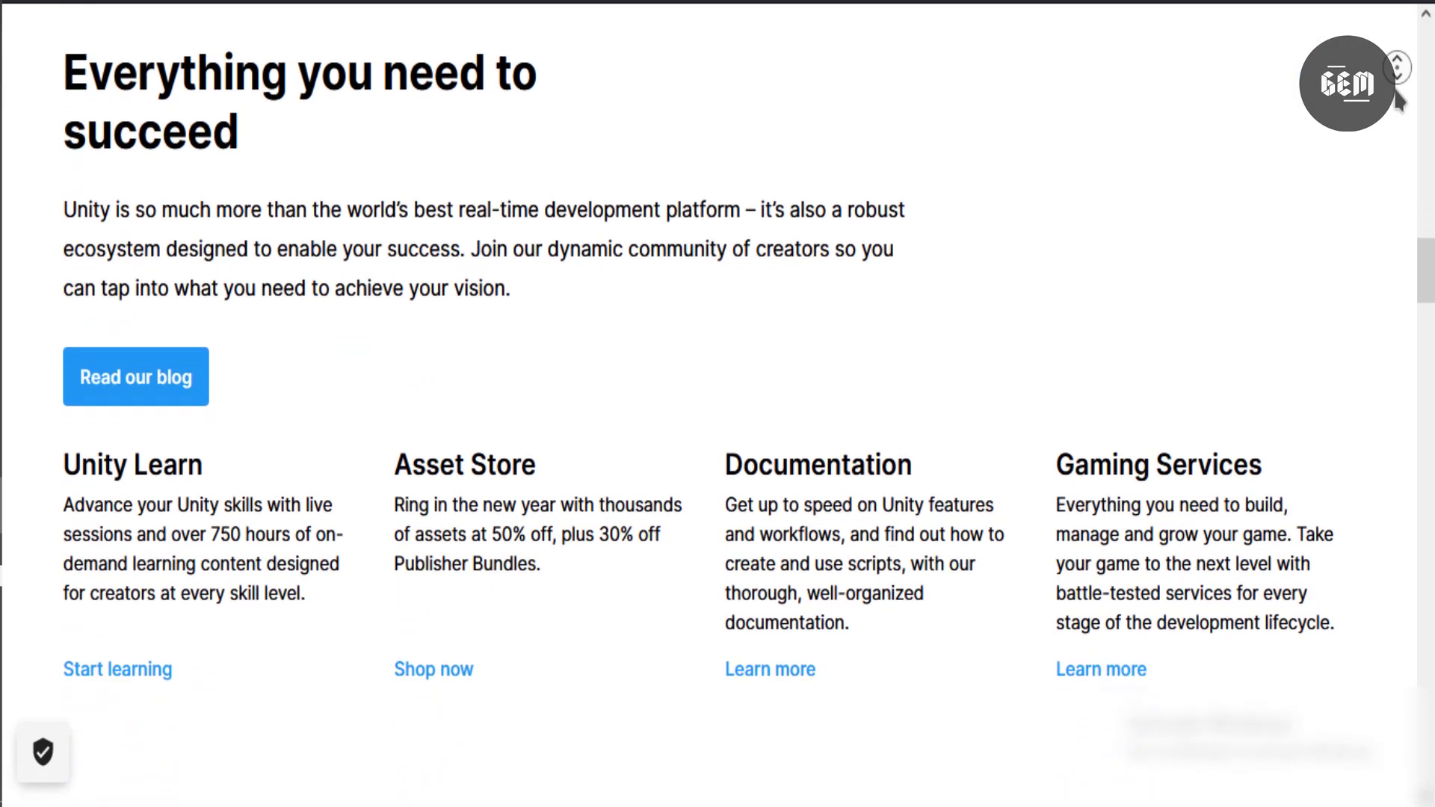
{"action": "scroll", "scroll_direction": "down", "scroll_amount": 3}
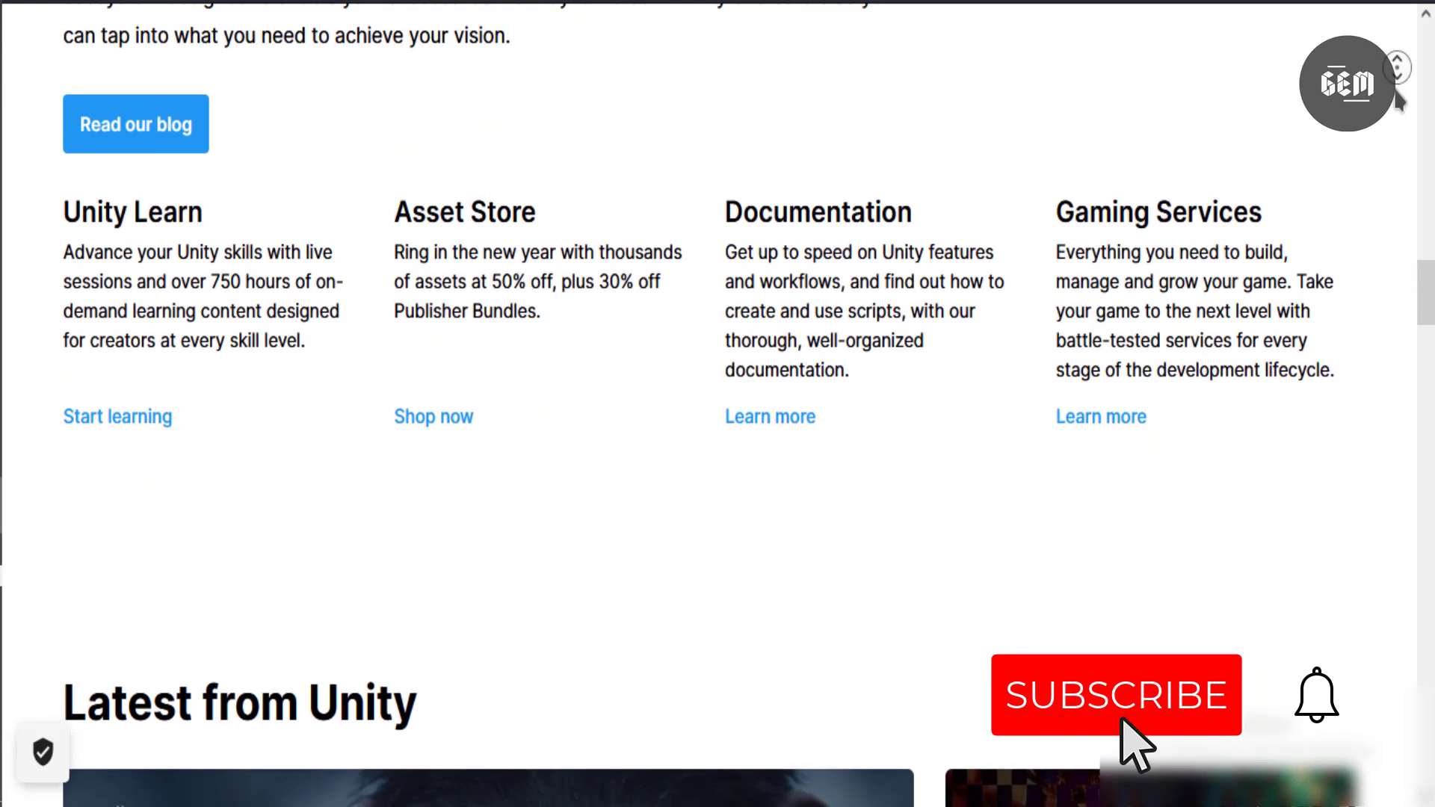
{"action": "scroll", "scroll_direction": "down", "scroll_amount": 3}
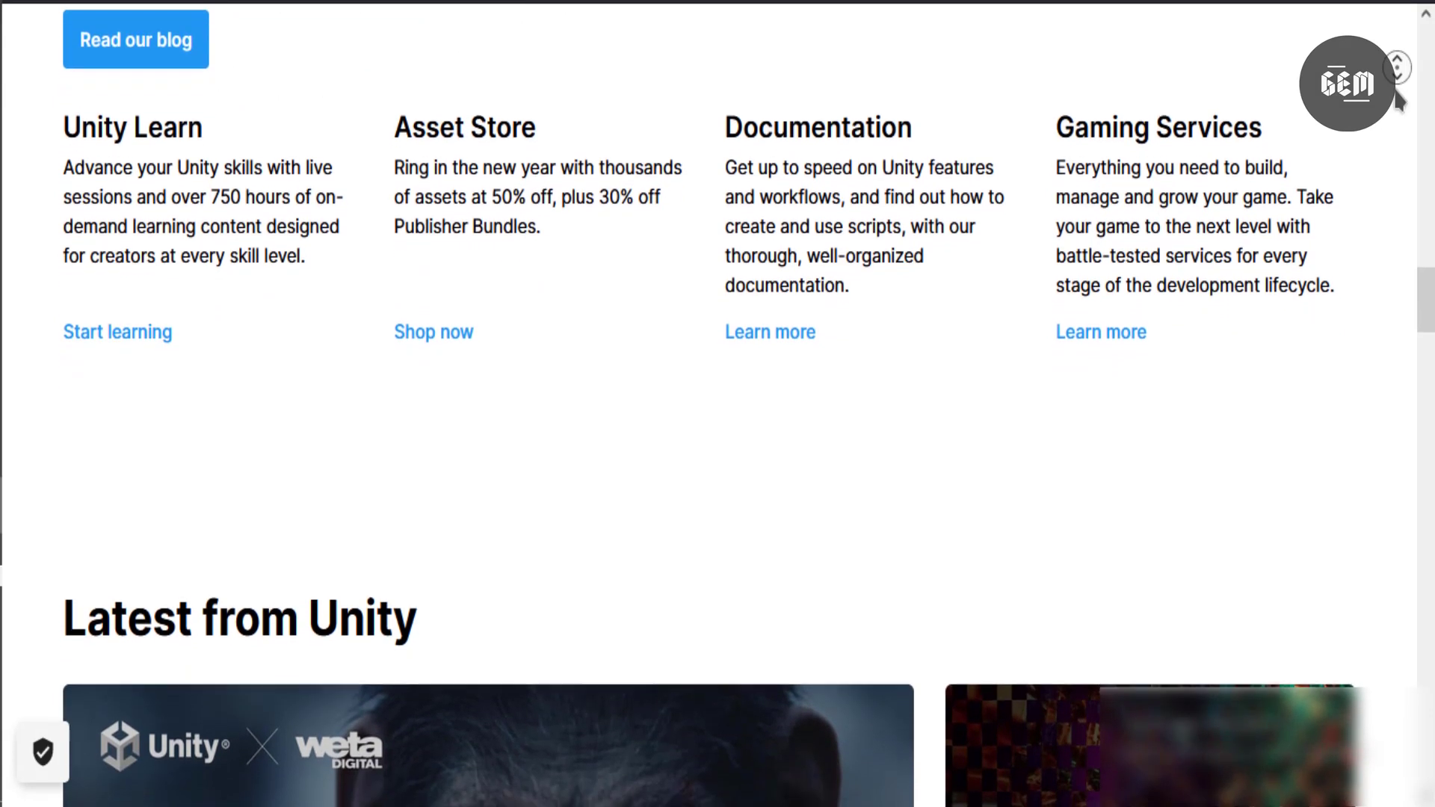
{"action": "scroll", "scroll_direction": "down", "scroll_amount": 3}
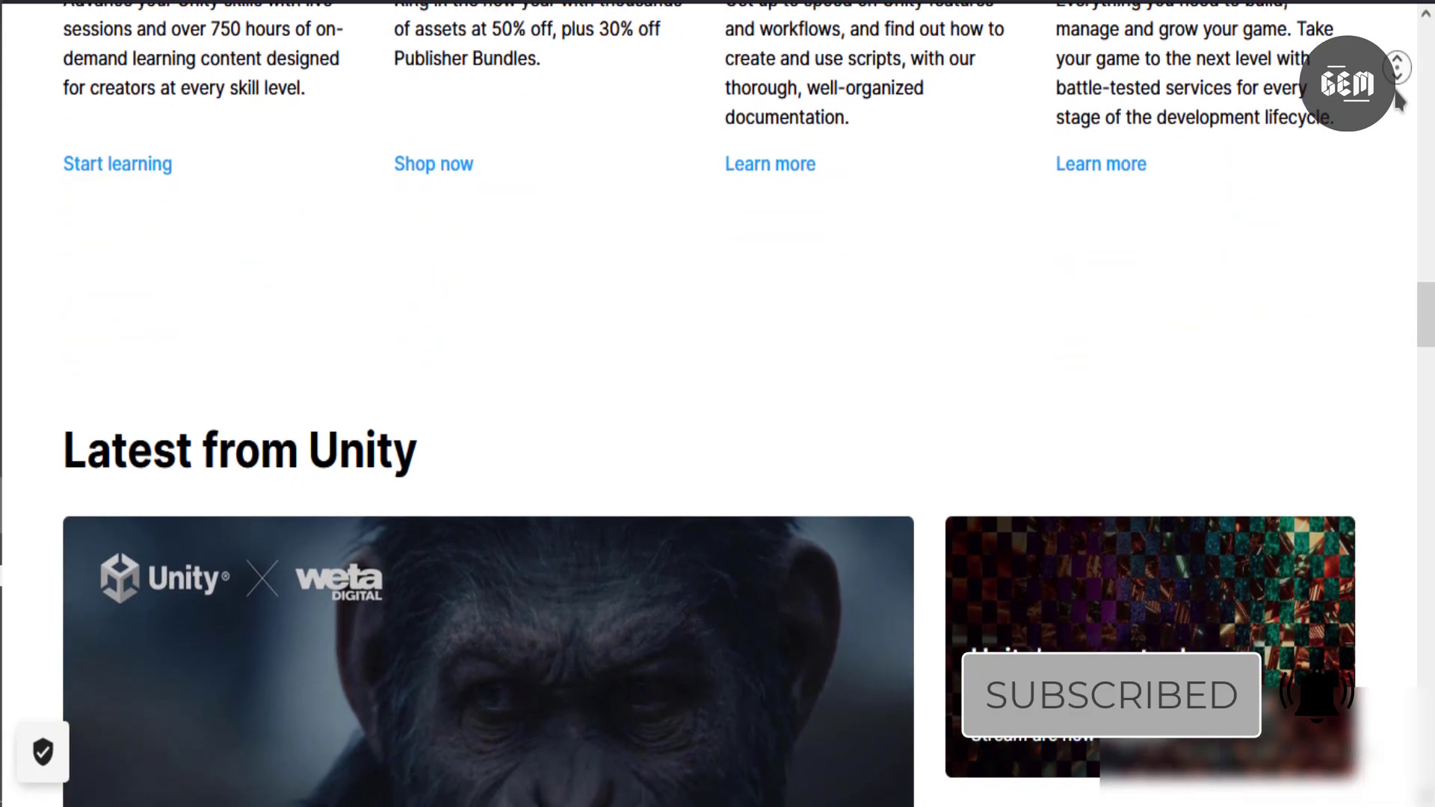
{"action": "scroll", "scroll_direction": "down", "scroll_amount": 3}
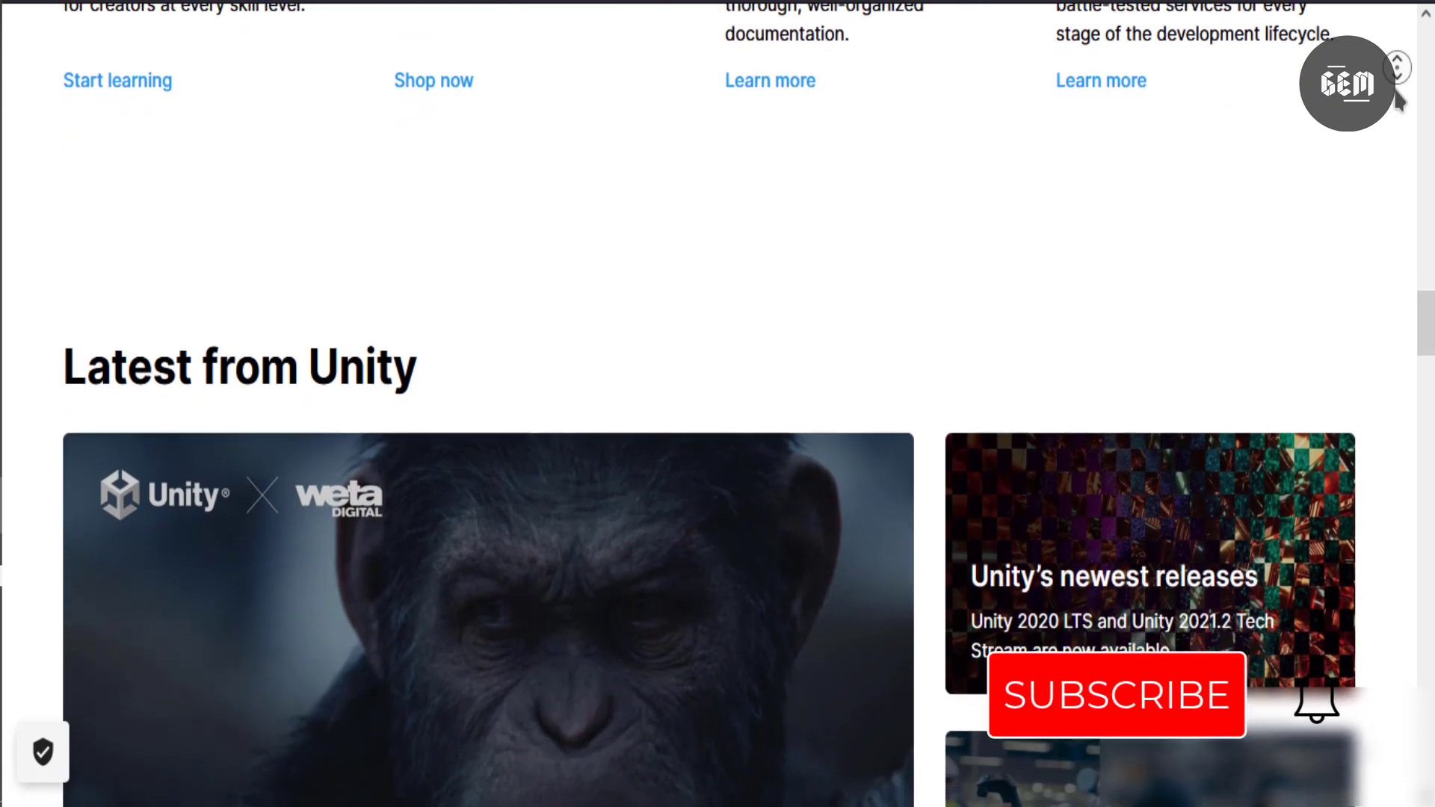
{"action": "left_click", "coordinate": [1115, 695]}
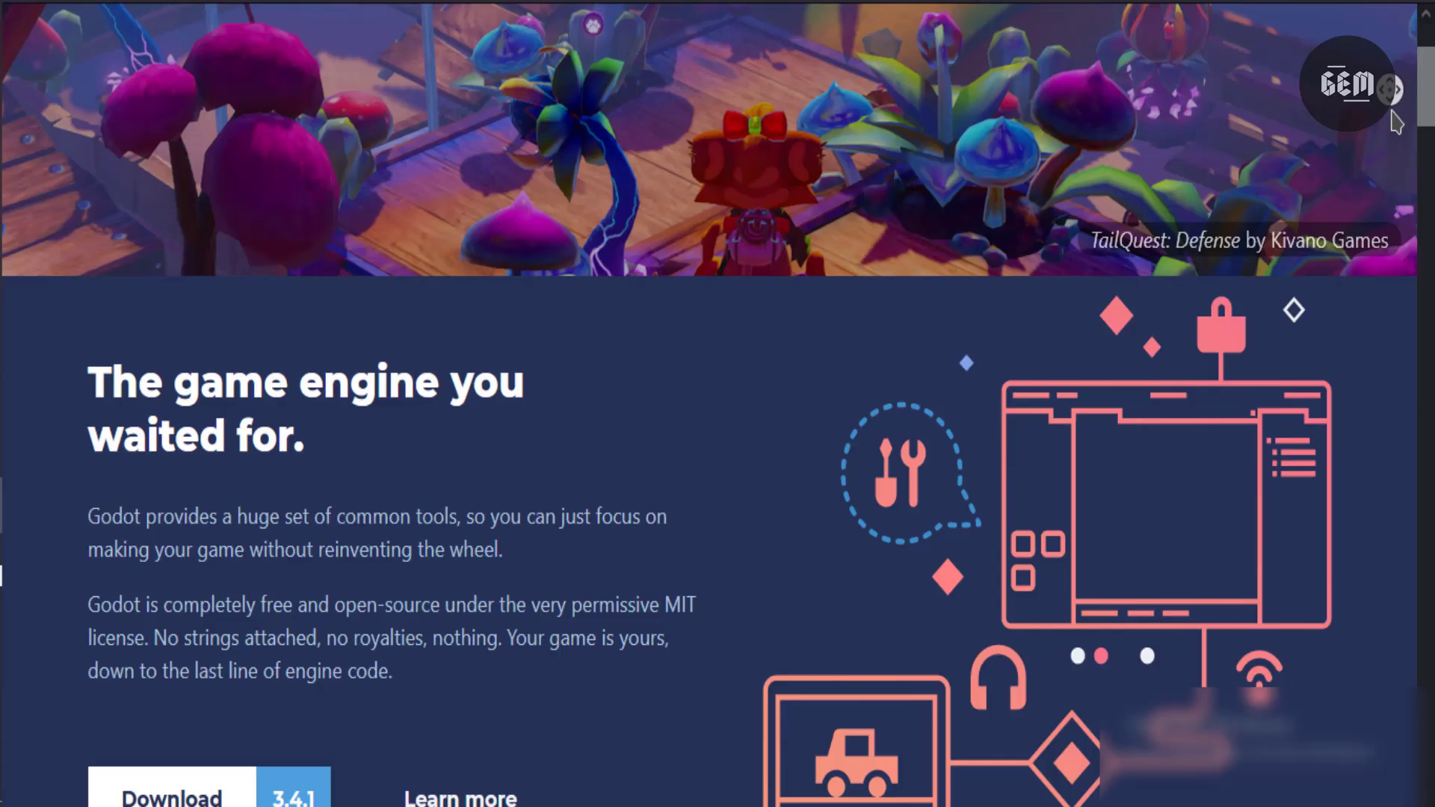
Step: Scroll the Godot homepage down to the News panel with 'Maintenance release: Godot 3.4.1'
{"action": "scroll", "scroll_direction": "down", "scroll_amount": 3}
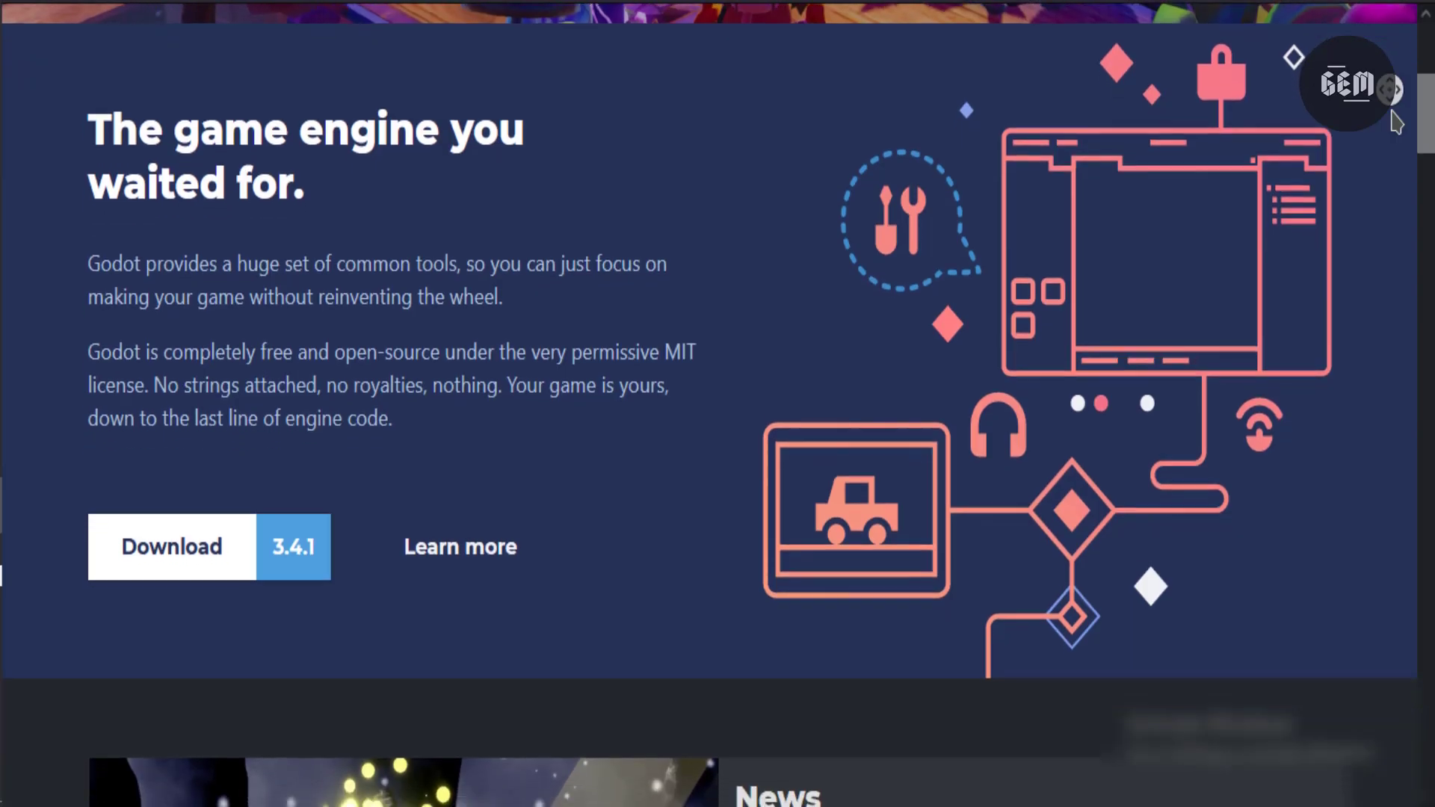
{"action": "scroll", "scroll_direction": "down", "scroll_amount": 3}
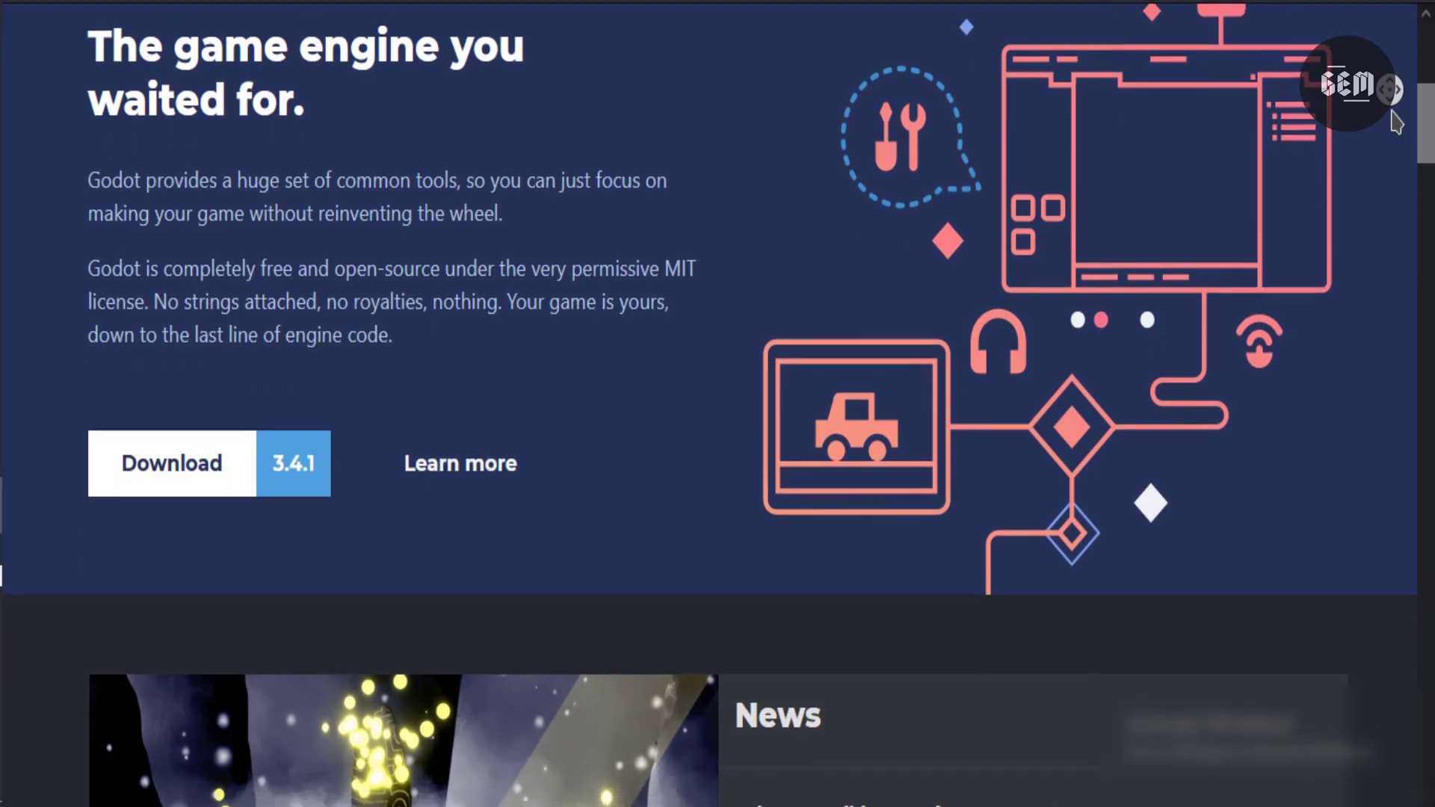
{"action": "scroll", "scroll_direction": "down", "scroll_amount": 3}
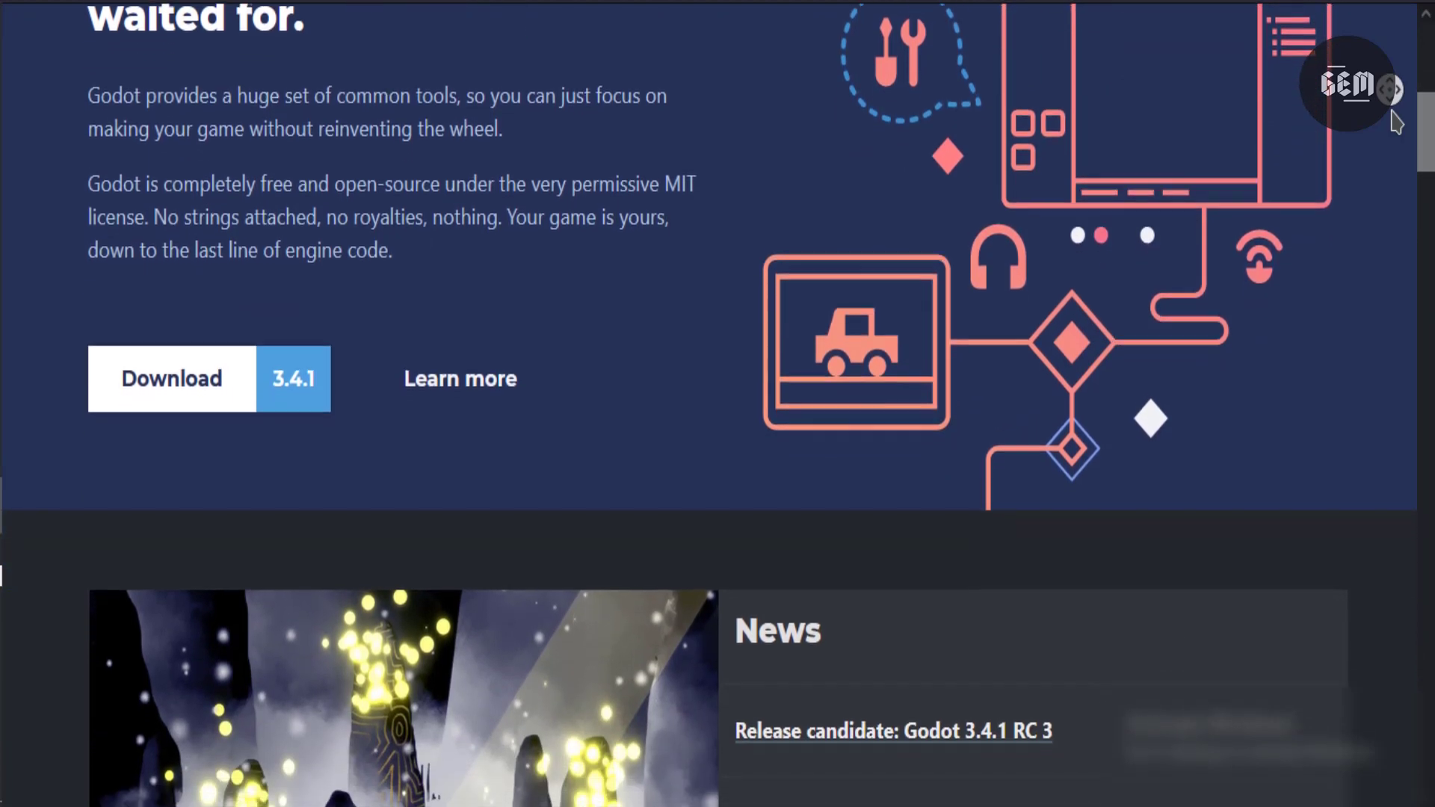
{"action": "scroll", "scroll_direction": "down", "scroll_amount": 3}
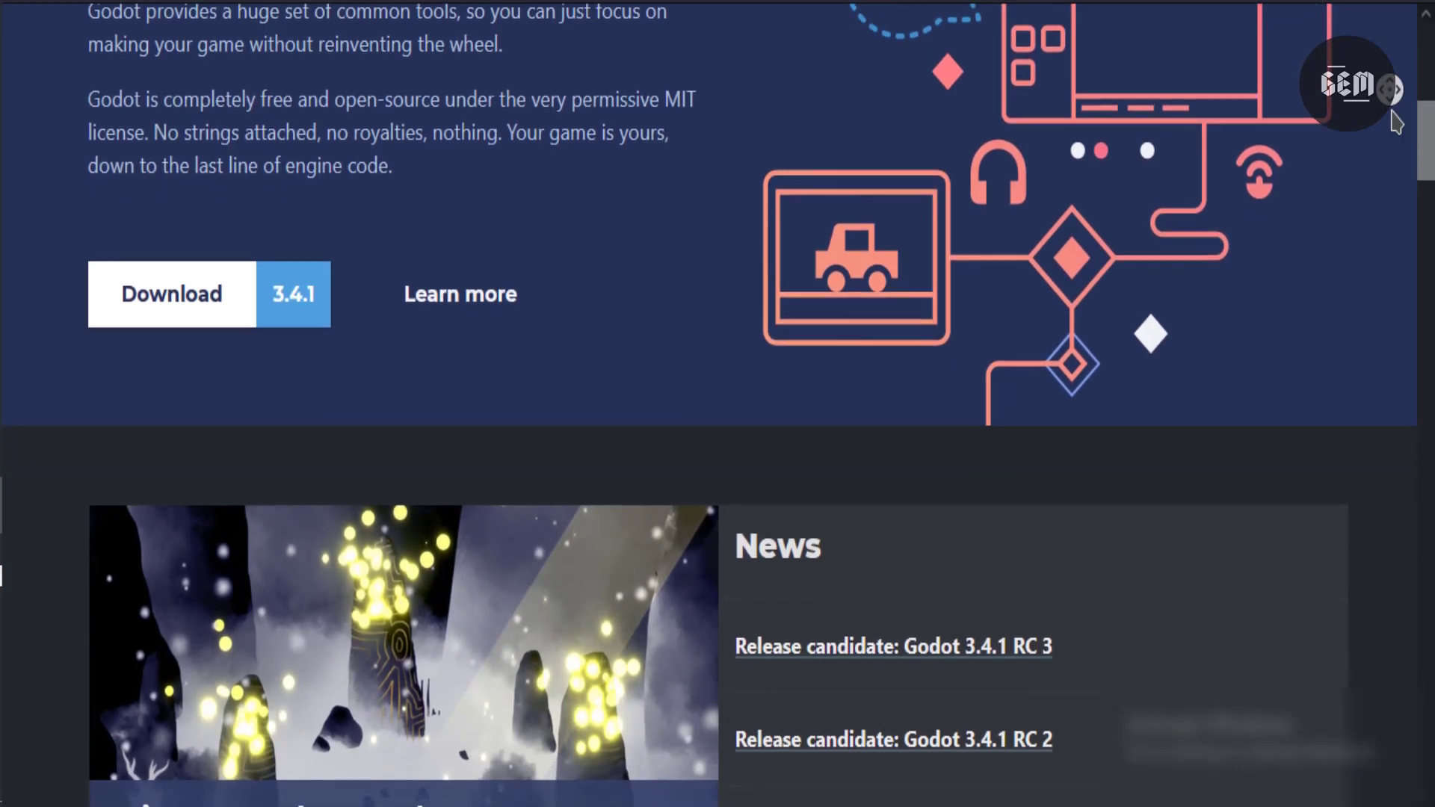
{"action": "scroll", "scroll_direction": "down", "scroll_amount": 3}
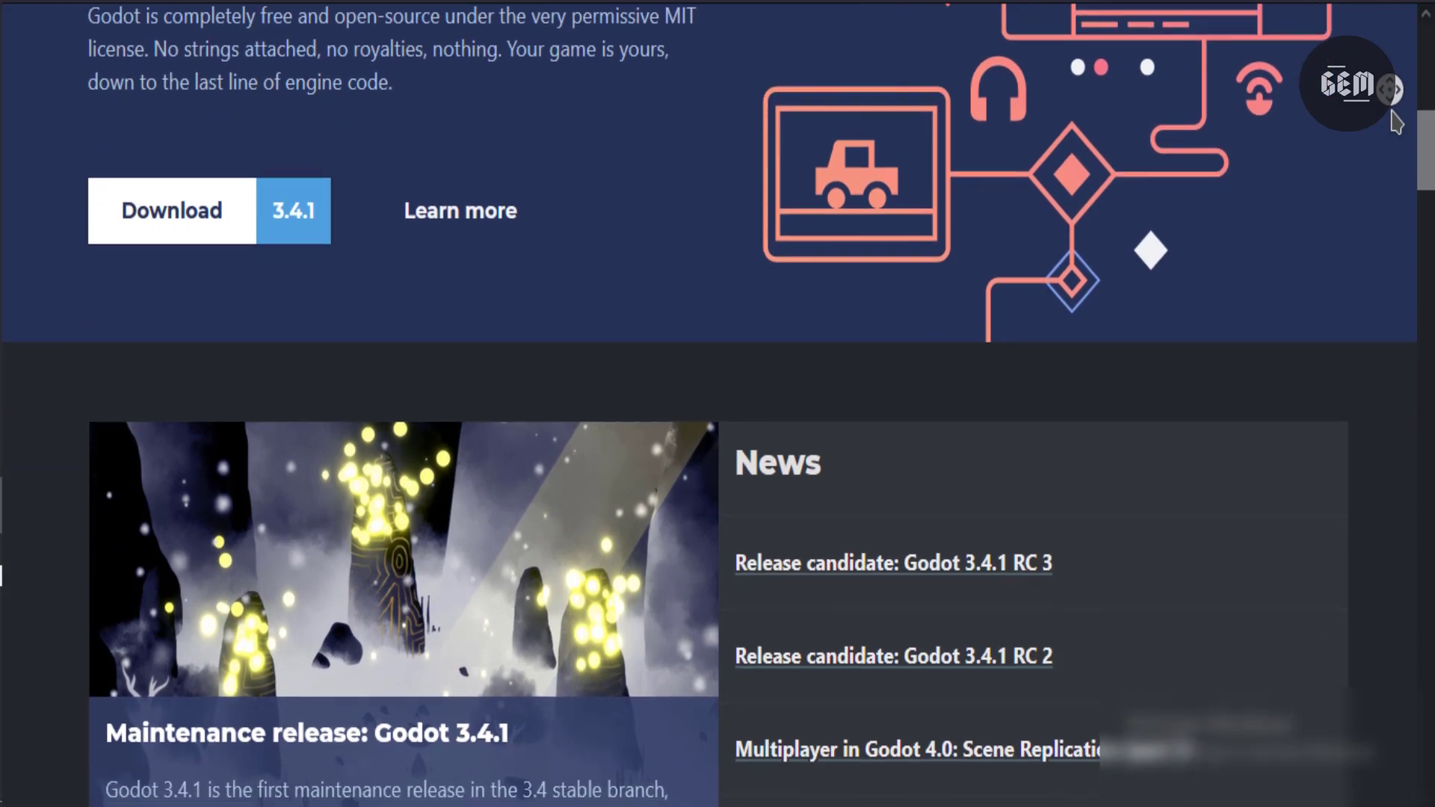
{"action": "scroll", "scroll_direction": "down", "scroll_amount": 3}
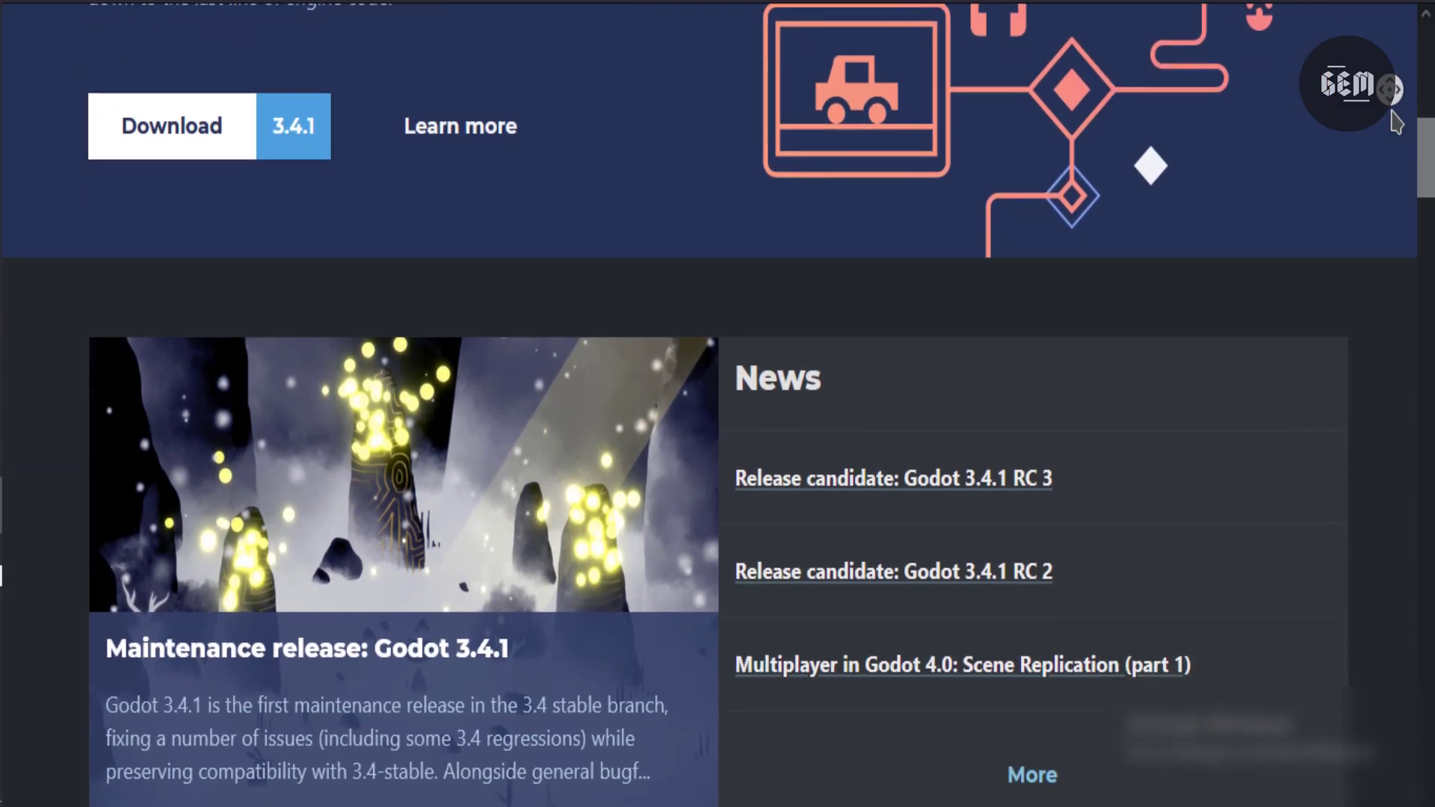
{"action": "scroll", "scroll_direction": "down", "scroll_amount": 3}
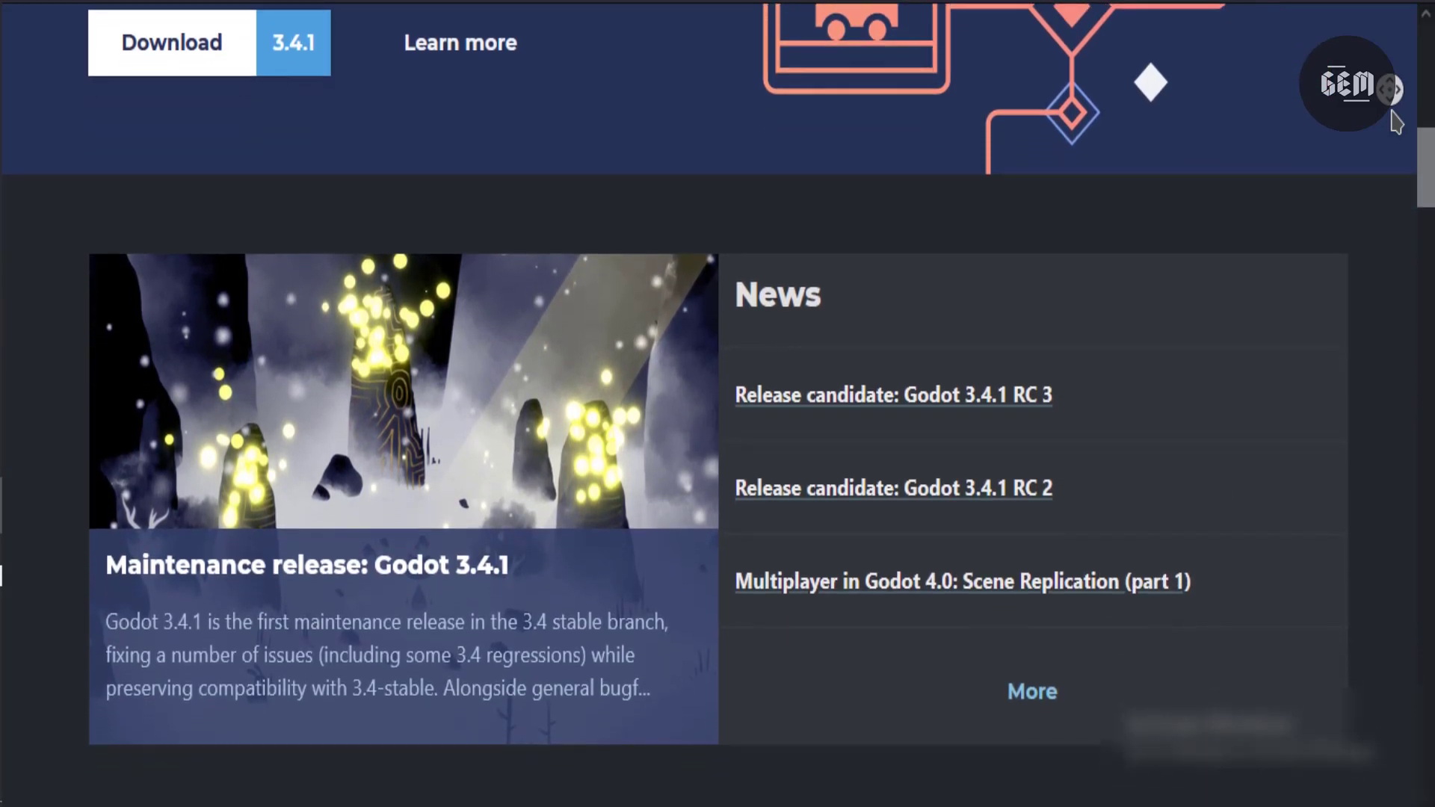
{"action": "scroll", "scroll_direction": "down", "scroll_amount": 3}
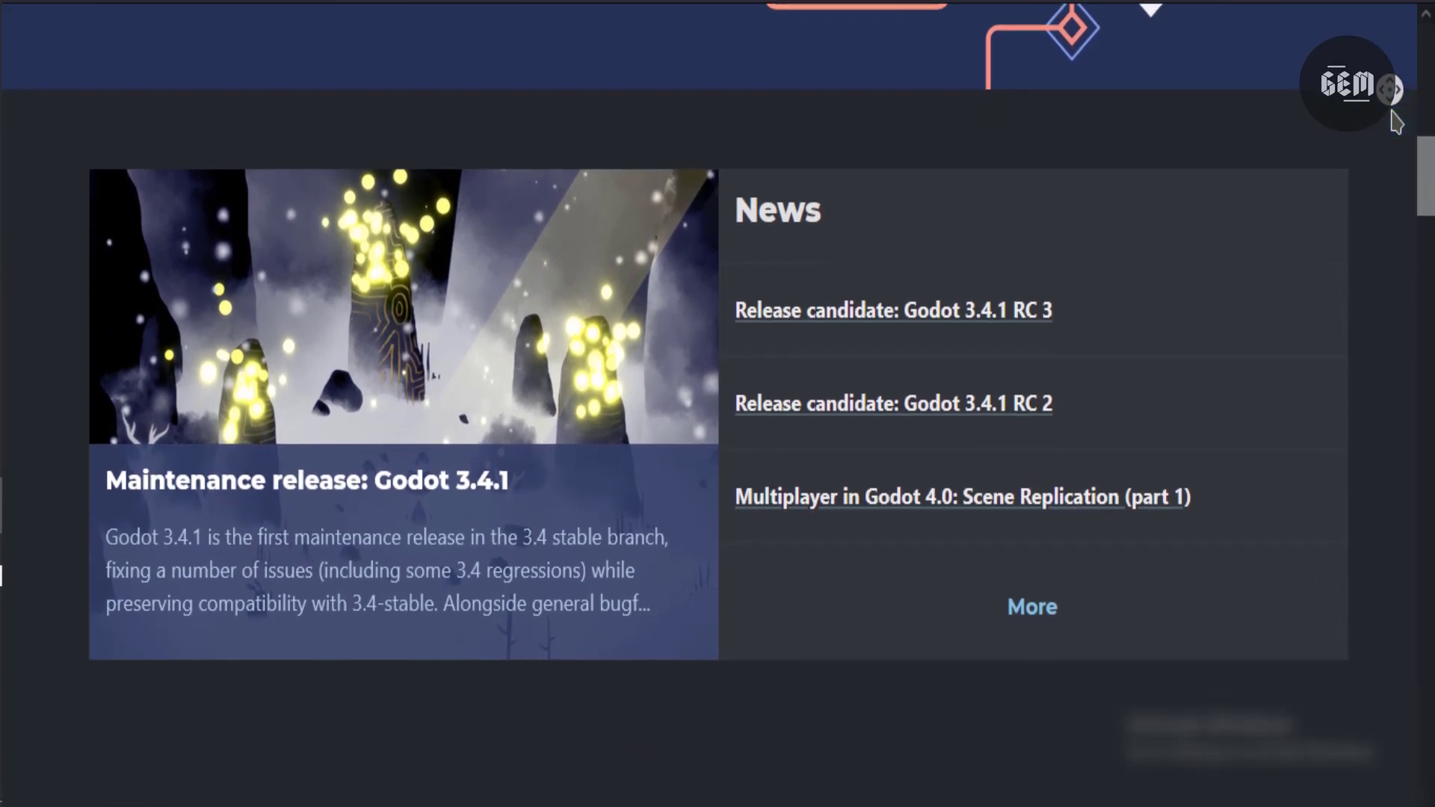
{"action": "scroll", "scroll_direction": "down", "scroll_amount": 3}
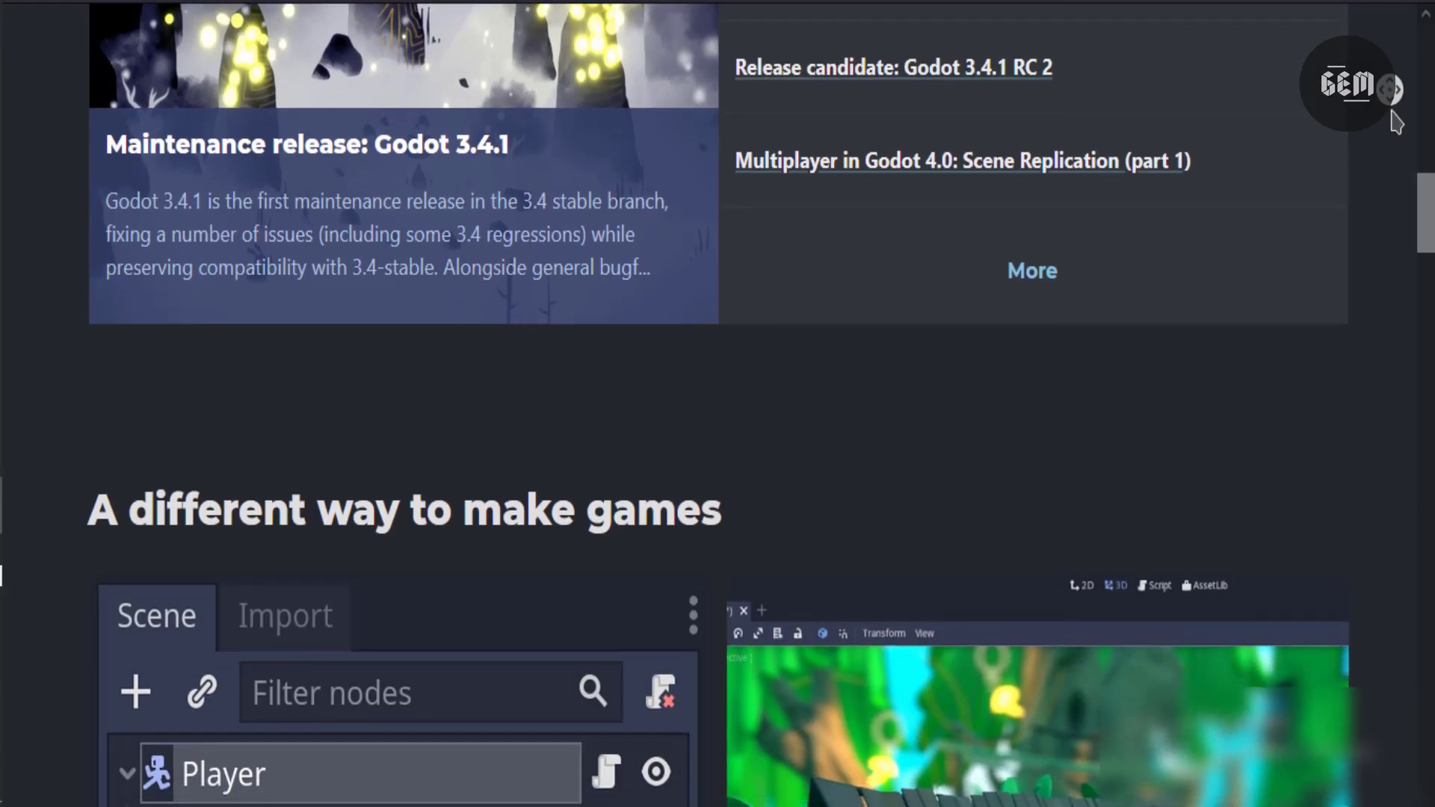
Step: Scroll past 'A different way to make games' through the Innovative design, Gorgeous 3D, Beautiful 2D and Easy to program cards
{"action": "scroll", "scroll_direction": "down", "scroll_amount": 3}
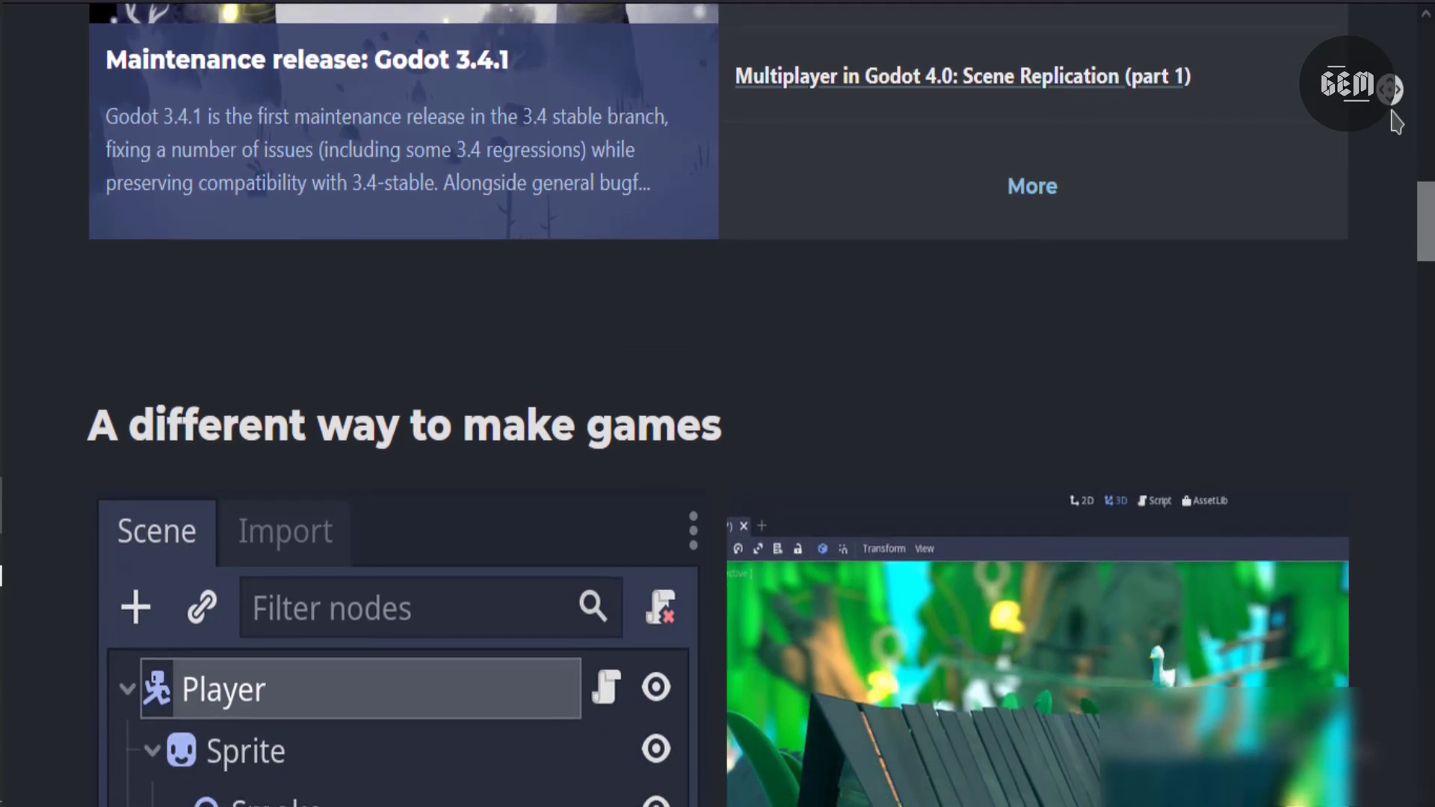
{"action": "scroll", "scroll_direction": "down", "scroll_amount": 3}
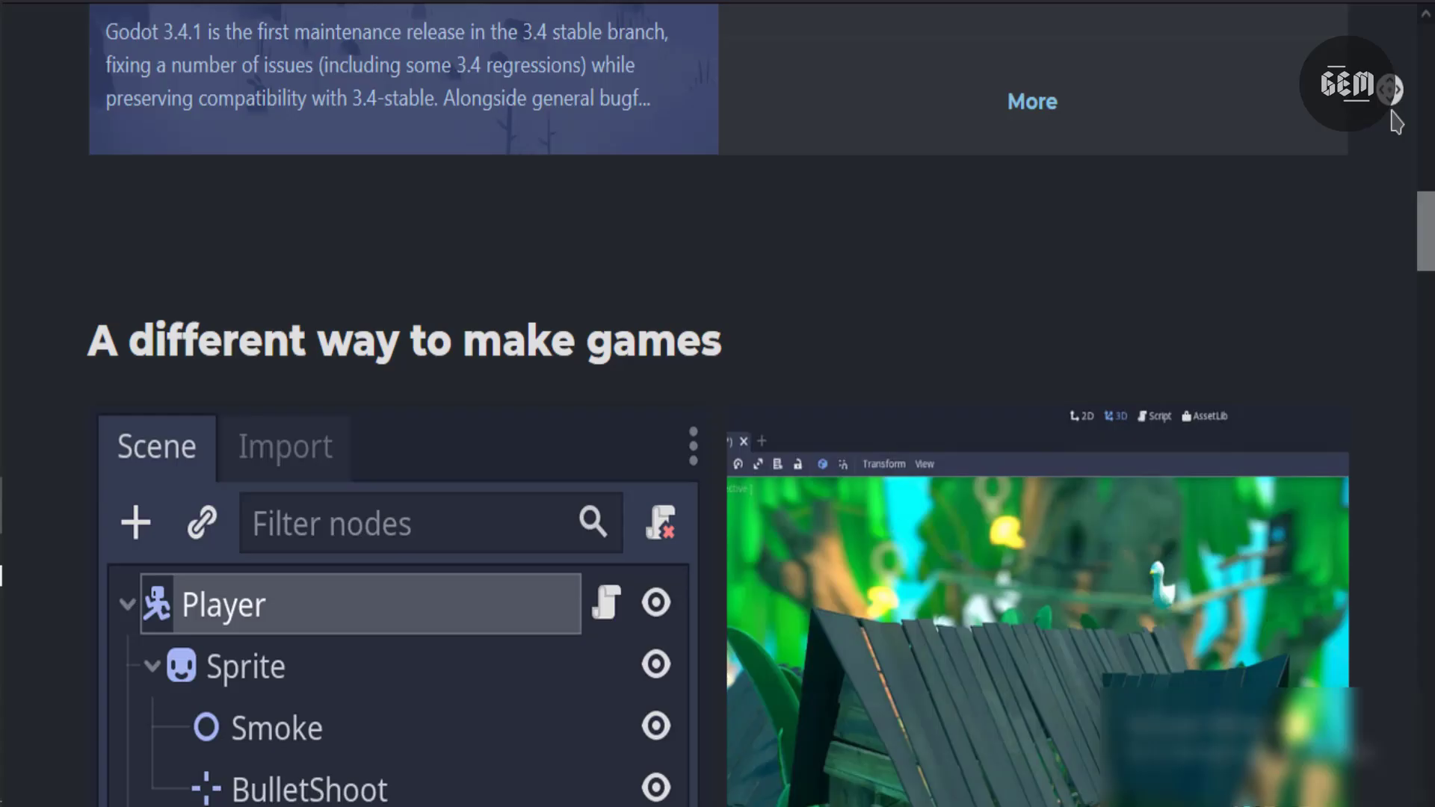
{"action": "scroll", "scroll_direction": "down", "scroll_amount": 3}
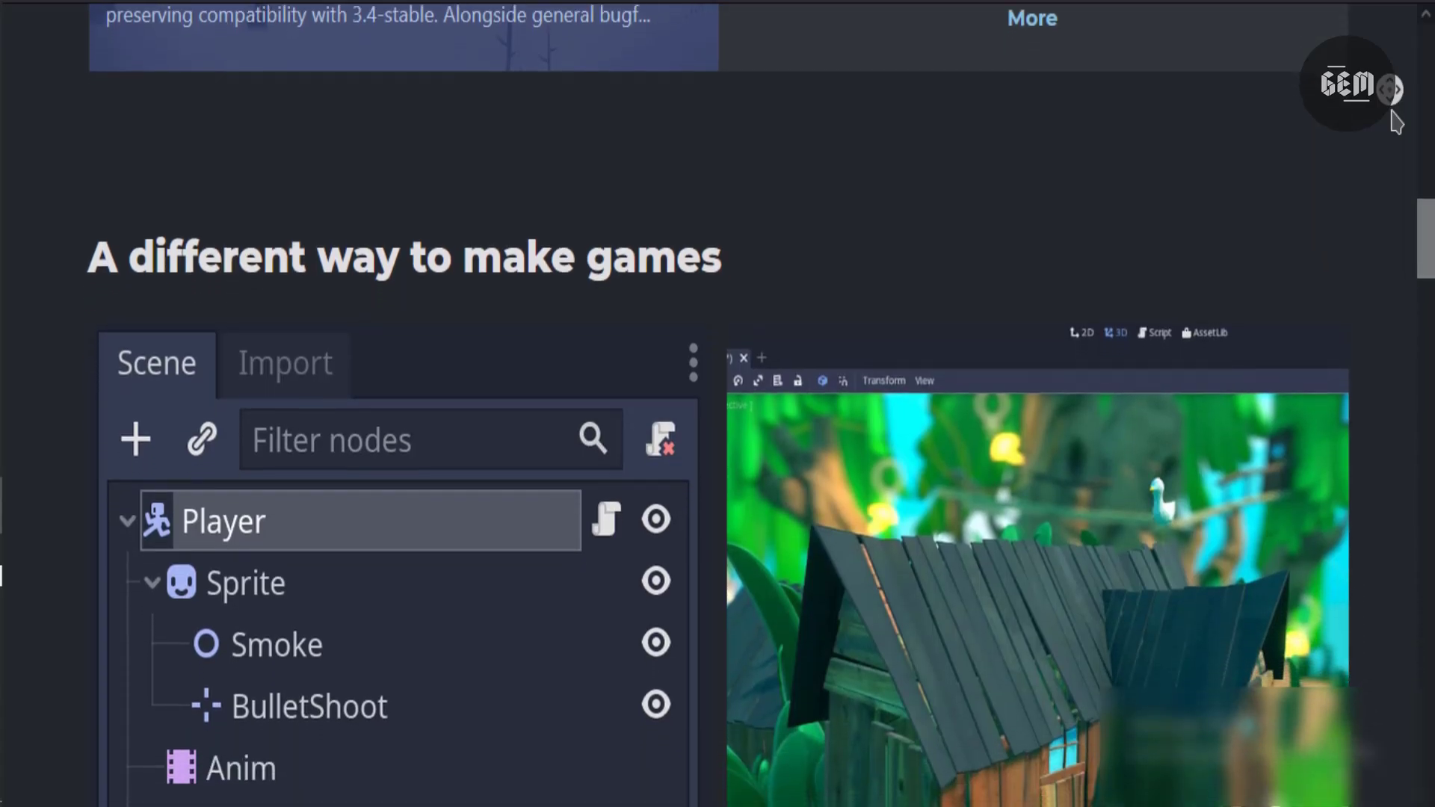
{"action": "scroll", "scroll_direction": "down", "scroll_amount": 3}
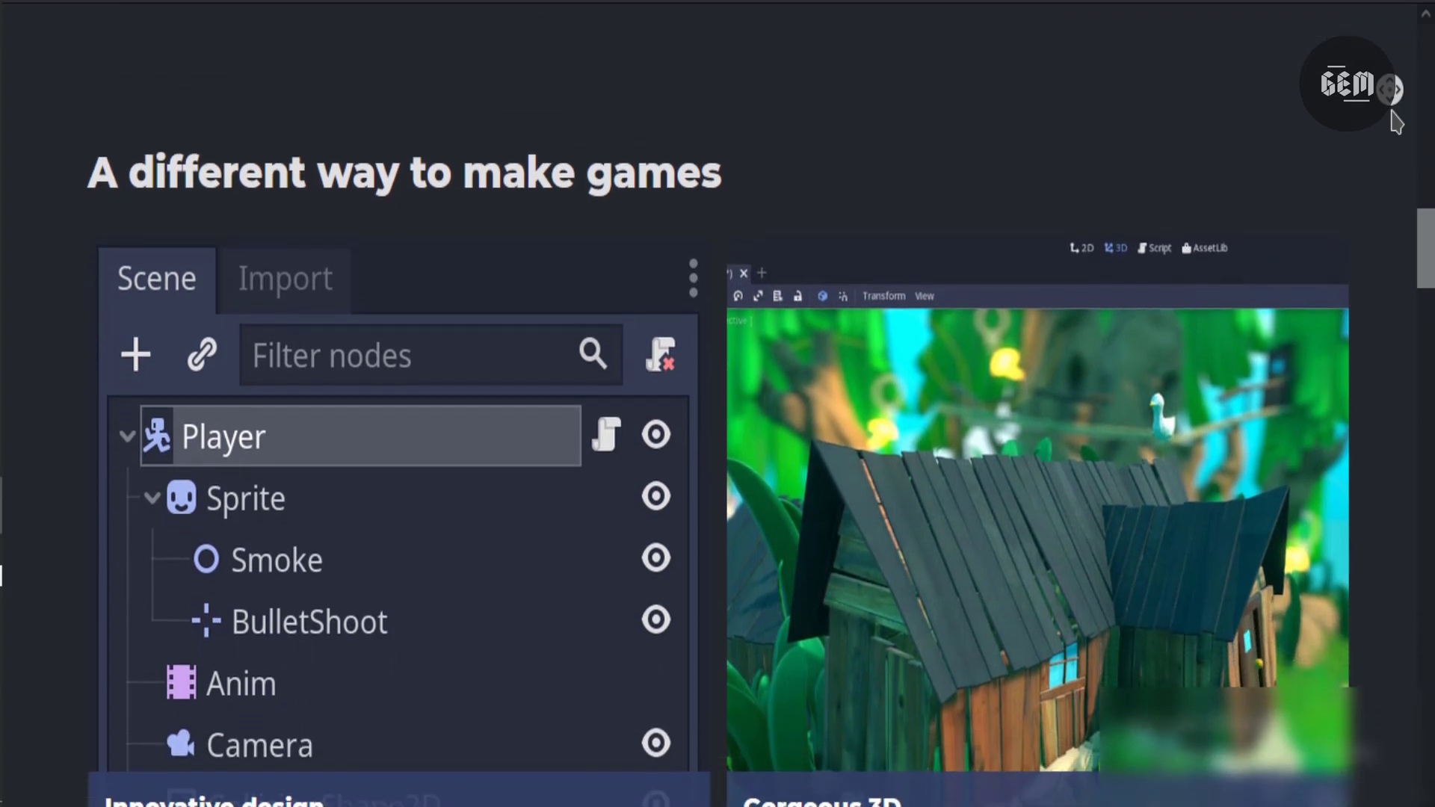
{"action": "scroll", "scroll_direction": "down", "scroll_amount": 3}
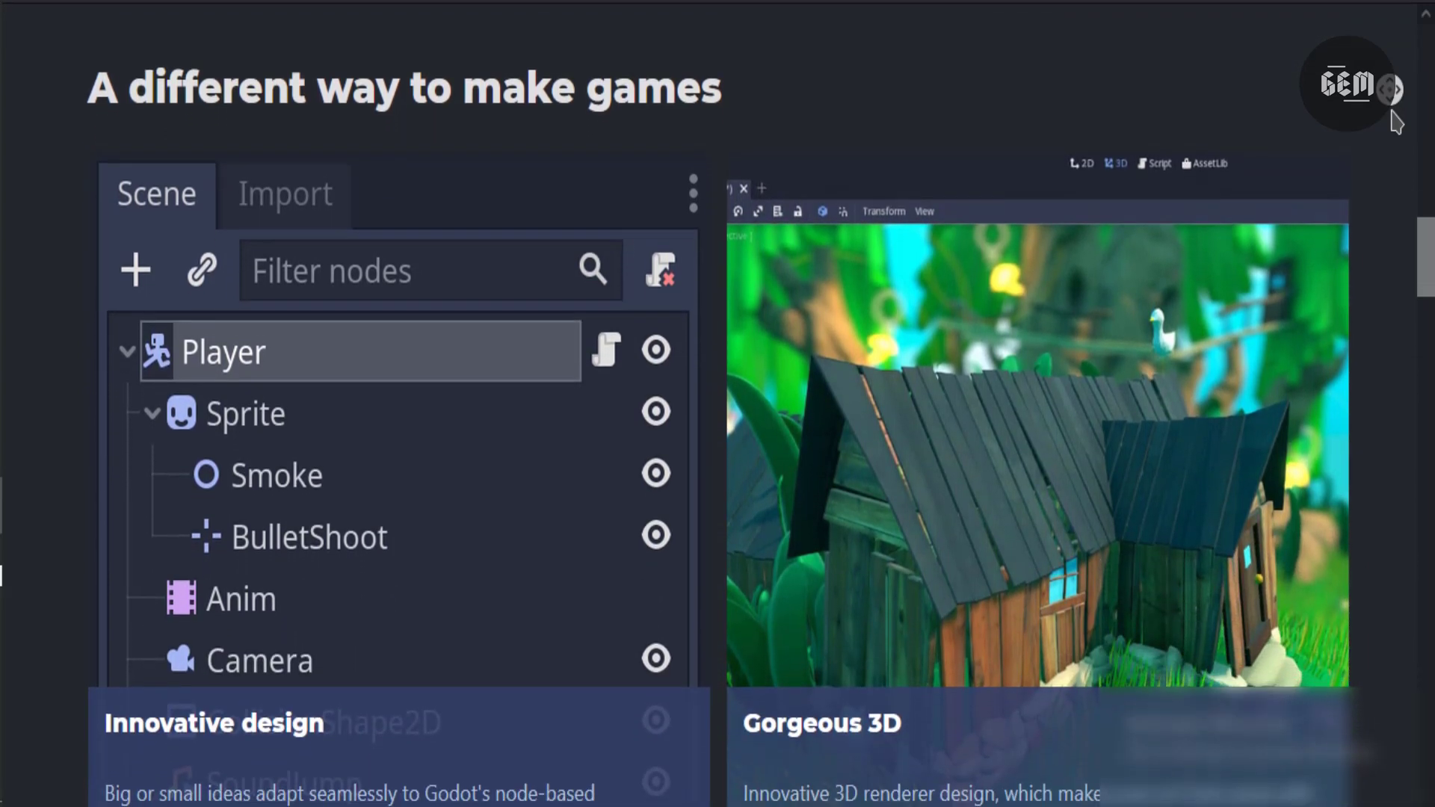
{"action": "scroll", "scroll_direction": "down", "scroll_amount": 3}
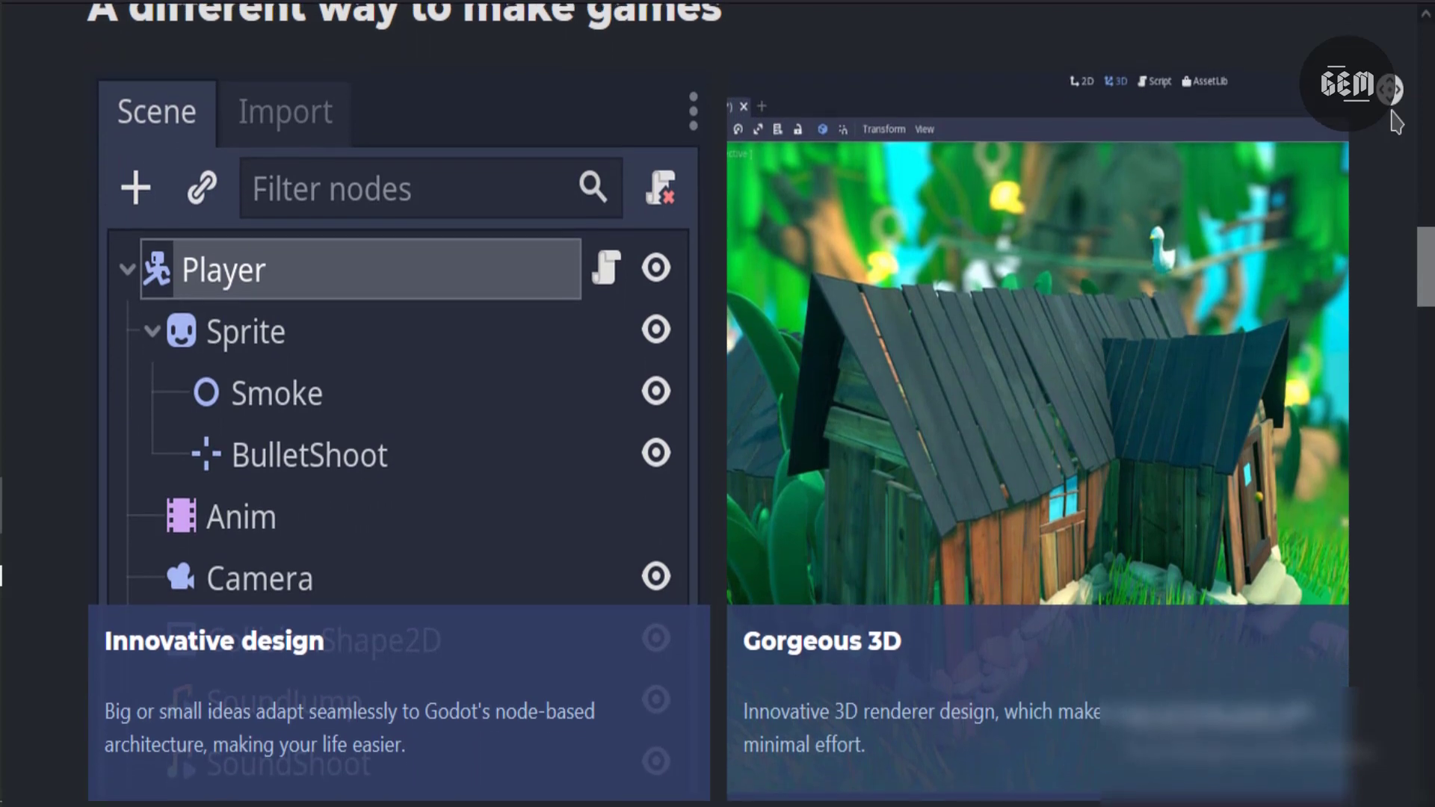
{"action": "scroll", "scroll_direction": "down", "scroll_amount": 3}
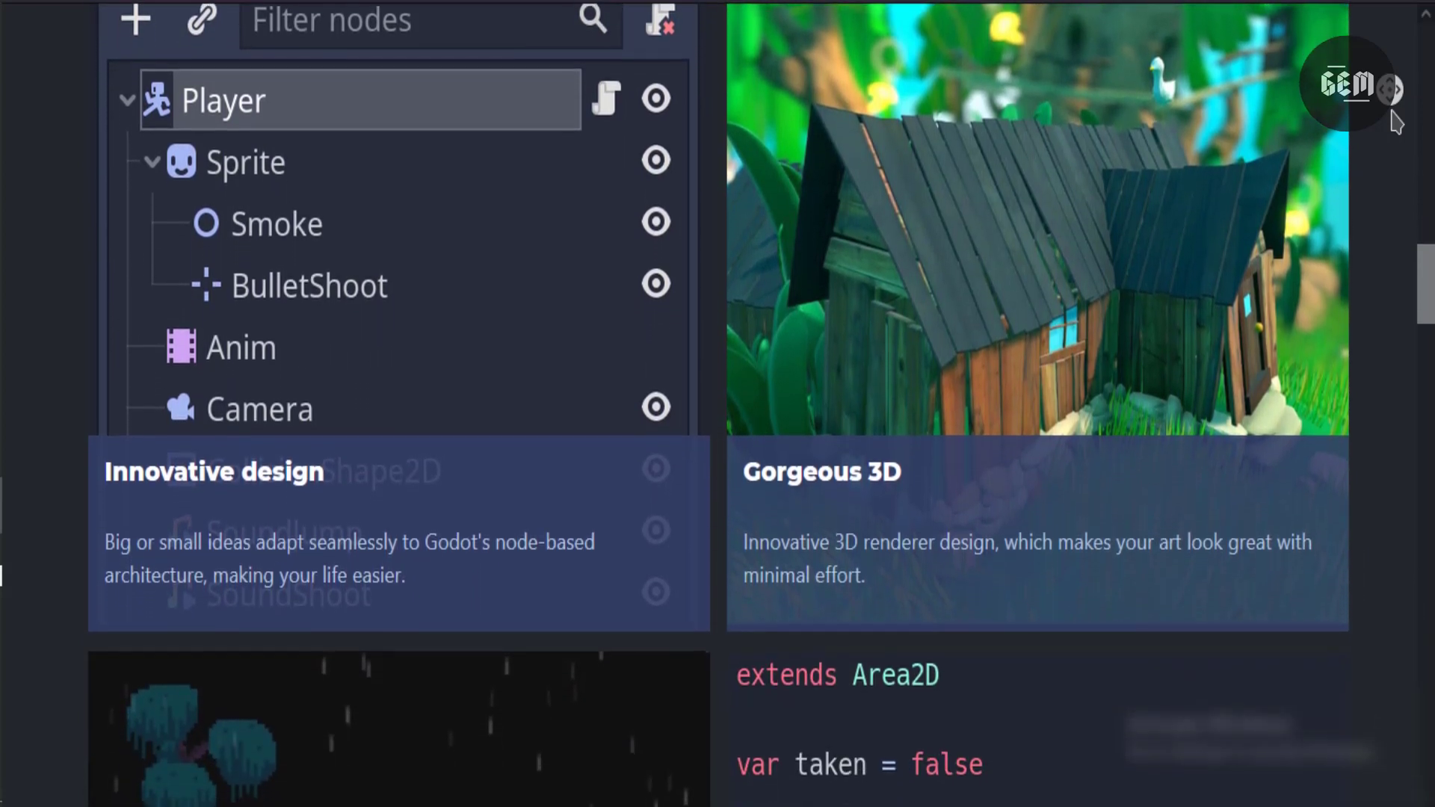
{"action": "scroll", "scroll_direction": "down", "scroll_amount": 3}
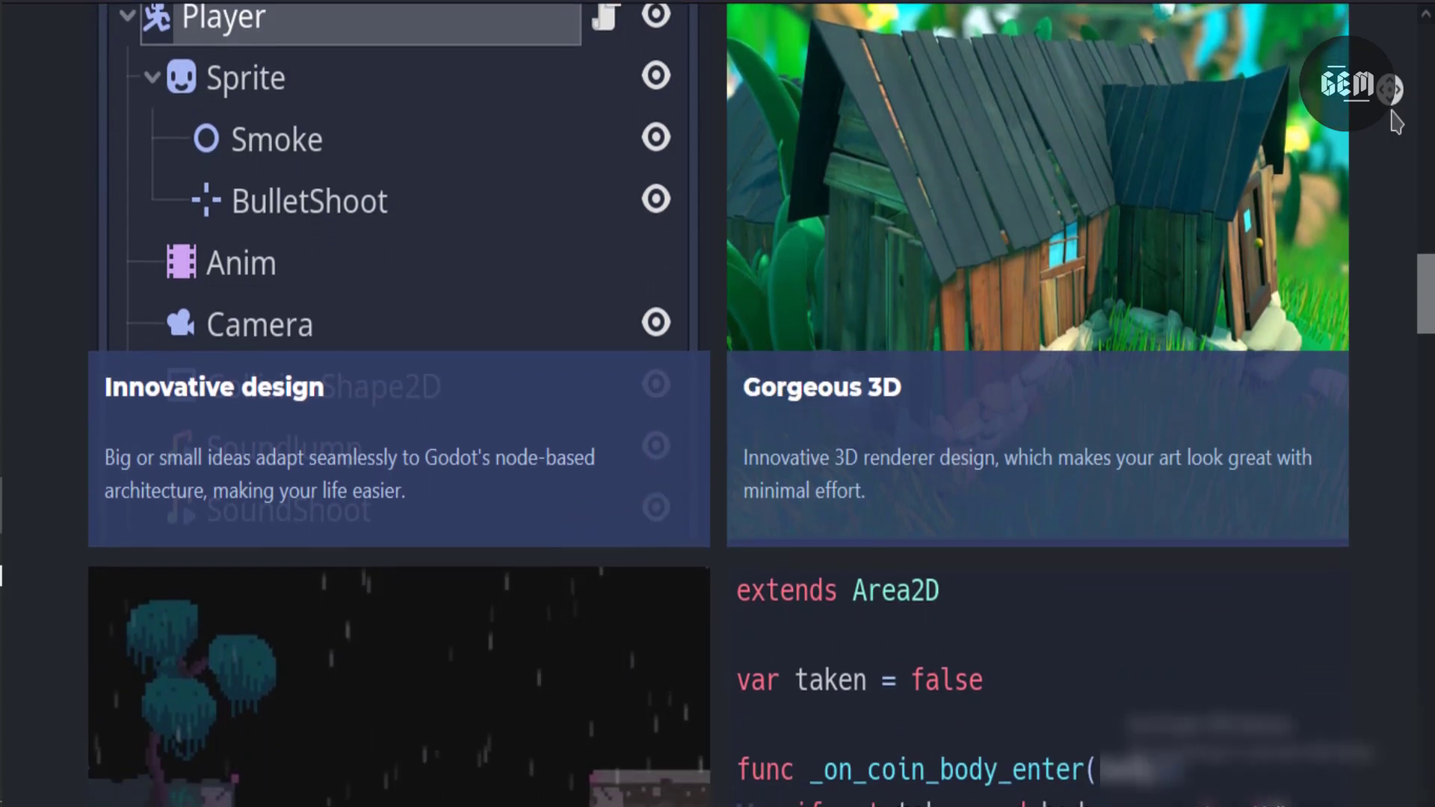
{"action": "scroll", "scroll_direction": "down", "scroll_amount": 3}
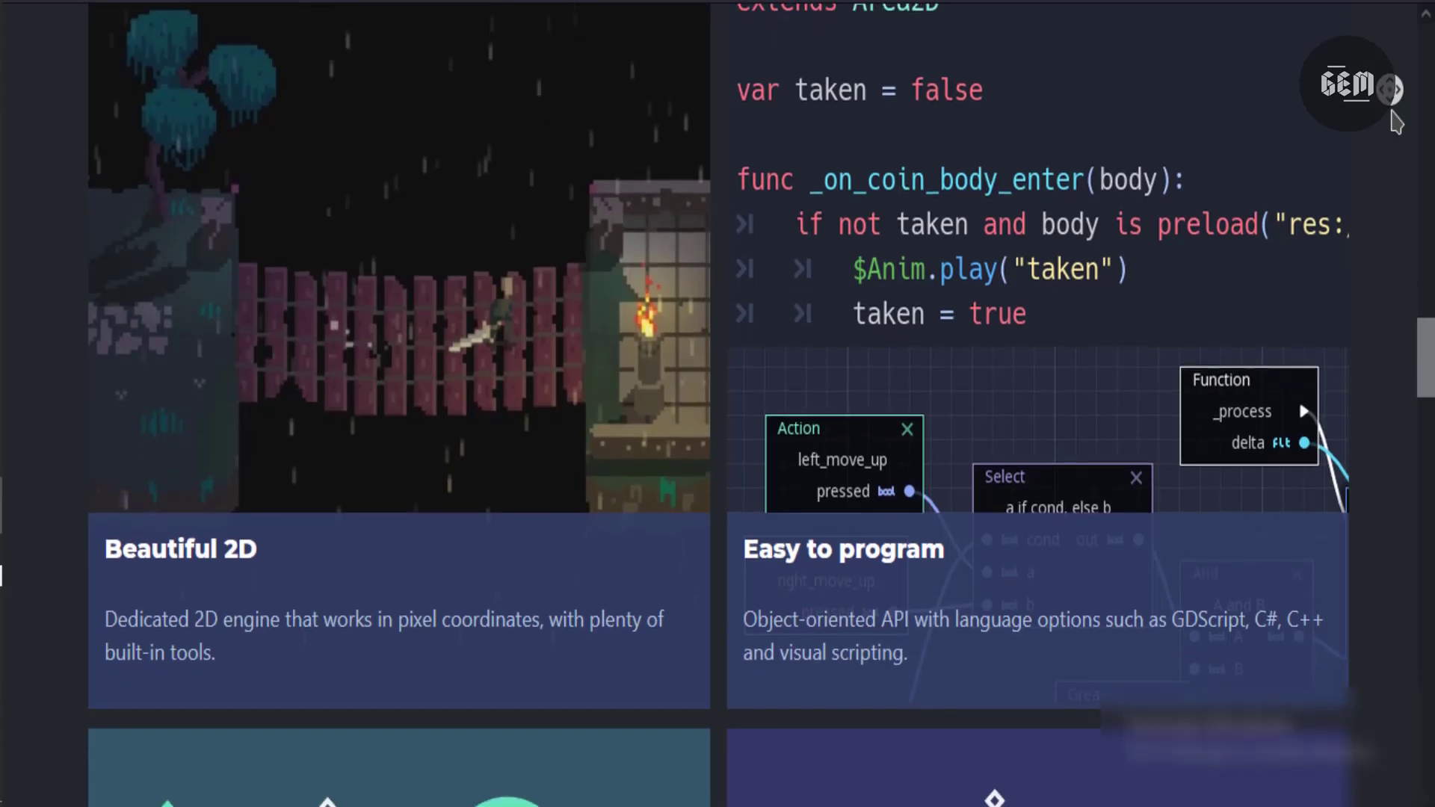
{"action": "scroll", "scroll_direction": "down", "scroll_amount": 3}
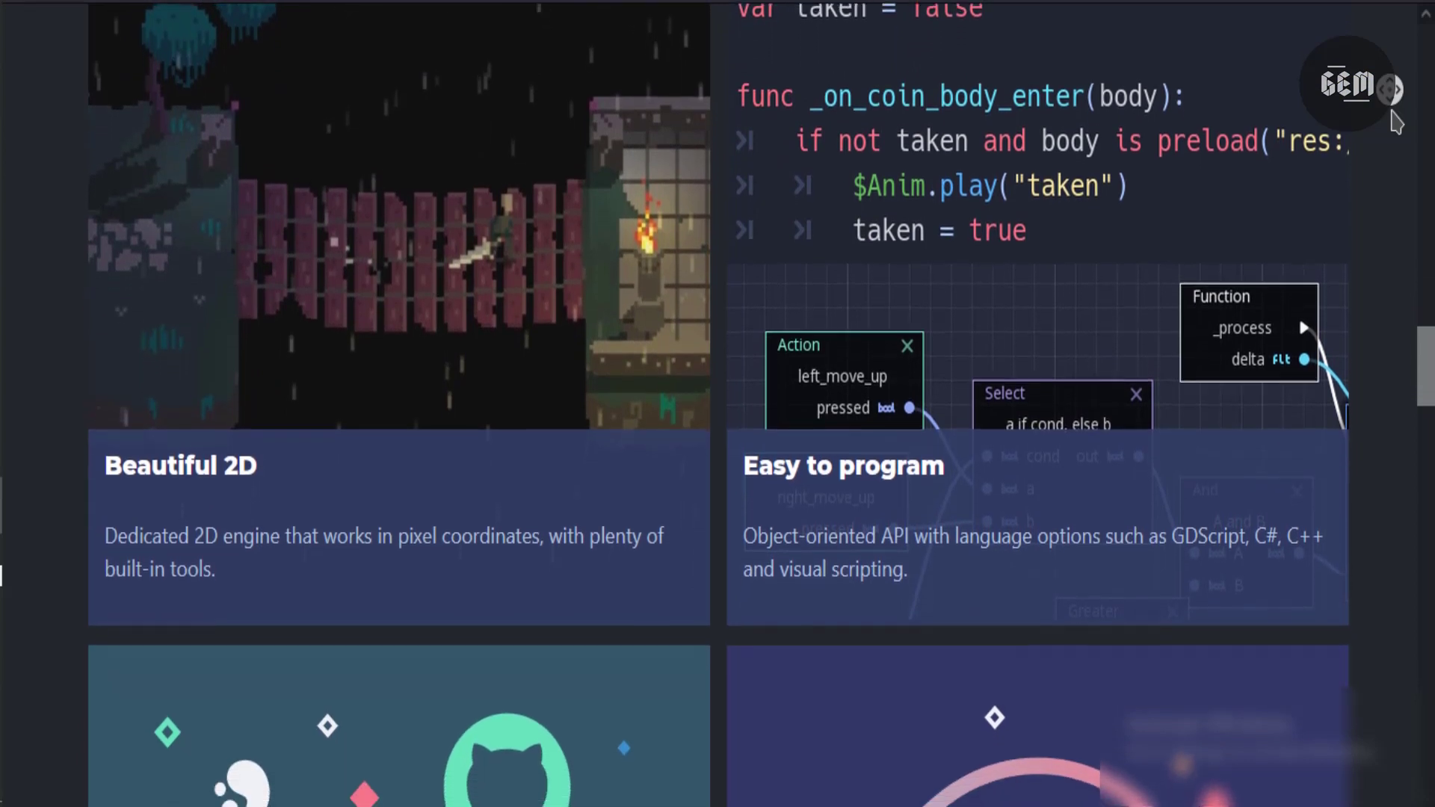
{"action": "scroll", "scroll_direction": "down", "scroll_amount": 3}
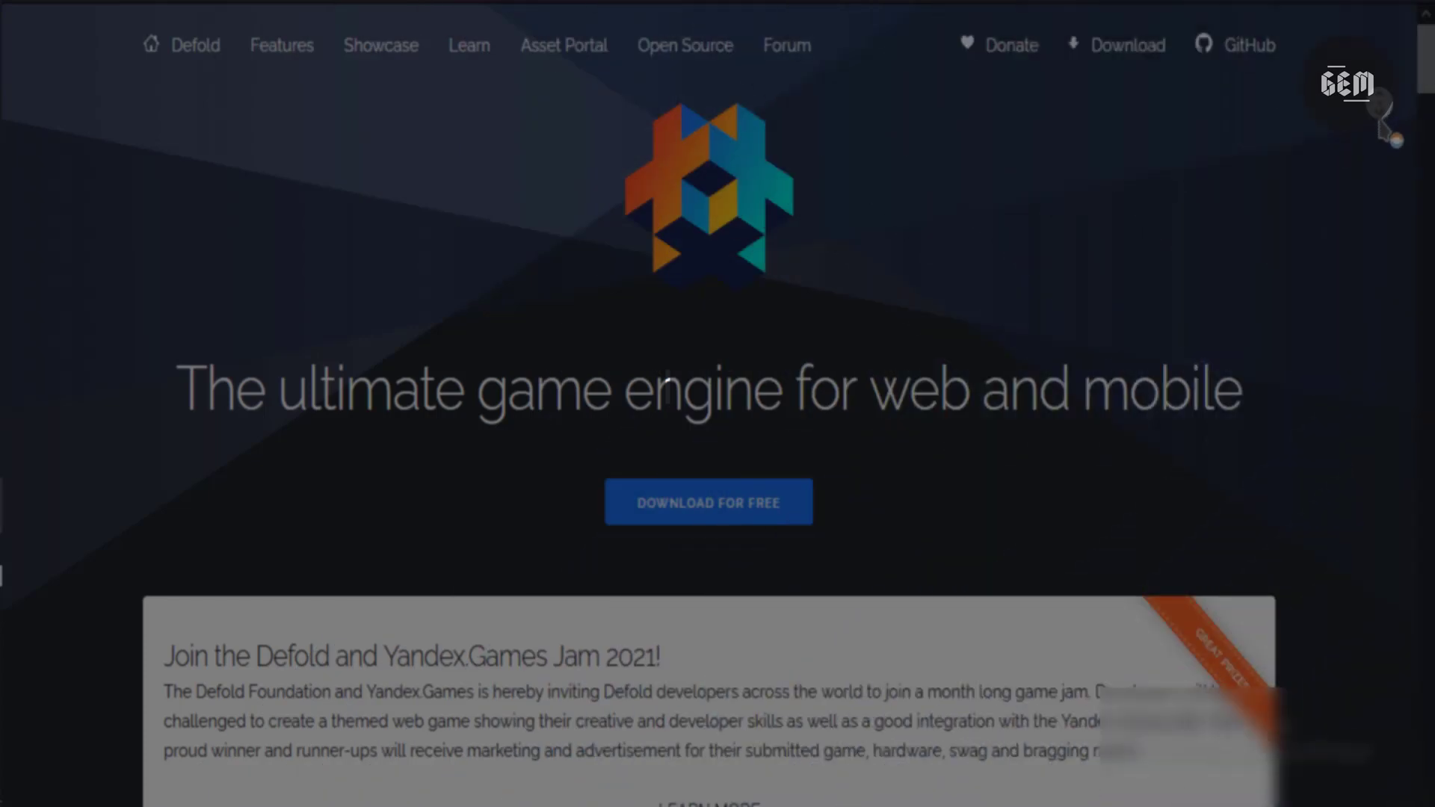
Step: Scroll the Defold homepage past the Yandex.Games Jam banner and feature cards to the 'No setup' editors list
{"action": "scroll", "scroll_direction": "down", "scroll_amount": 3}
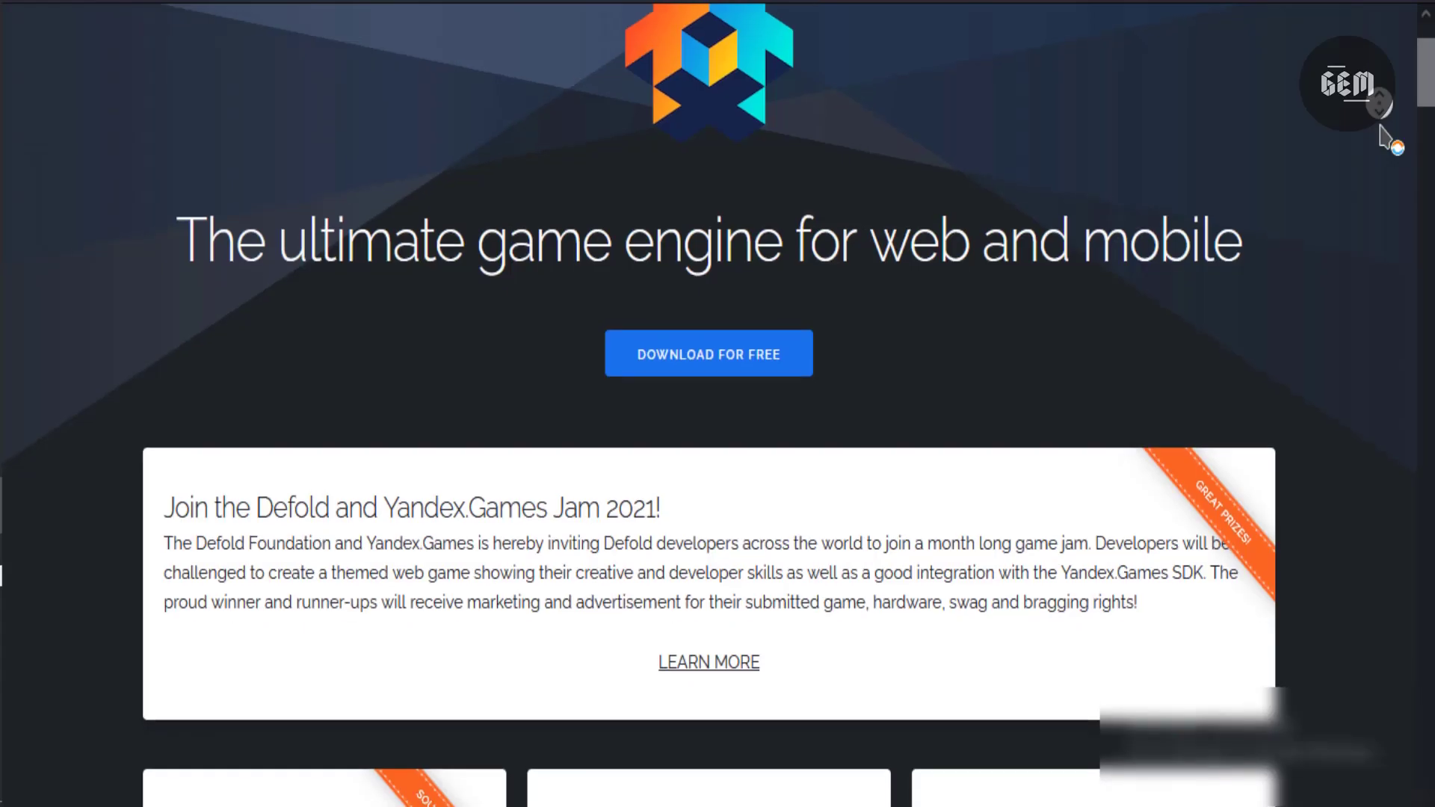
{"action": "scroll", "scroll_direction": "down", "scroll_amount": 3}
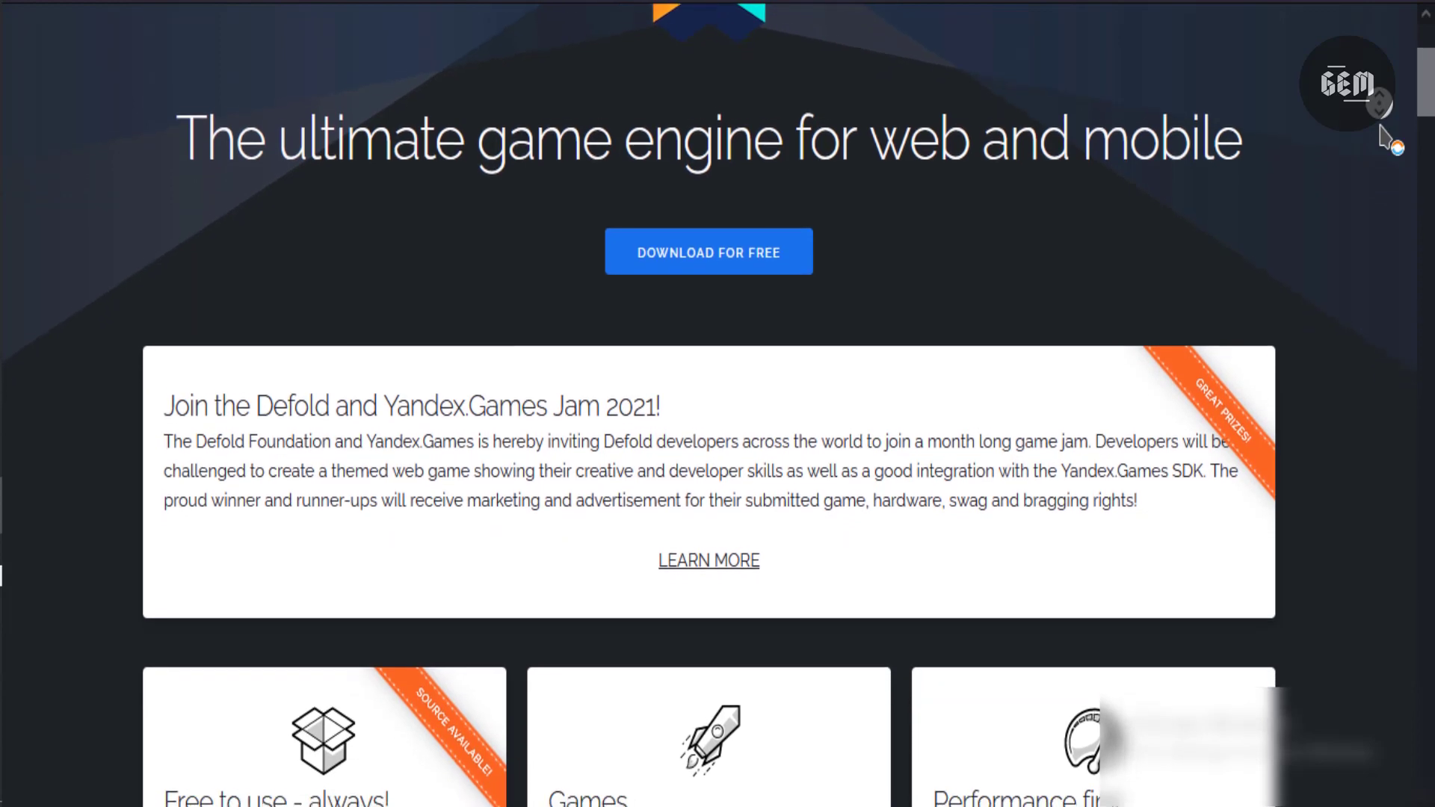
{"action": "scroll", "scroll_direction": "down", "scroll_amount": 3}
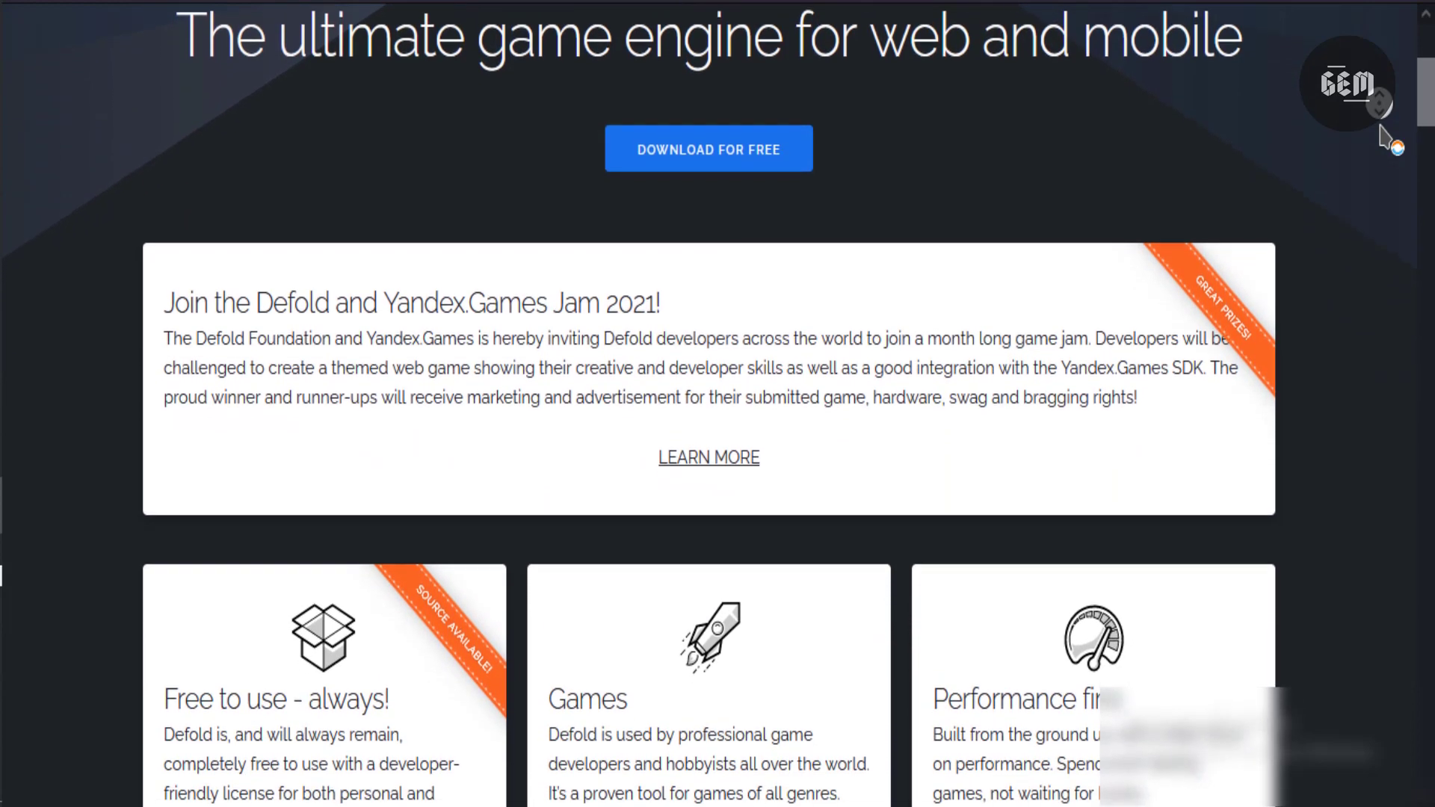
{"action": "scroll", "scroll_direction": "down", "scroll_amount": 3}
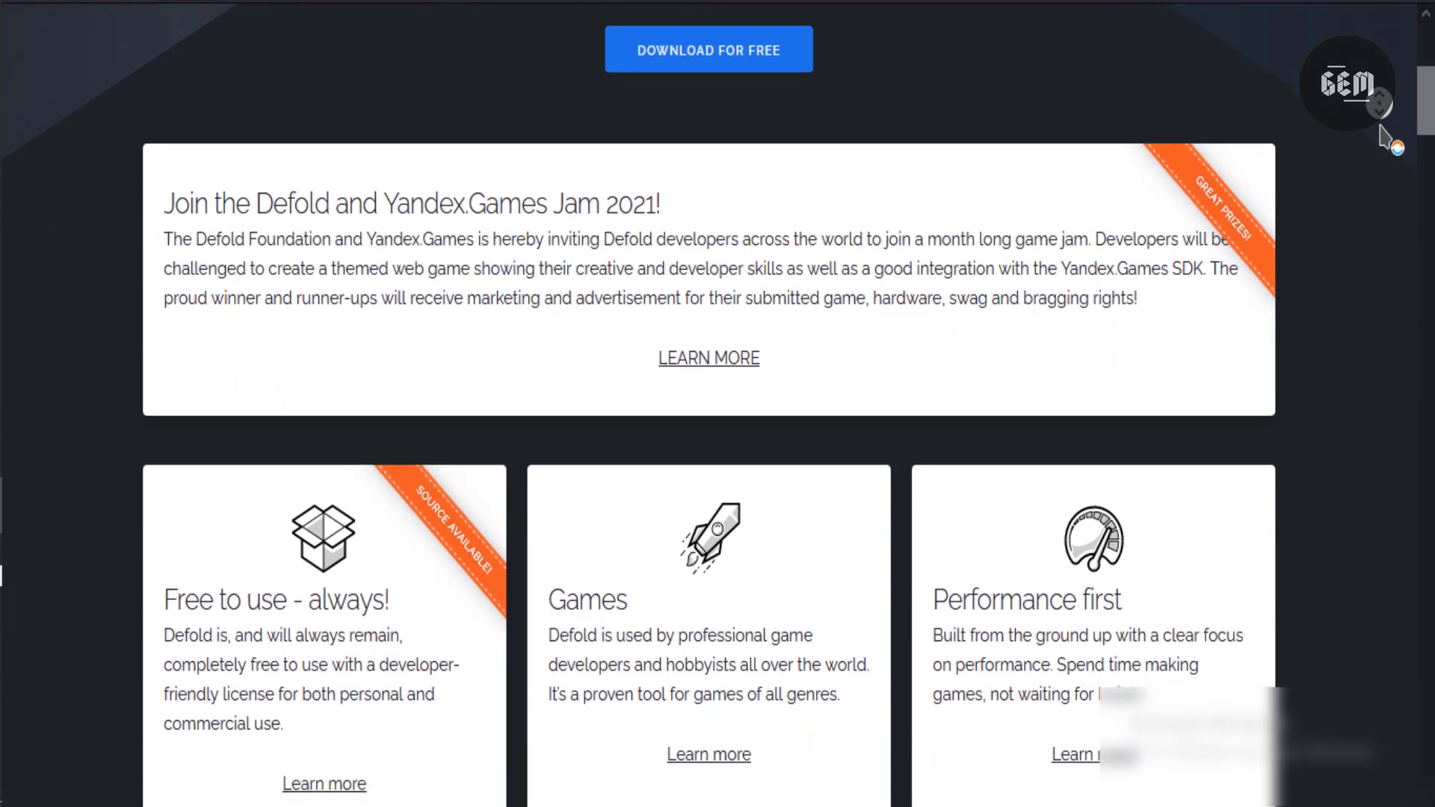
{"action": "scroll", "scroll_direction": "down", "scroll_amount": 3}
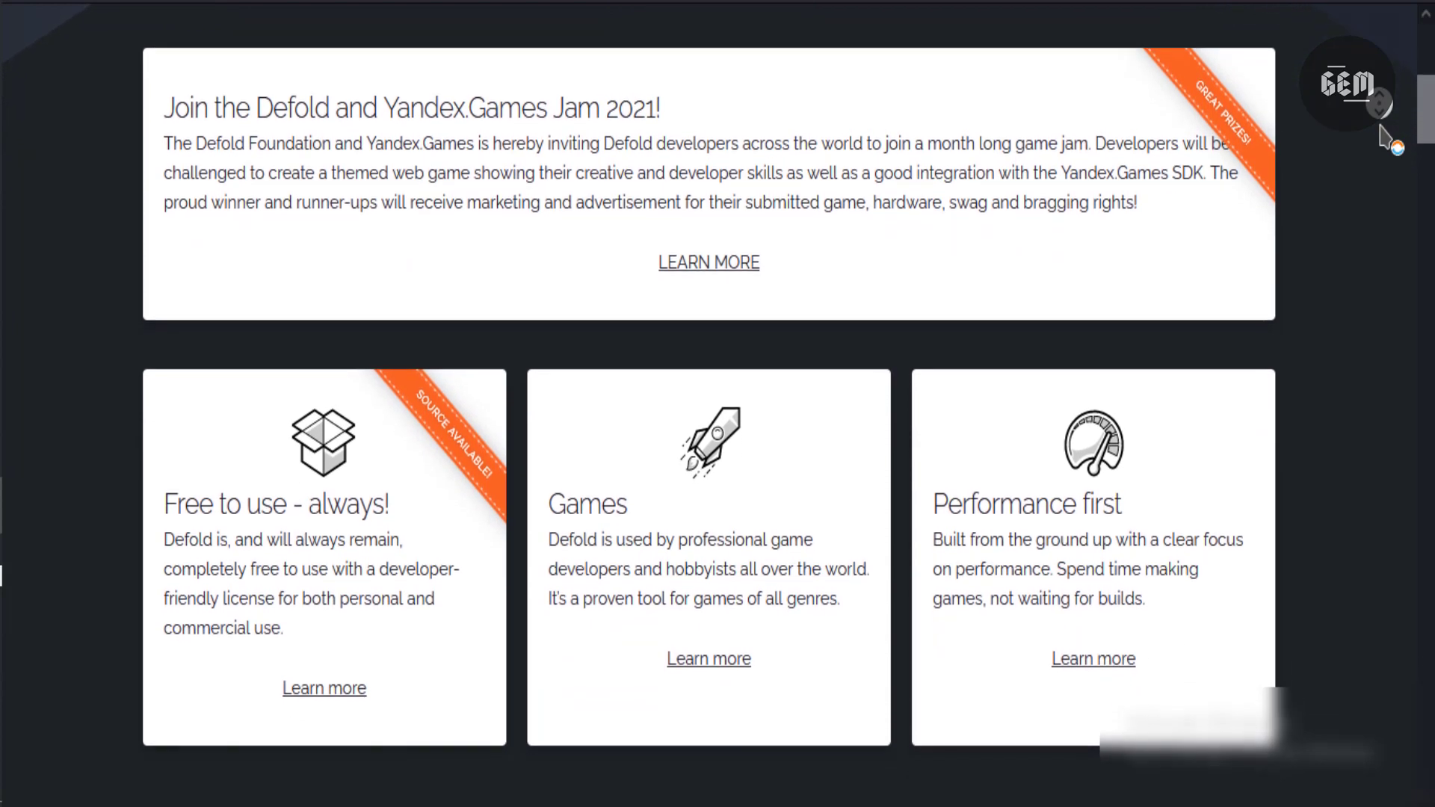
{"action": "scroll", "scroll_direction": "down", "scroll_amount": 3}
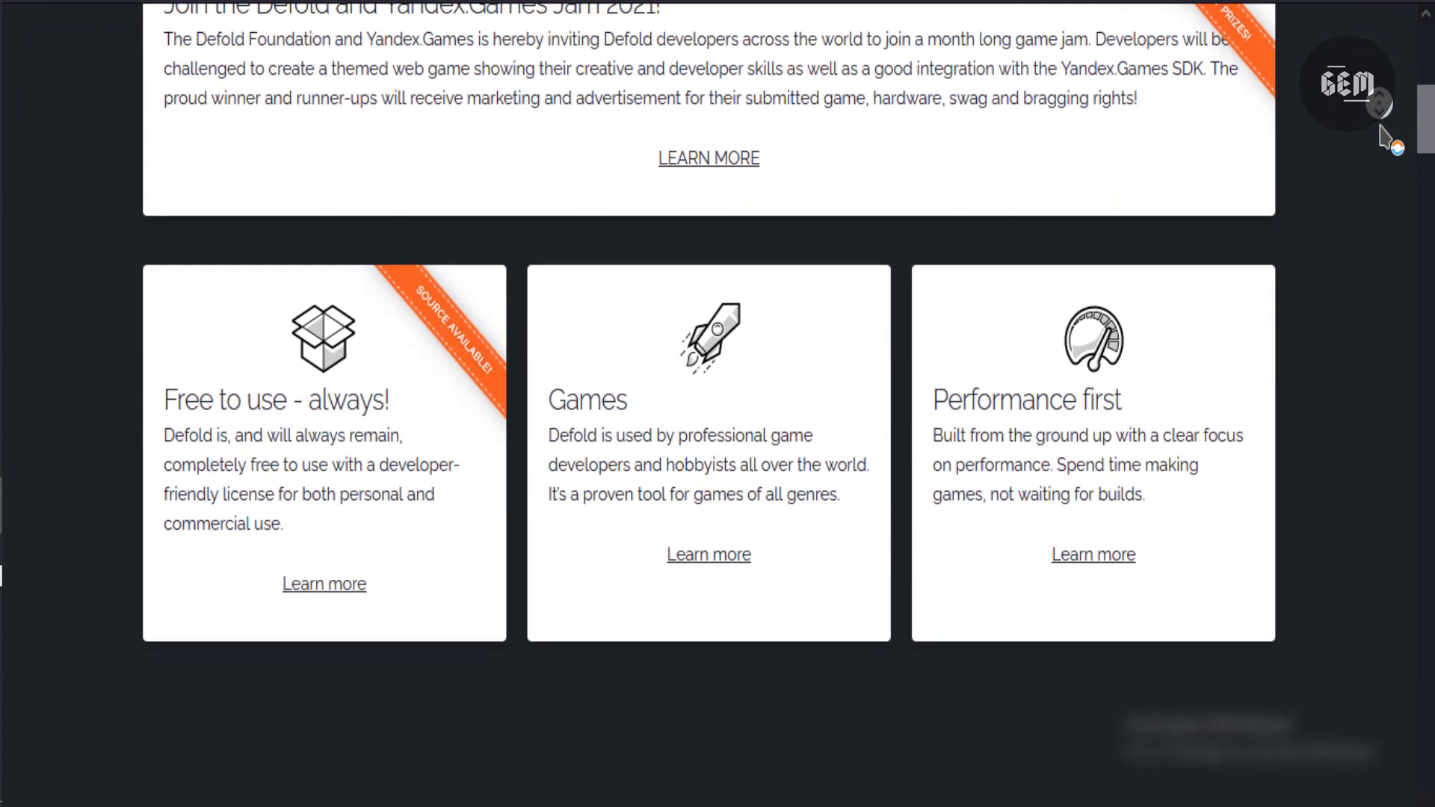
{"action": "scroll", "scroll_direction": "down", "scroll_amount": 3}
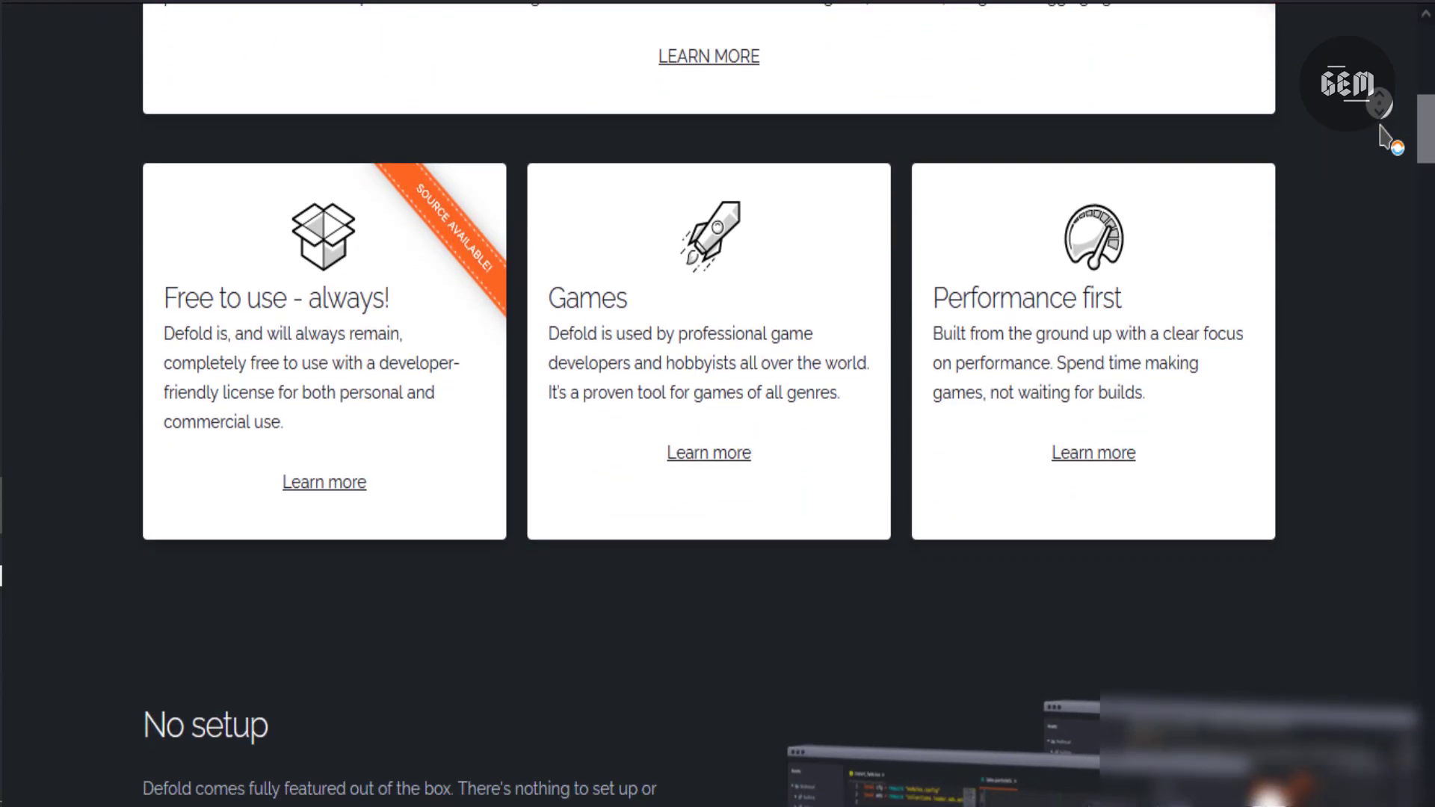
{"action": "scroll", "scroll_direction": "down", "scroll_amount": 3}
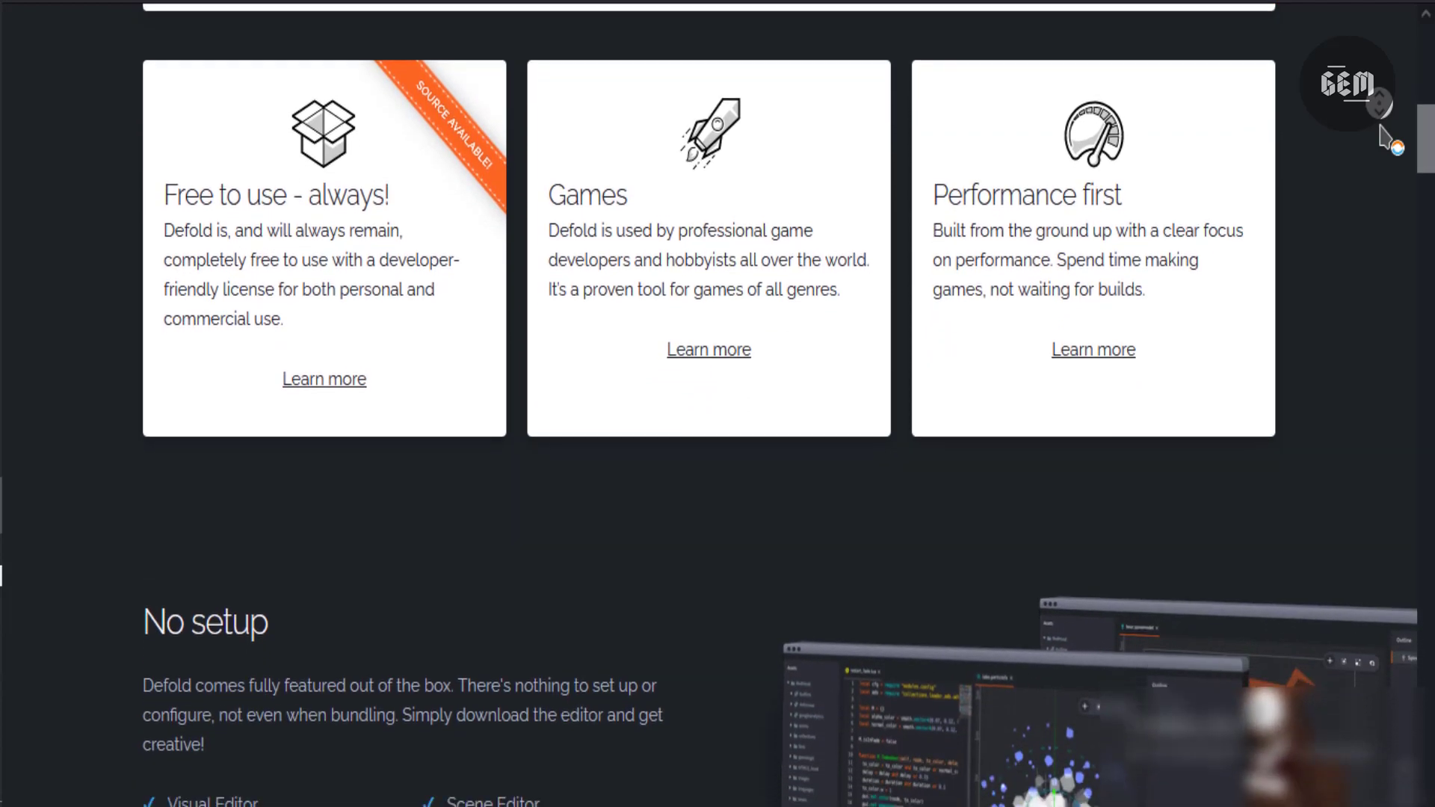
{"action": "scroll", "scroll_direction": "down", "scroll_amount": 3}
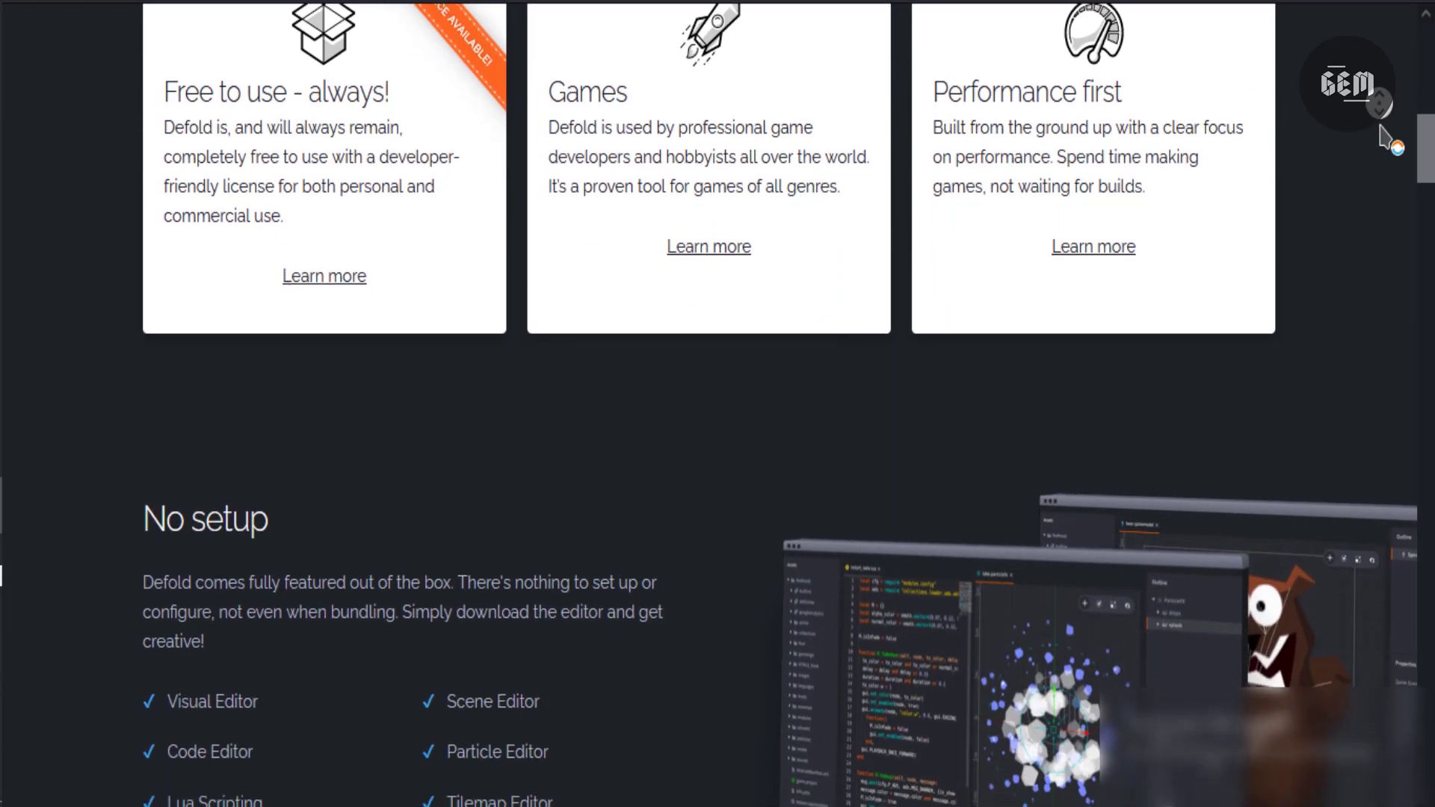
{"action": "scroll", "scroll_direction": "down", "scroll_amount": 3}
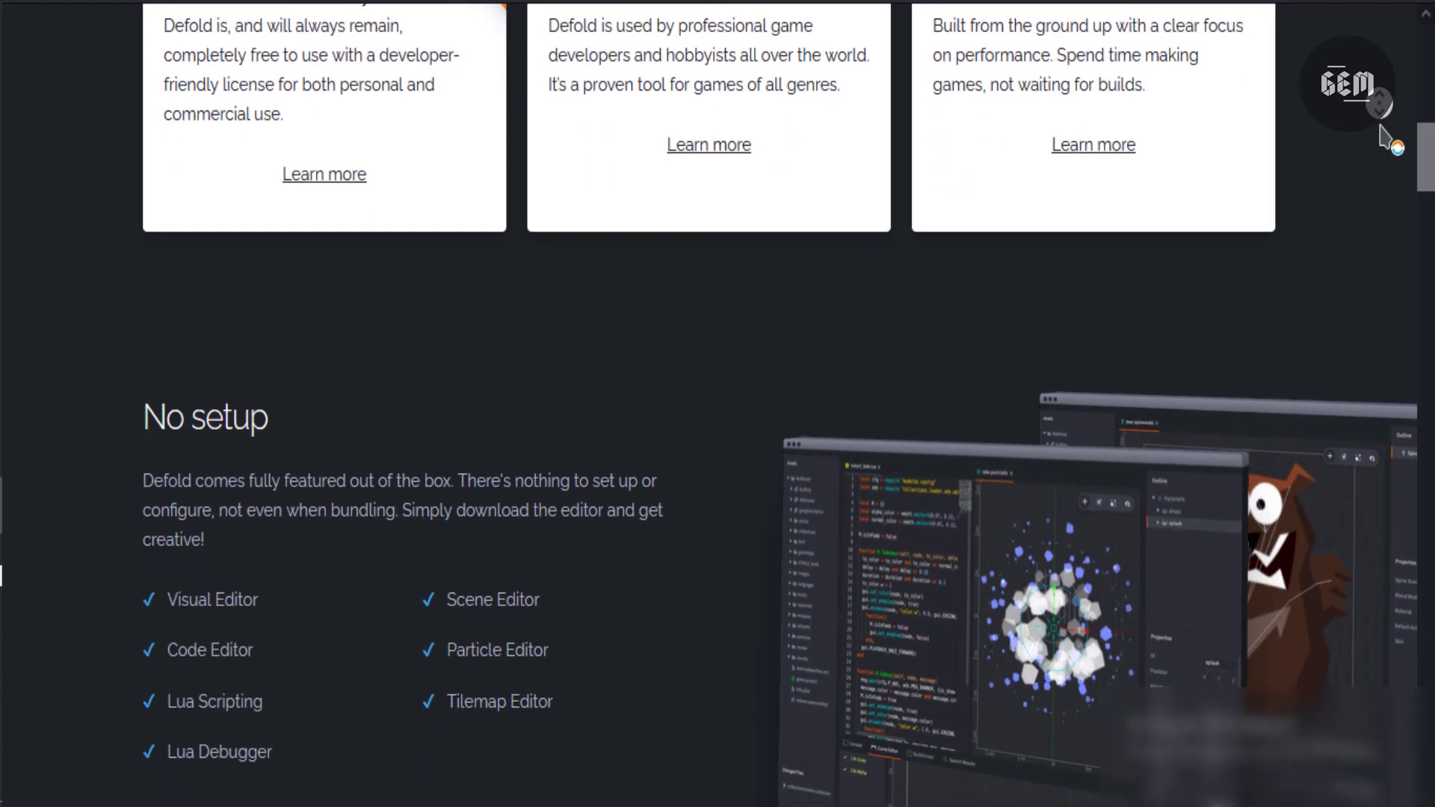
{"action": "scroll", "scroll_direction": "down", "scroll_amount": 3}
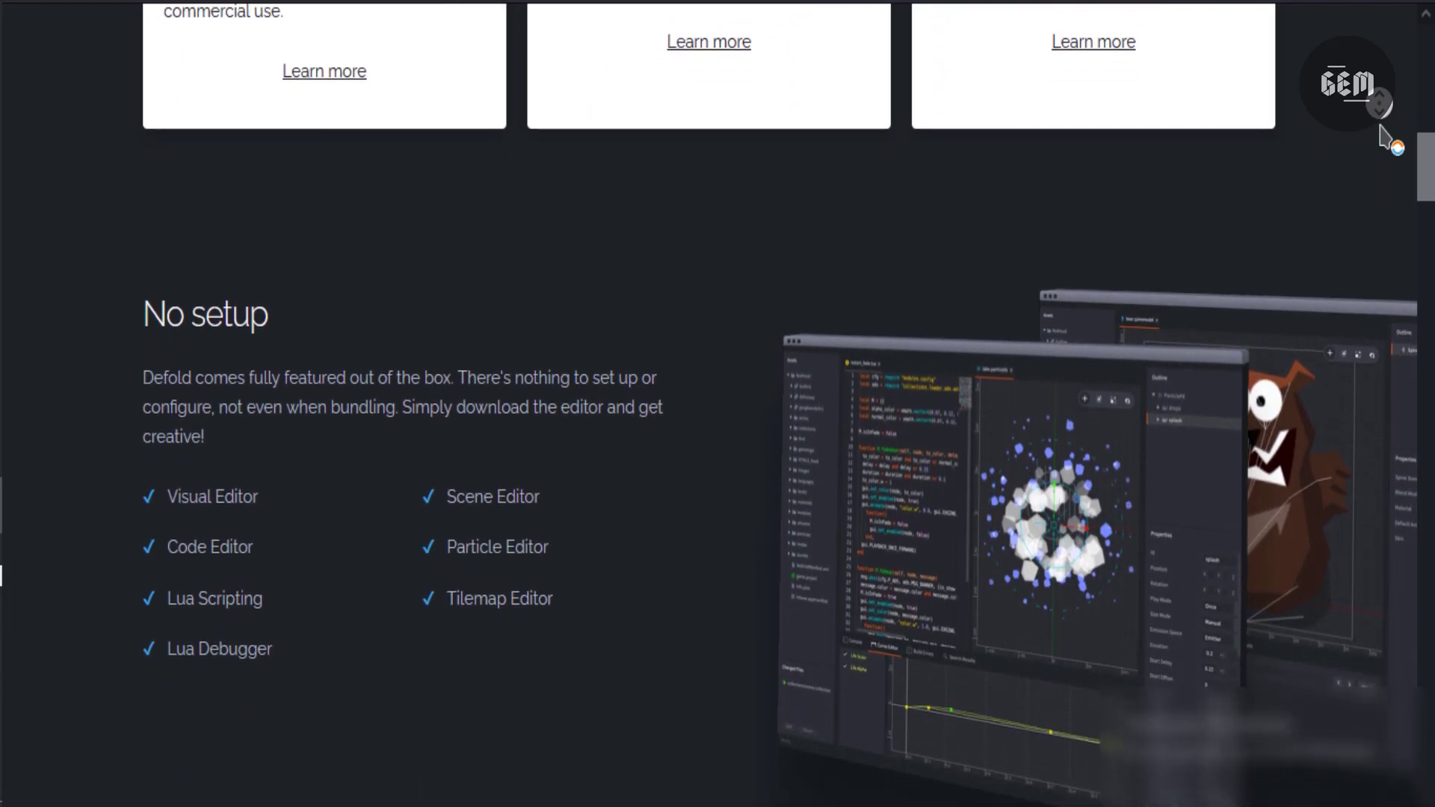
{"action": "scroll", "scroll_direction": "down", "scroll_amount": 3}
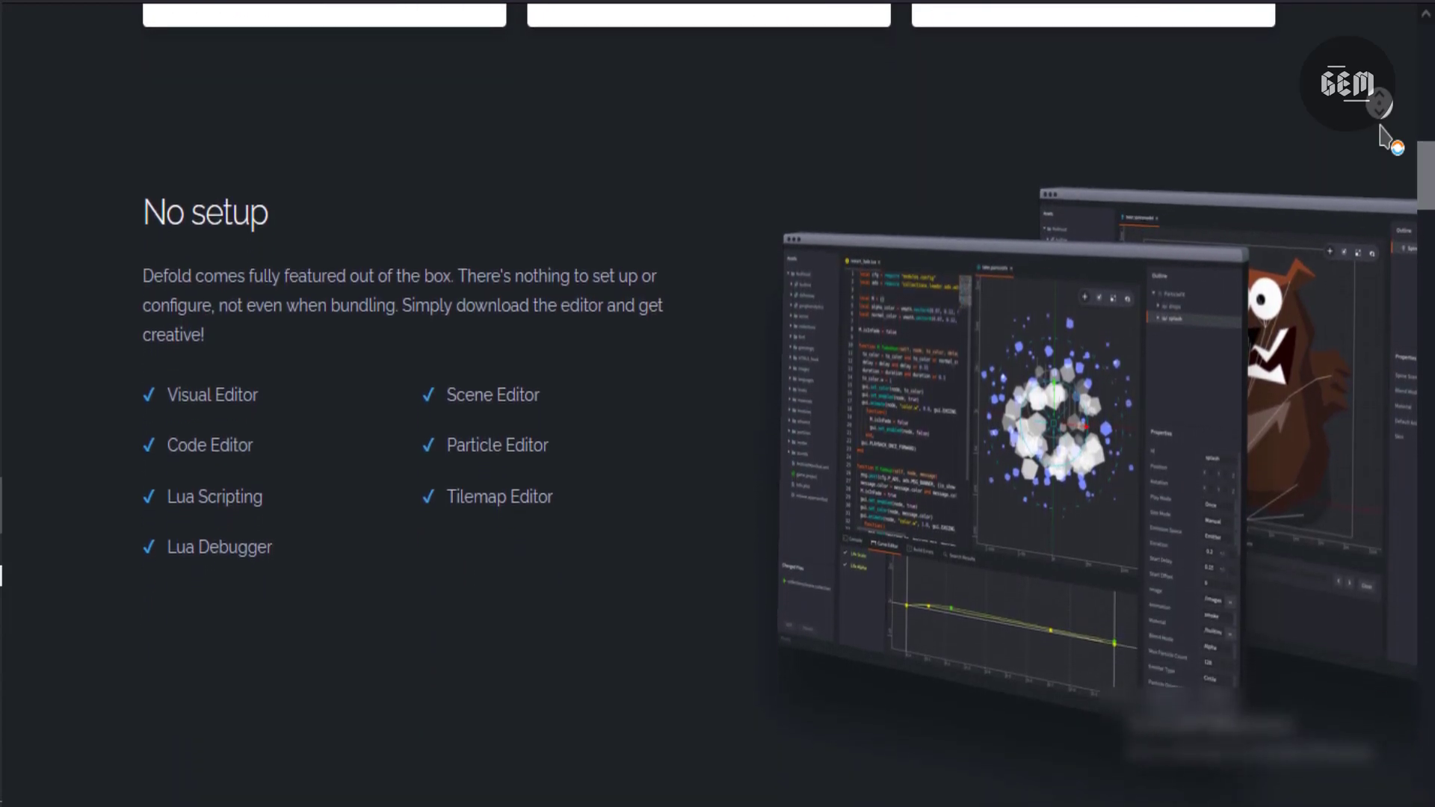
Step: Scroll from 'Truly cross-platform' down through the Turn-key solution and Custom configuration sections
{"action": "scroll", "scroll_direction": "down", "scroll_amount": 3}
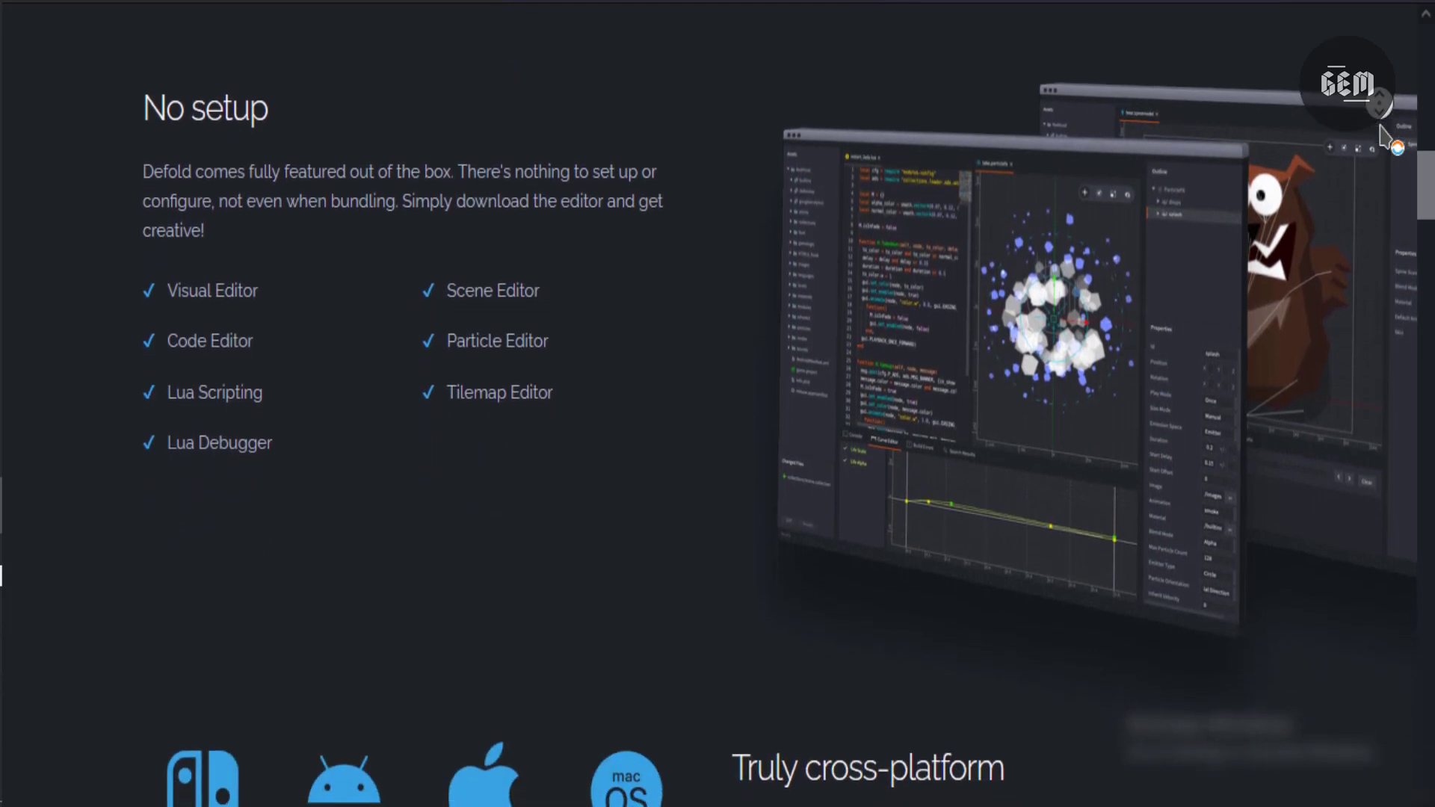
{"action": "scroll", "scroll_direction": "down", "scroll_amount": 3}
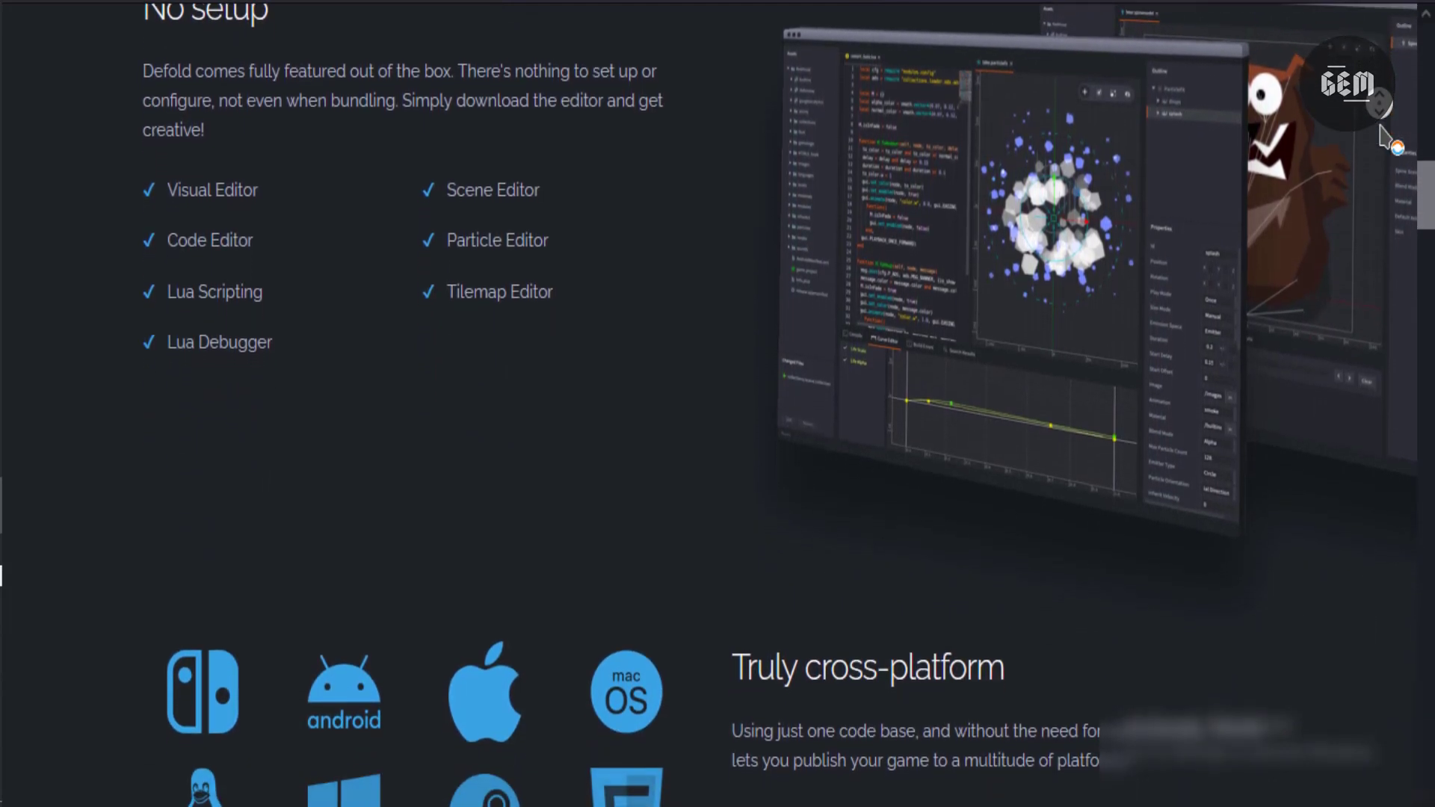
{"action": "scroll", "scroll_direction": "down", "scroll_amount": 3}
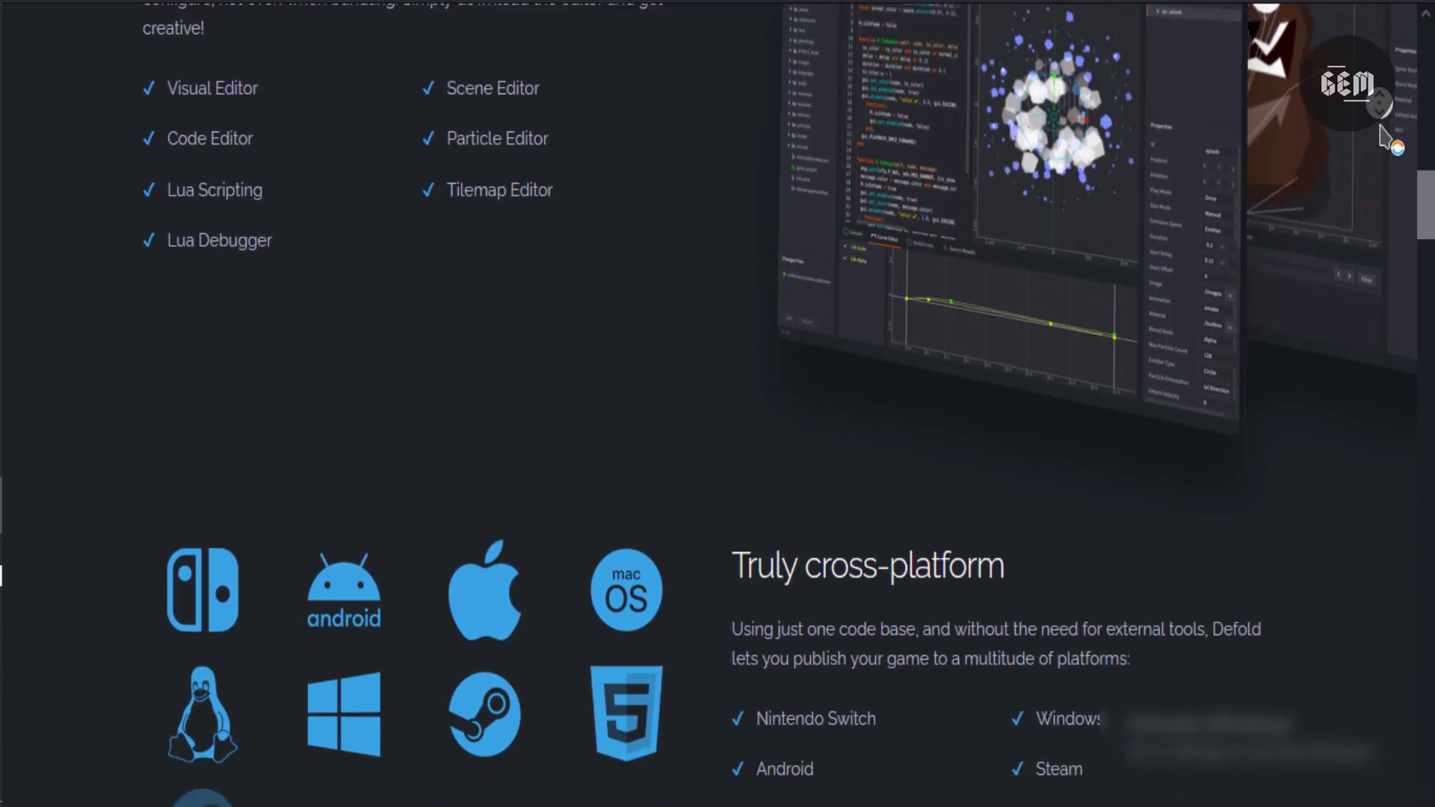
{"action": "scroll", "scroll_direction": "down", "scroll_amount": 3}
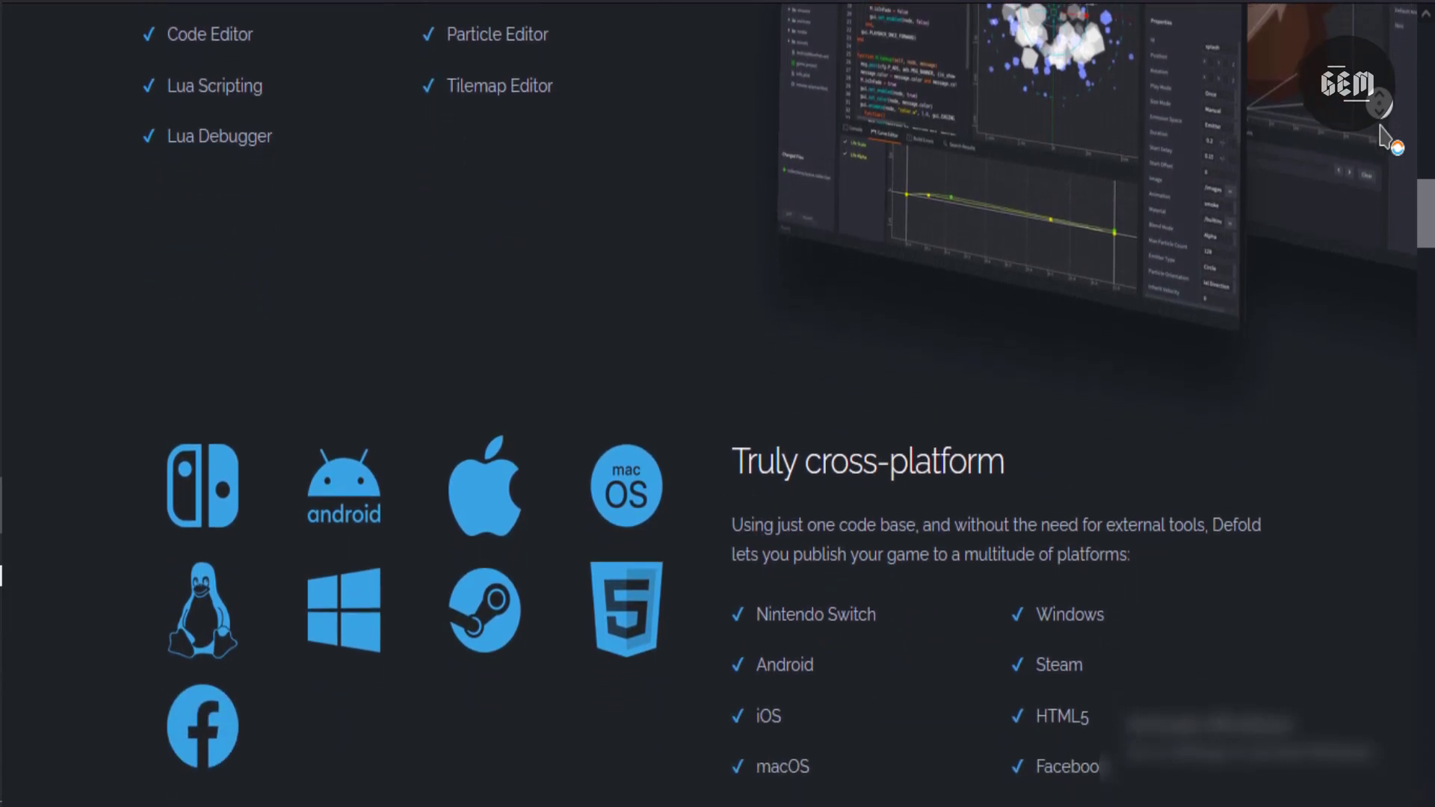
{"action": "scroll", "scroll_direction": "down", "scroll_amount": 3}
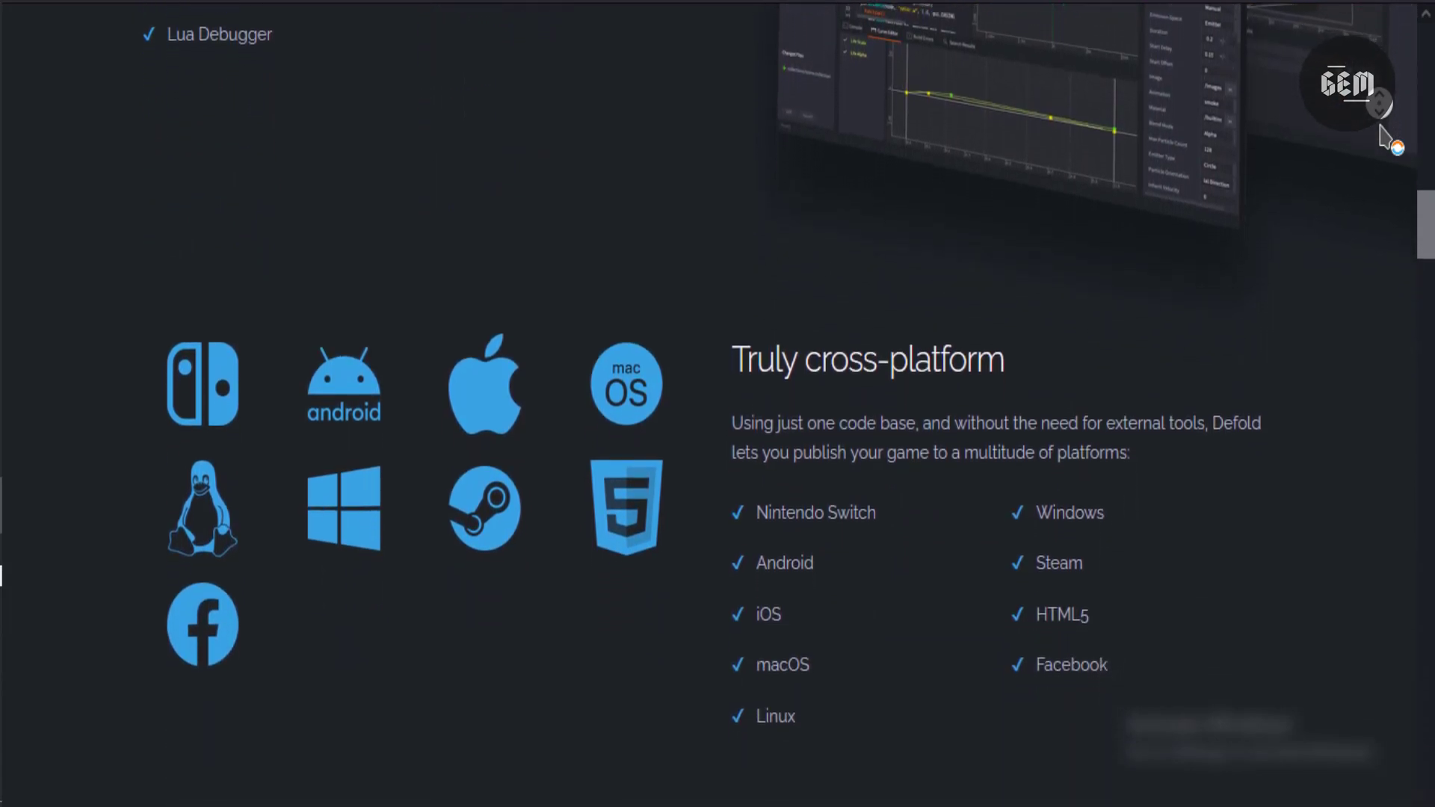
{"action": "scroll", "scroll_direction": "down", "scroll_amount": 3}
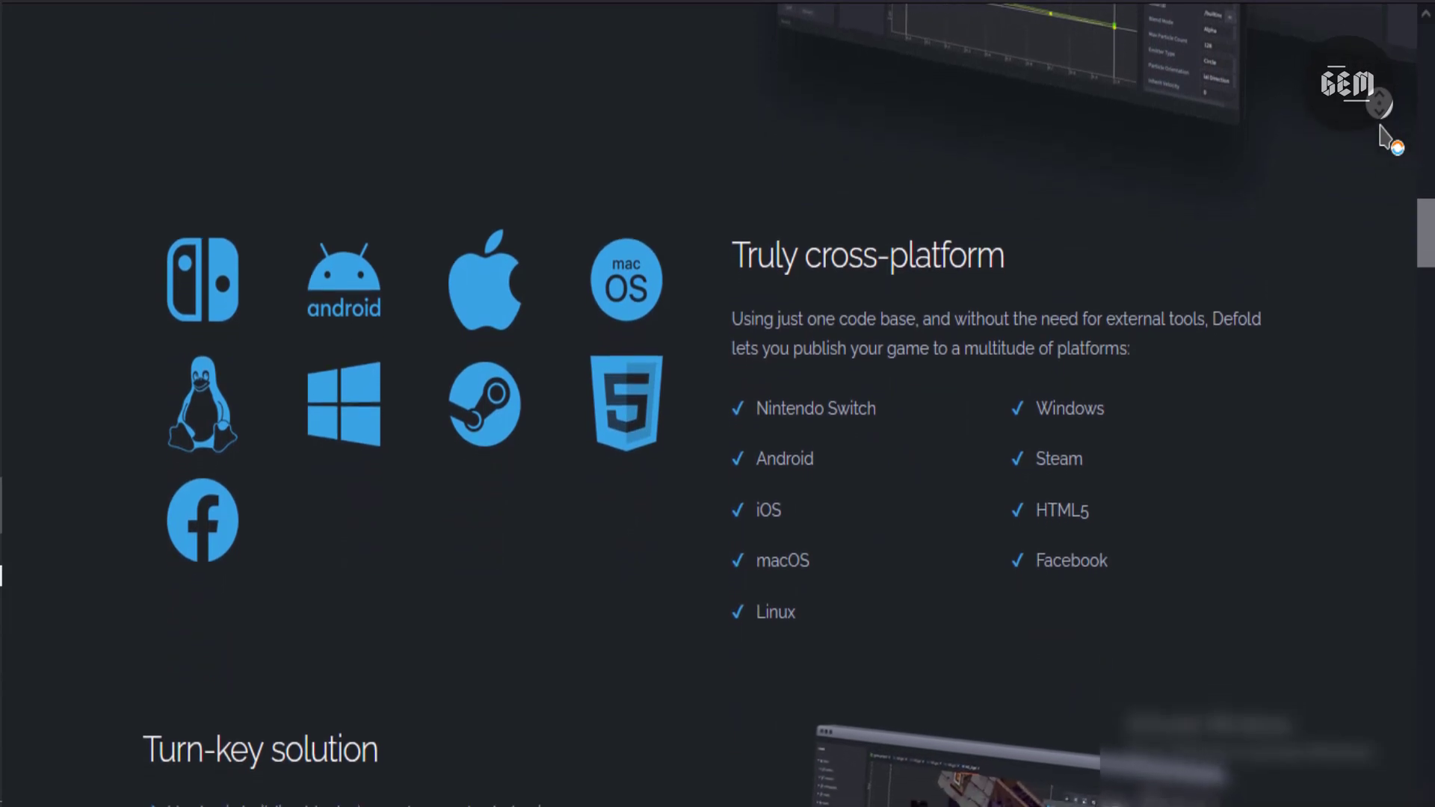
{"action": "scroll", "scroll_direction": "down", "scroll_amount": 3}
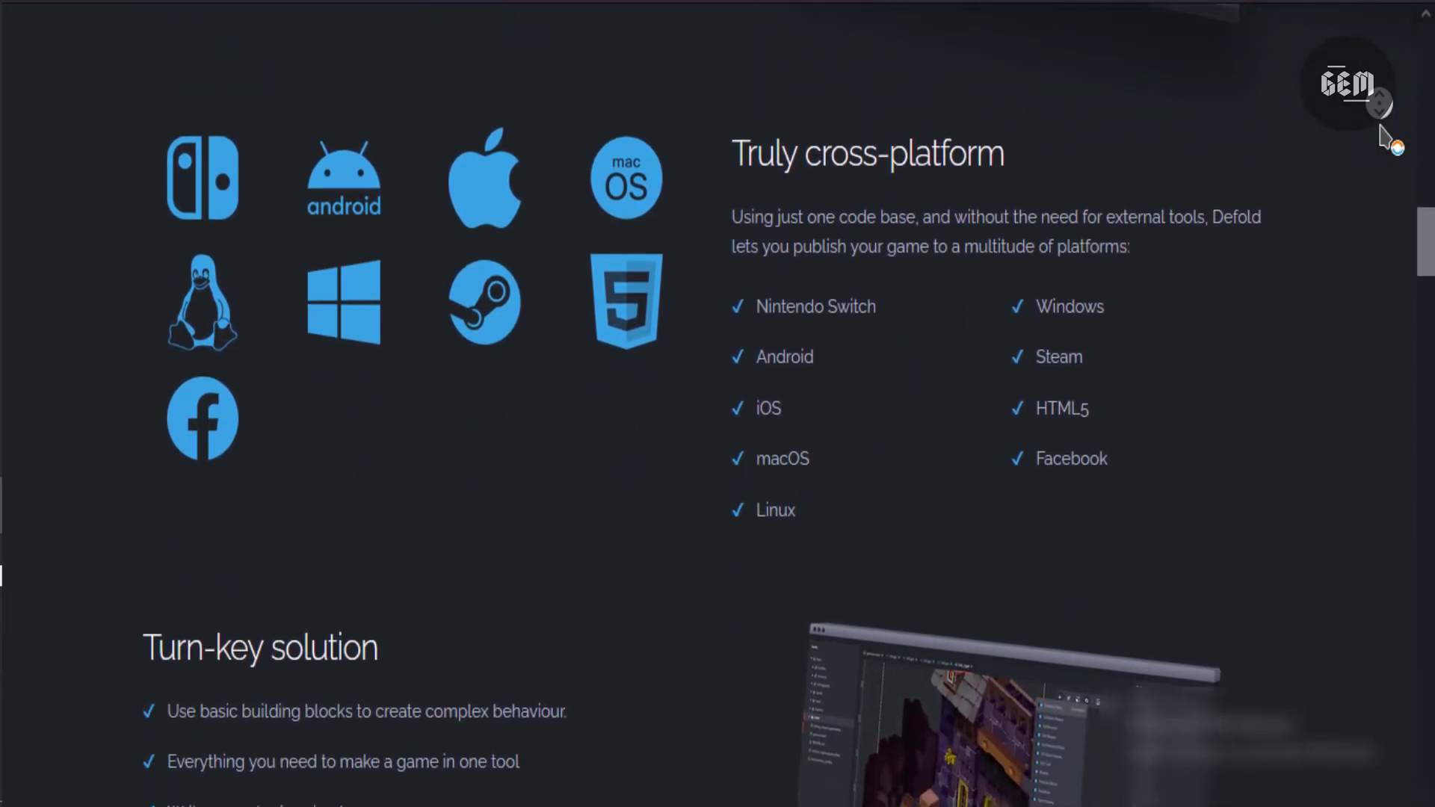
{"action": "scroll", "scroll_direction": "down", "scroll_amount": 3}
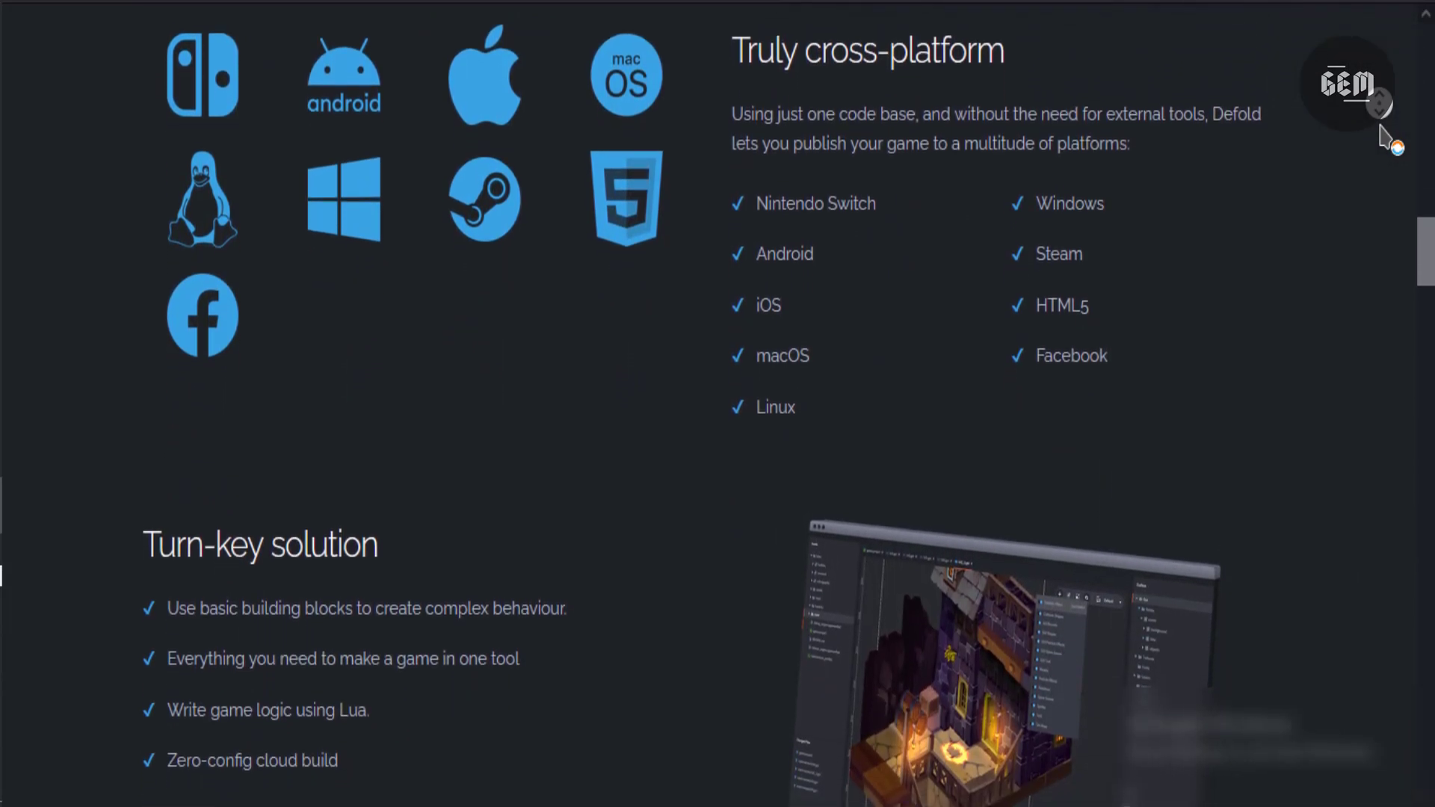
{"action": "scroll", "scroll_direction": "down", "scroll_amount": 3}
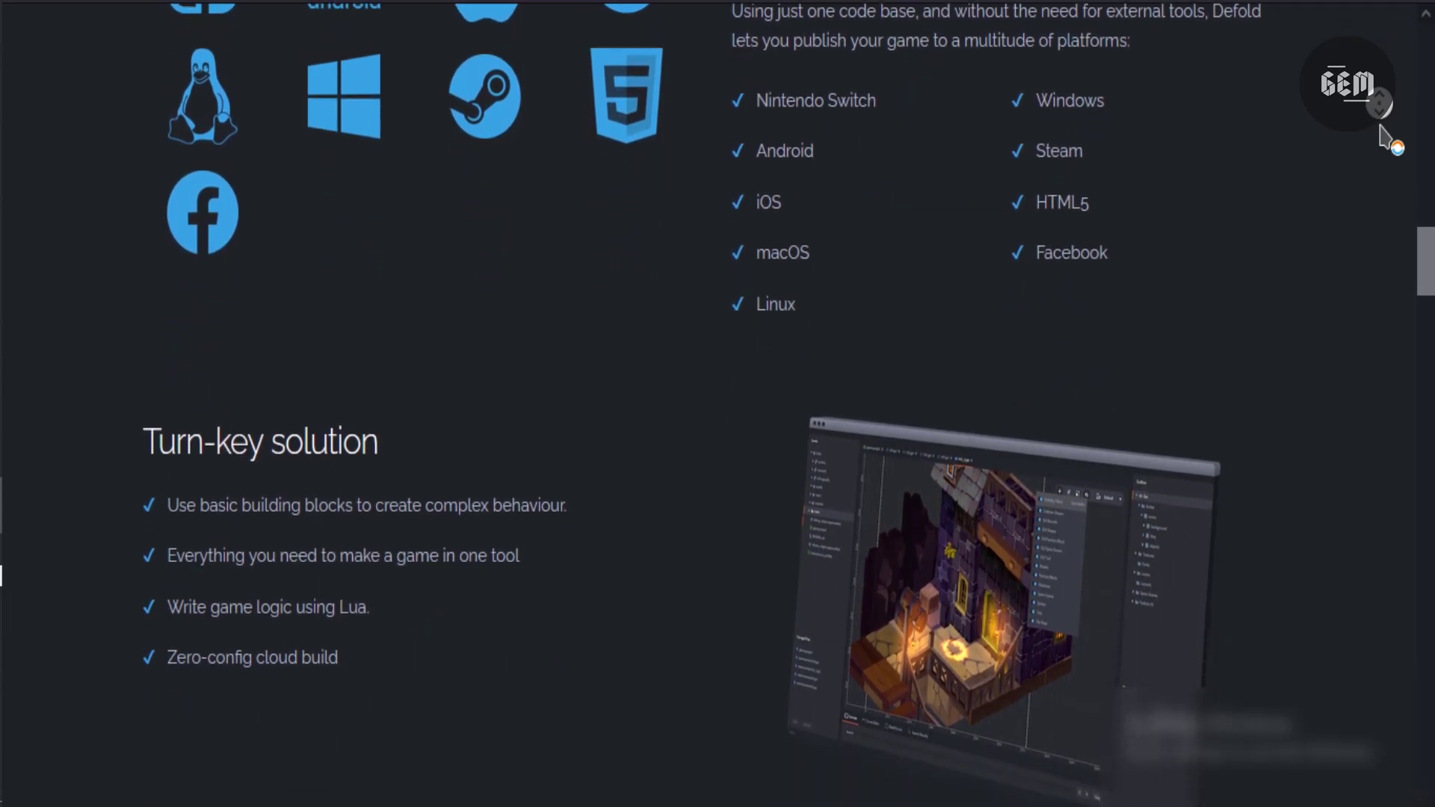
{"action": "scroll", "scroll_direction": "down", "scroll_amount": 3}
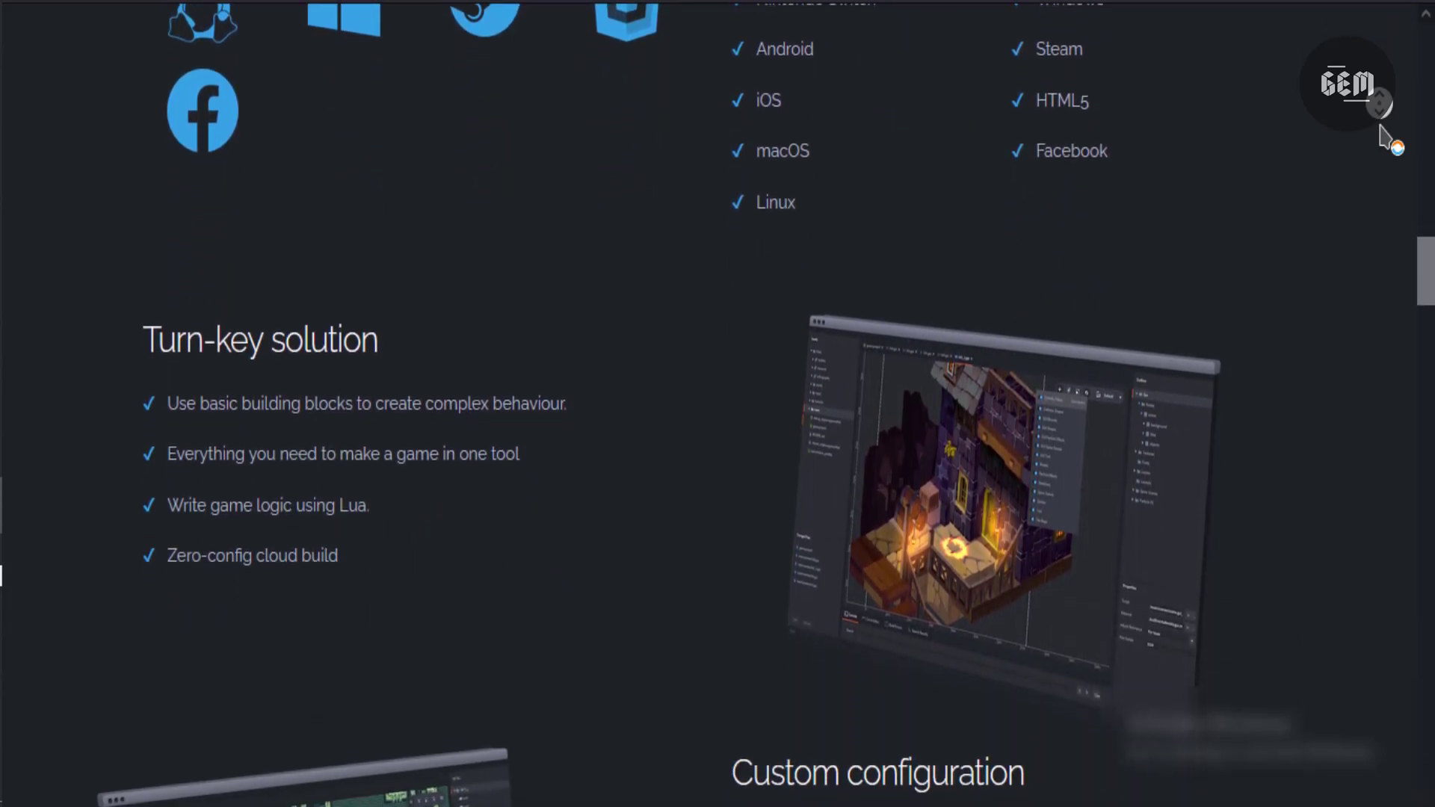
{"action": "scroll", "scroll_direction": "down", "scroll_amount": 3}
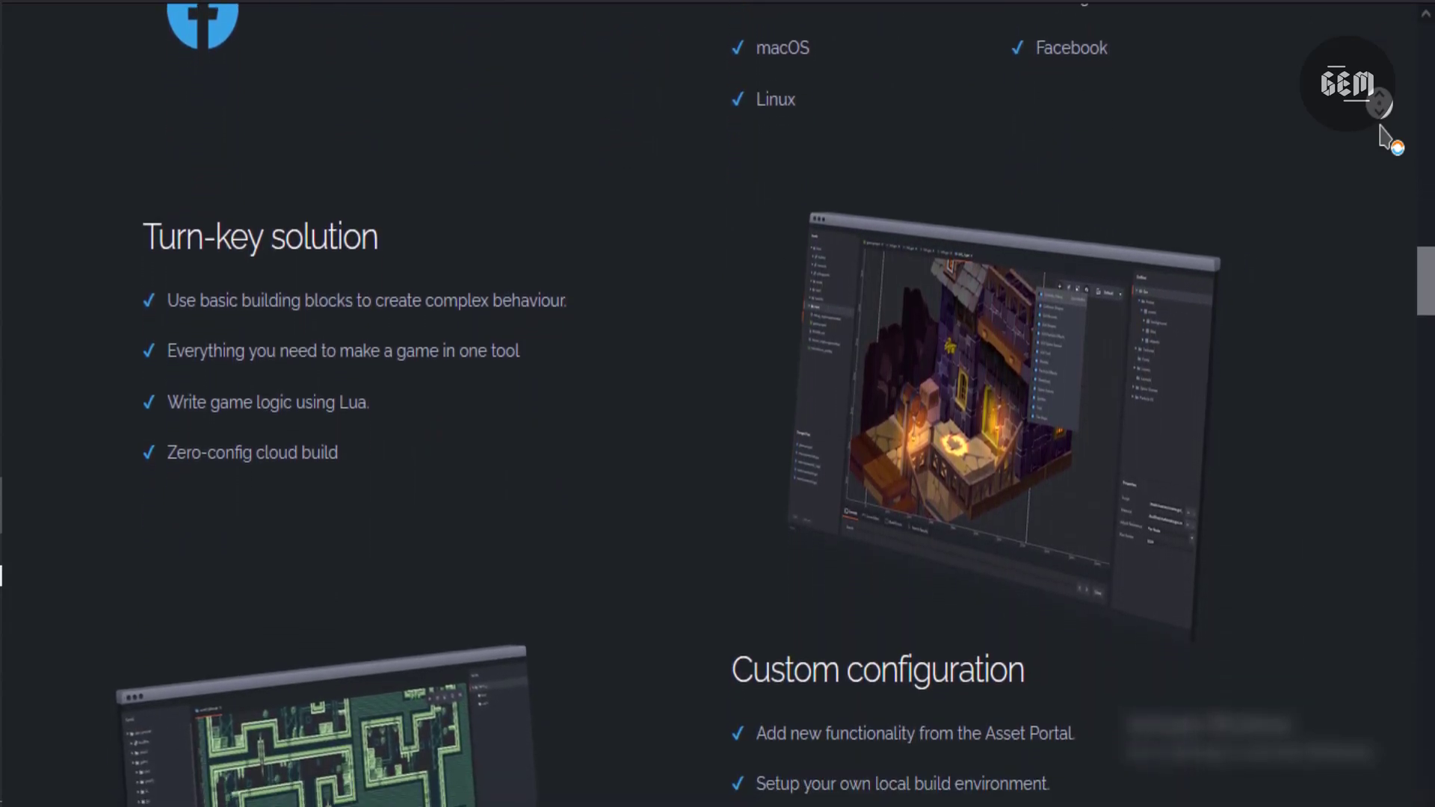
{"action": "scroll", "scroll_direction": "down", "scroll_amount": 3}
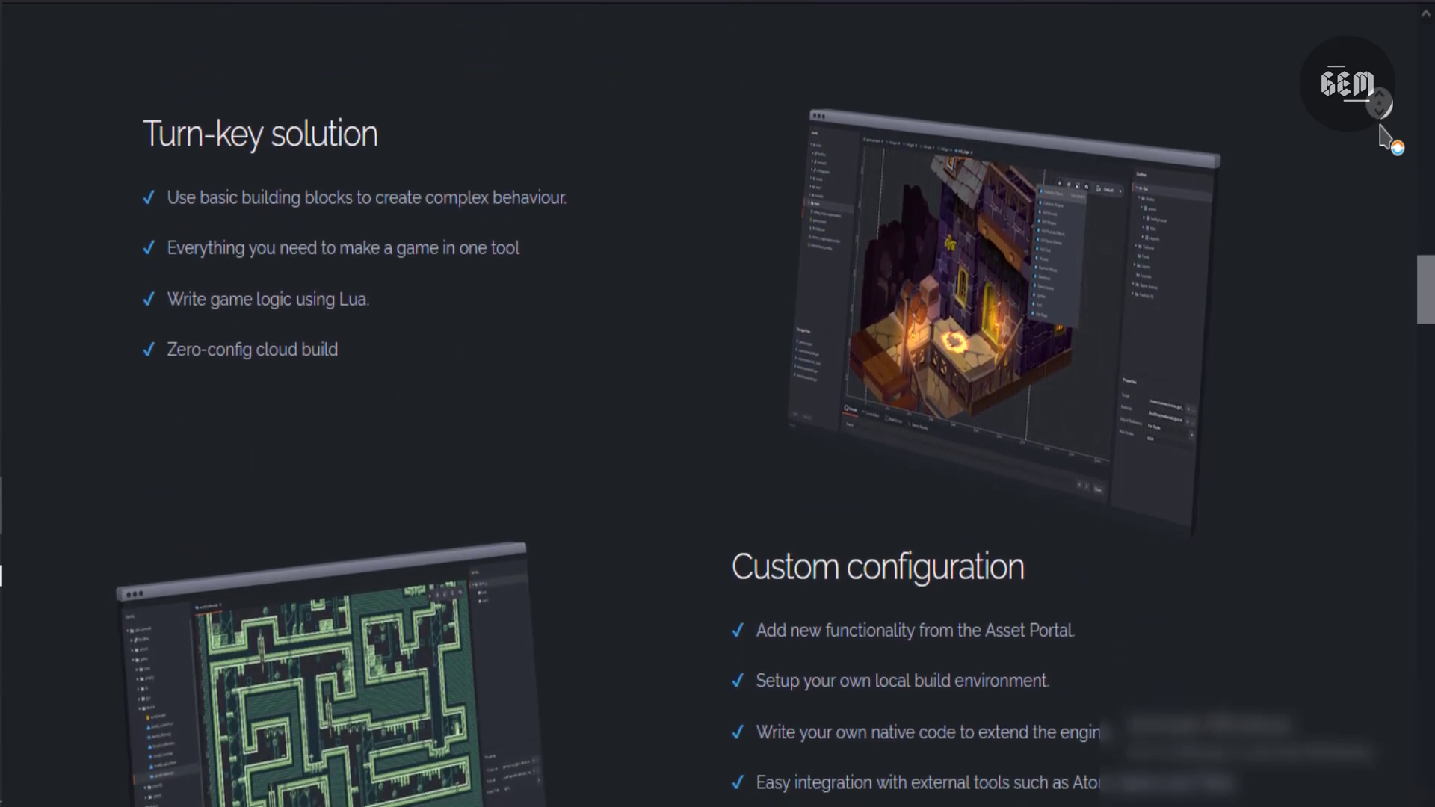
{"action": "scroll", "scroll_direction": "down", "scroll_amount": 3}
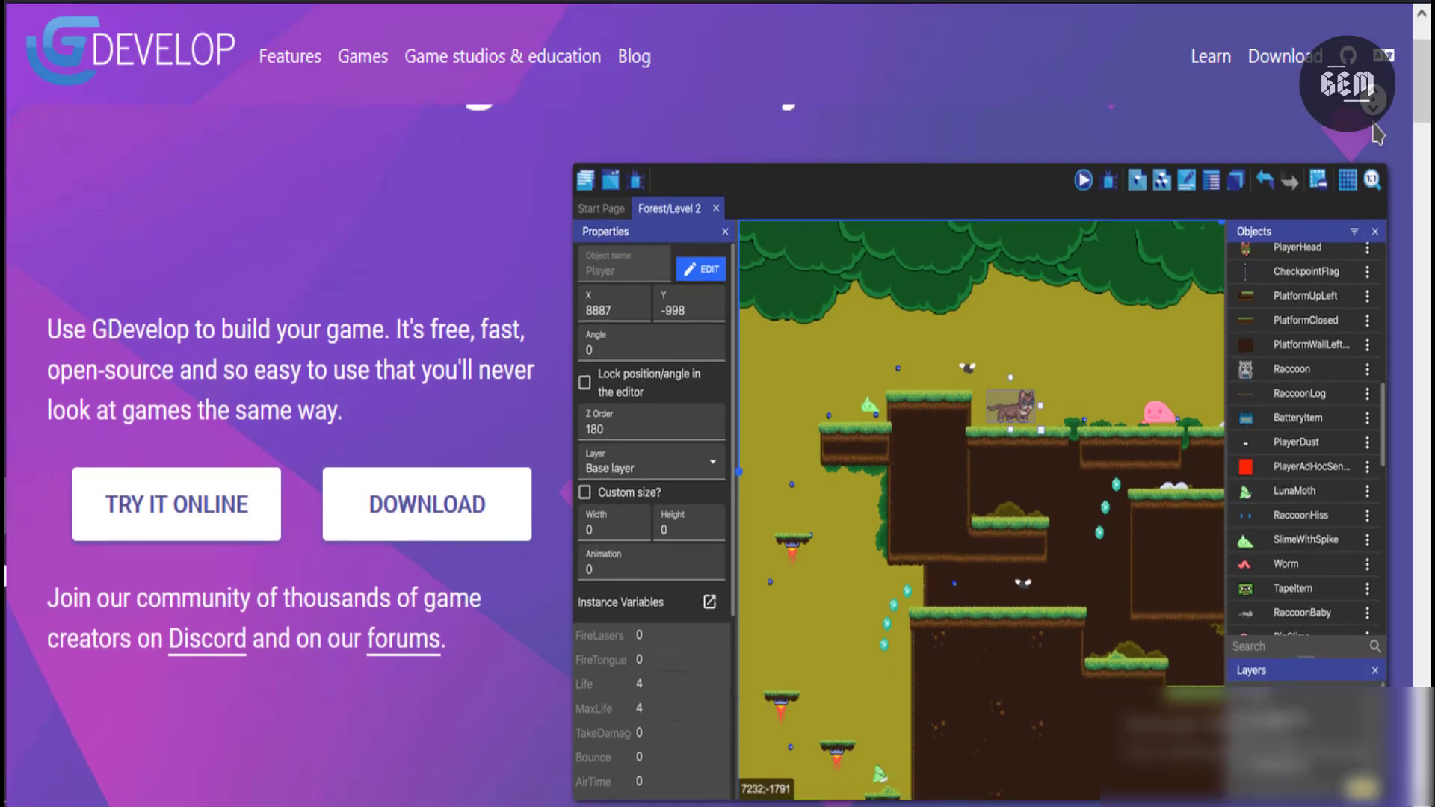
Step: Scroll the GDevelop homepage past the intro through the 'Make amazing games' screenshots carousel
{"action": "scroll", "scroll_direction": "down", "scroll_amount": 3}
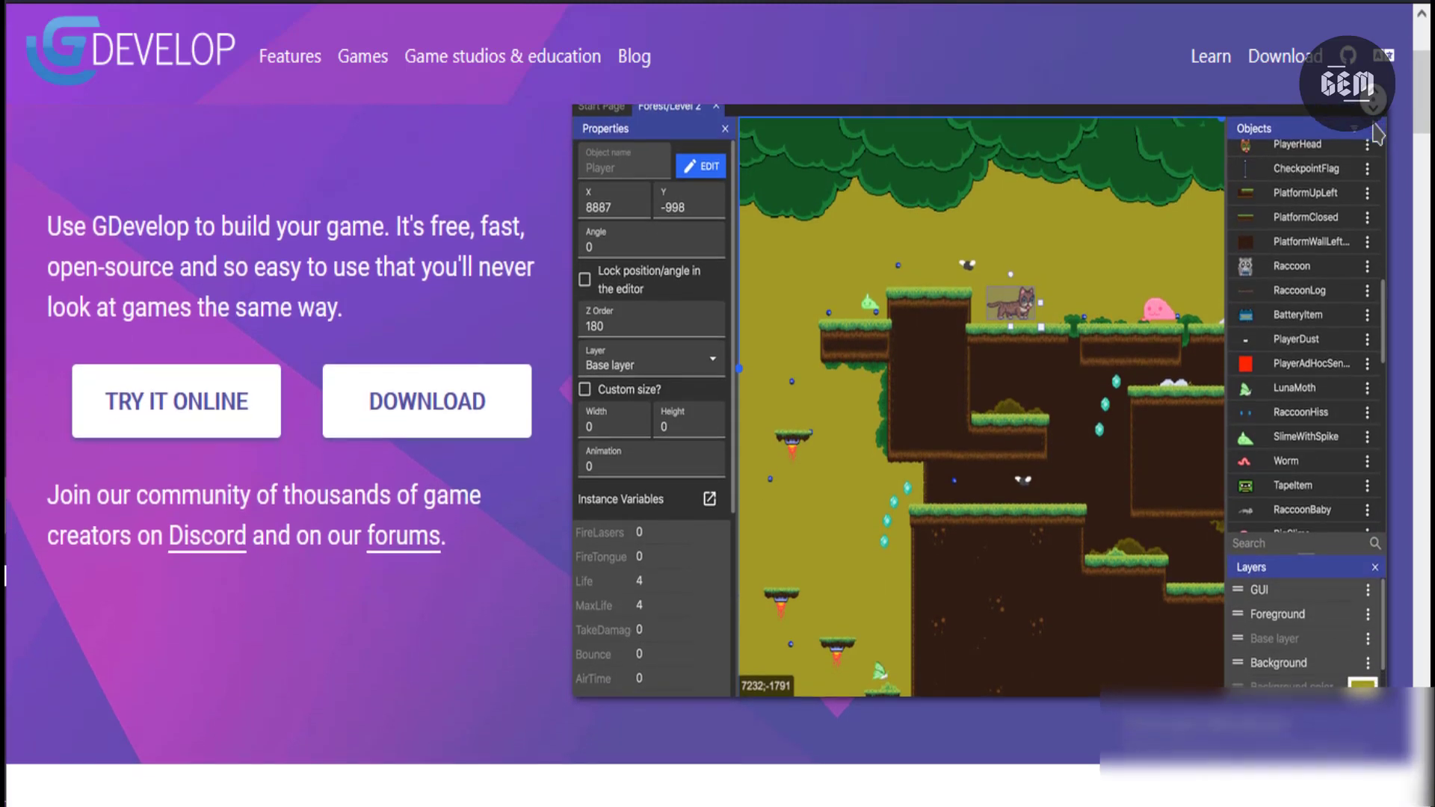
{"action": "scroll", "scroll_direction": "down", "scroll_amount": 3}
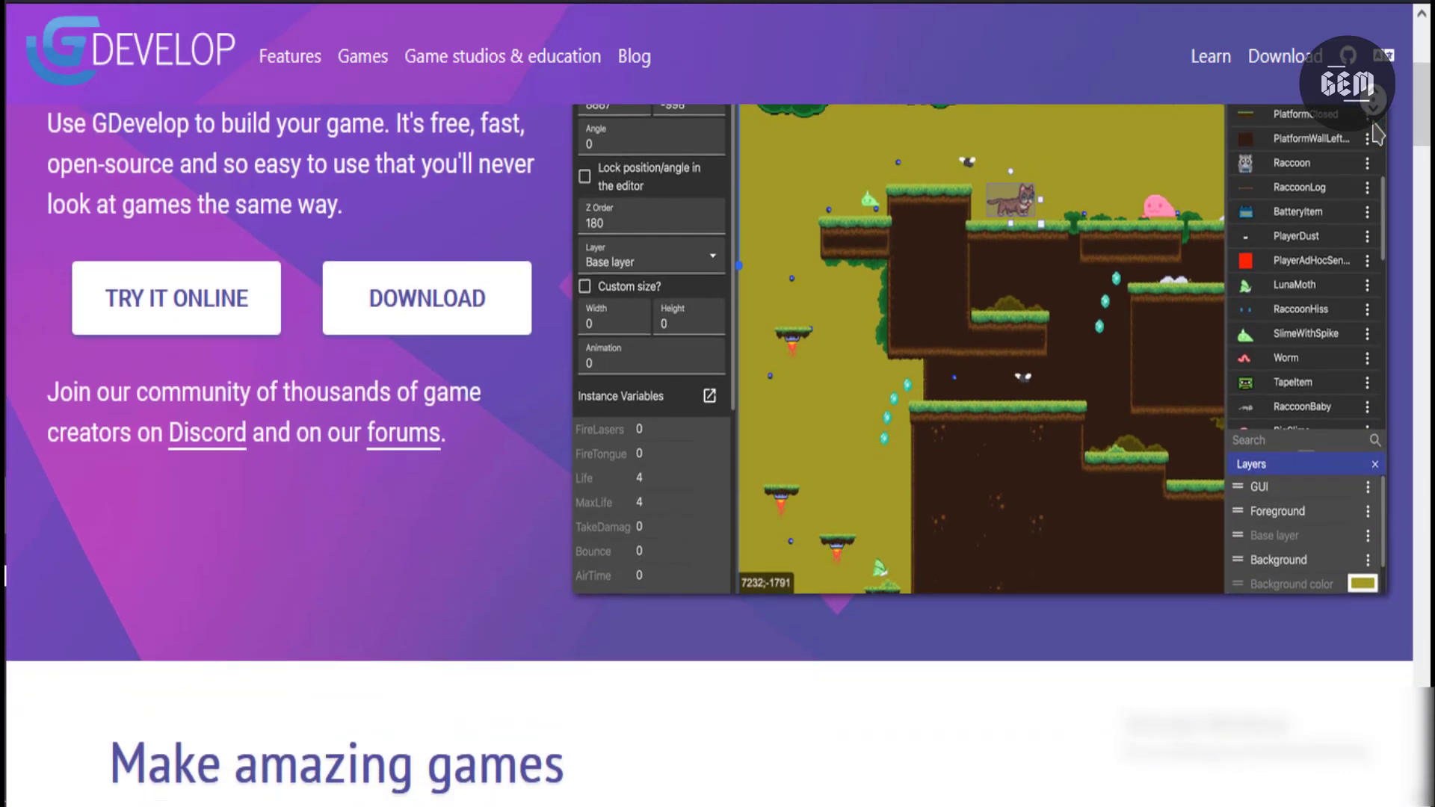
{"action": "scroll", "scroll_direction": "down", "scroll_amount": 3}
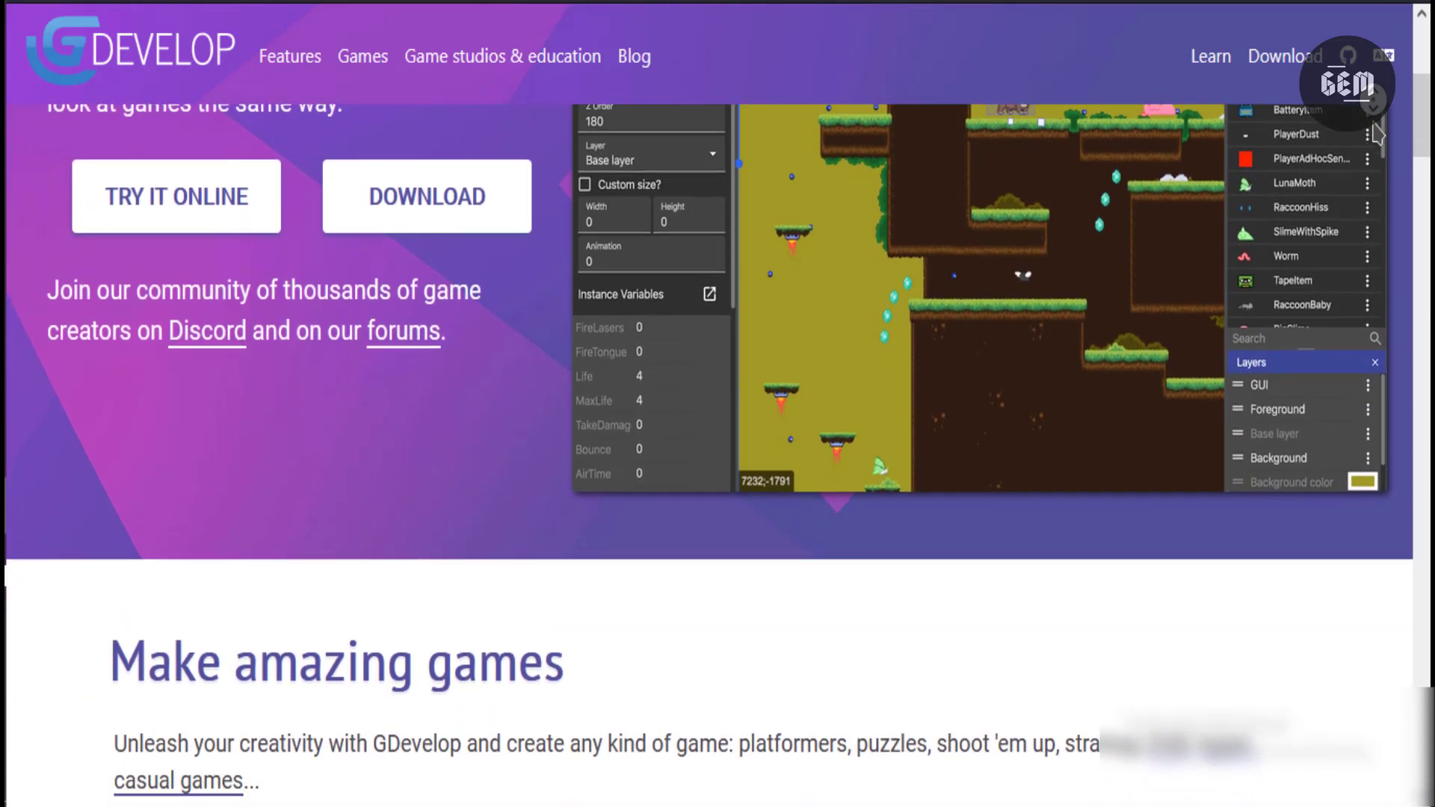
{"action": "scroll", "scroll_direction": "down", "scroll_amount": 3}
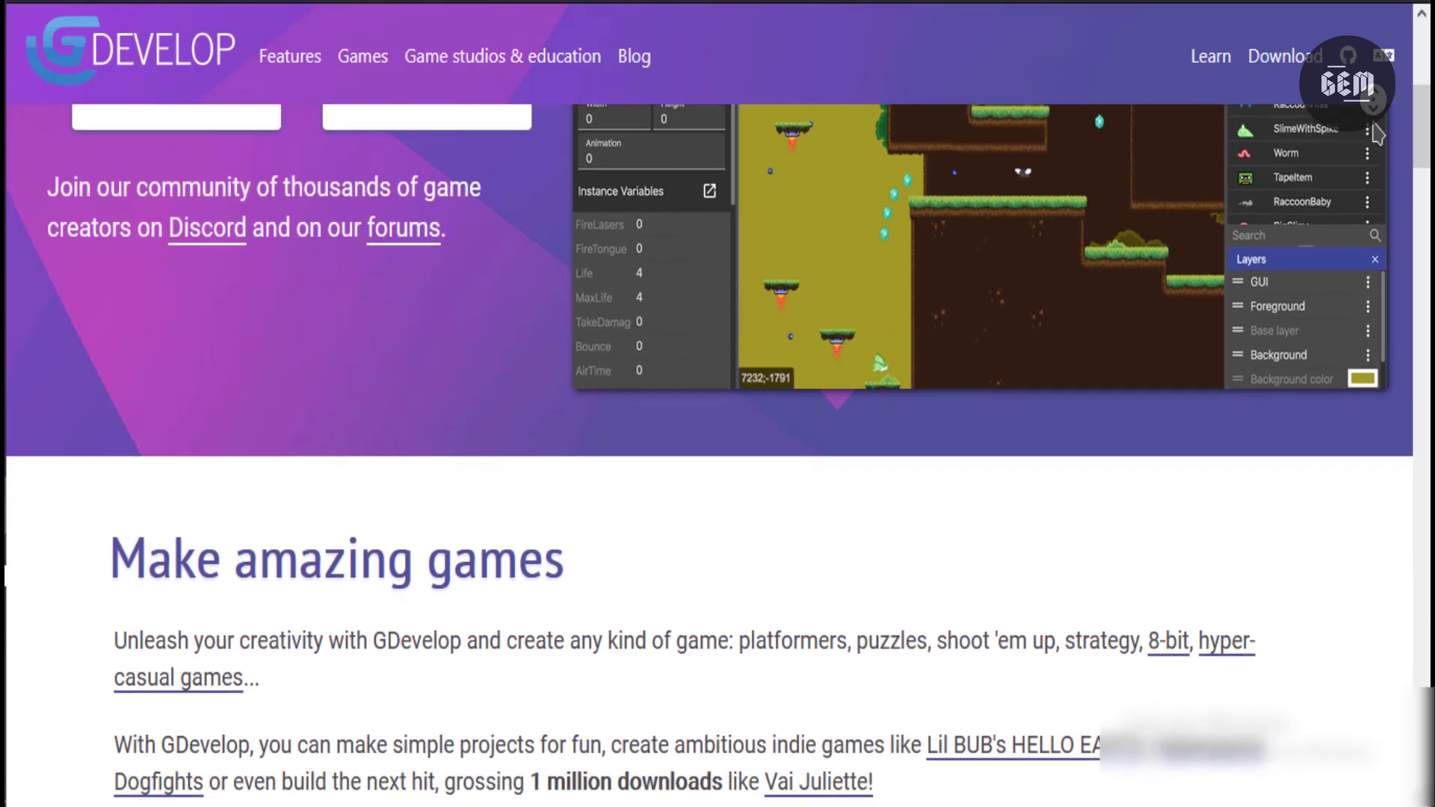
{"action": "scroll", "scroll_direction": "down", "scroll_amount": 3}
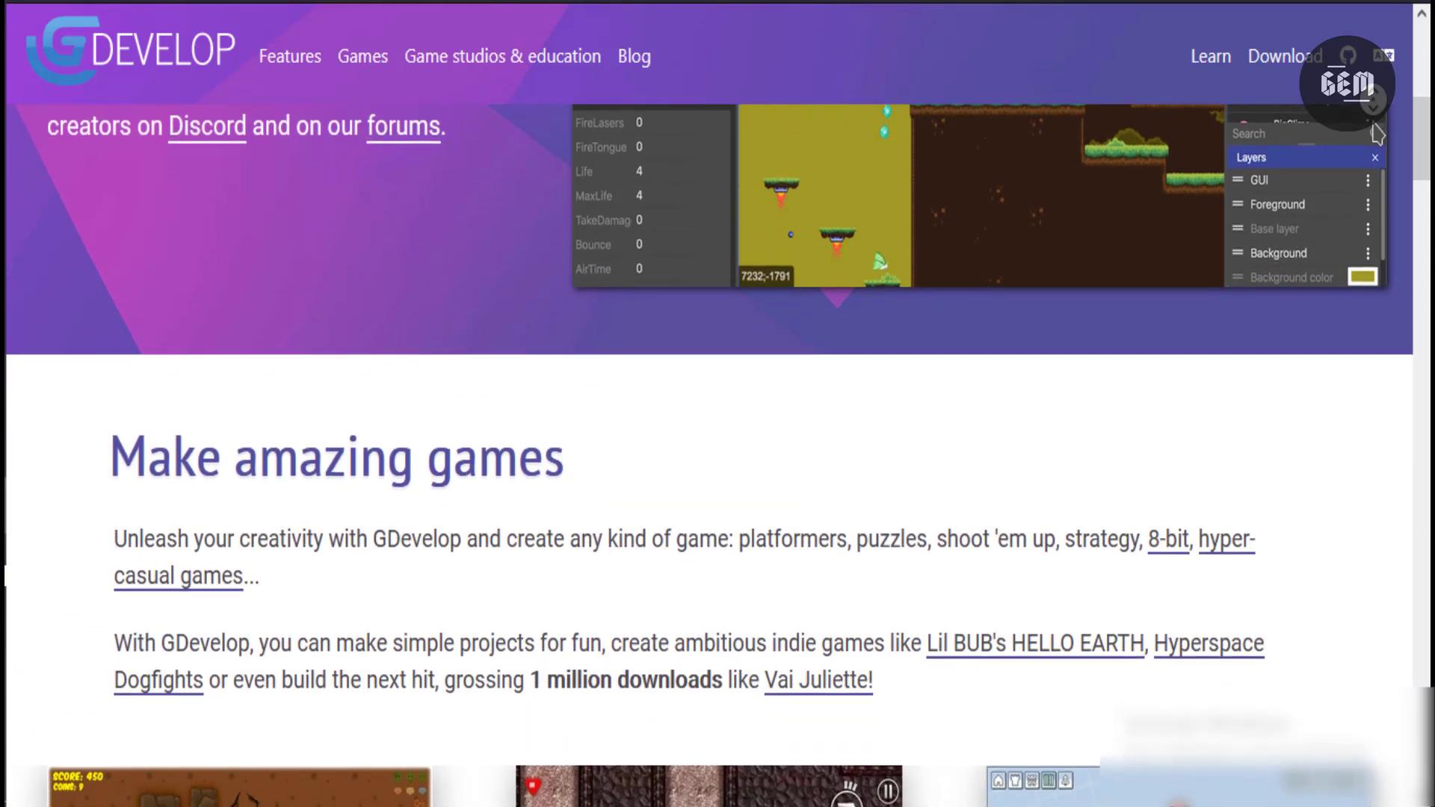
{"action": "scroll", "scroll_direction": "down", "scroll_amount": 3}
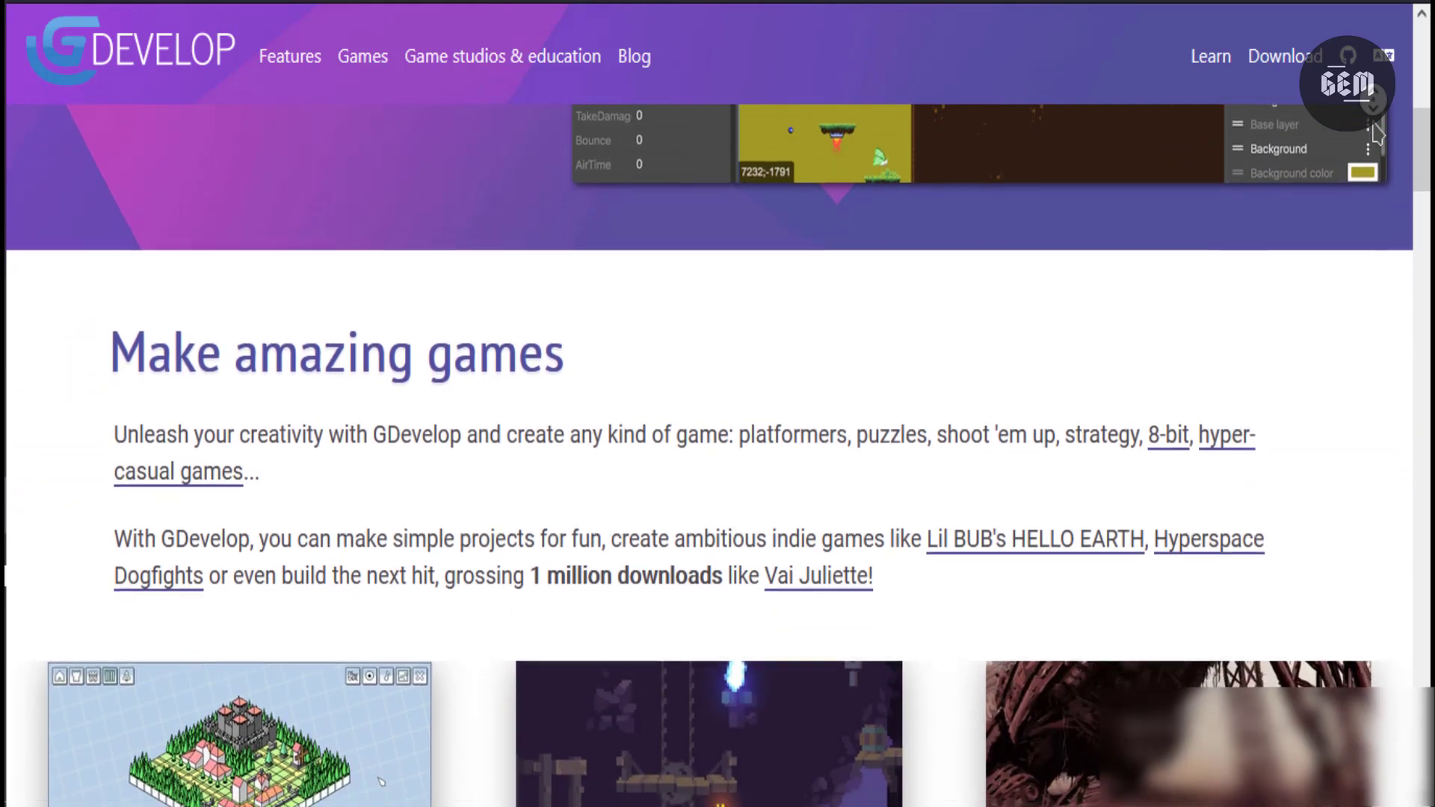
{"action": "scroll", "scroll_direction": "down", "scroll_amount": 3}
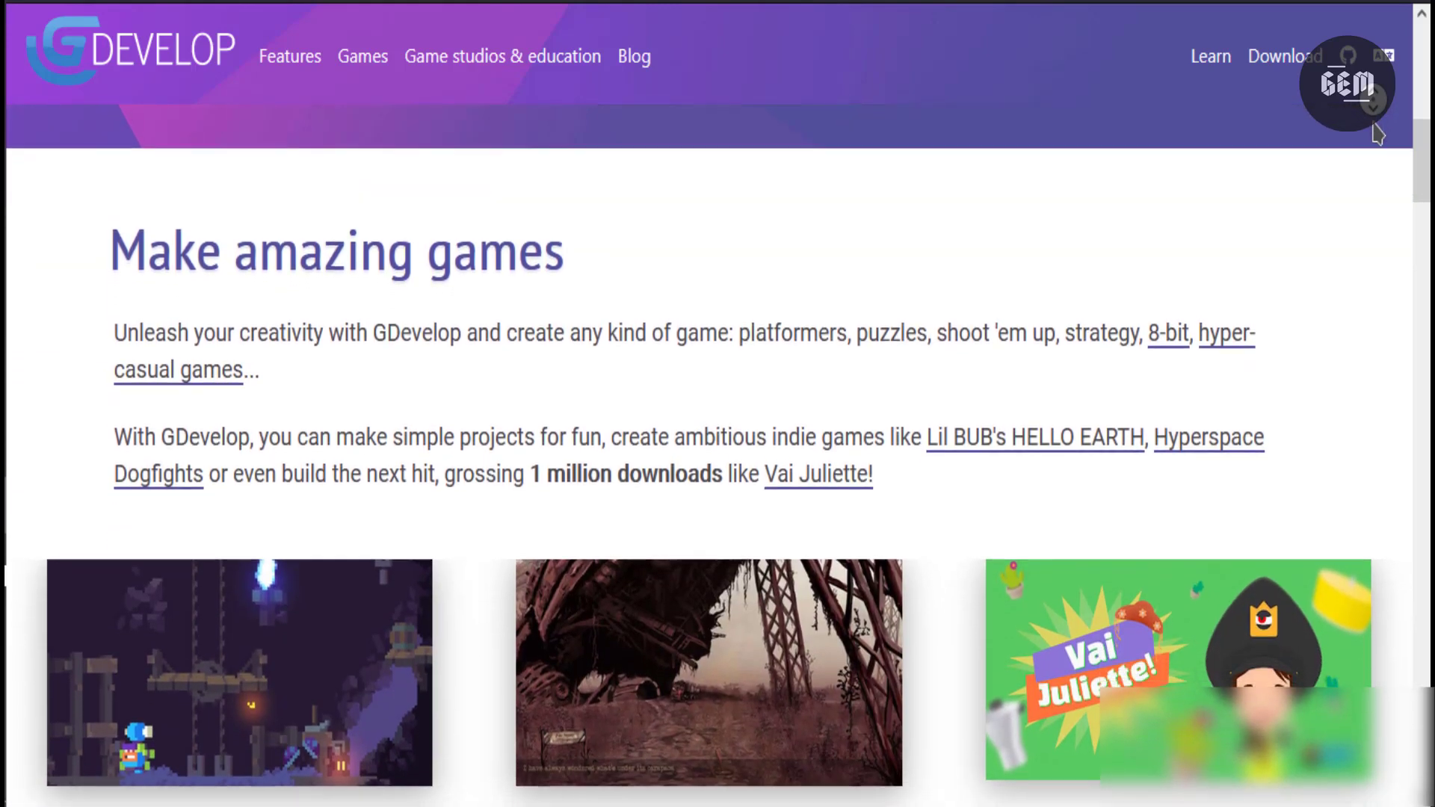
{"action": "scroll", "scroll_direction": "down", "scroll_amount": 3}
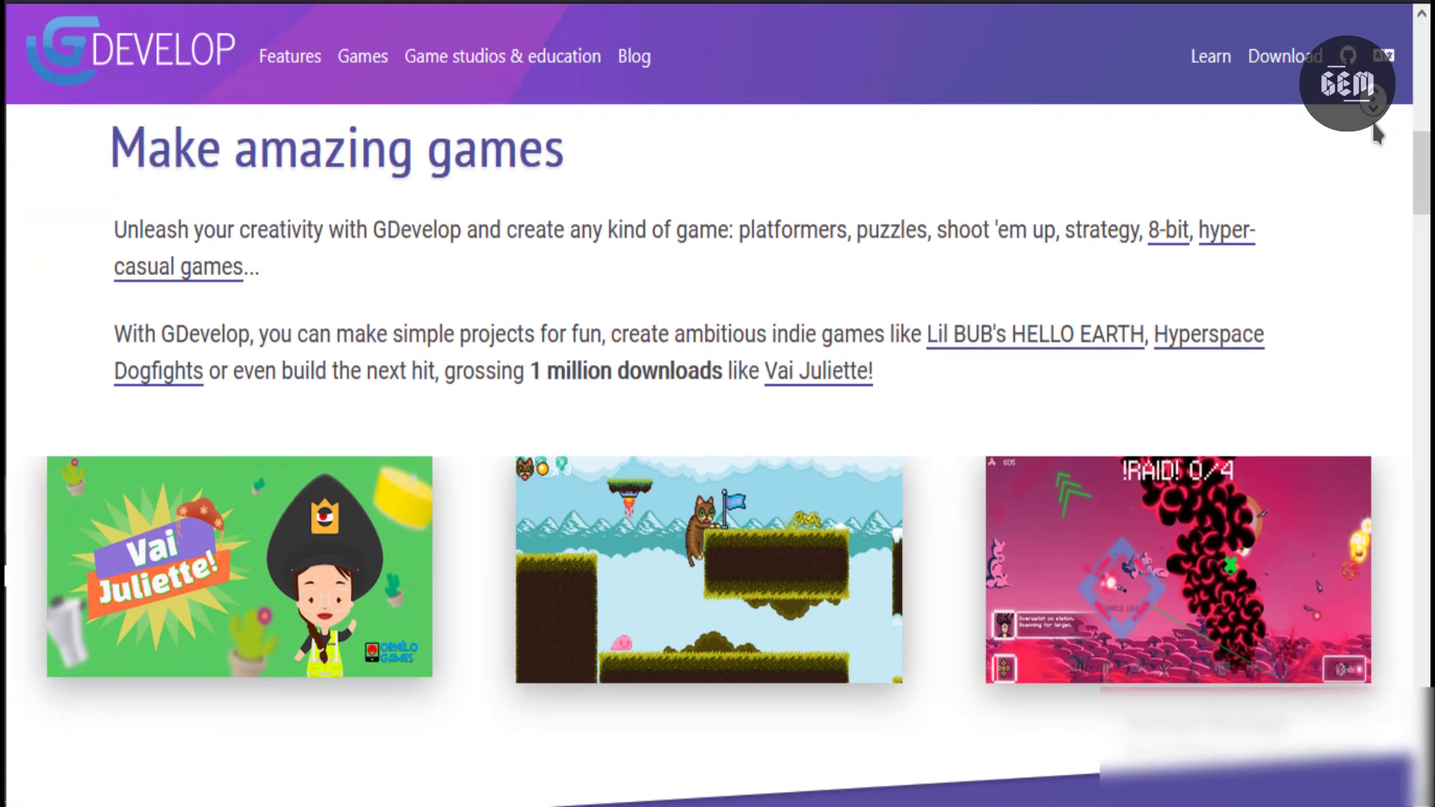
{"action": "scroll", "scroll_direction": "down", "scroll_amount": 3}
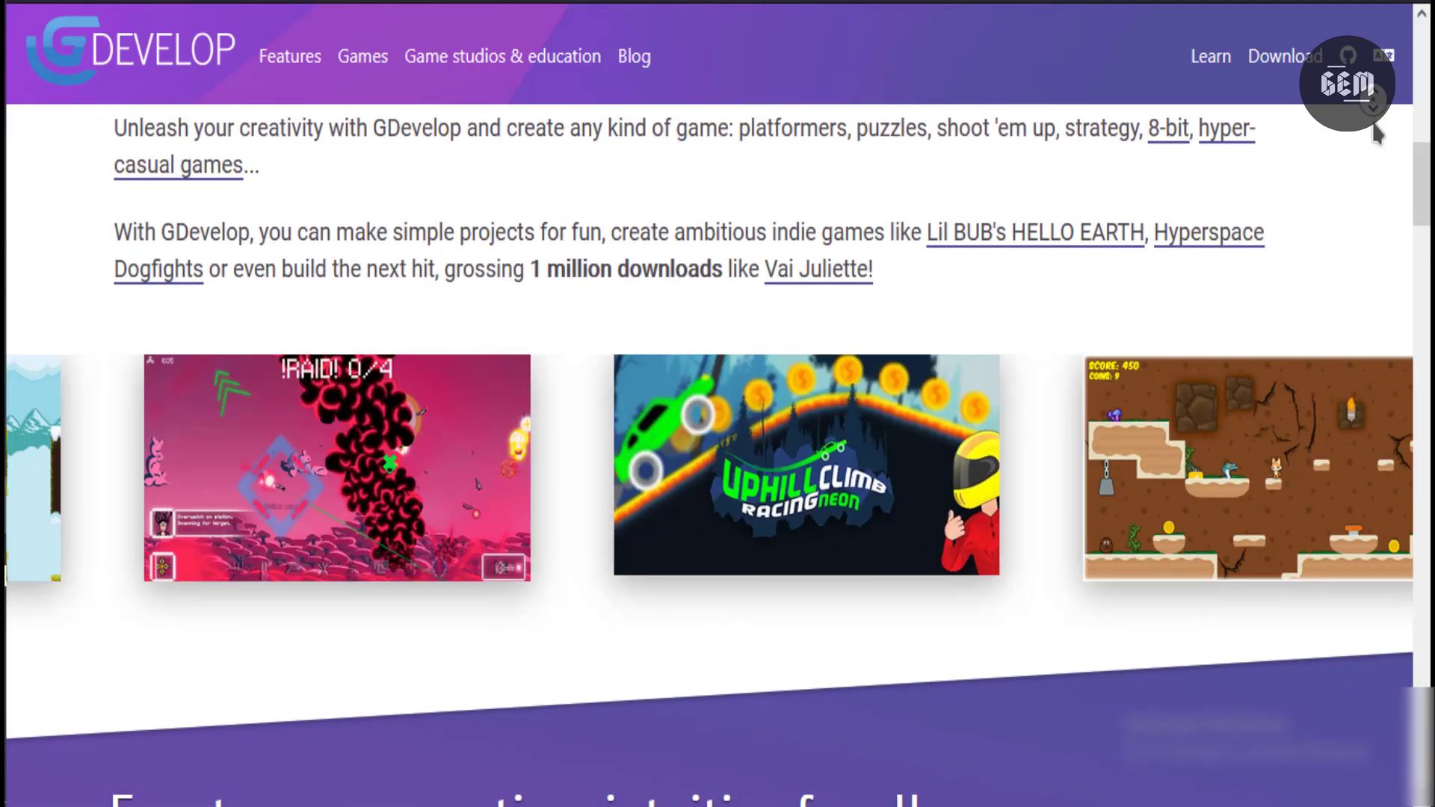
Step: Continue down to the 'Events: game creation, intuitive for all' section
{"action": "scroll", "scroll_direction": "down", "scroll_amount": 3}
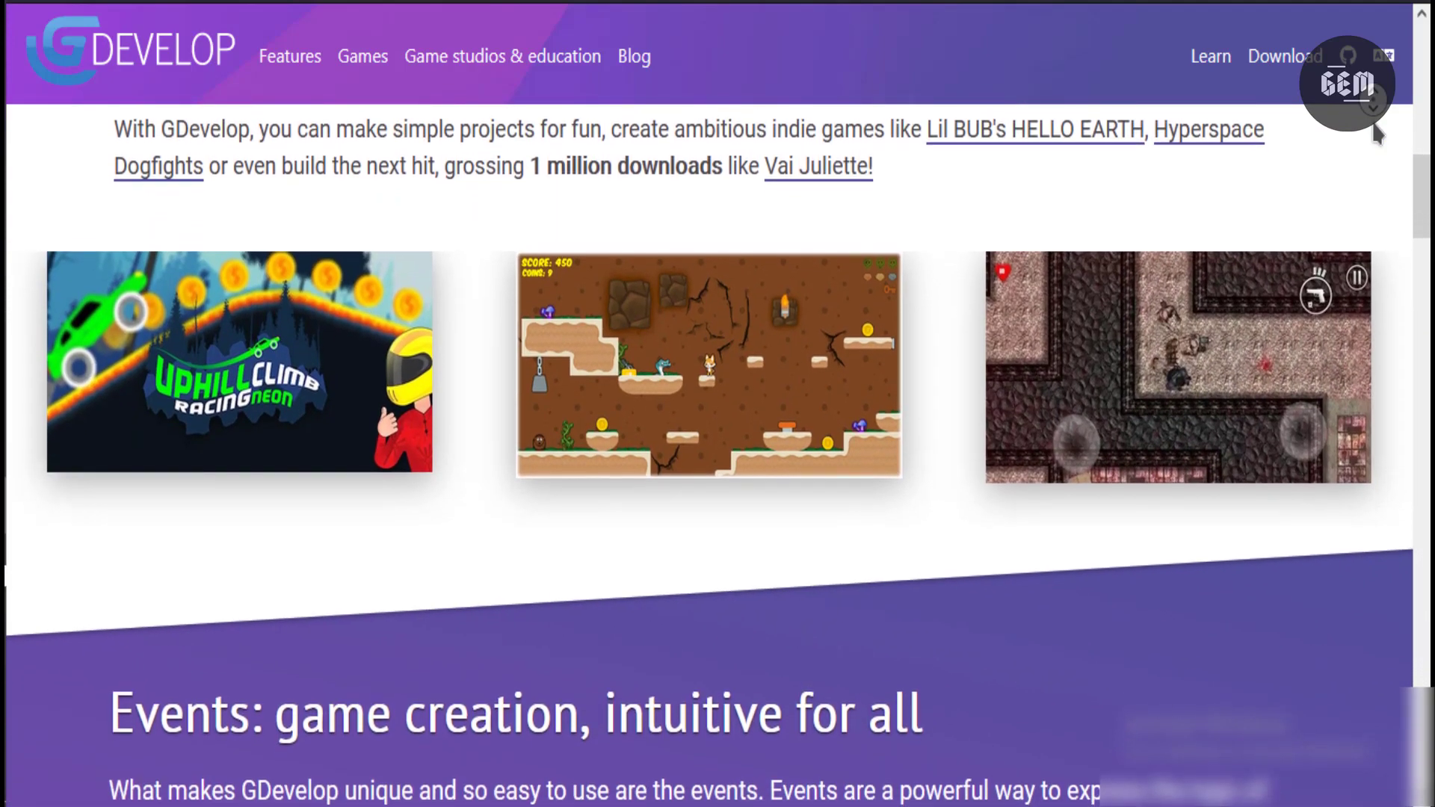
{"action": "scroll", "scroll_direction": "down", "scroll_amount": 3}
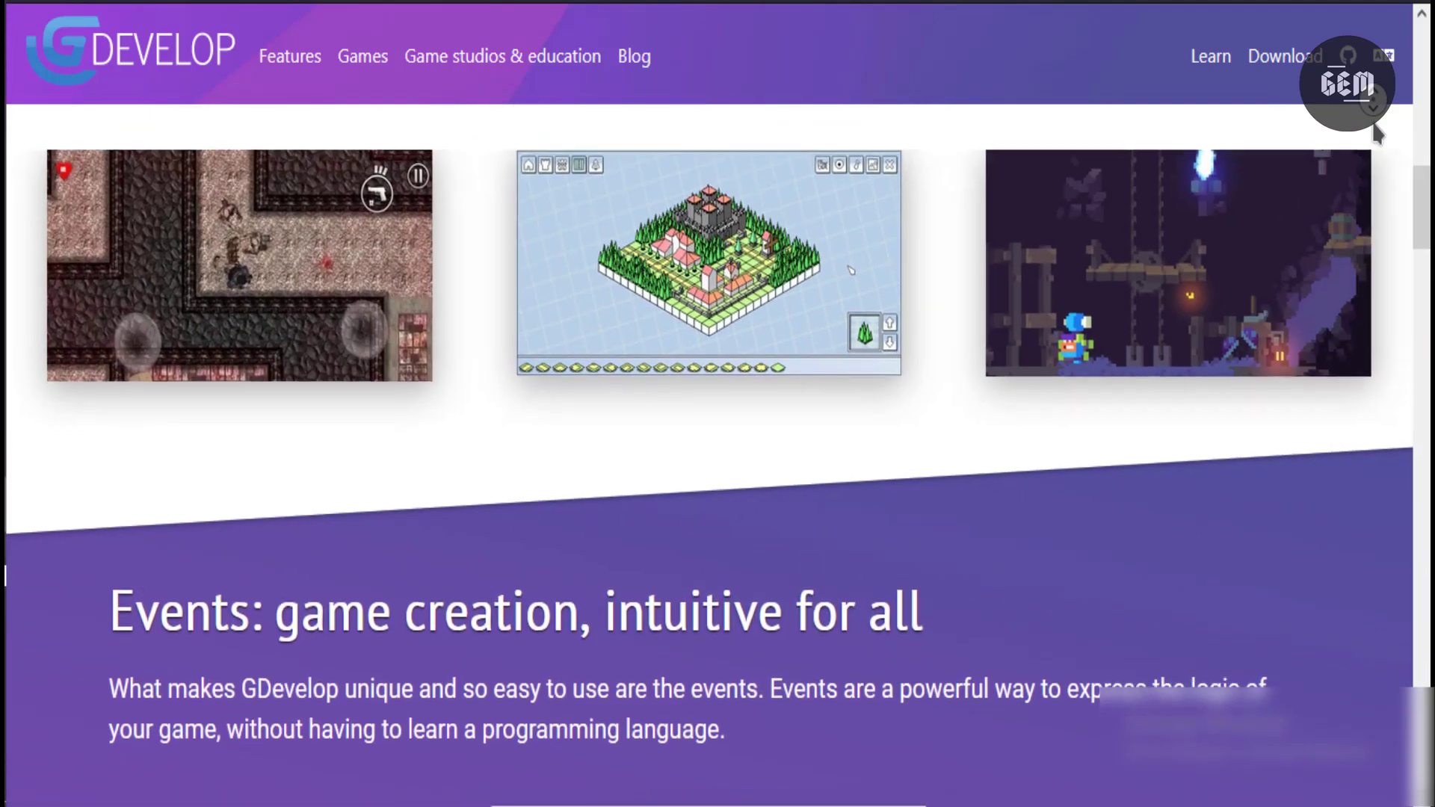
{"action": "scroll", "scroll_direction": "down", "scroll_amount": 3}
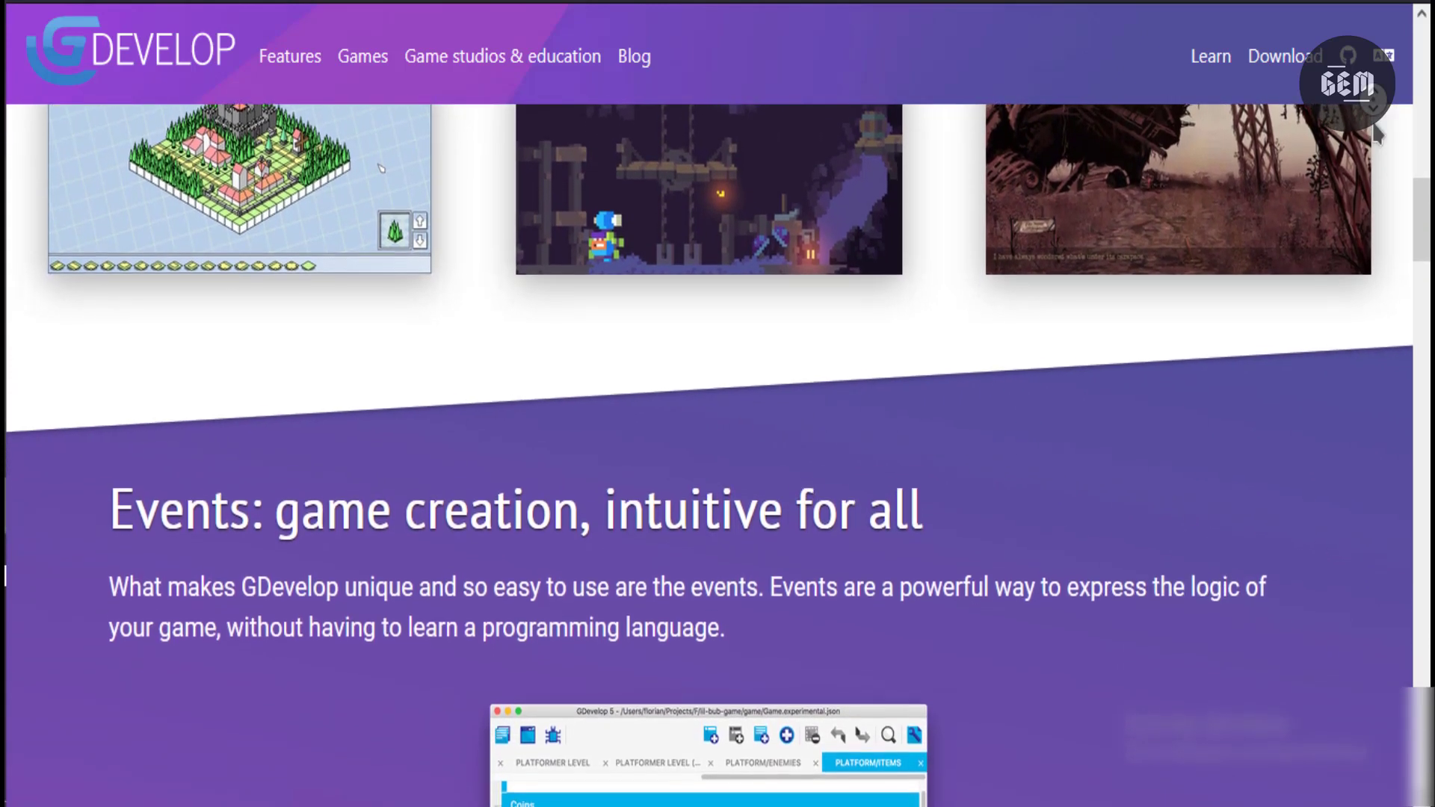
{"action": "scroll", "scroll_direction": "down", "scroll_amount": 3}
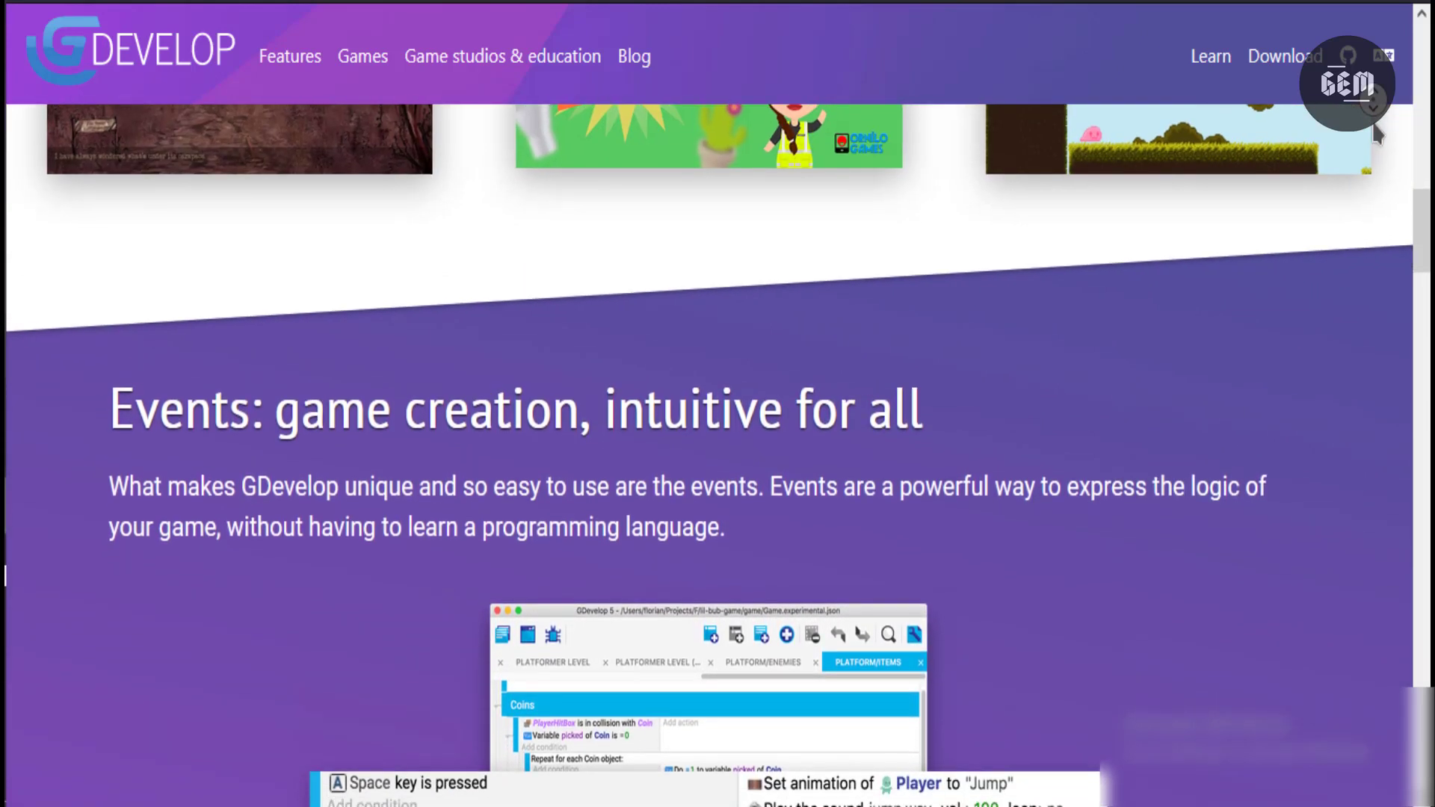
{"action": "scroll", "scroll_direction": "down", "scroll_amount": 3}
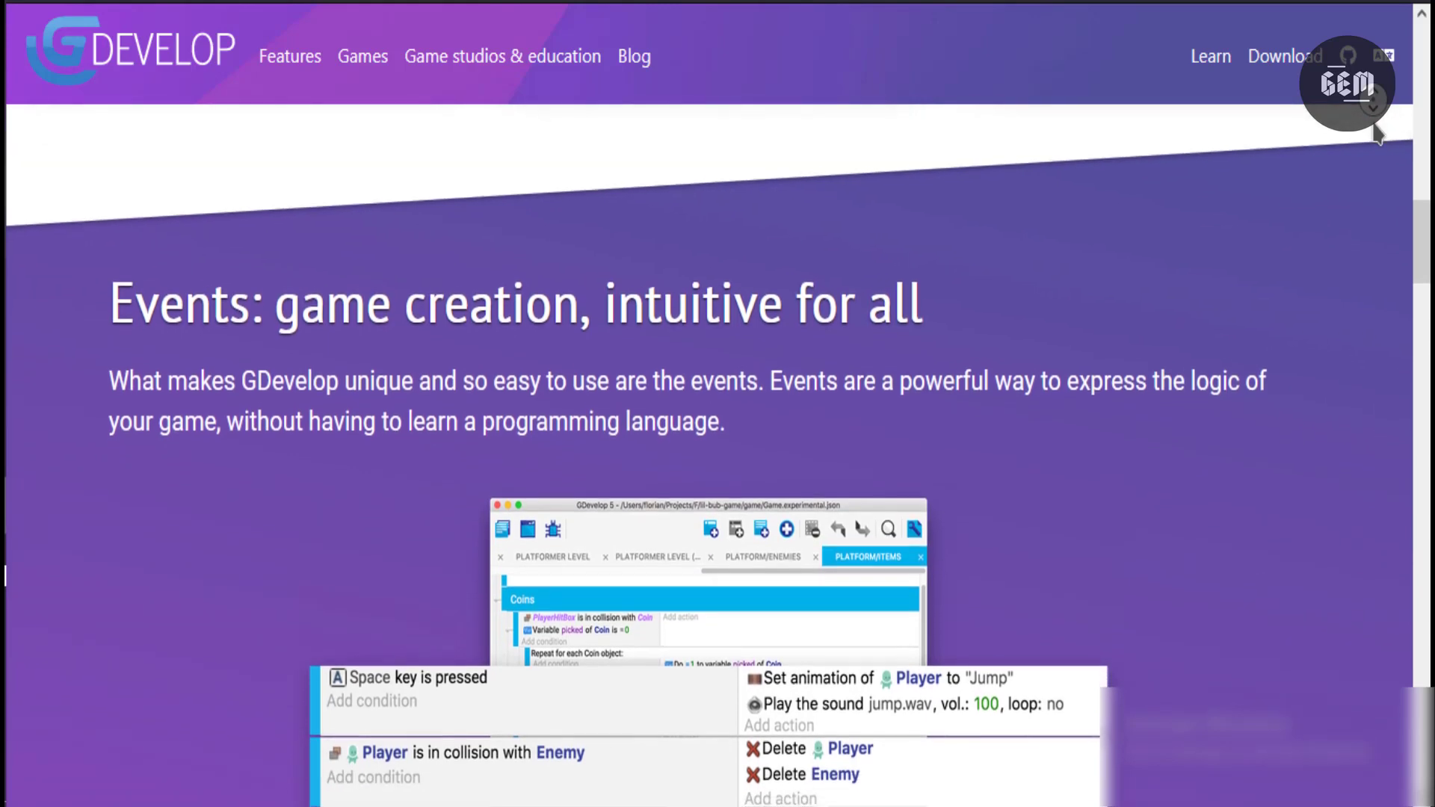
{"action": "scroll", "scroll_direction": "down", "scroll_amount": 3}
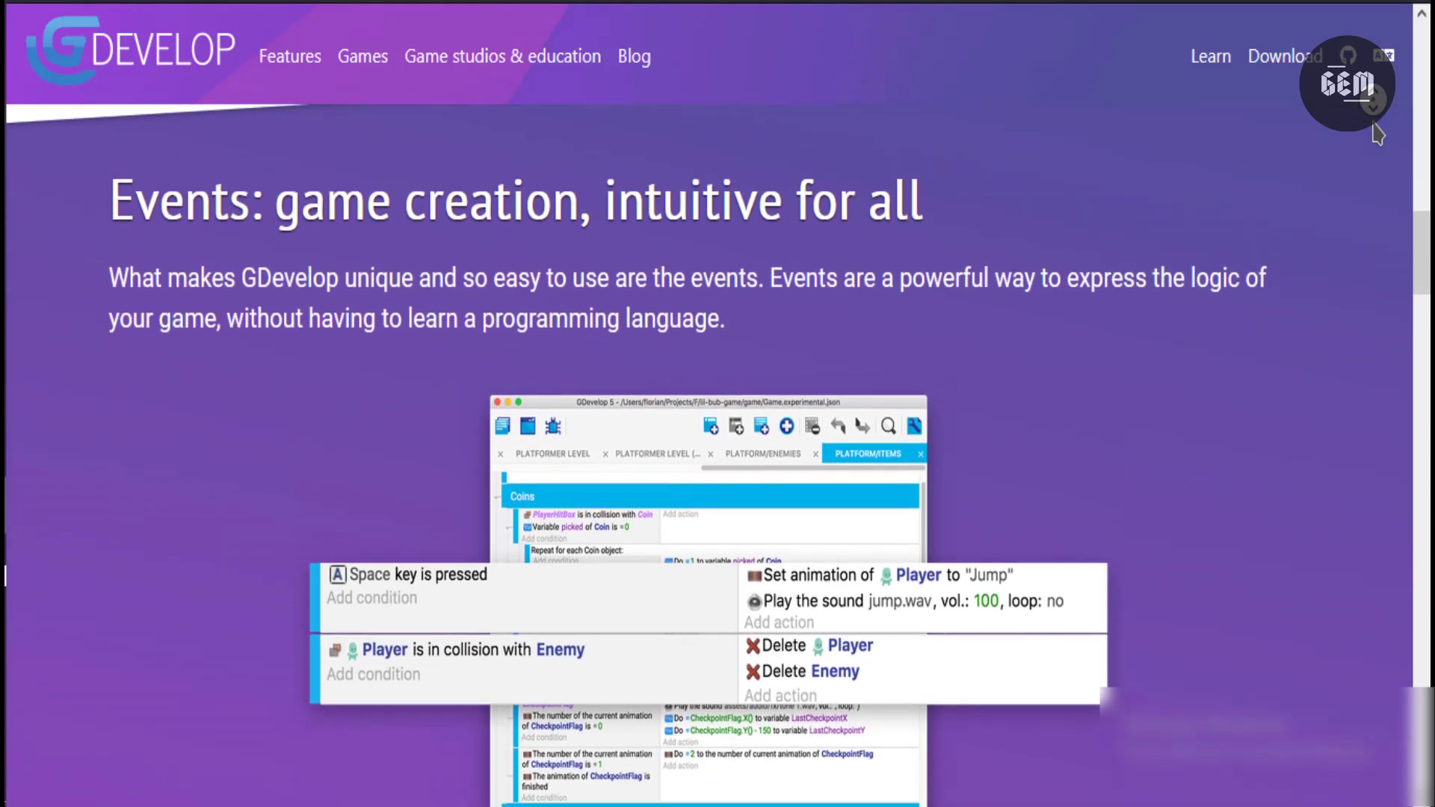
{"action": "scroll", "scroll_direction": "down", "scroll_amount": 3}
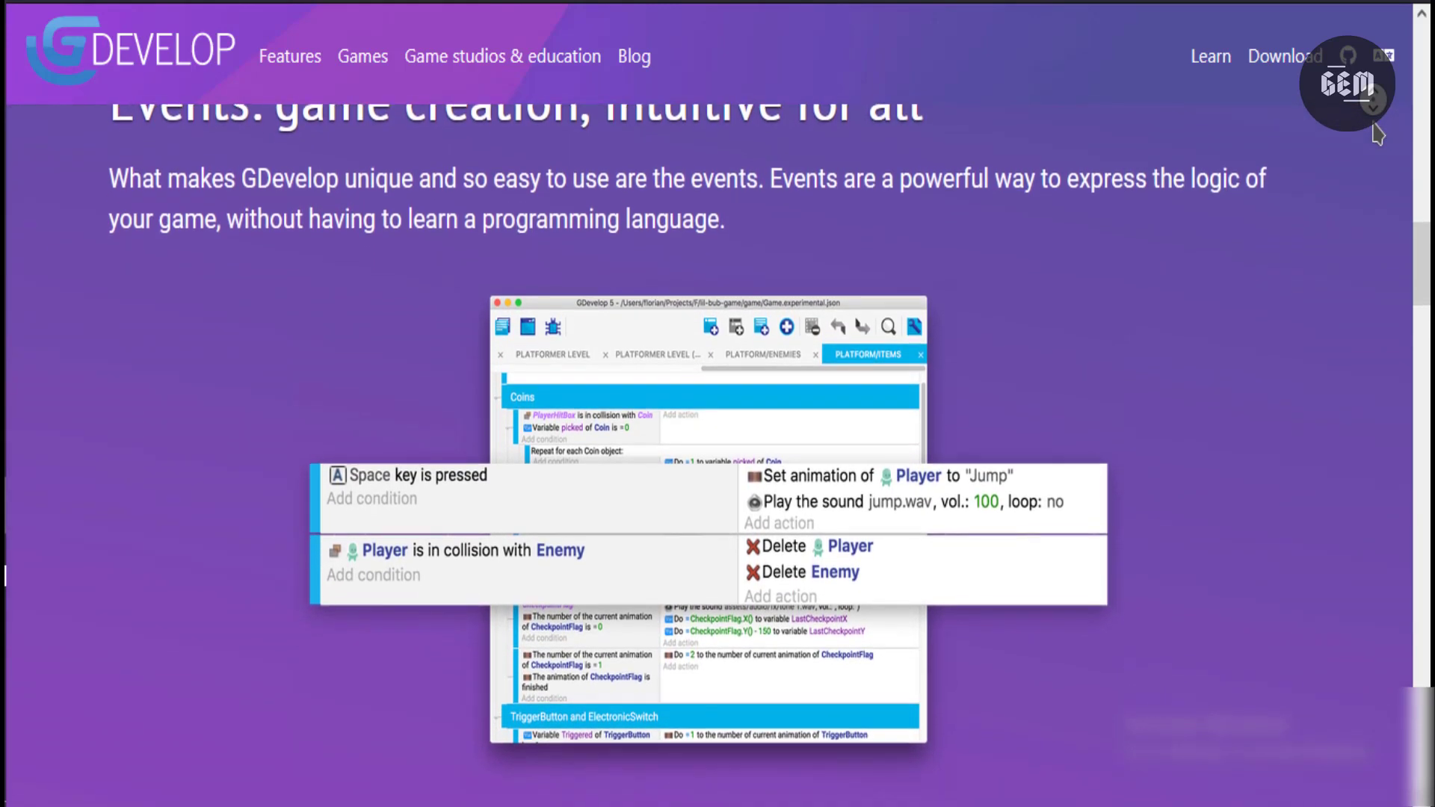
{"action": "scroll", "scroll_direction": "down", "scroll_amount": 3}
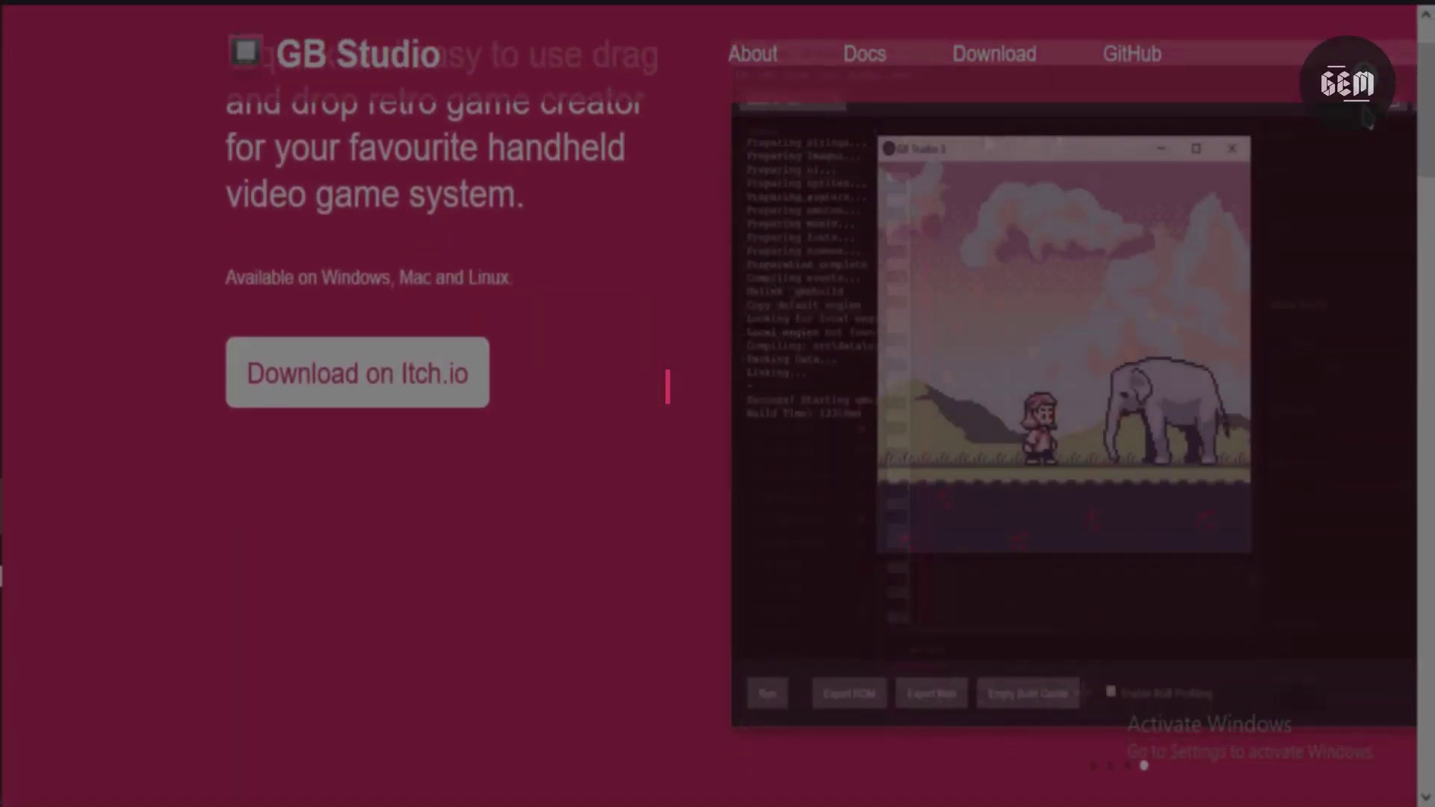
Step: Scroll the GB Studio homepage past the 3.0 video to the Analogue Pocket export announcement
{"action": "scroll", "scroll_direction": "down", "scroll_amount": 3}
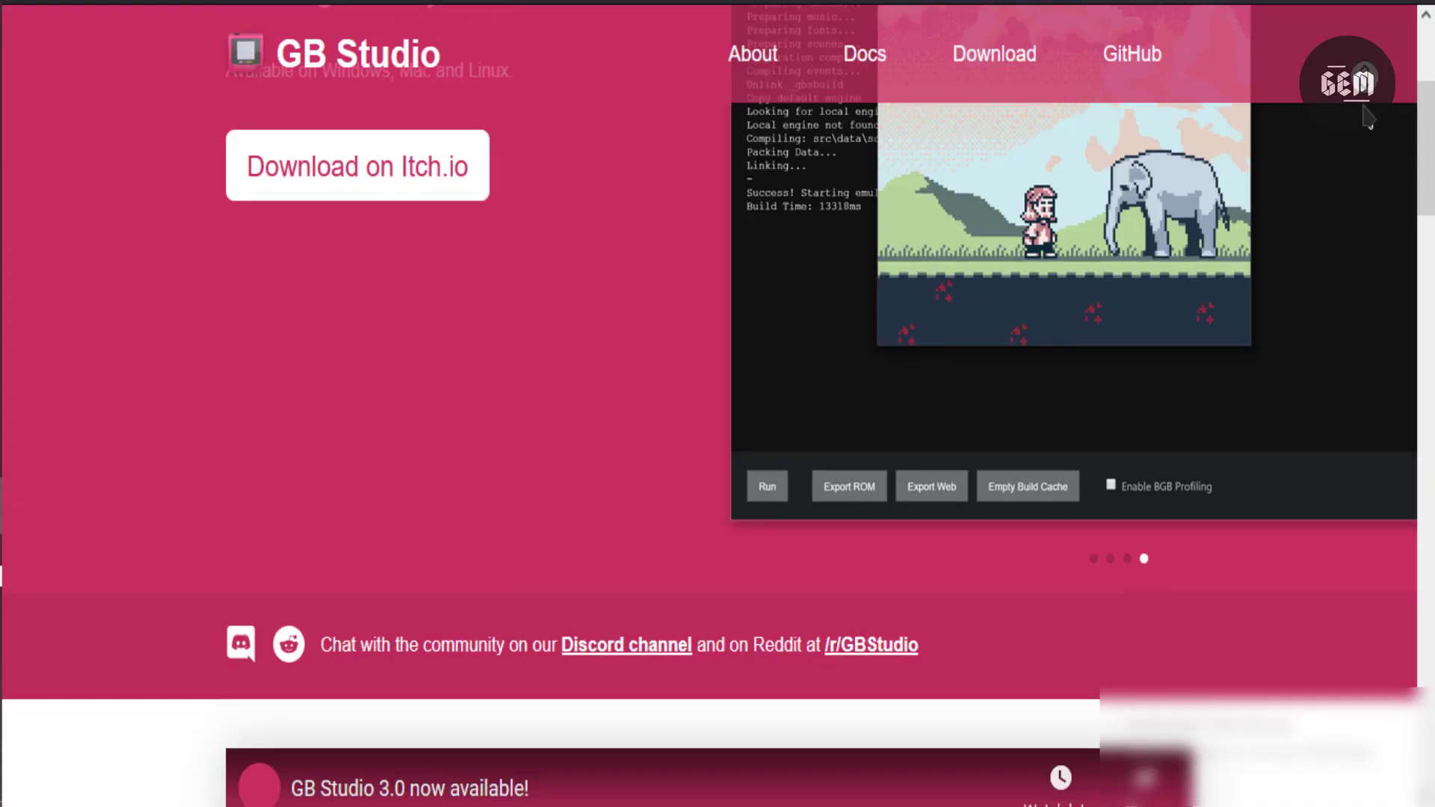
{"action": "scroll", "scroll_direction": "down", "scroll_amount": 3}
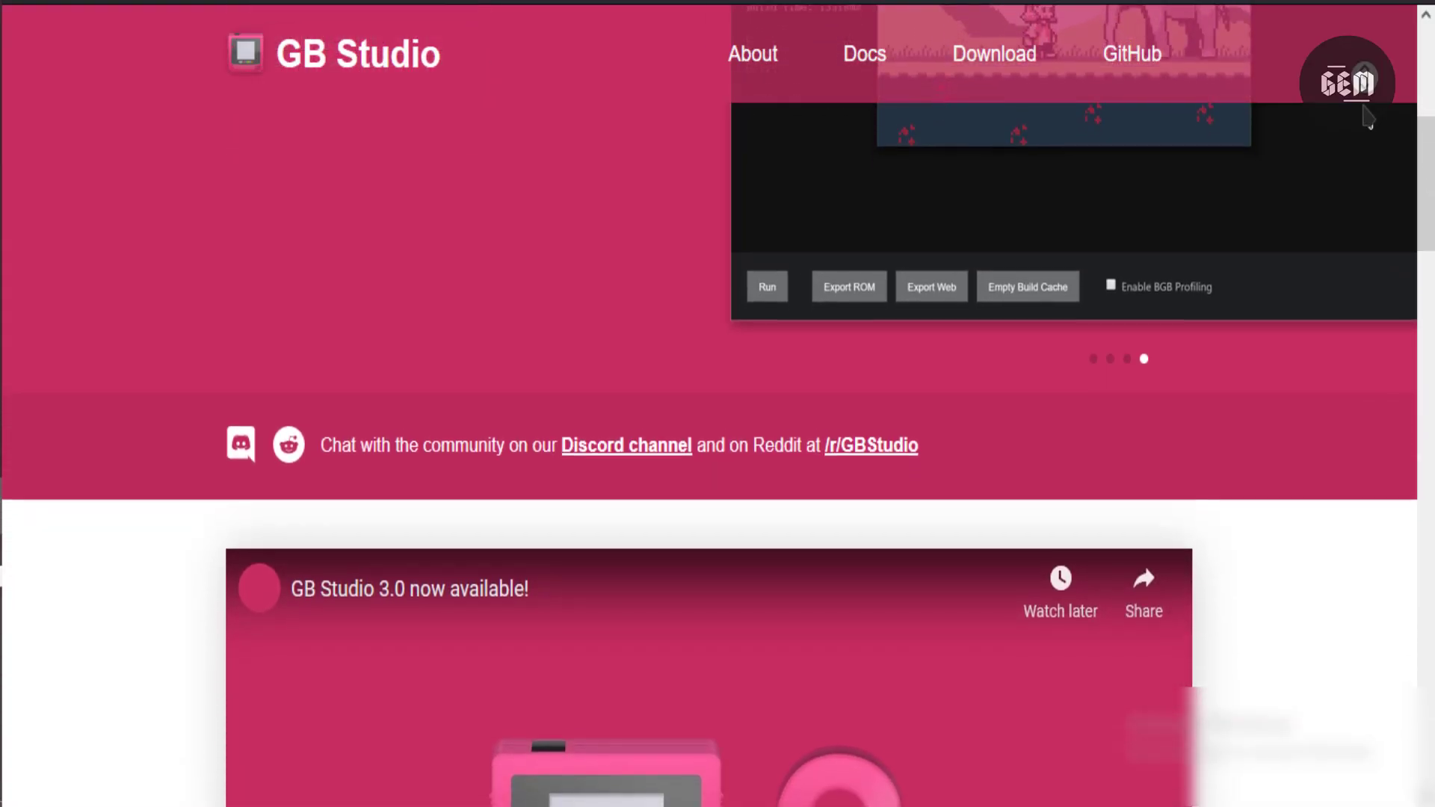
{"action": "scroll", "scroll_direction": "down", "scroll_amount": 3}
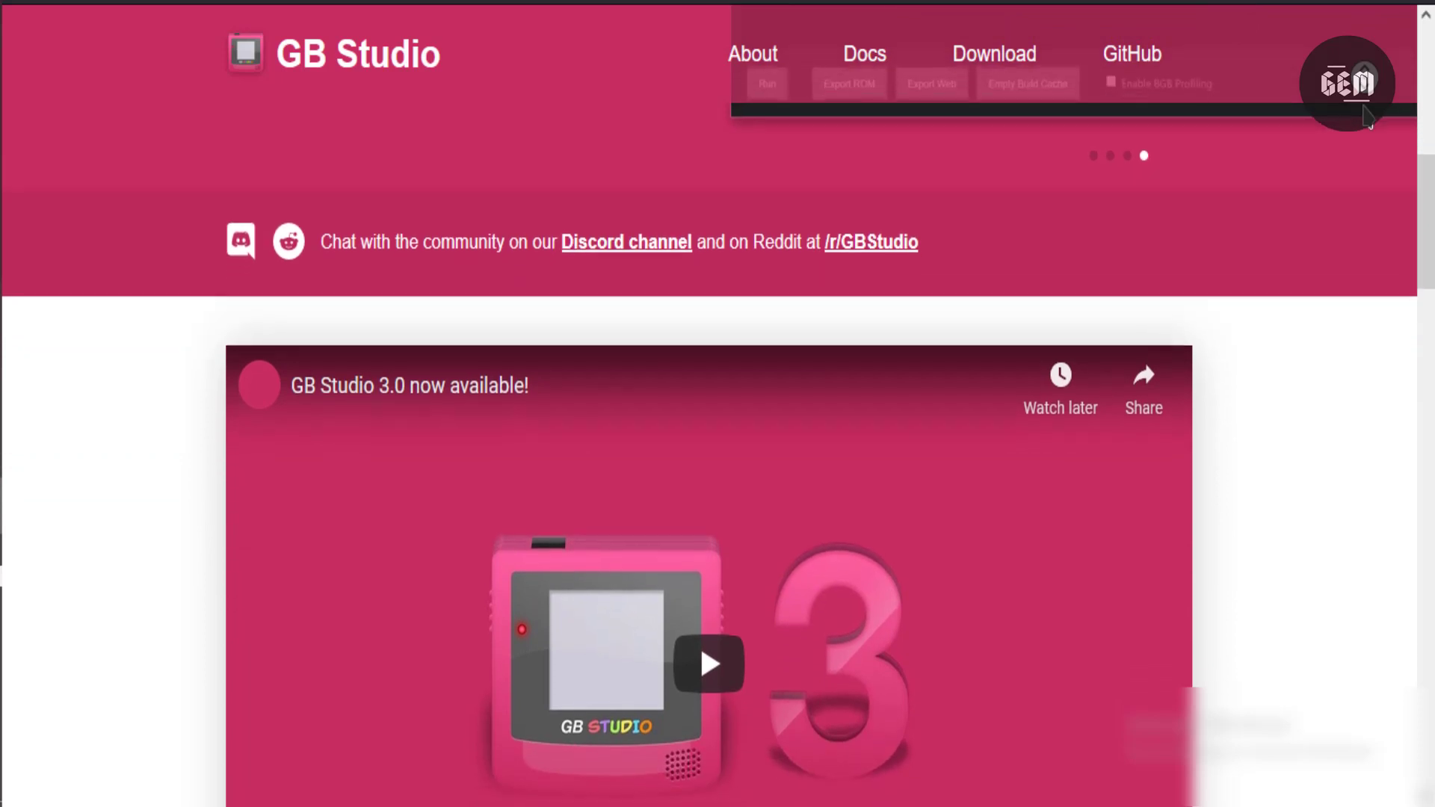
{"action": "scroll", "scroll_direction": "down", "scroll_amount": 3}
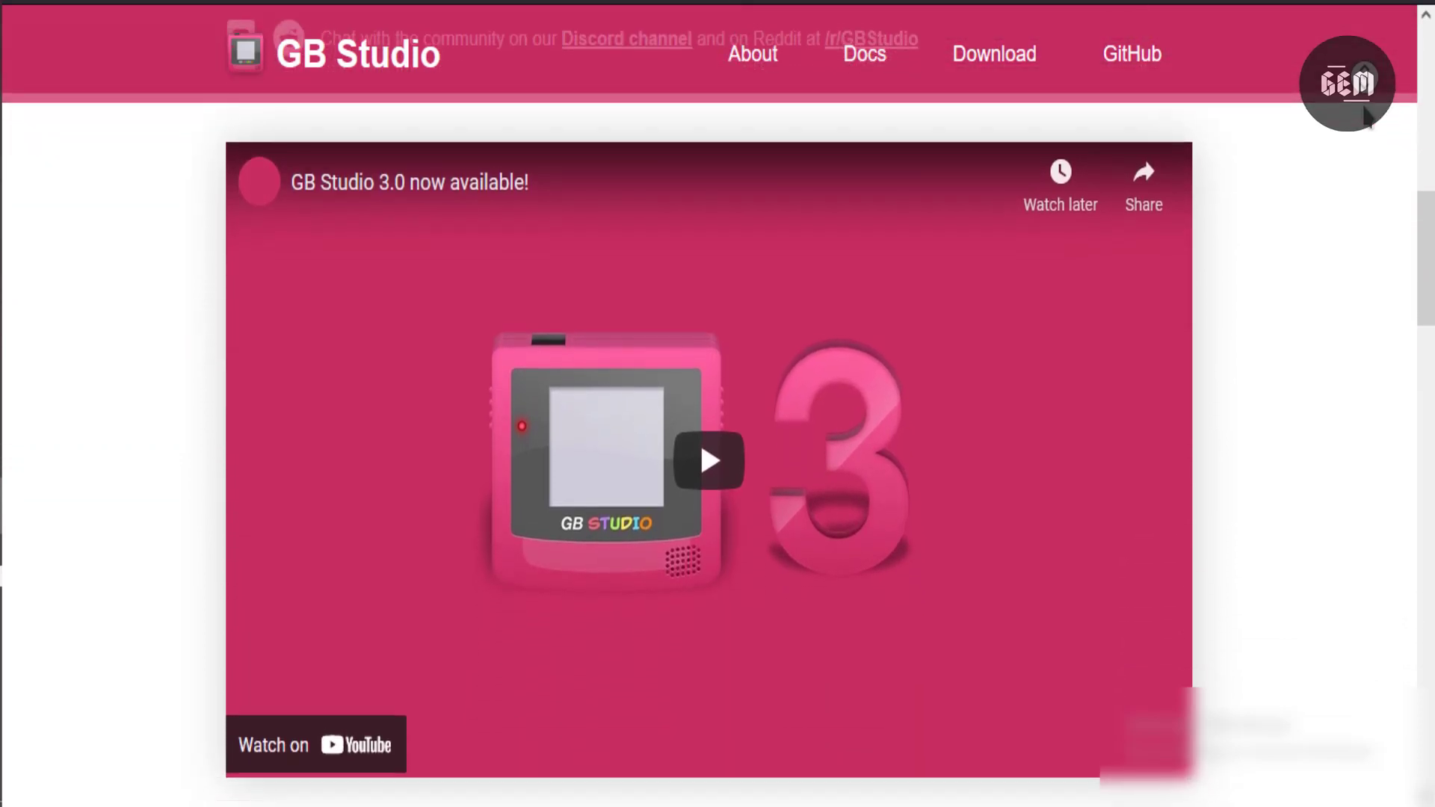
{"action": "scroll", "scroll_direction": "down", "scroll_amount": 3}
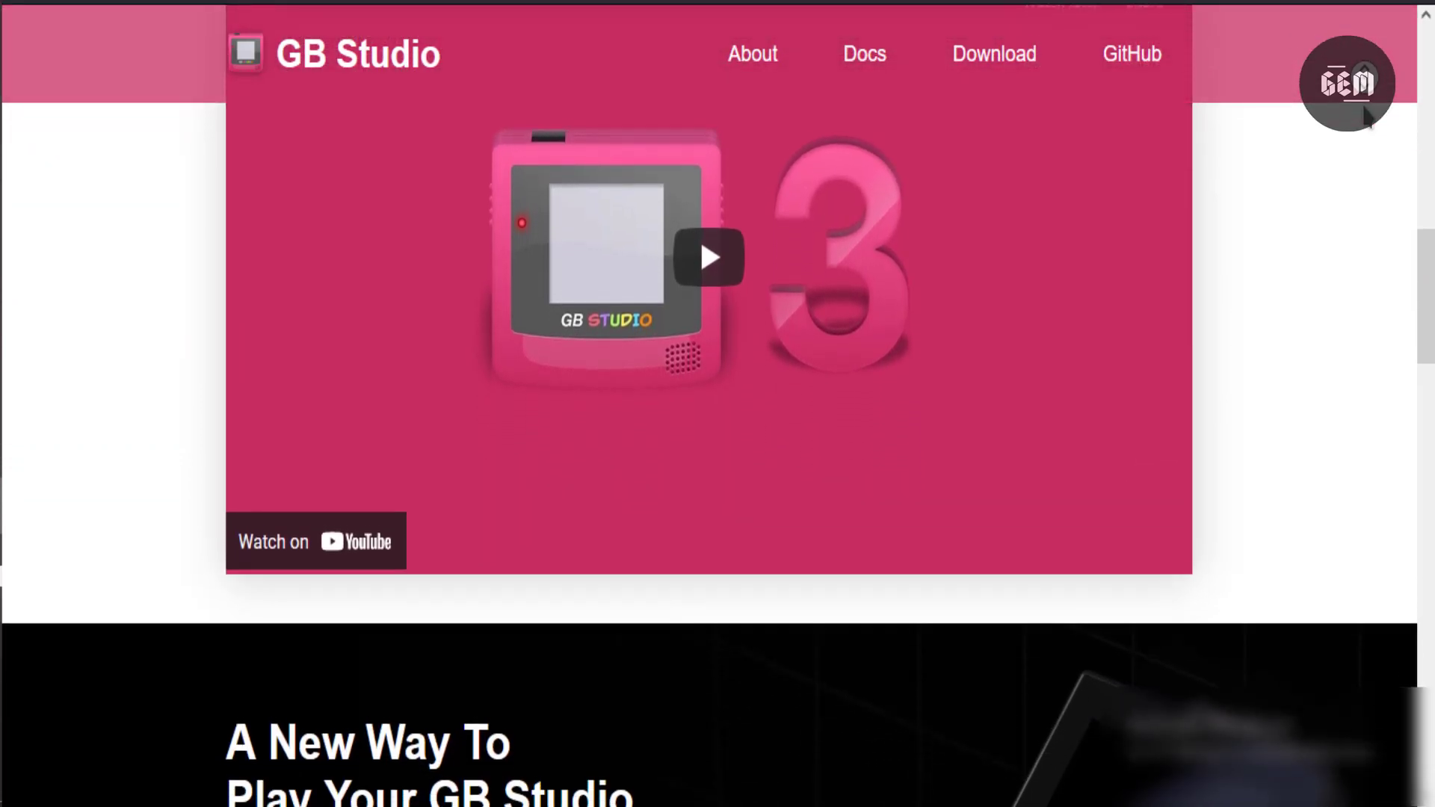
{"action": "scroll", "scroll_direction": "down", "scroll_amount": 3}
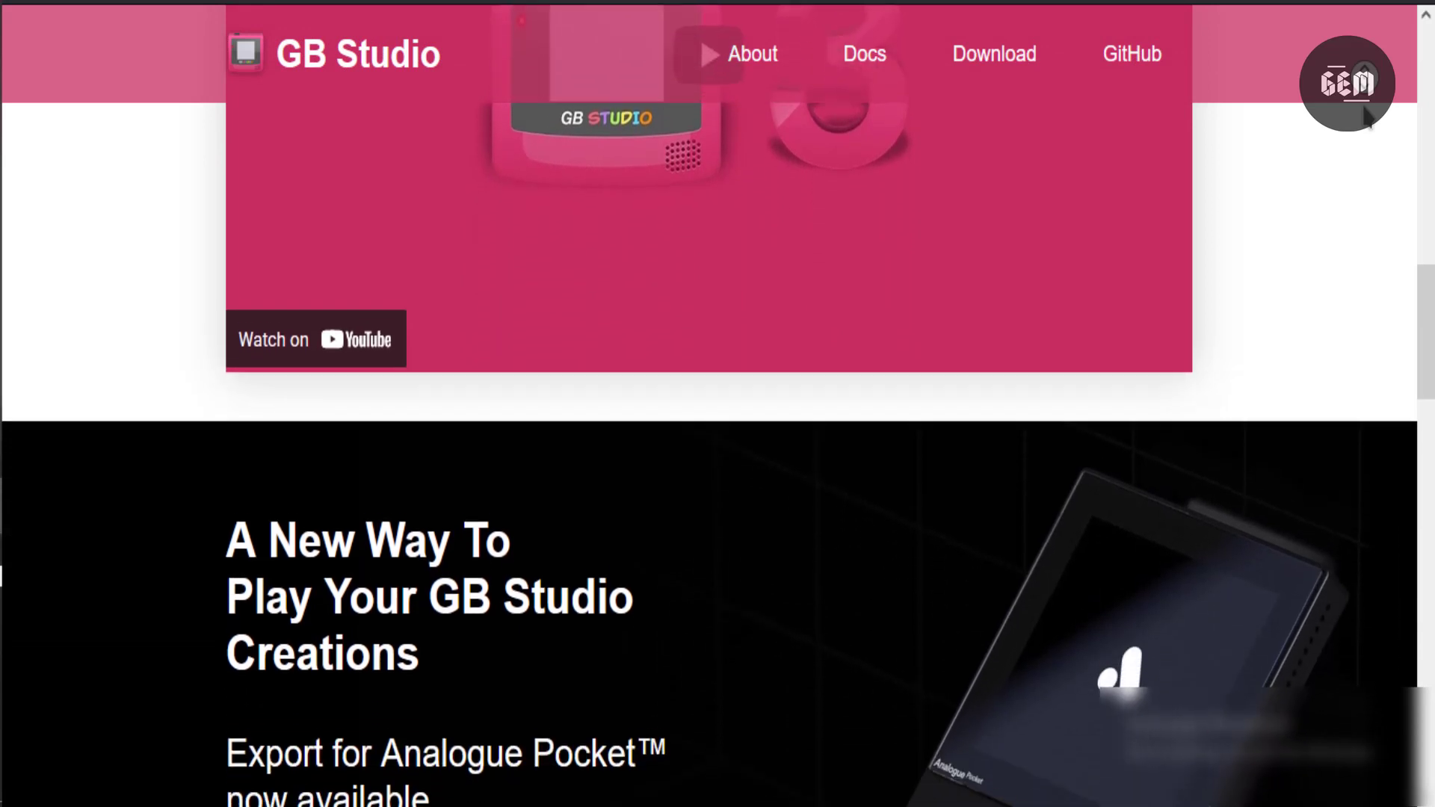
{"action": "scroll", "scroll_direction": "down", "scroll_amount": 3}
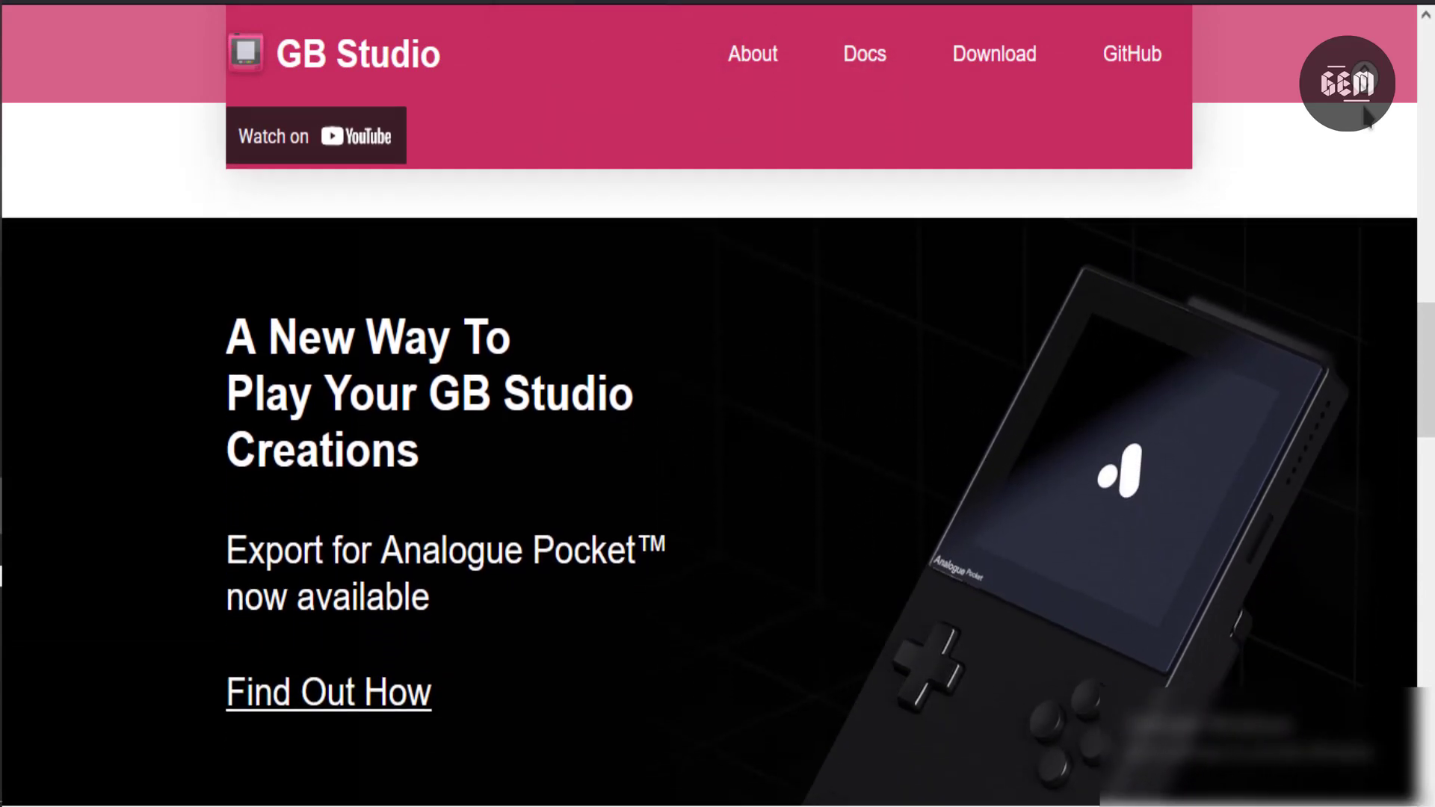
{"action": "scroll", "scroll_direction": "down", "scroll_amount": 3}
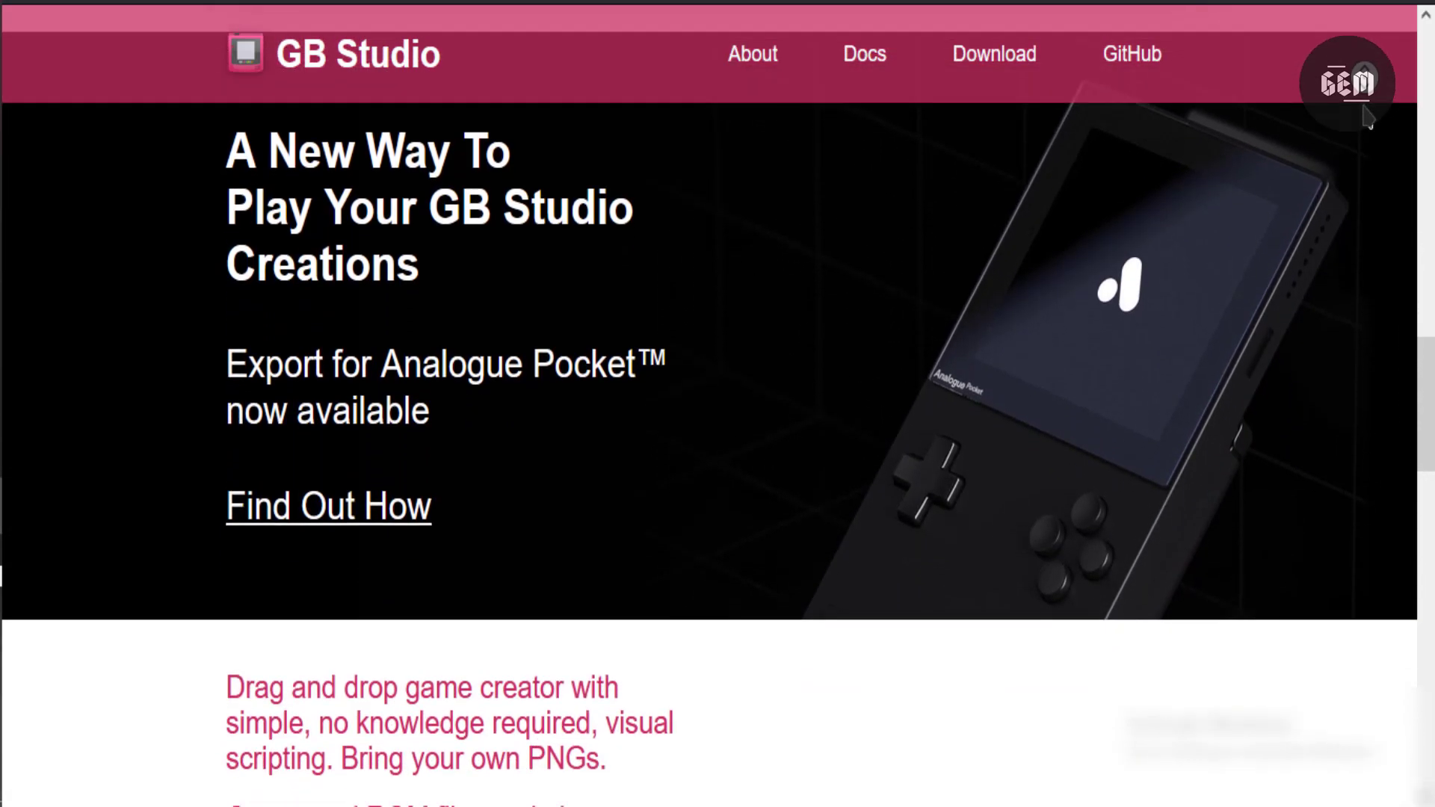
Step: Scroll through the feature blurbs, Made with GB Studio games and tl;dr list, then back up to the games showcase
{"action": "scroll", "scroll_direction": "down", "scroll_amount": 3}
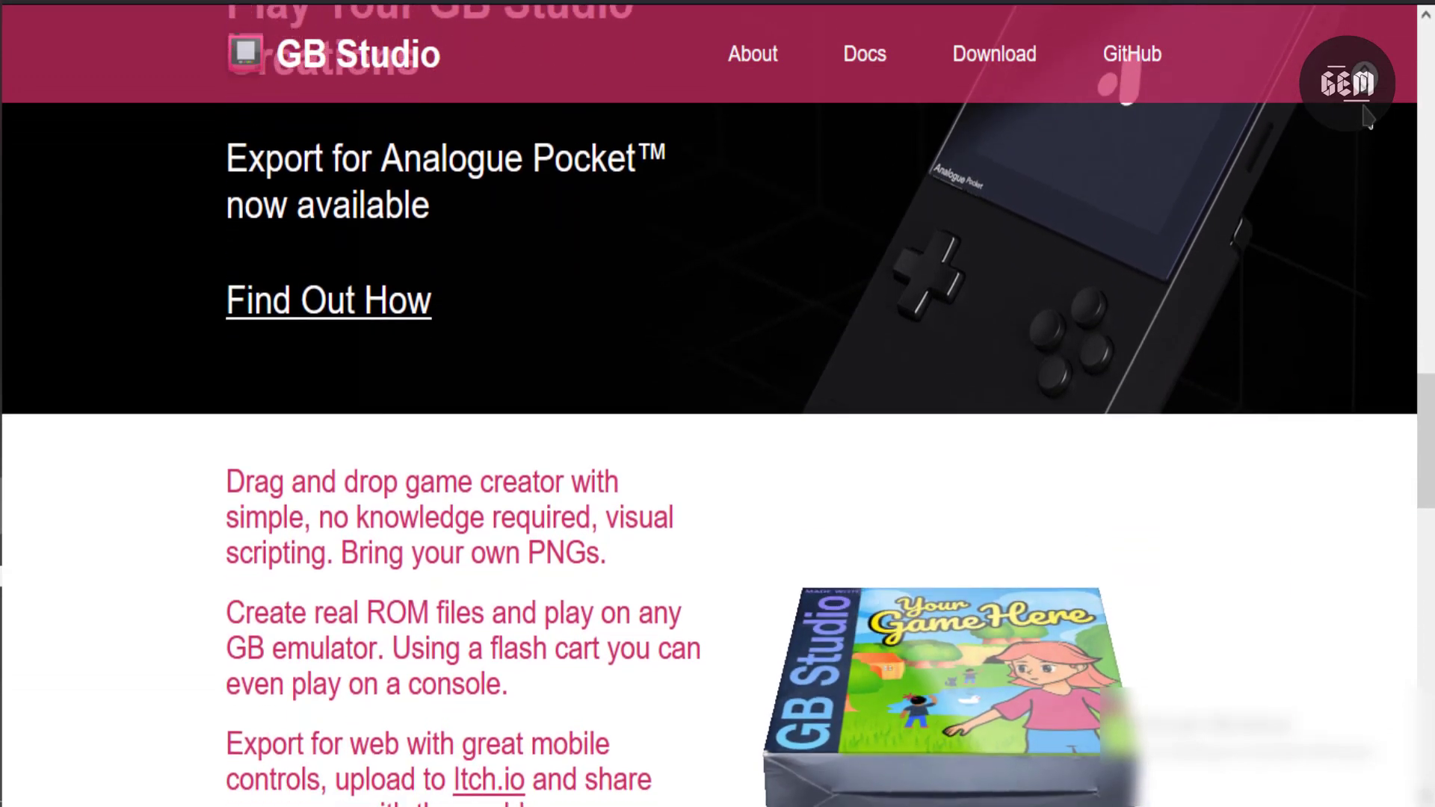
{"action": "scroll", "scroll_direction": "down", "scroll_amount": 3}
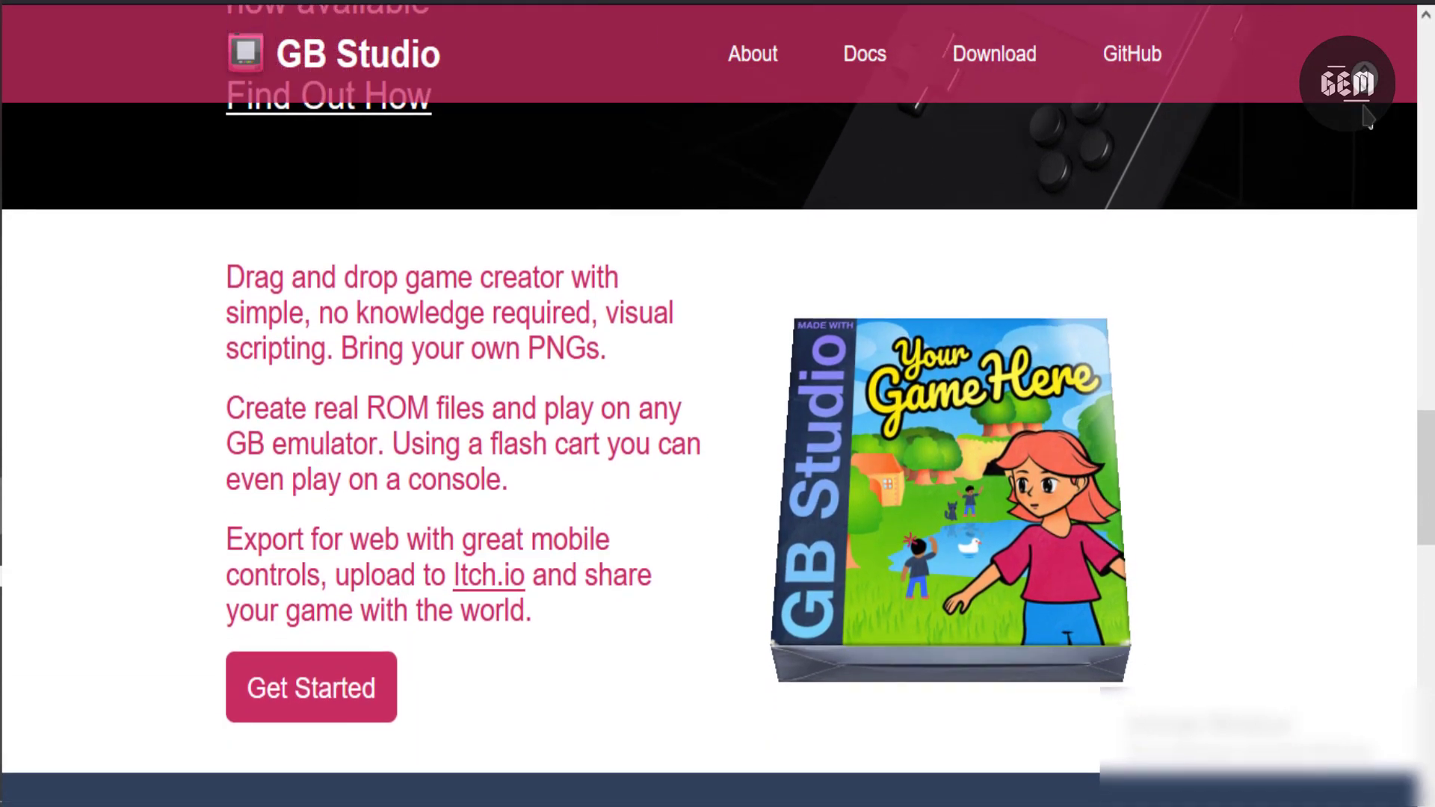
{"action": "scroll", "scroll_direction": "down", "scroll_amount": 3}
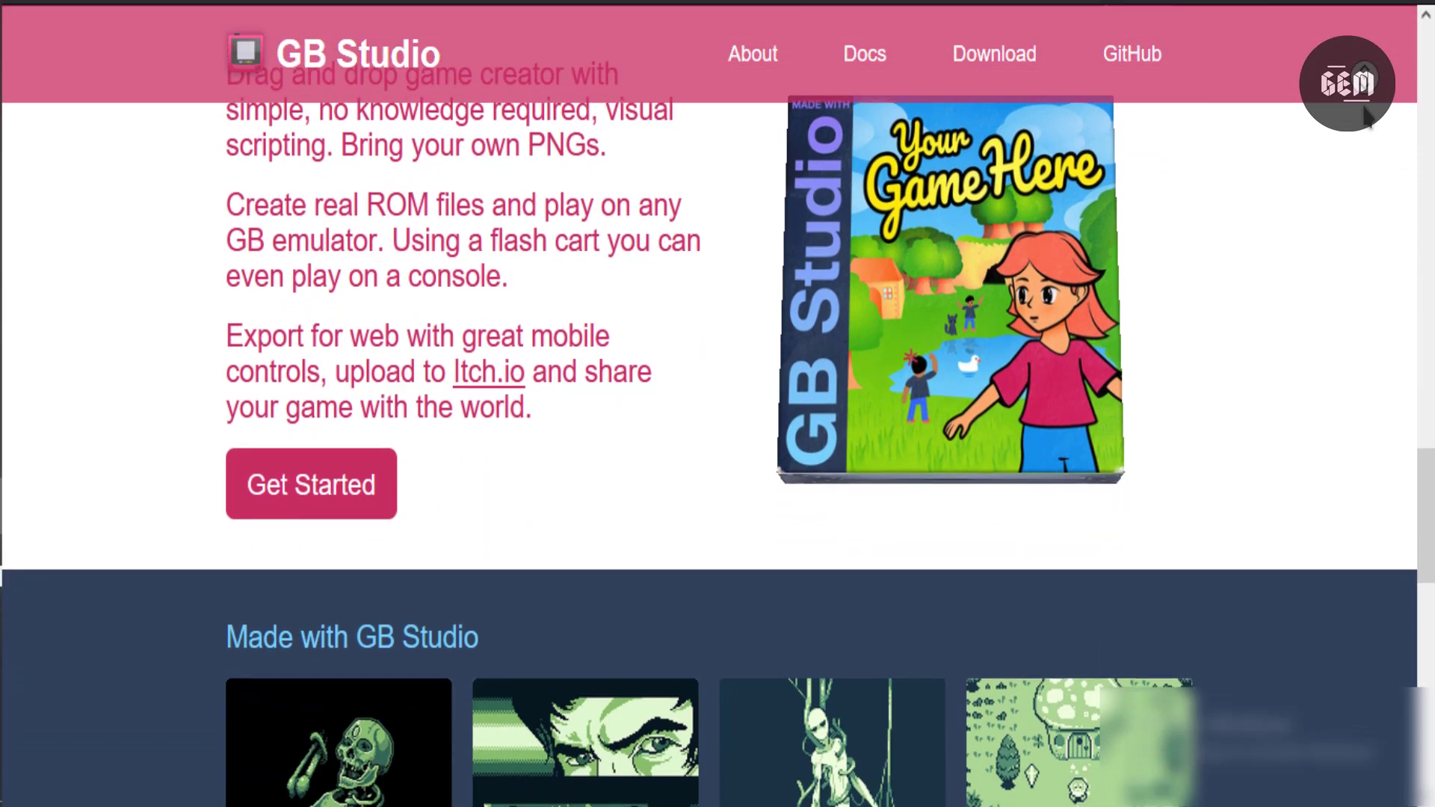
{"action": "scroll", "scroll_direction": "down", "scroll_amount": 3}
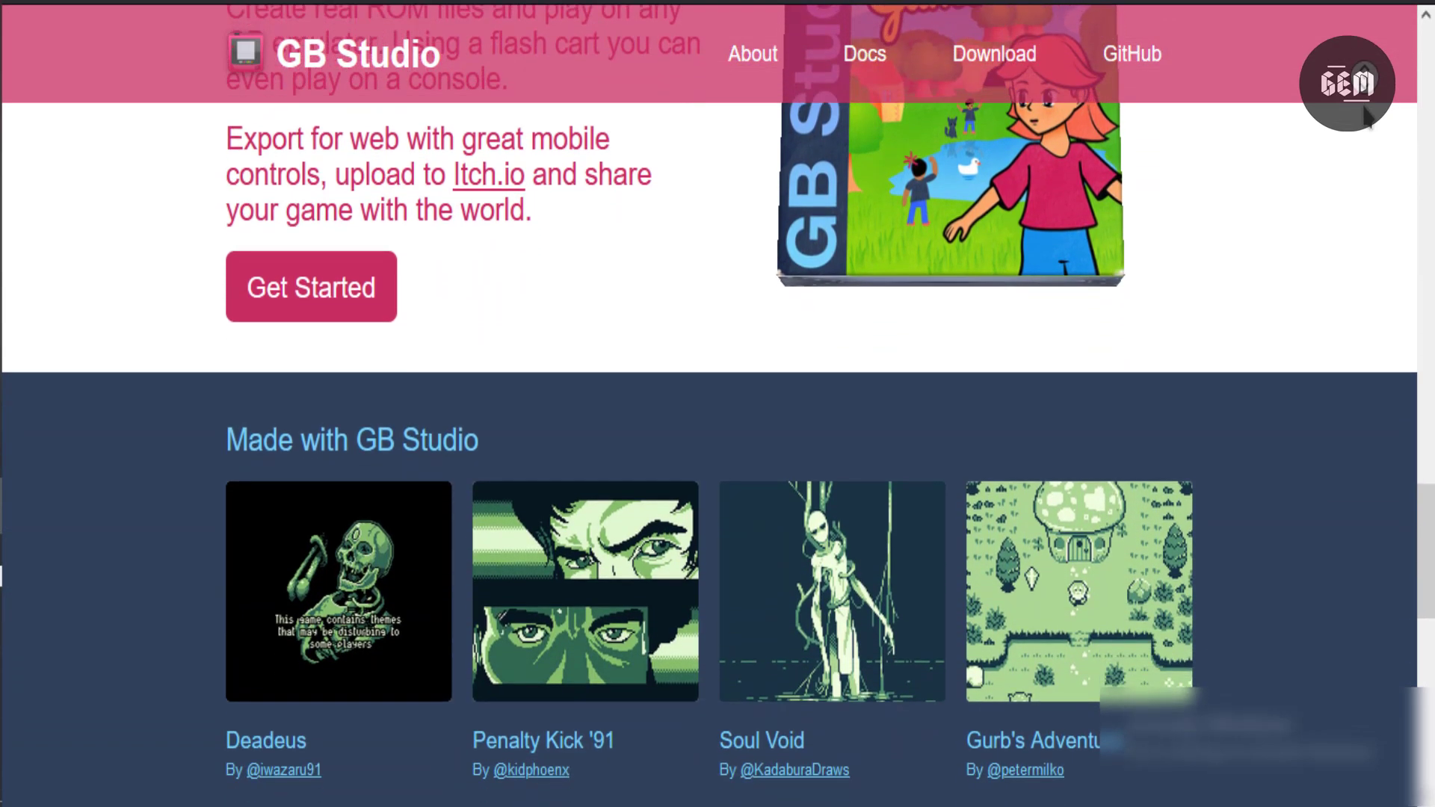
{"action": "scroll", "scroll_direction": "down", "scroll_amount": 3}
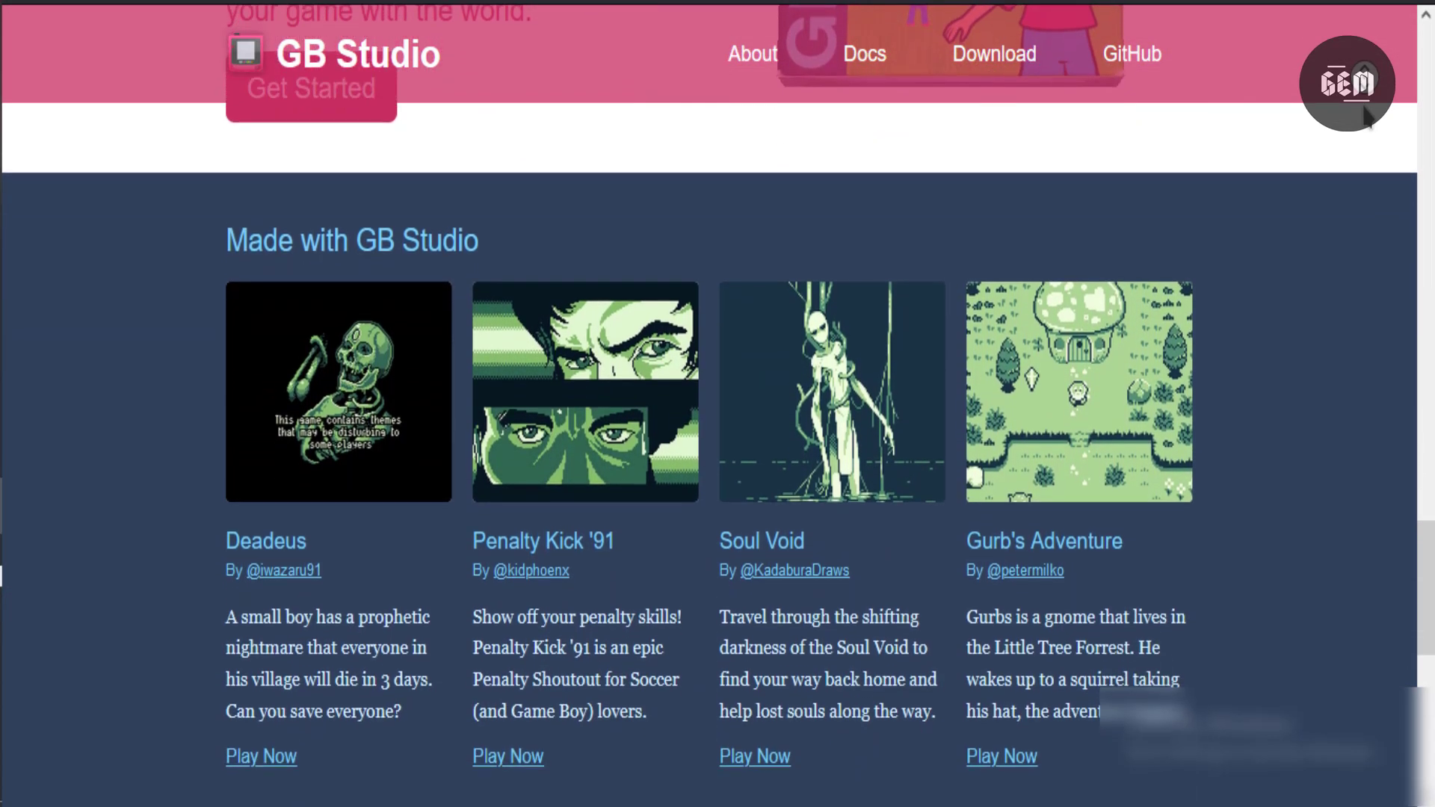
{"action": "scroll", "scroll_direction": "down", "scroll_amount": 3}
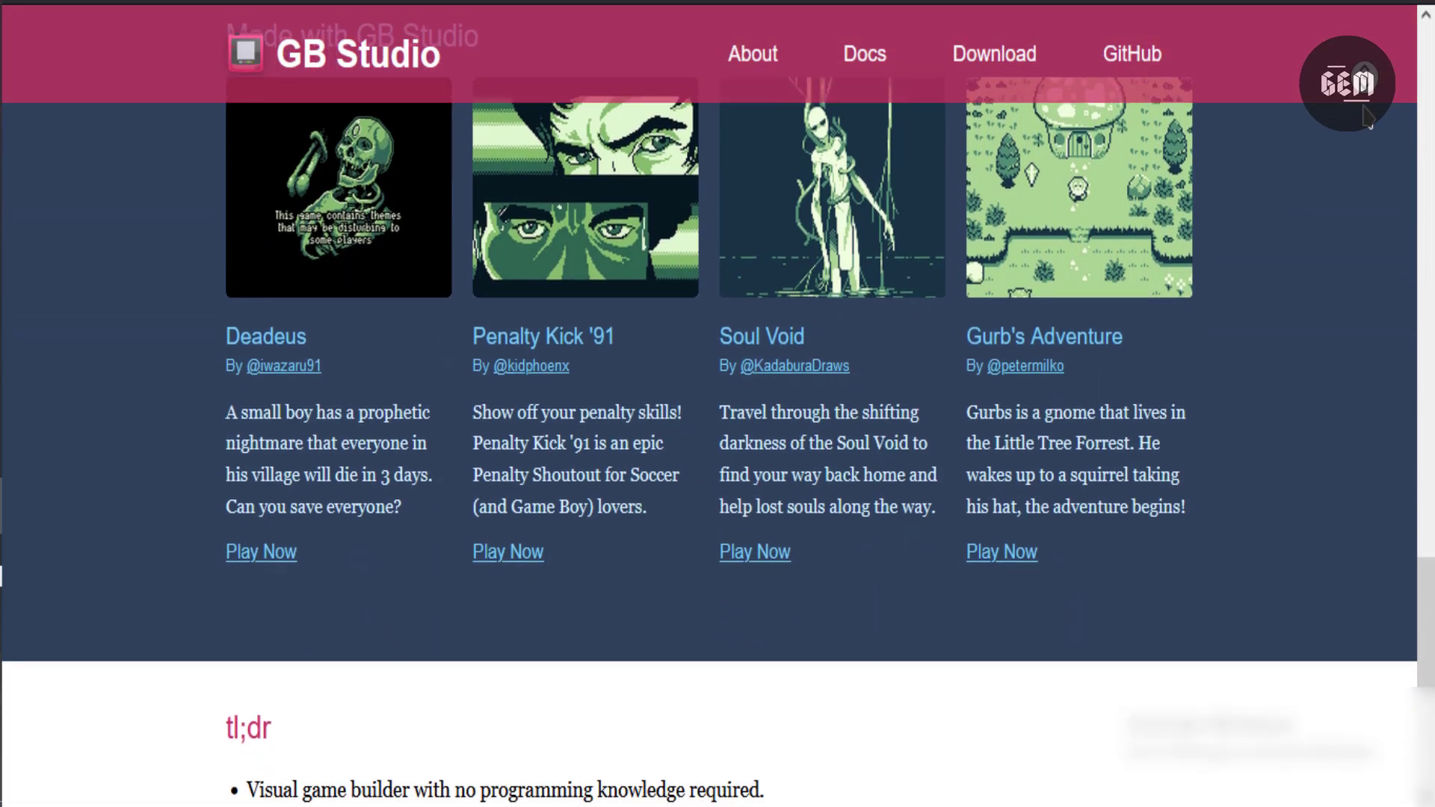
{"action": "scroll", "scroll_direction": "down", "scroll_amount": 3}
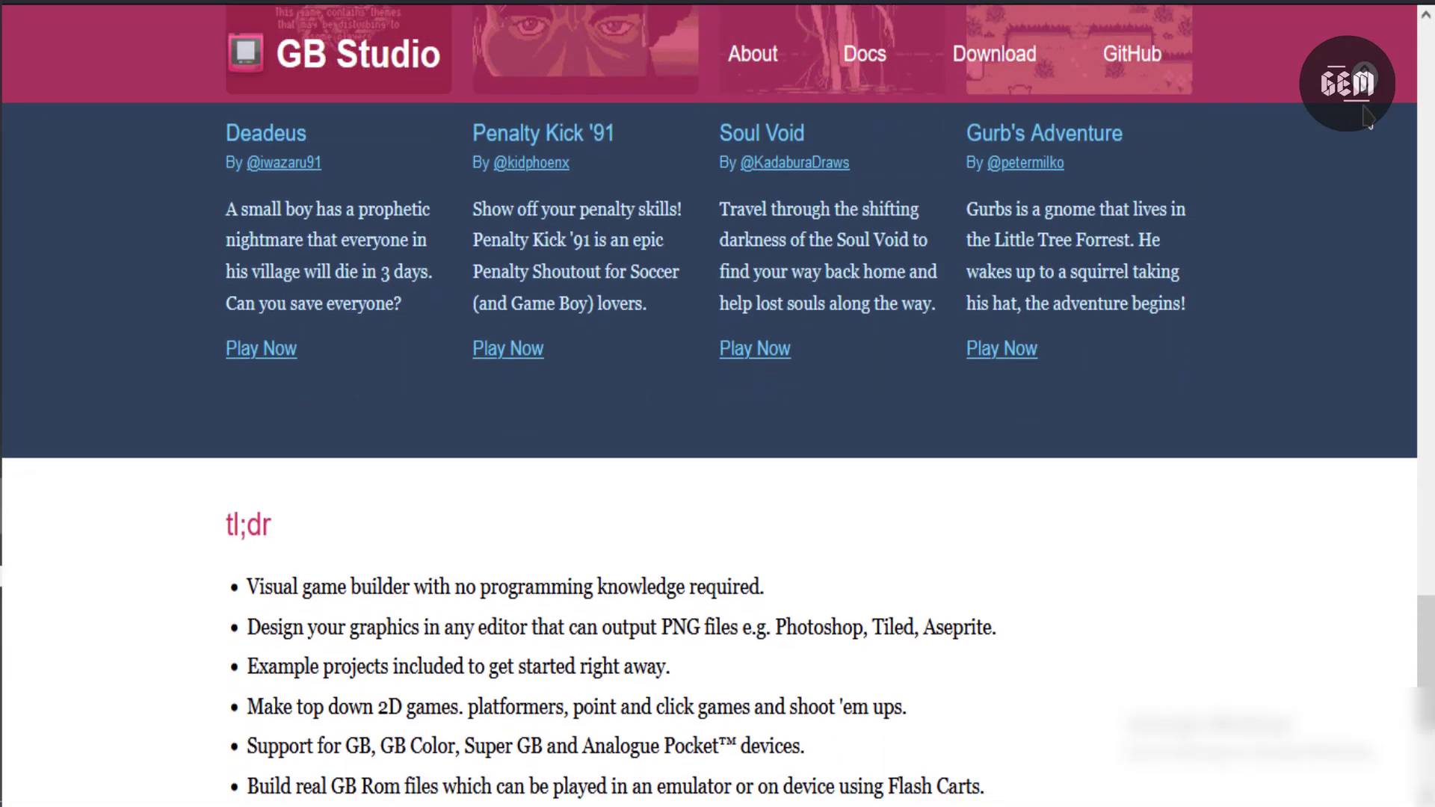
{"action": "scroll", "scroll_direction": "down", "scroll_amount": 3}
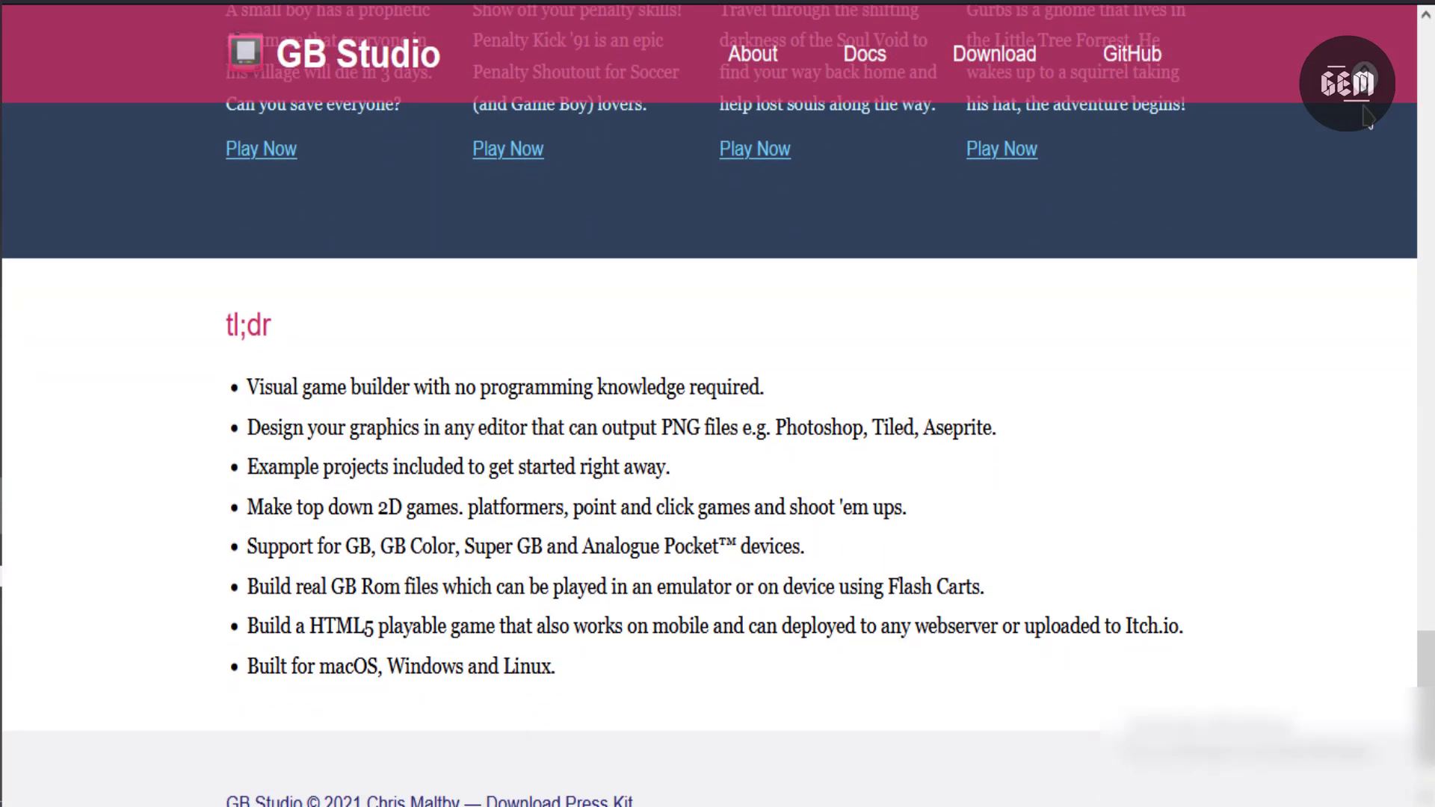
{"action": "scroll", "scroll_direction": "down", "scroll_amount": 3}
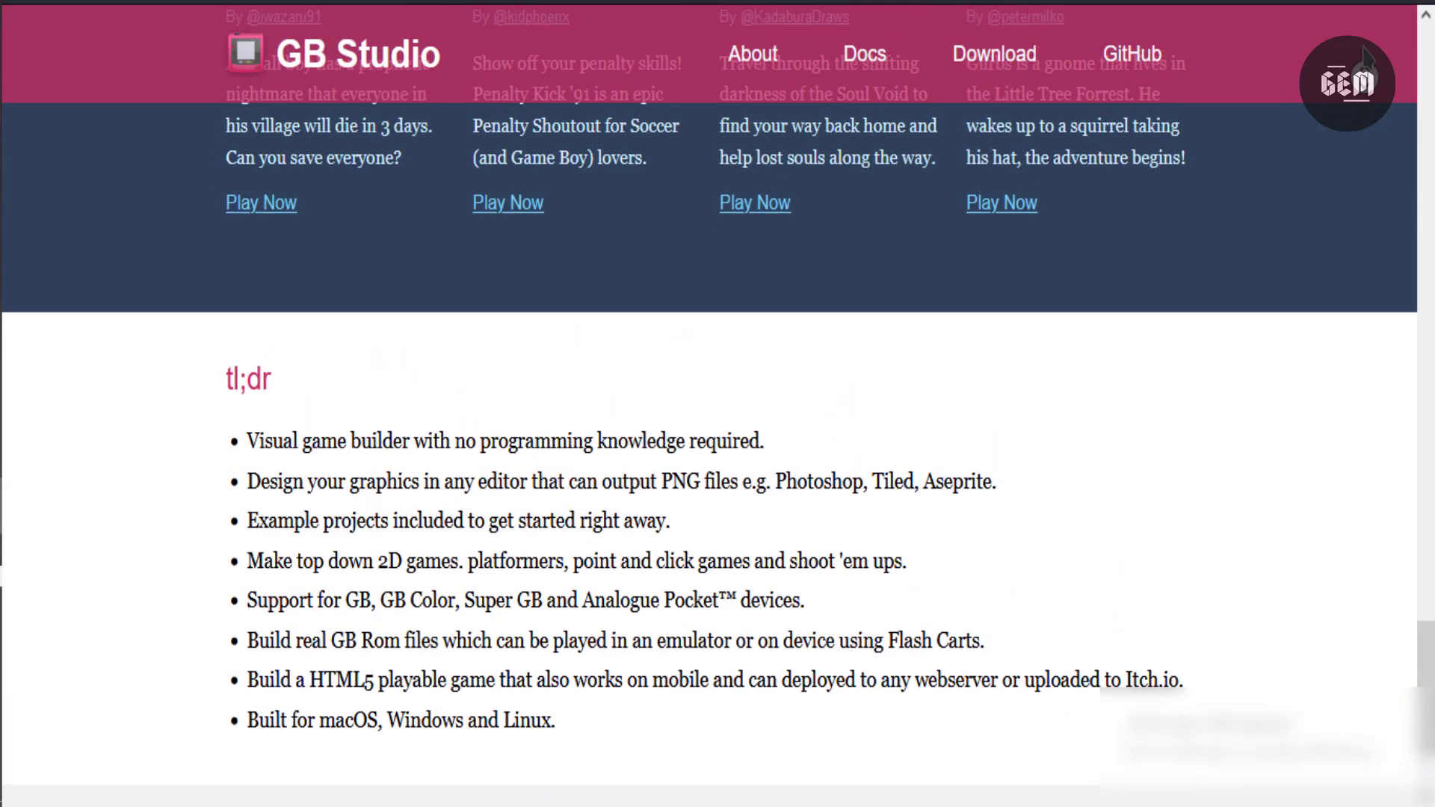
{"action": "scroll", "scroll_direction": "up", "scroll_amount": 3}
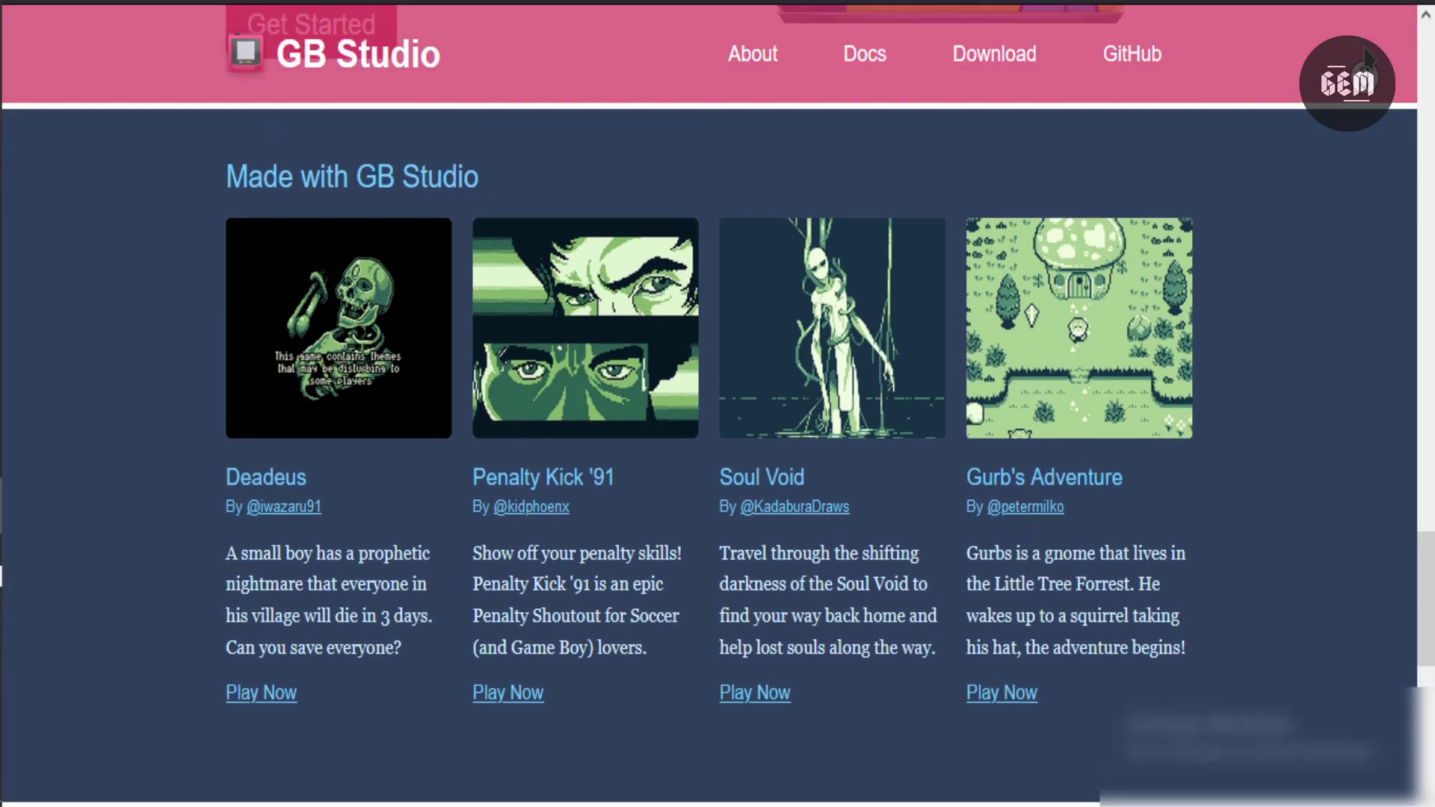
{"action": "scroll", "scroll_direction": "up", "scroll_amount": 3}
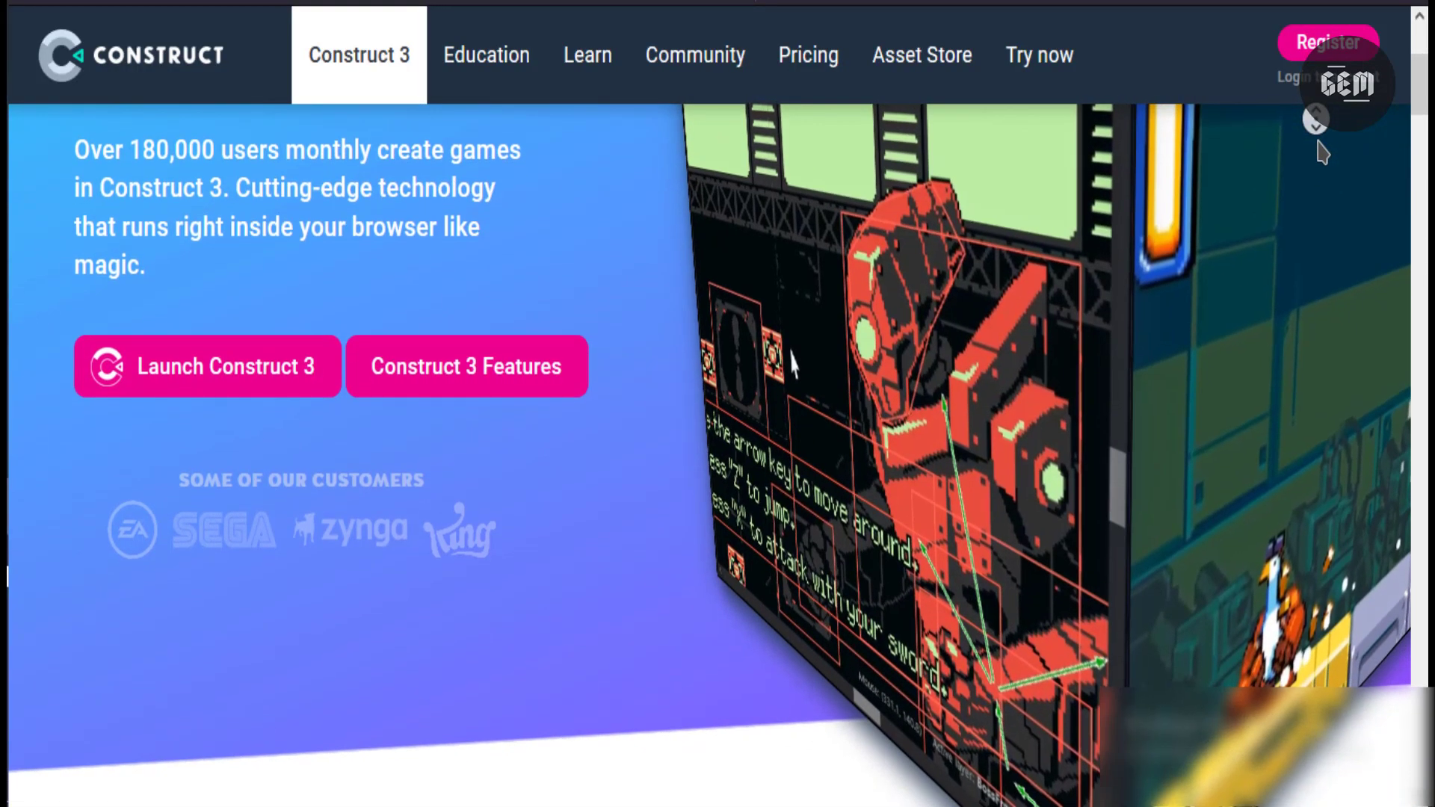
Step: Scroll the Construct 3 homepage past the Launch buttons and customer logos to 'No coding required'
{"action": "scroll", "scroll_direction": "down", "scroll_amount": 3}
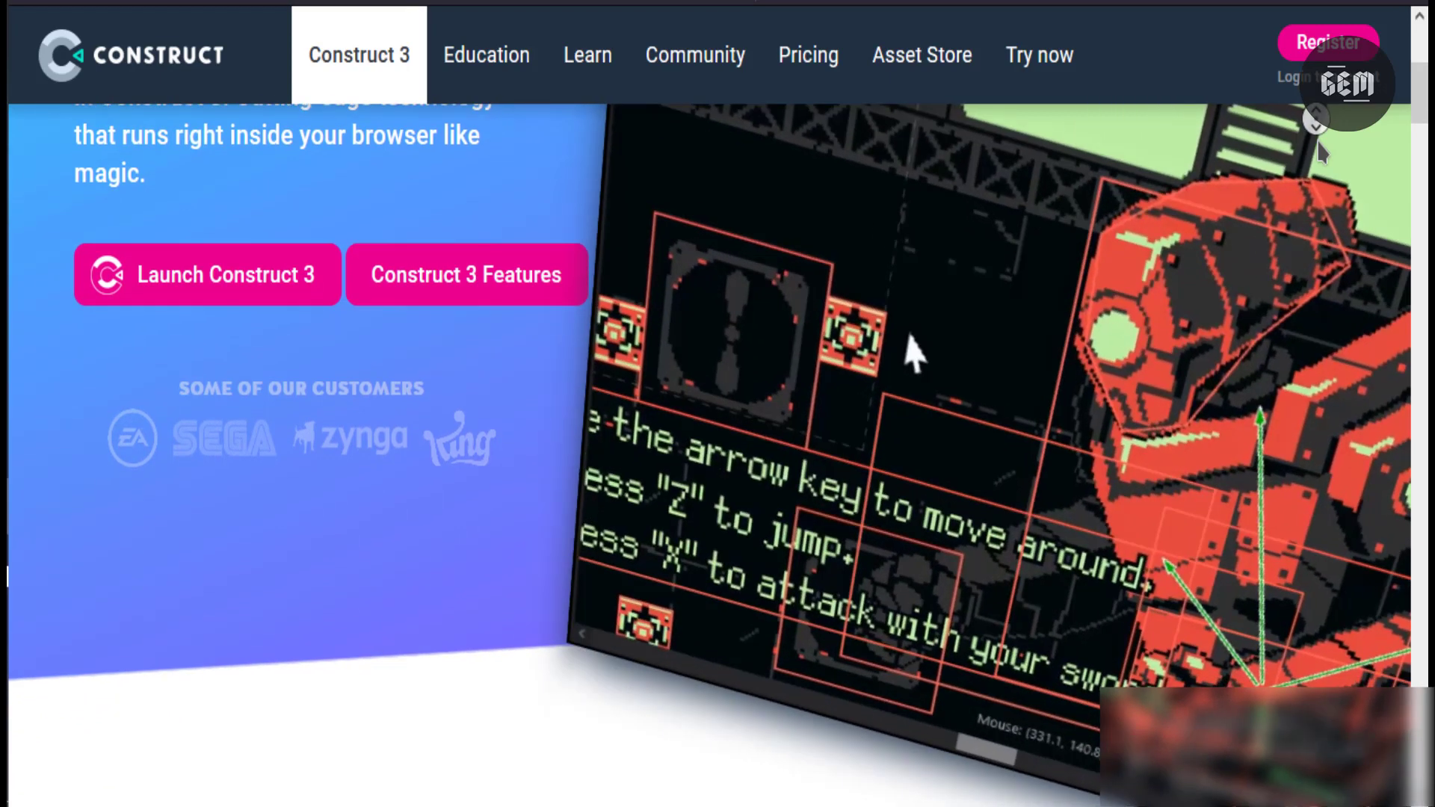
{"action": "scroll", "scroll_direction": "down", "scroll_amount": 3}
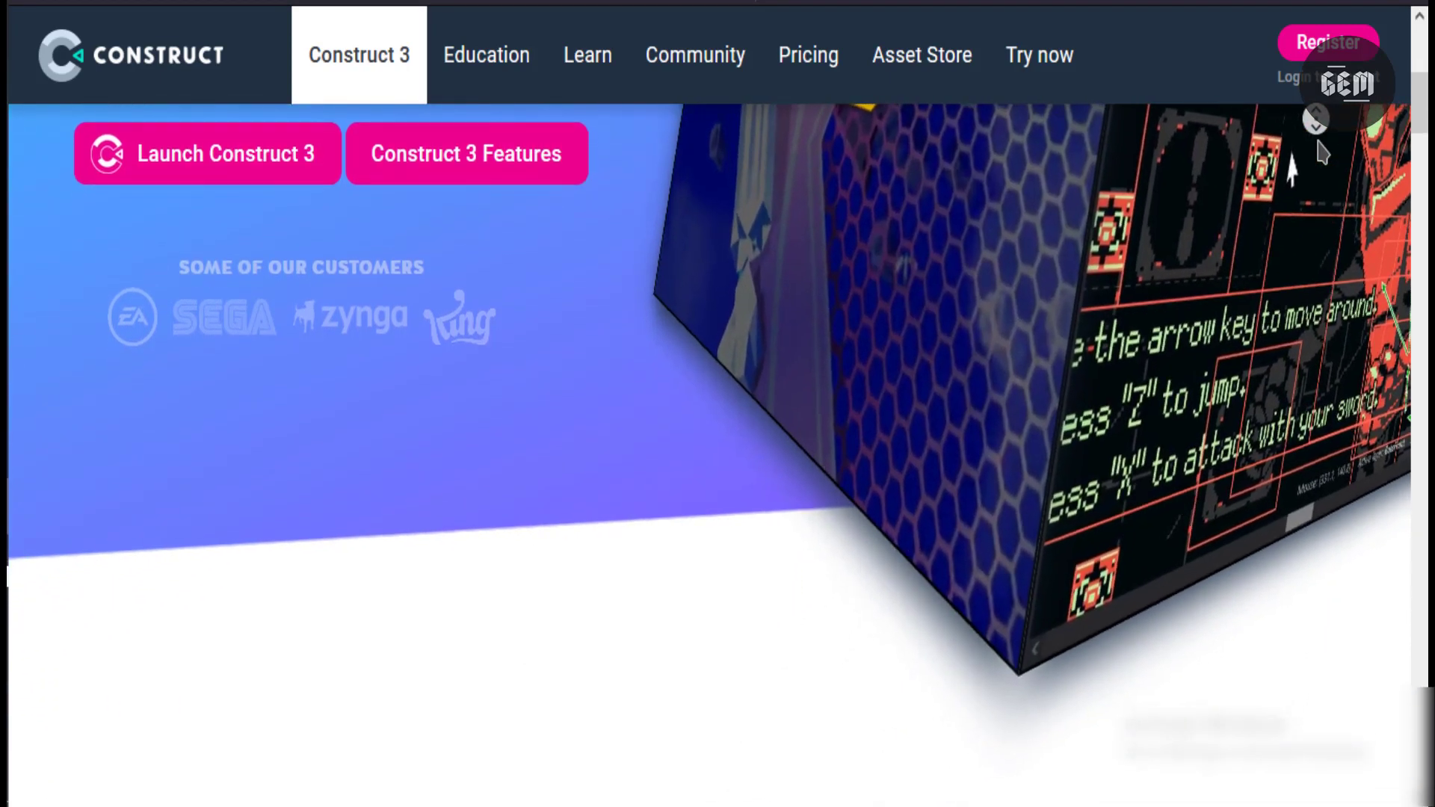
{"action": "scroll", "scroll_direction": "down", "scroll_amount": 3}
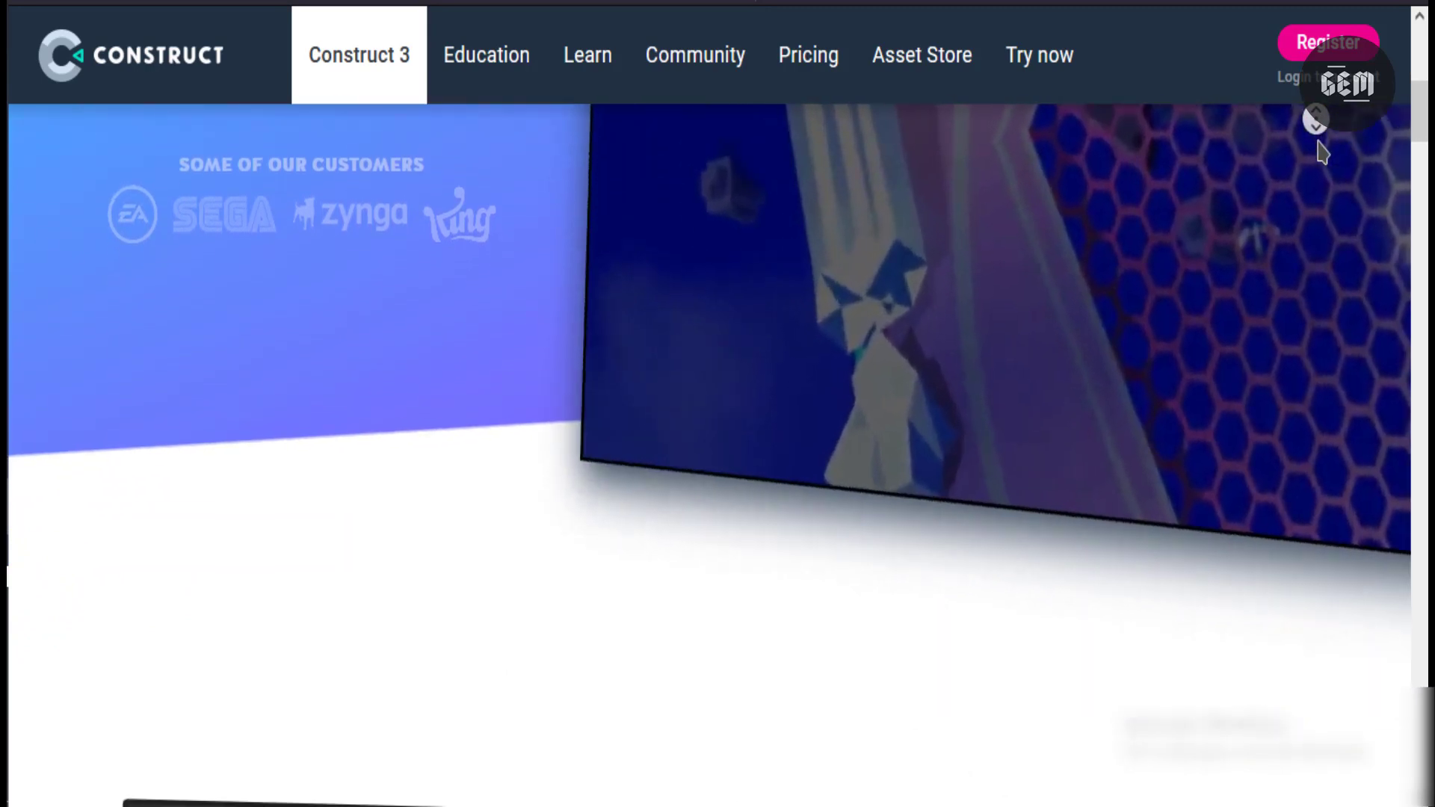
{"action": "scroll", "scroll_direction": "down", "scroll_amount": 3}
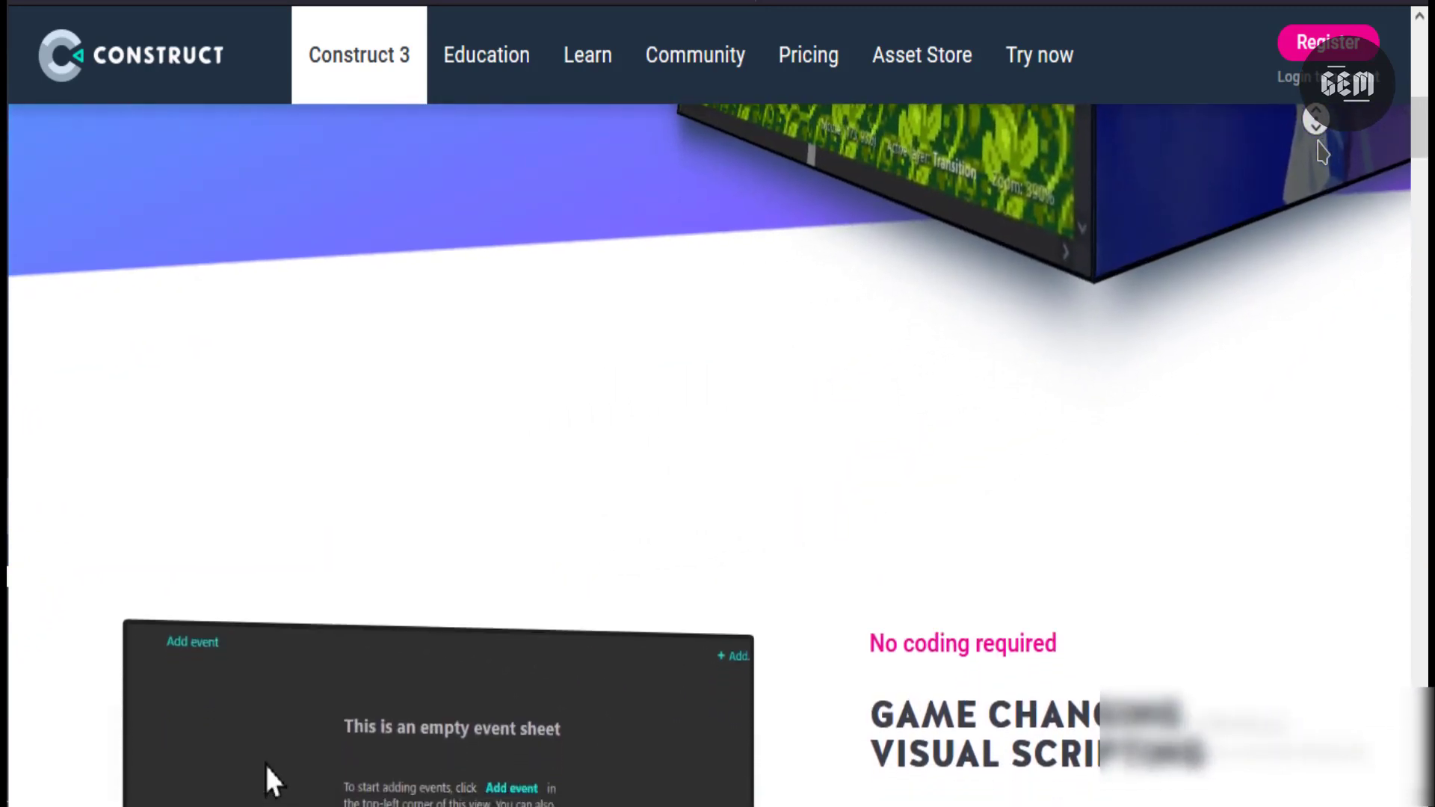
Step: Scroll from Game Changing Visual Scripting down through the Add JavaScript section
{"action": "scroll", "scroll_direction": "down", "scroll_amount": 3}
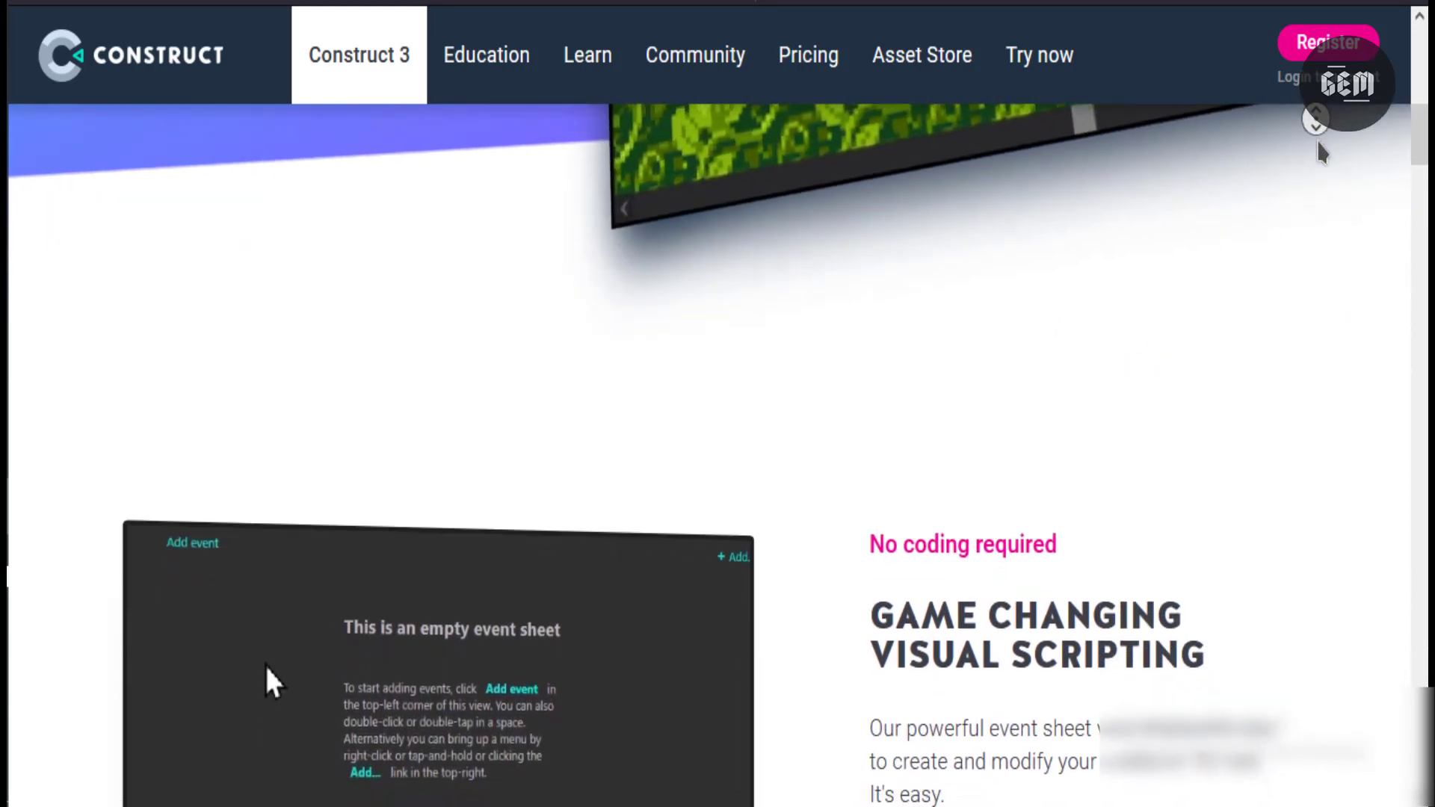
{"action": "scroll", "scroll_direction": "down", "scroll_amount": 3}
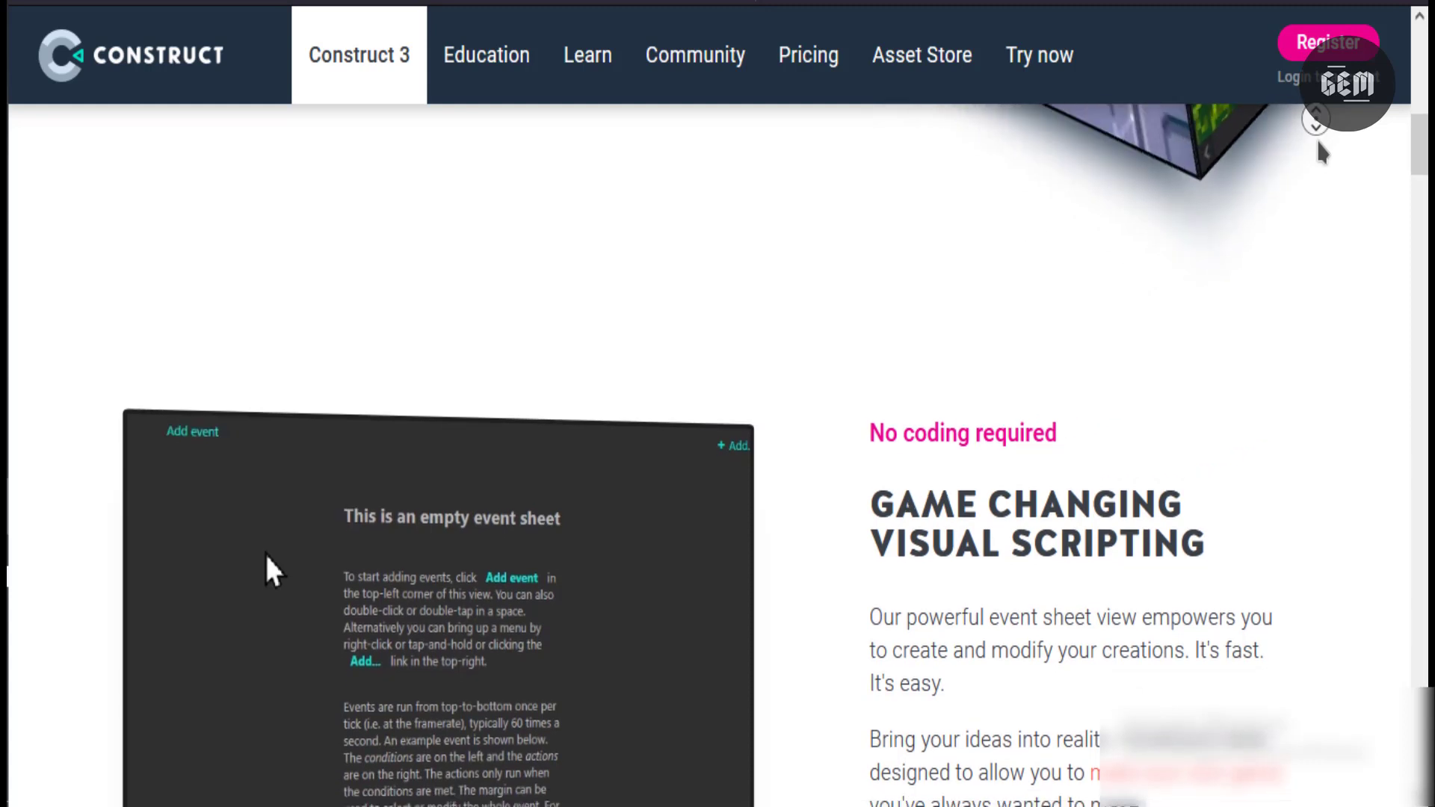
{"action": "scroll", "scroll_direction": "down", "scroll_amount": 3}
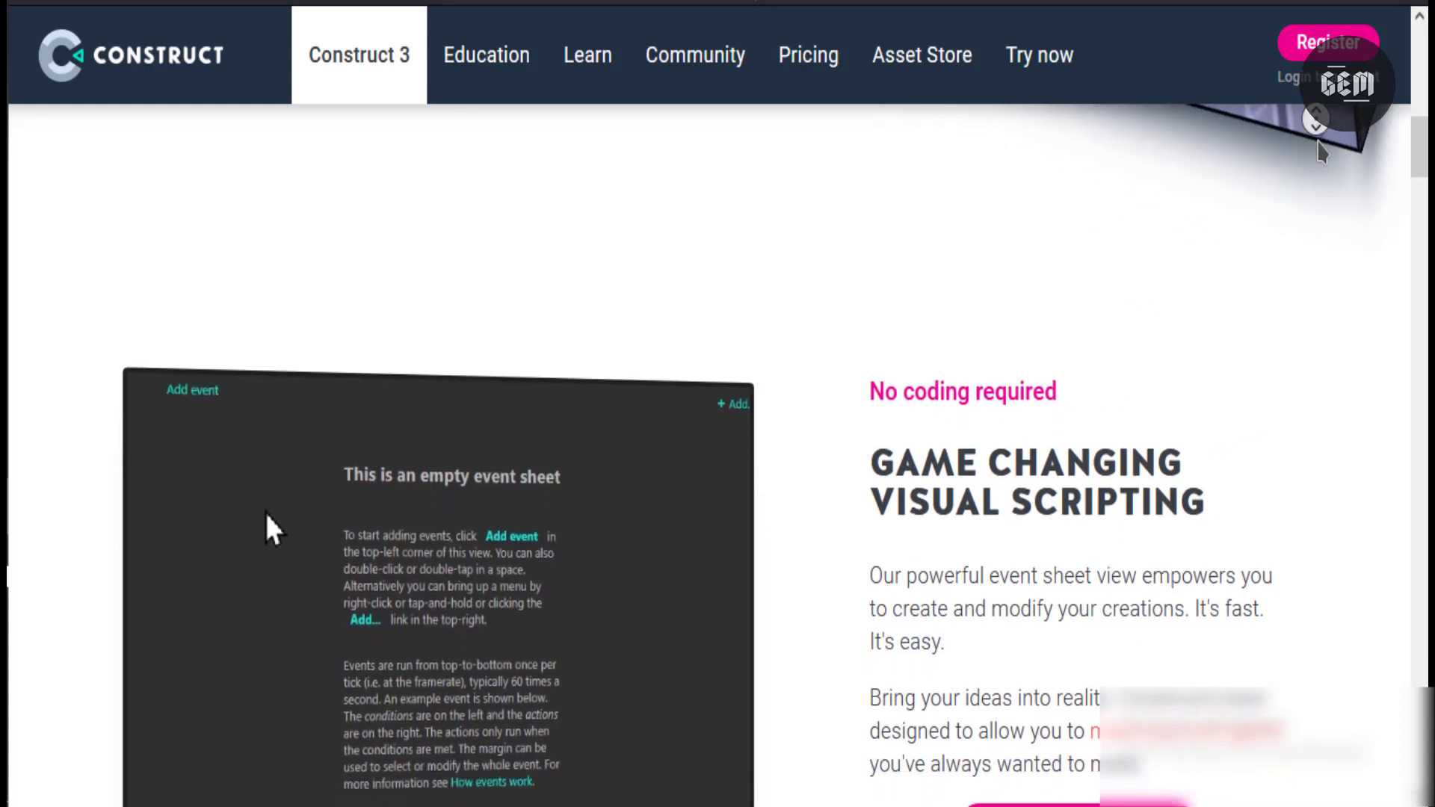
{"action": "scroll", "scroll_direction": "down", "scroll_amount": 3}
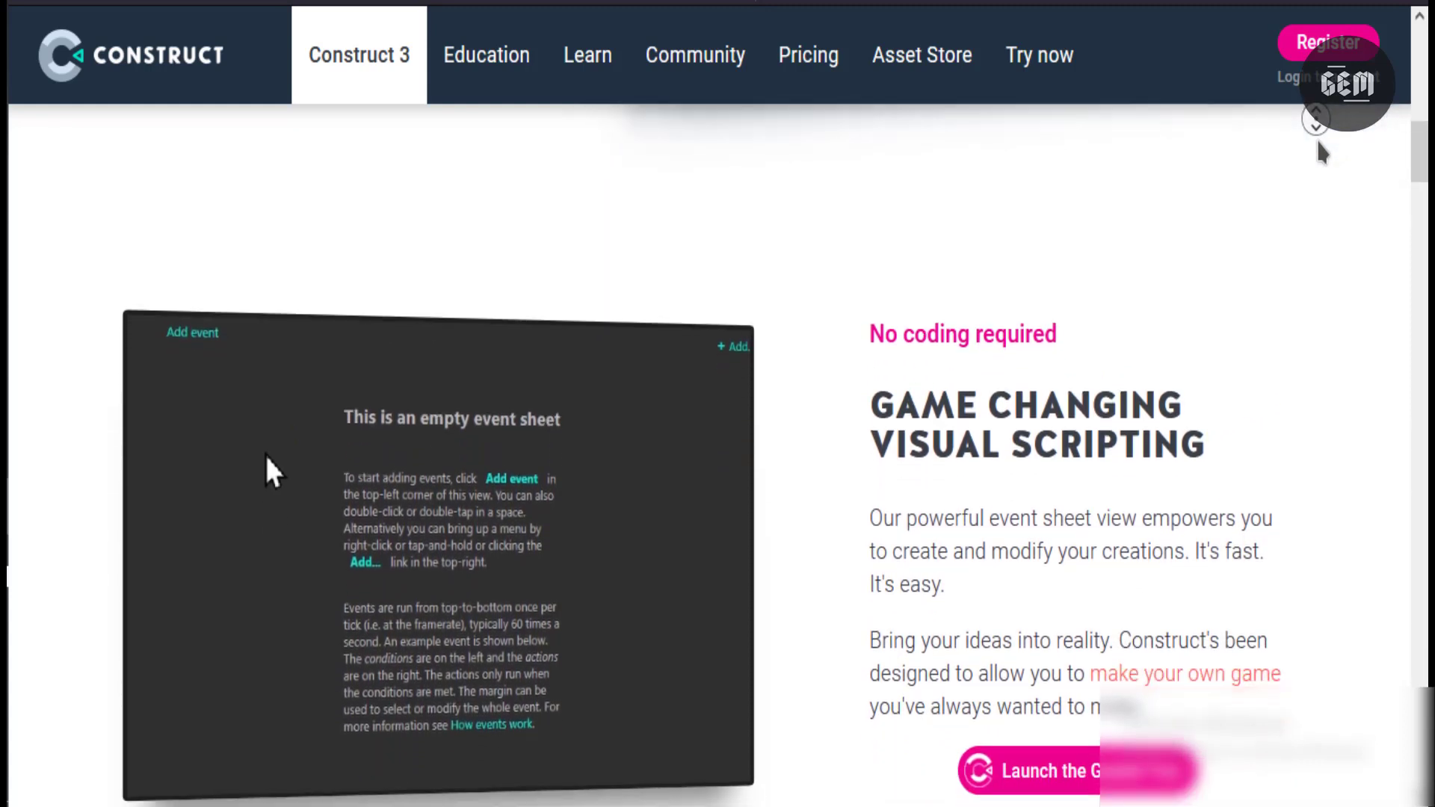
{"action": "scroll", "scroll_direction": "down", "scroll_amount": 3}
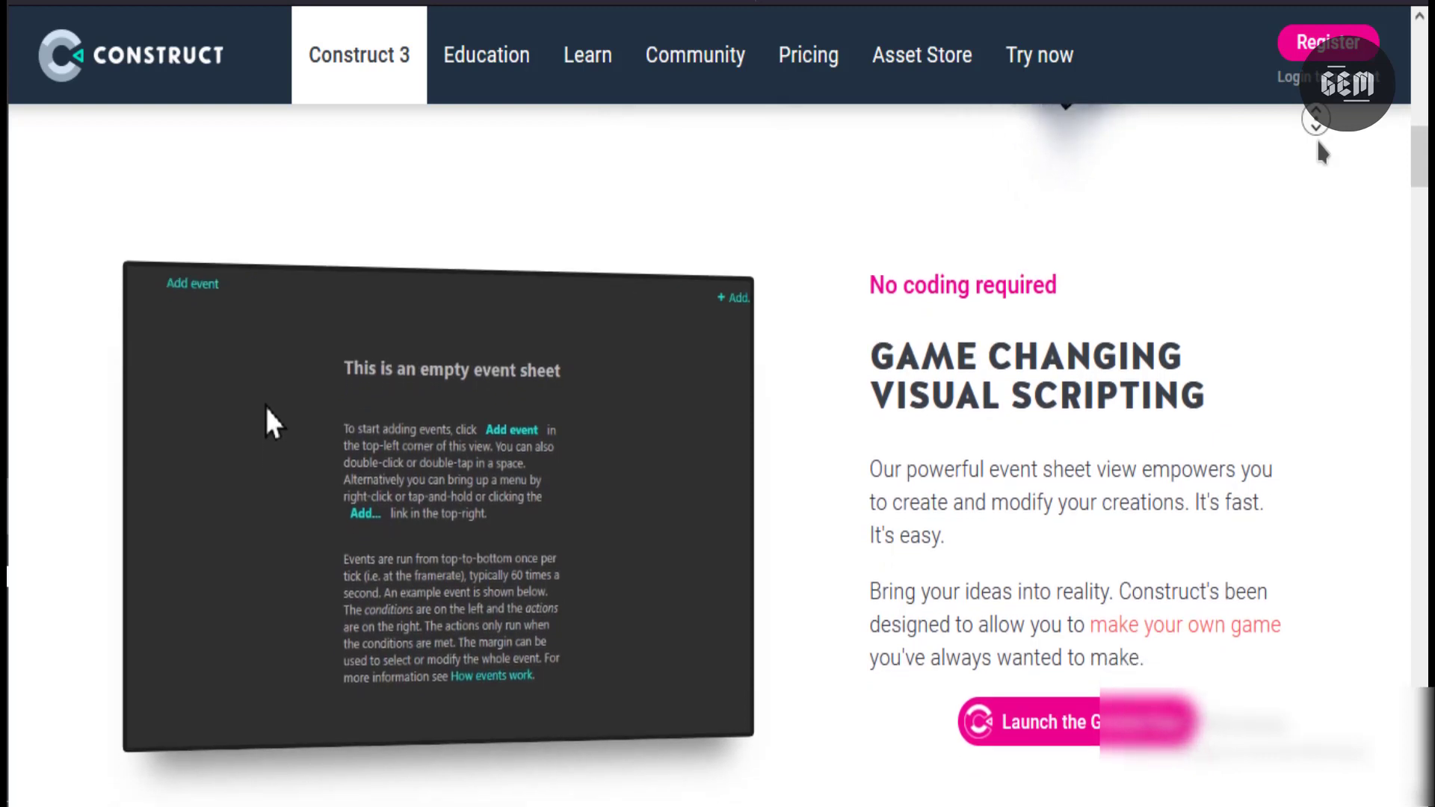
{"action": "scroll", "scroll_direction": "down", "scroll_amount": 3}
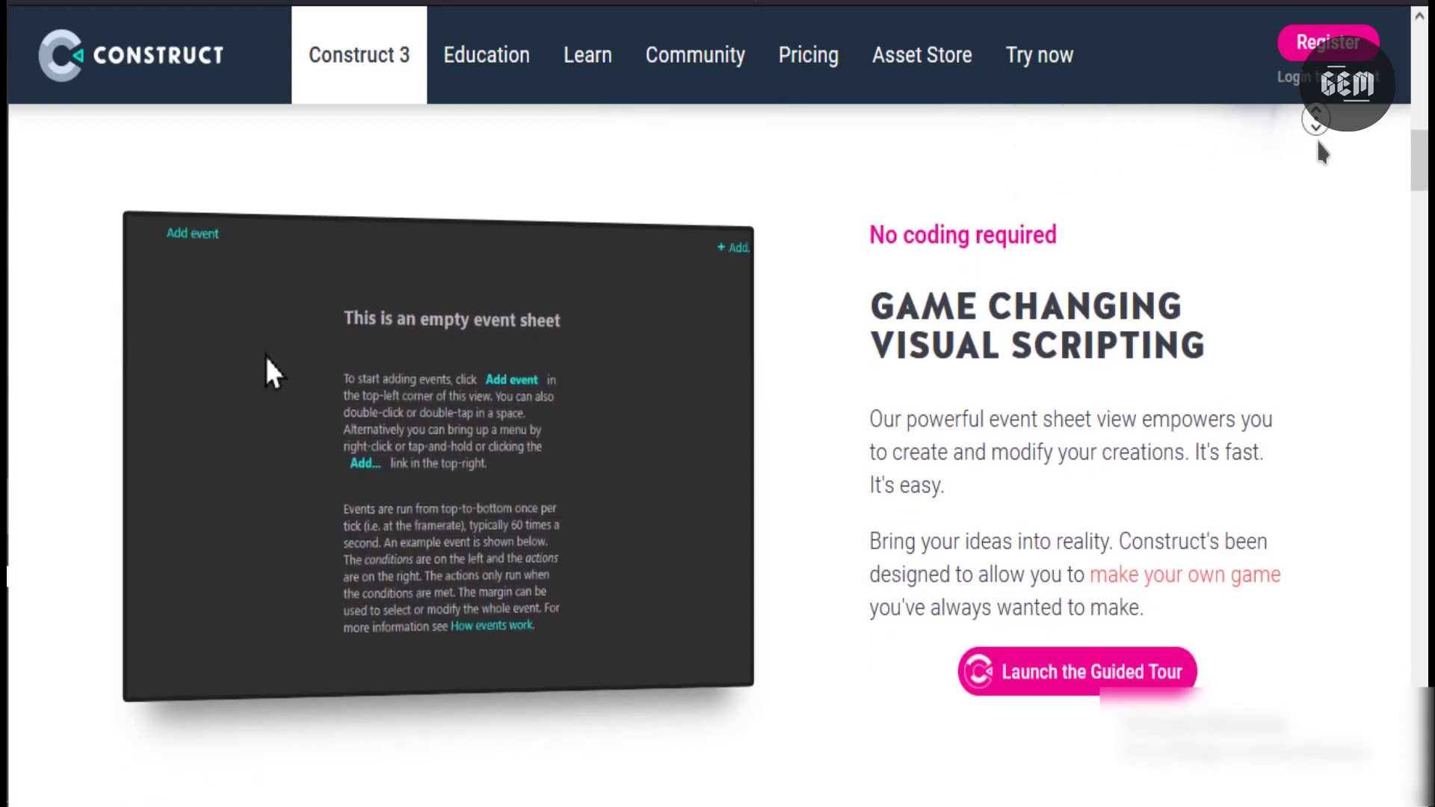
{"action": "scroll", "scroll_direction": "down", "scroll_amount": 3}
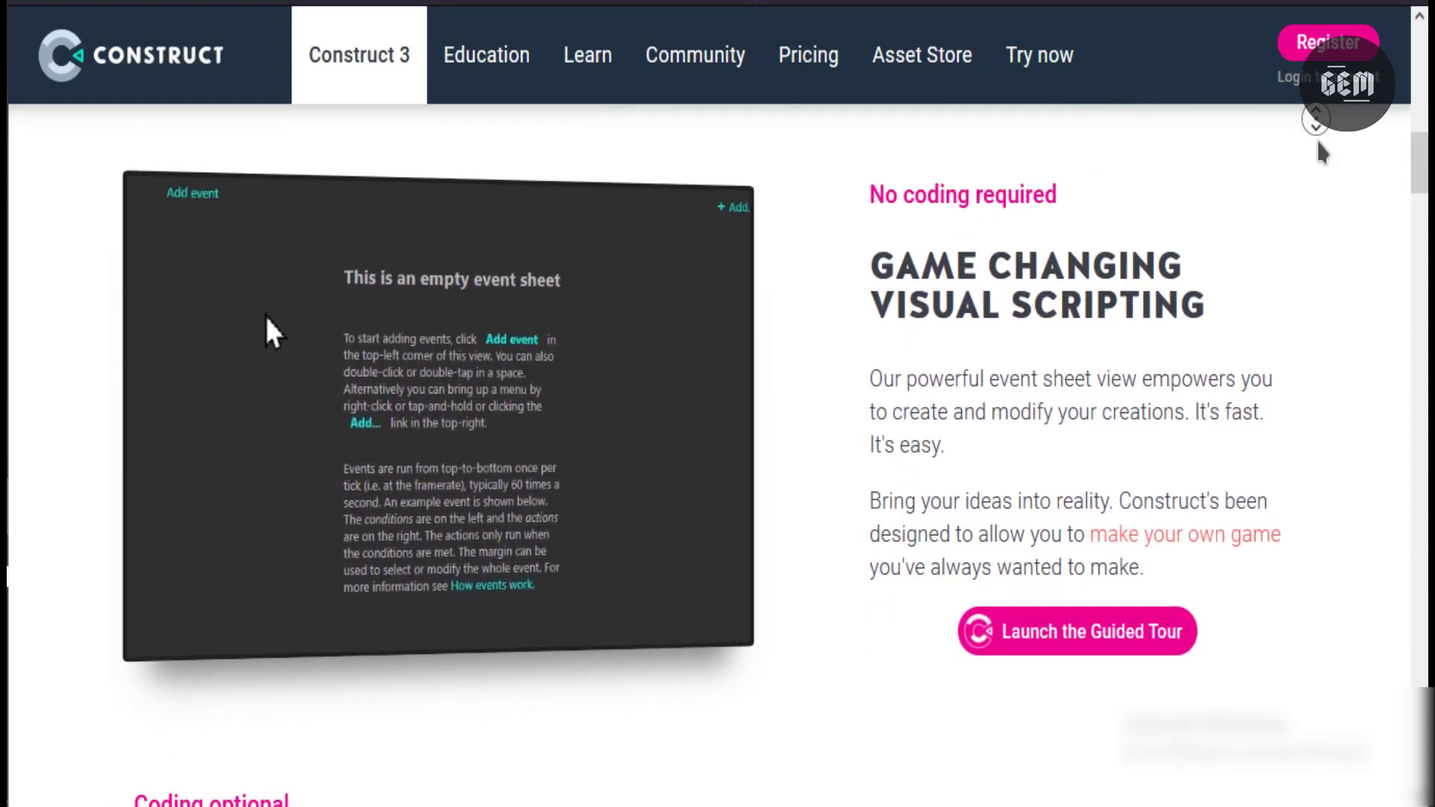
{"action": "scroll", "scroll_direction": "down", "scroll_amount": 3}
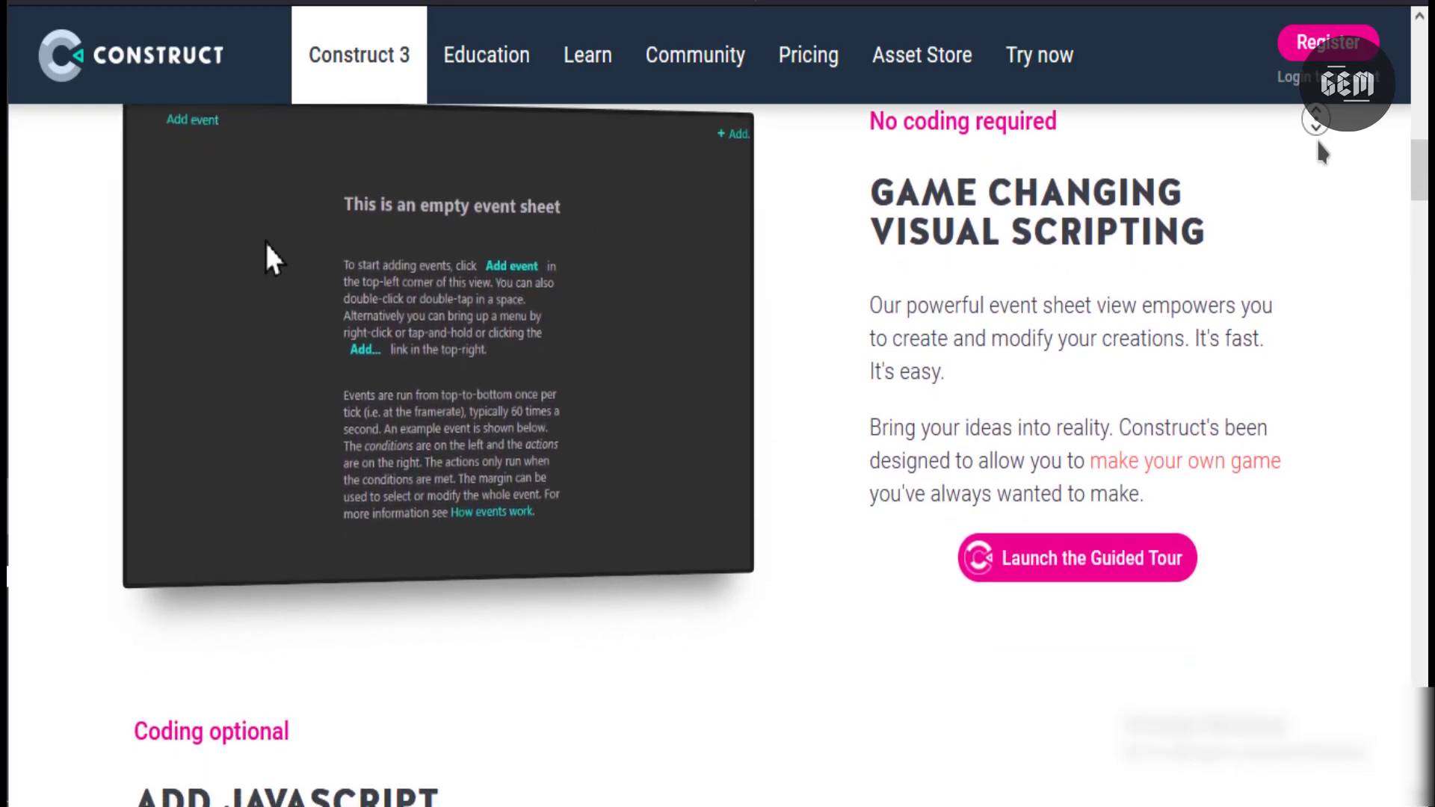
{"action": "scroll", "scroll_direction": "down", "scroll_amount": 3}
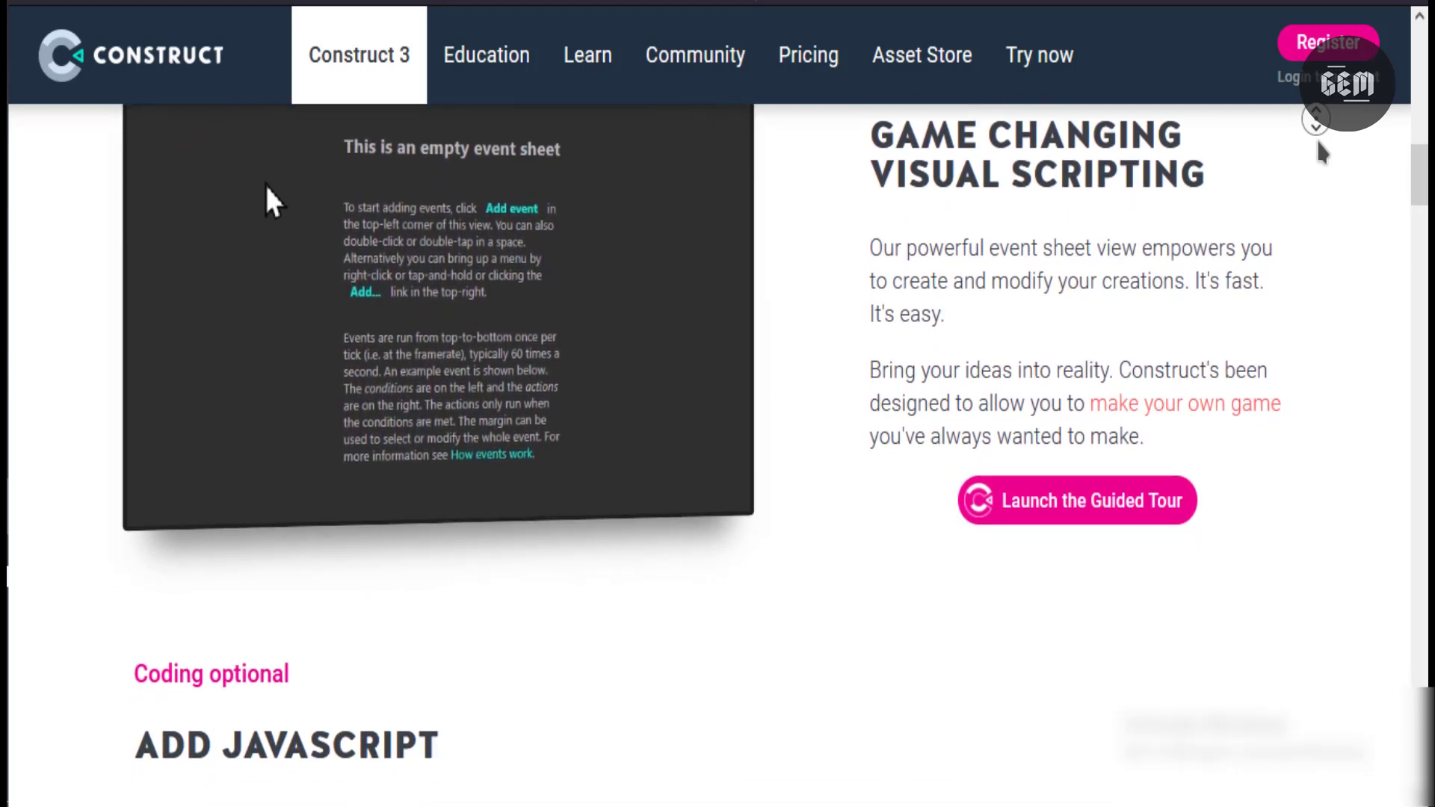
{"action": "scroll", "scroll_direction": "down", "scroll_amount": 3}
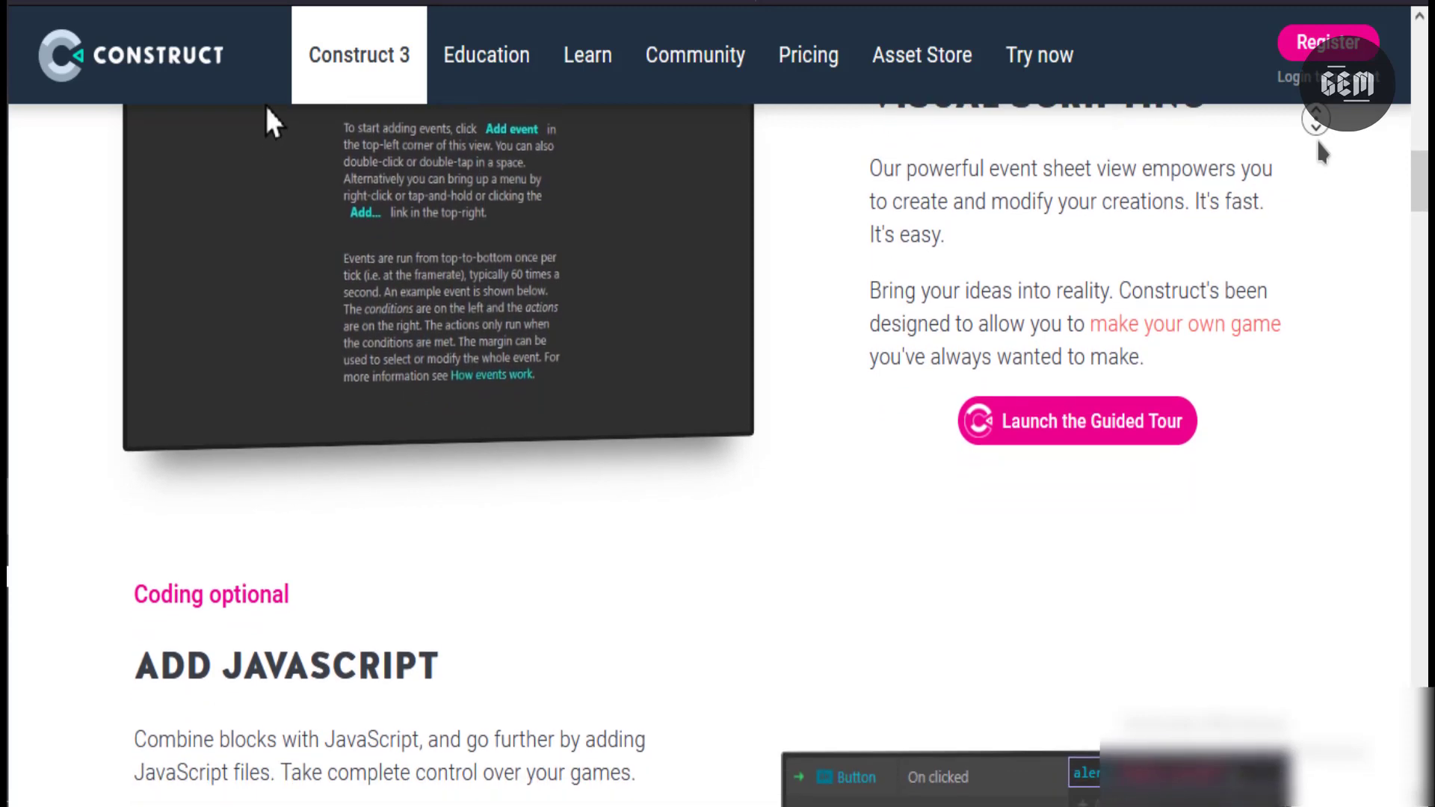
{"action": "scroll", "scroll_direction": "down", "scroll_amount": 3}
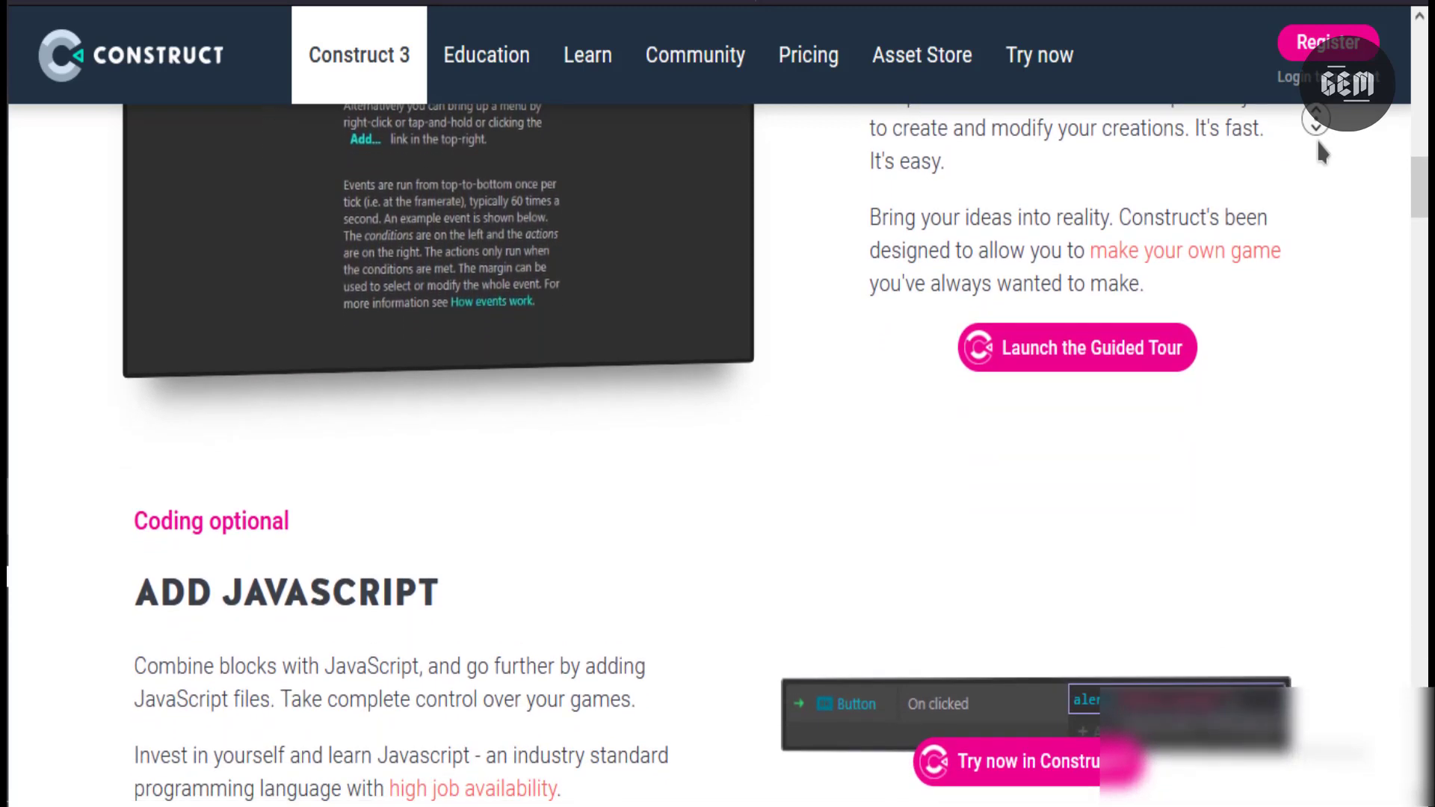
Step: Continue down to 'The Backbone Behind Great Games' at the start of the Popular and proven section
{"action": "scroll", "scroll_direction": "down", "scroll_amount": 3}
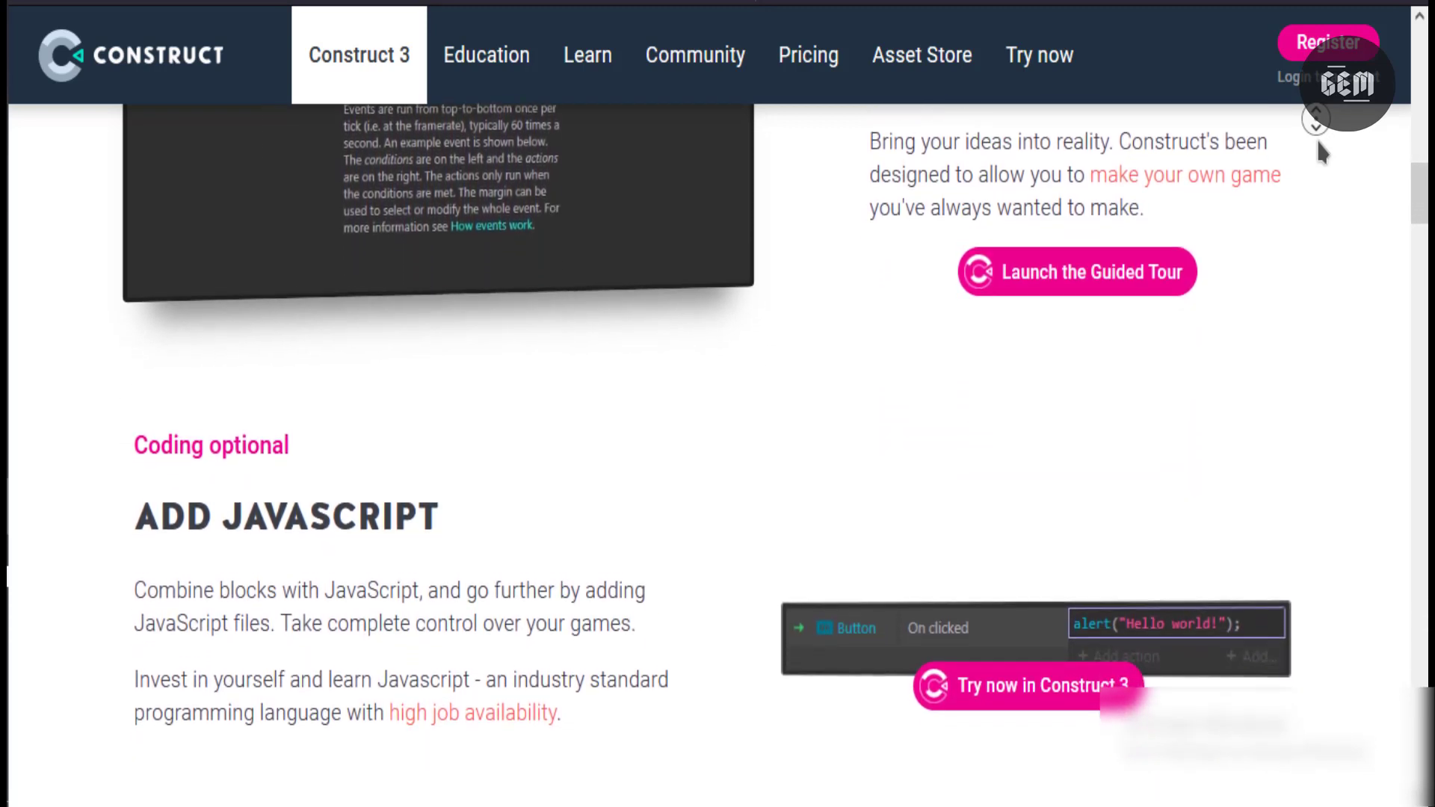
{"action": "scroll", "scroll_direction": "down", "scroll_amount": 3}
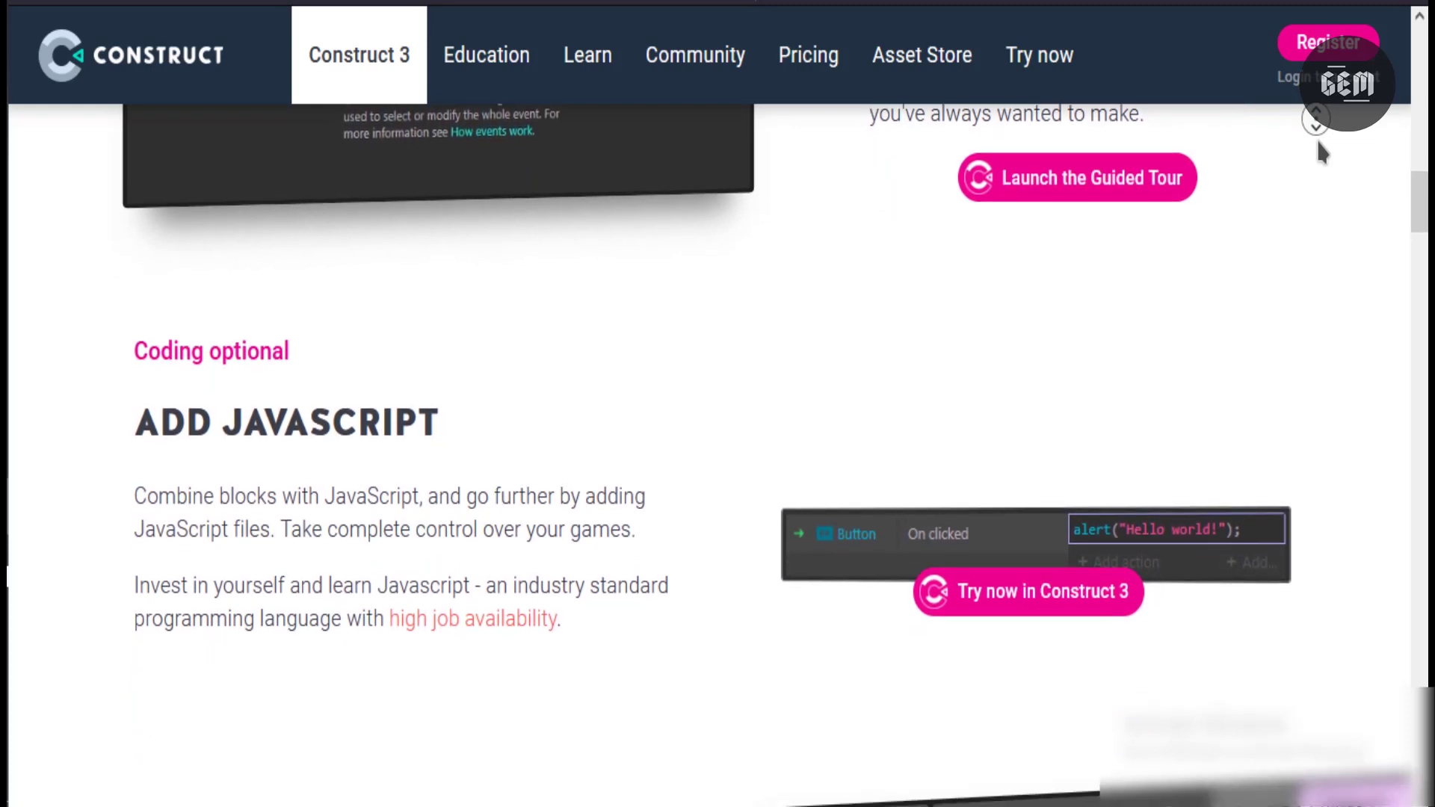
{"action": "scroll", "scroll_direction": "down", "scroll_amount": 3}
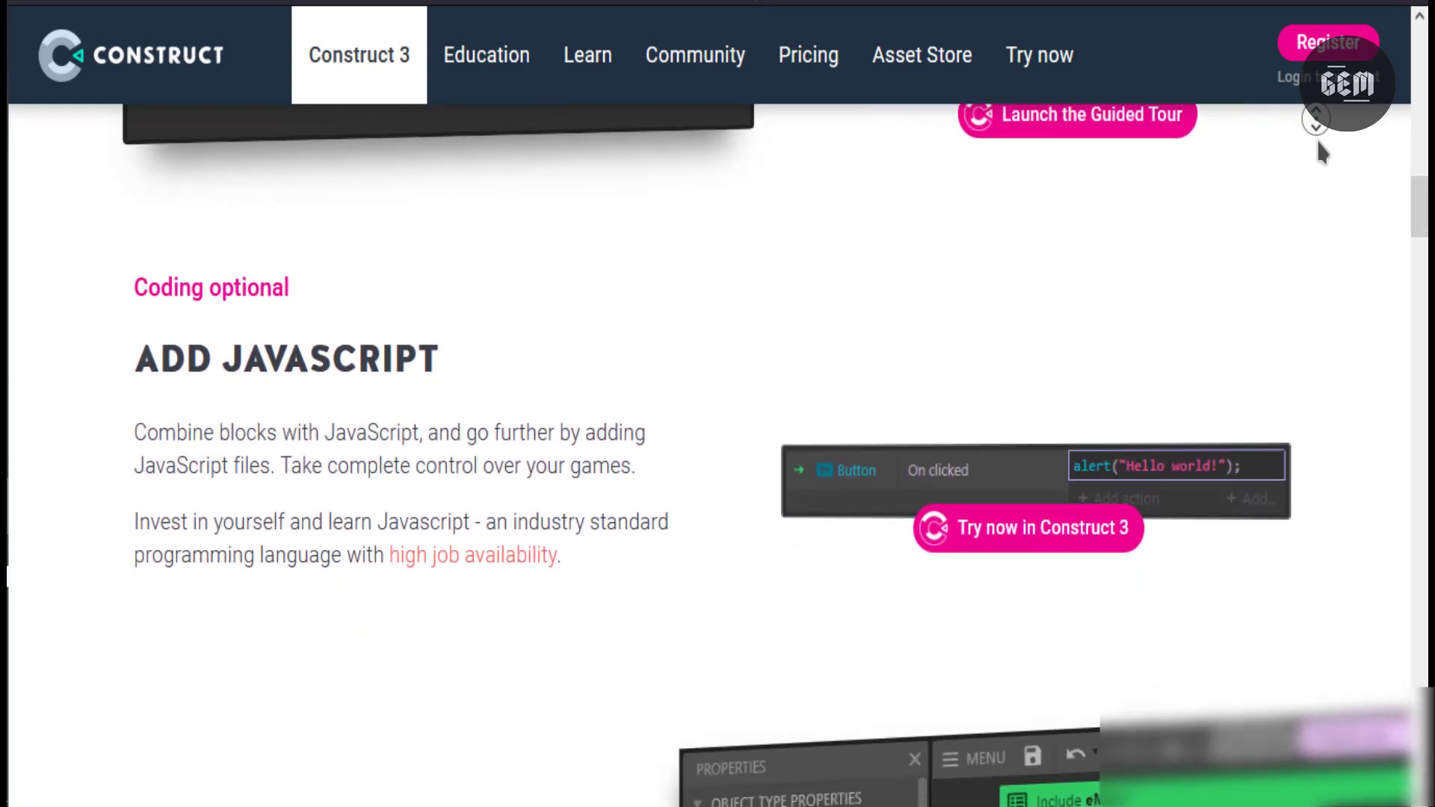
{"action": "scroll", "scroll_direction": "down", "scroll_amount": 3}
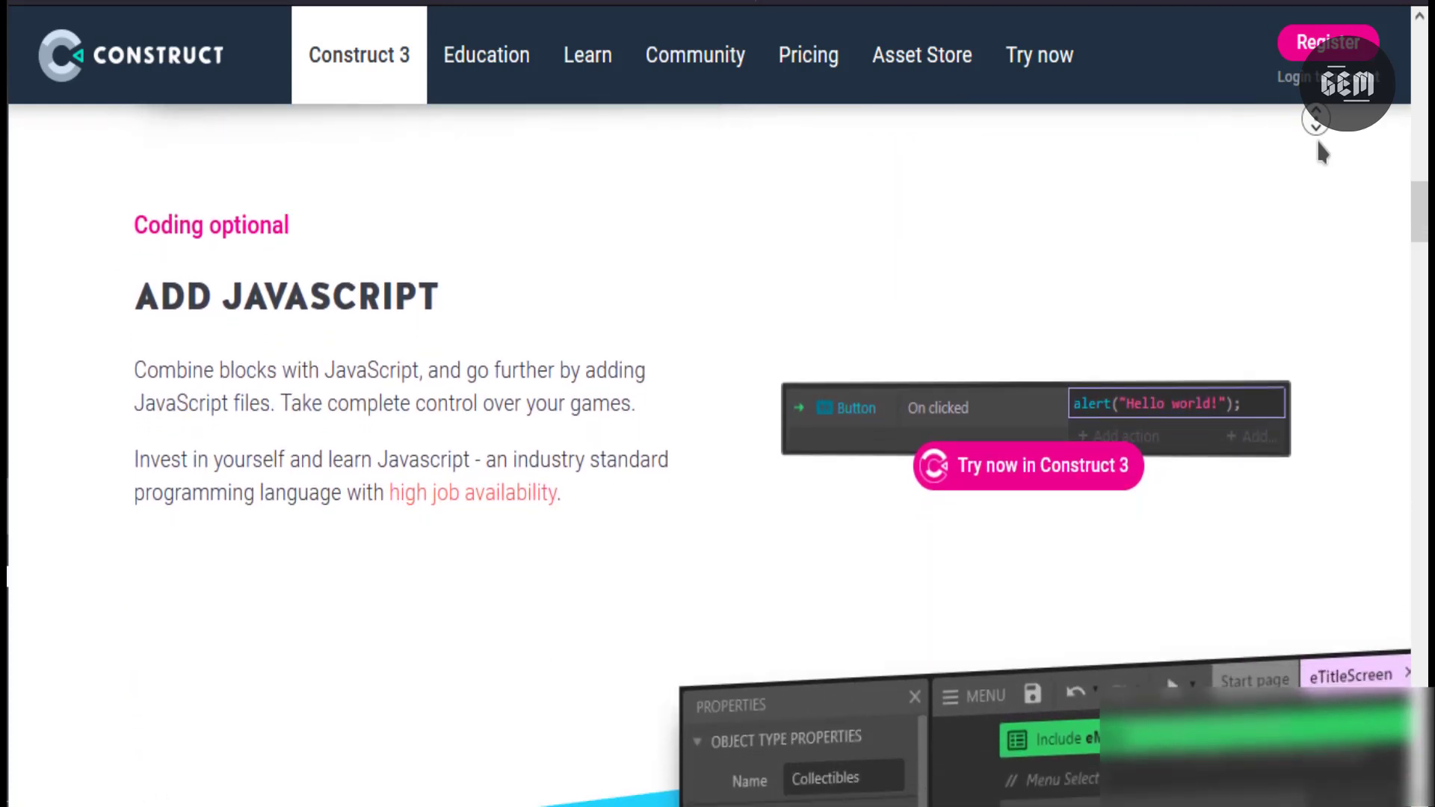
{"action": "scroll", "scroll_direction": "down", "scroll_amount": 3}
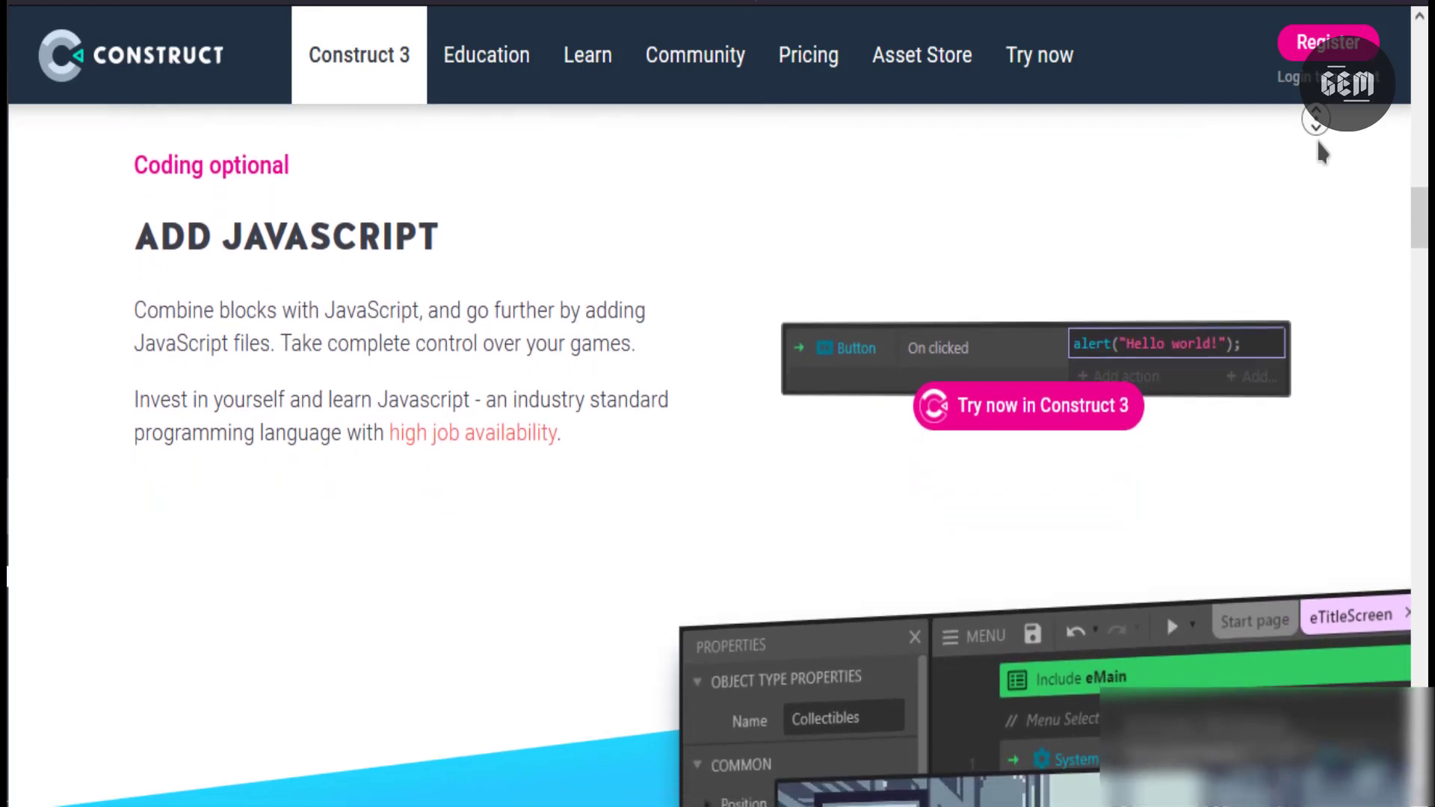
{"action": "scroll", "scroll_direction": "down", "scroll_amount": 3}
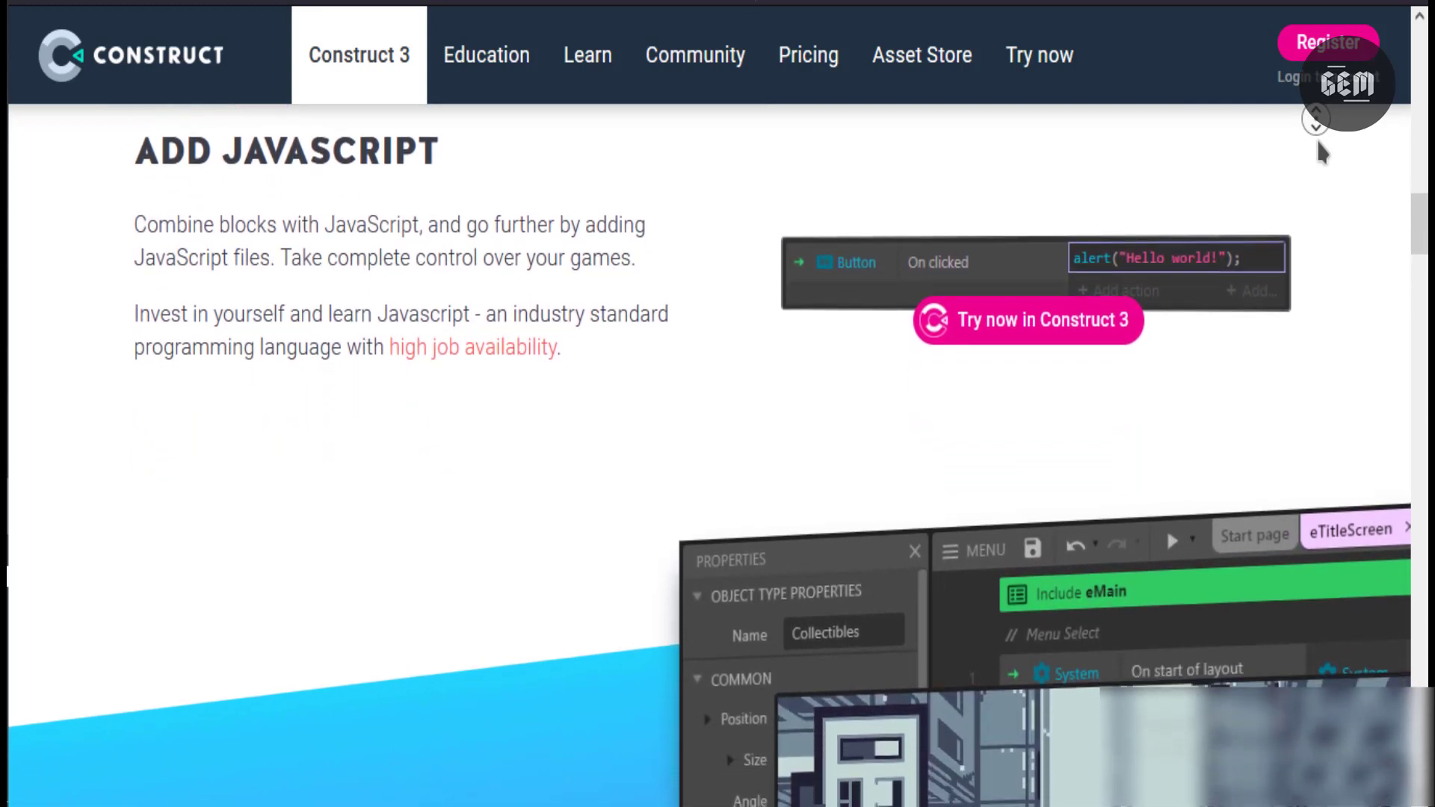
{"action": "scroll", "scroll_direction": "down", "scroll_amount": 3}
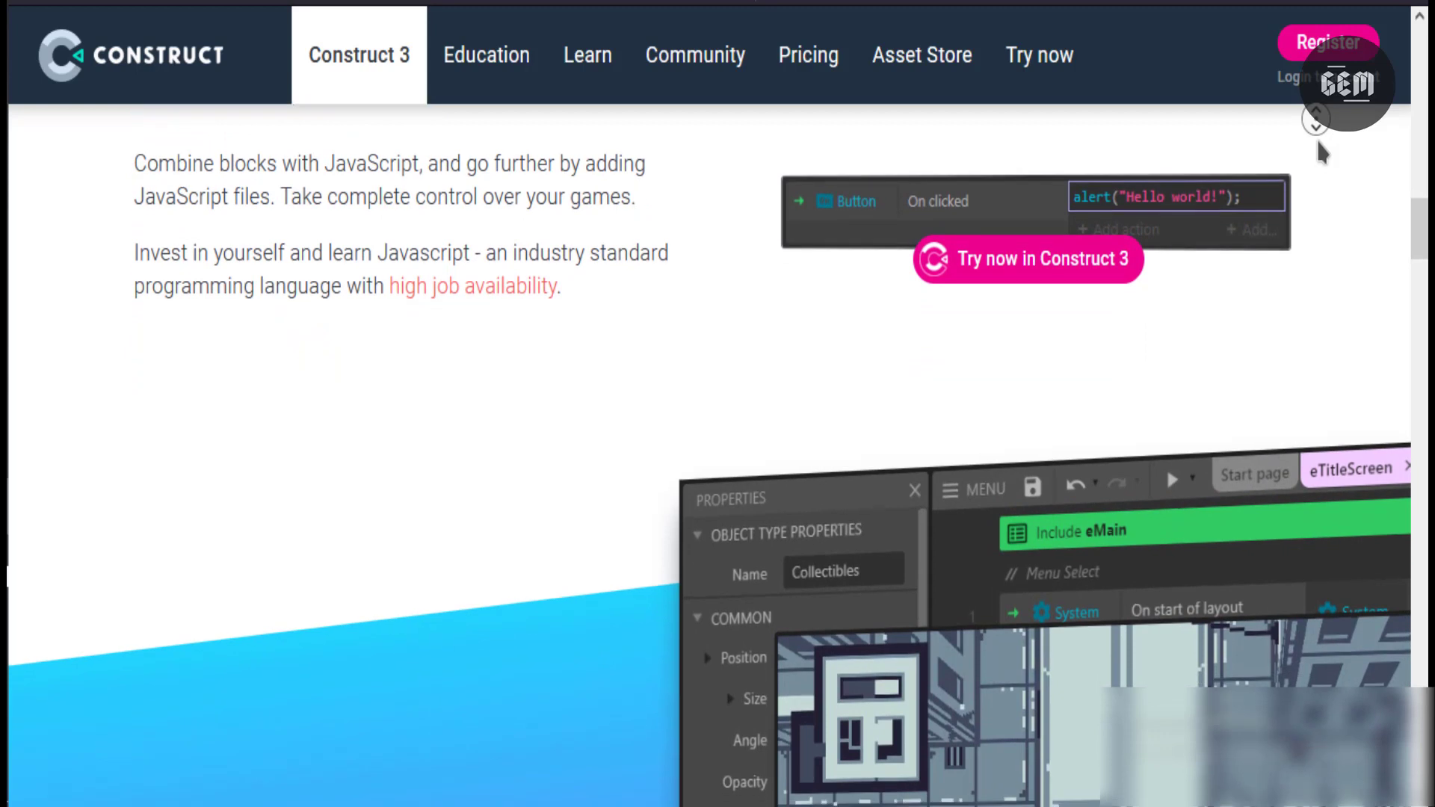
{"action": "scroll", "scroll_direction": "down", "scroll_amount": 3}
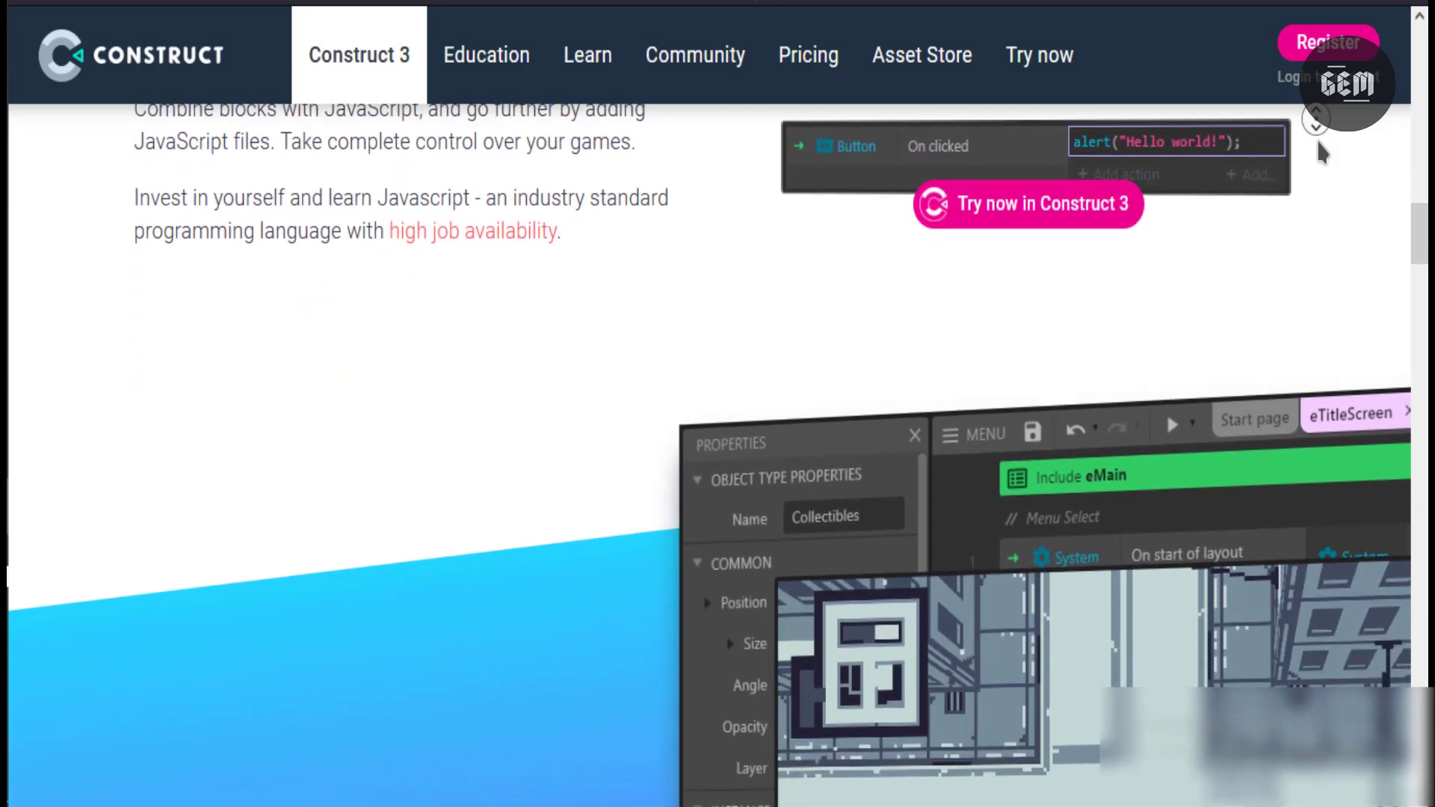
{"action": "scroll", "scroll_direction": "down", "scroll_amount": 3}
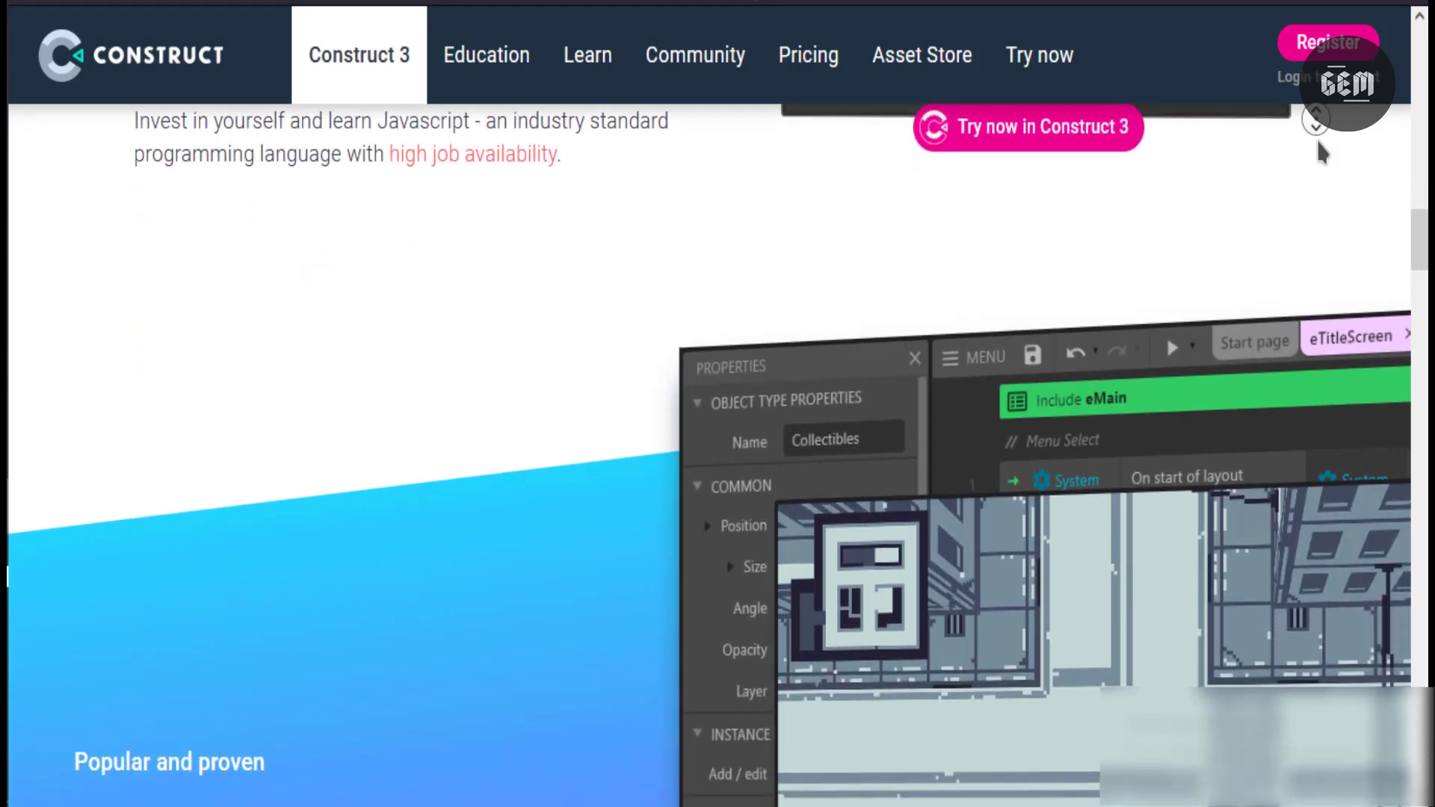
{"action": "scroll", "scroll_direction": "down", "scroll_amount": 3}
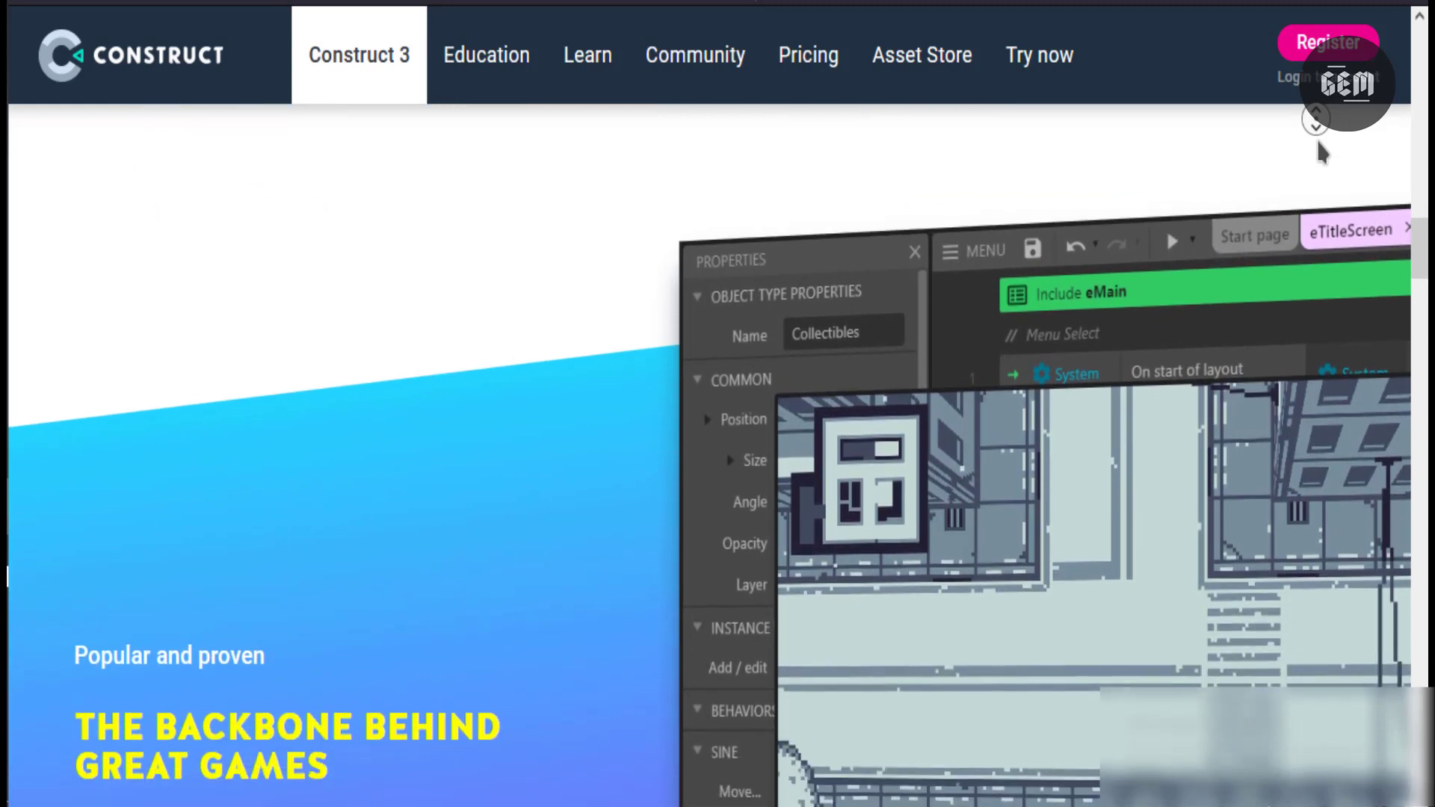
{"action": "scroll", "scroll_direction": "down", "scroll_amount": 3}
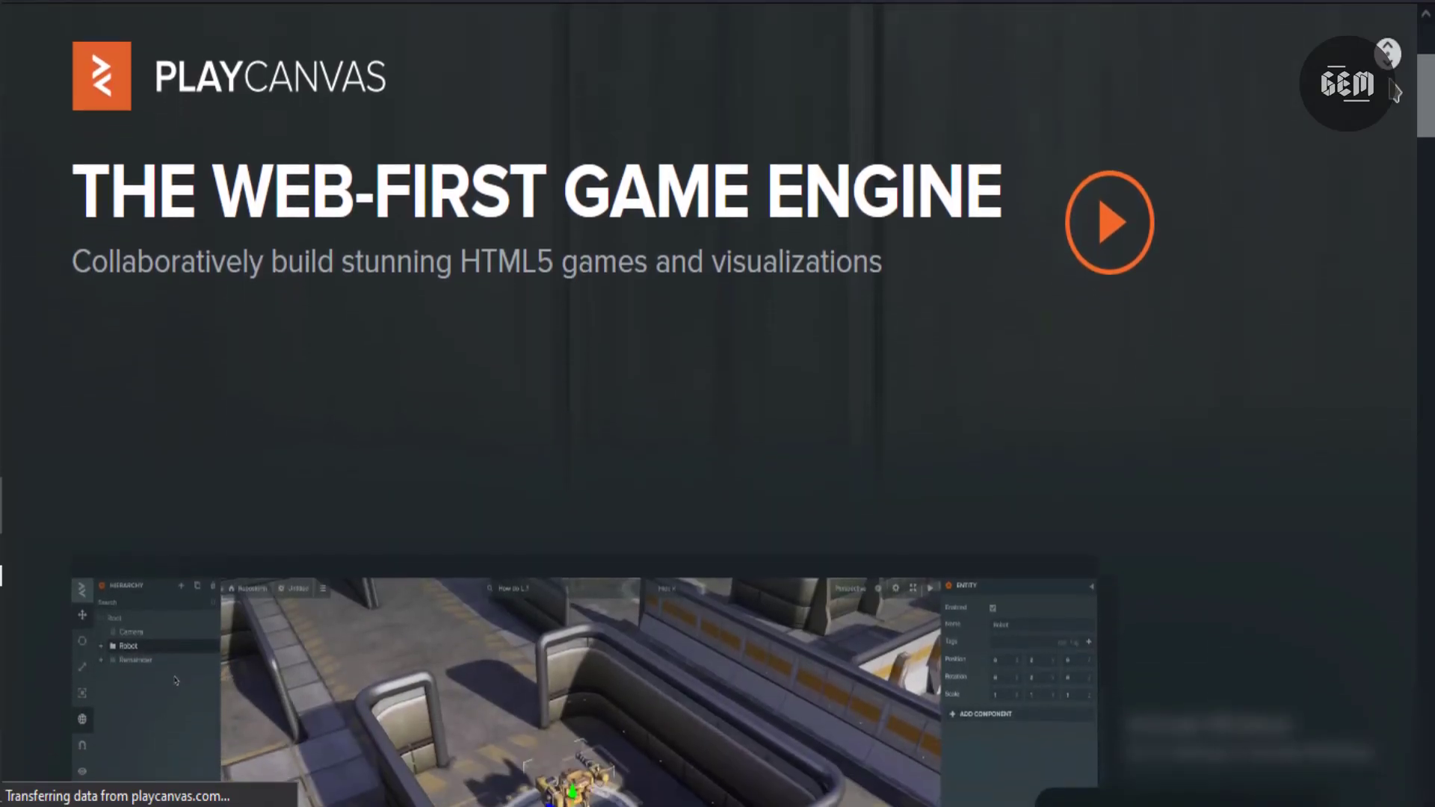
Step: Scroll past the web-first intro and WebGL editor screenshot to the Mobile Browser Support and Fast Load Times cards
{"action": "scroll", "scroll_direction": "down", "scroll_amount": 3}
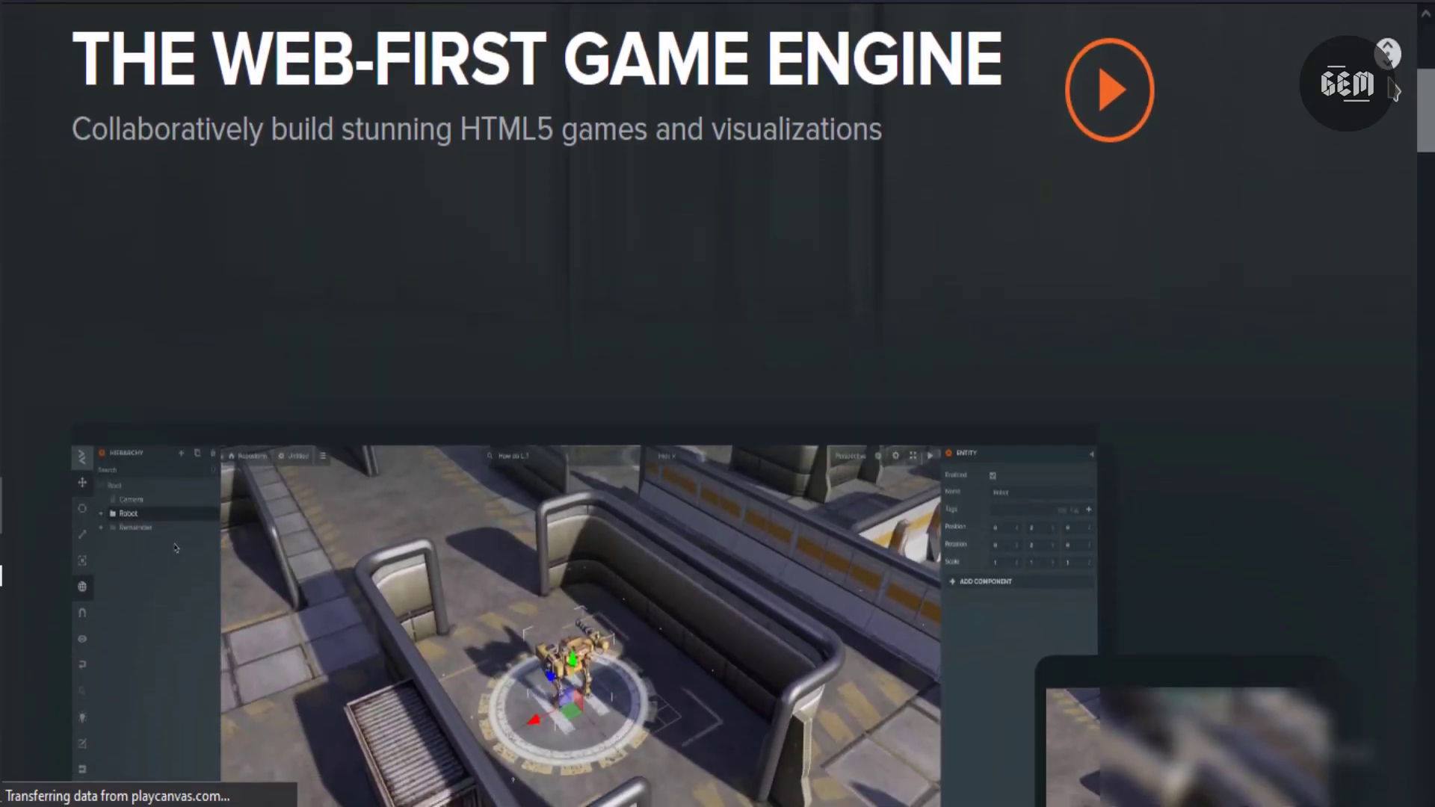
{"action": "scroll", "scroll_direction": "down", "scroll_amount": 3}
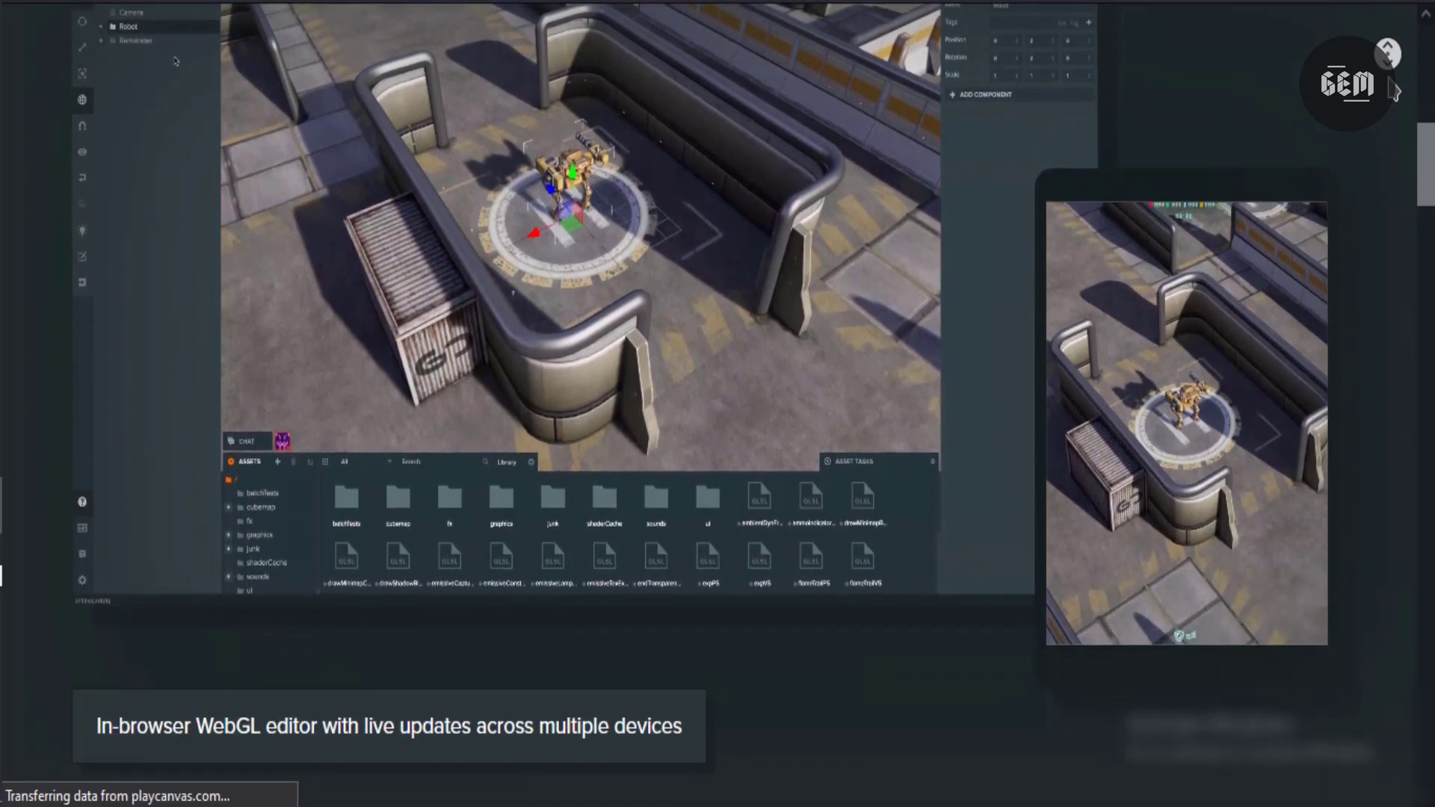
{"action": "scroll", "scroll_direction": "down", "scroll_amount": 3}
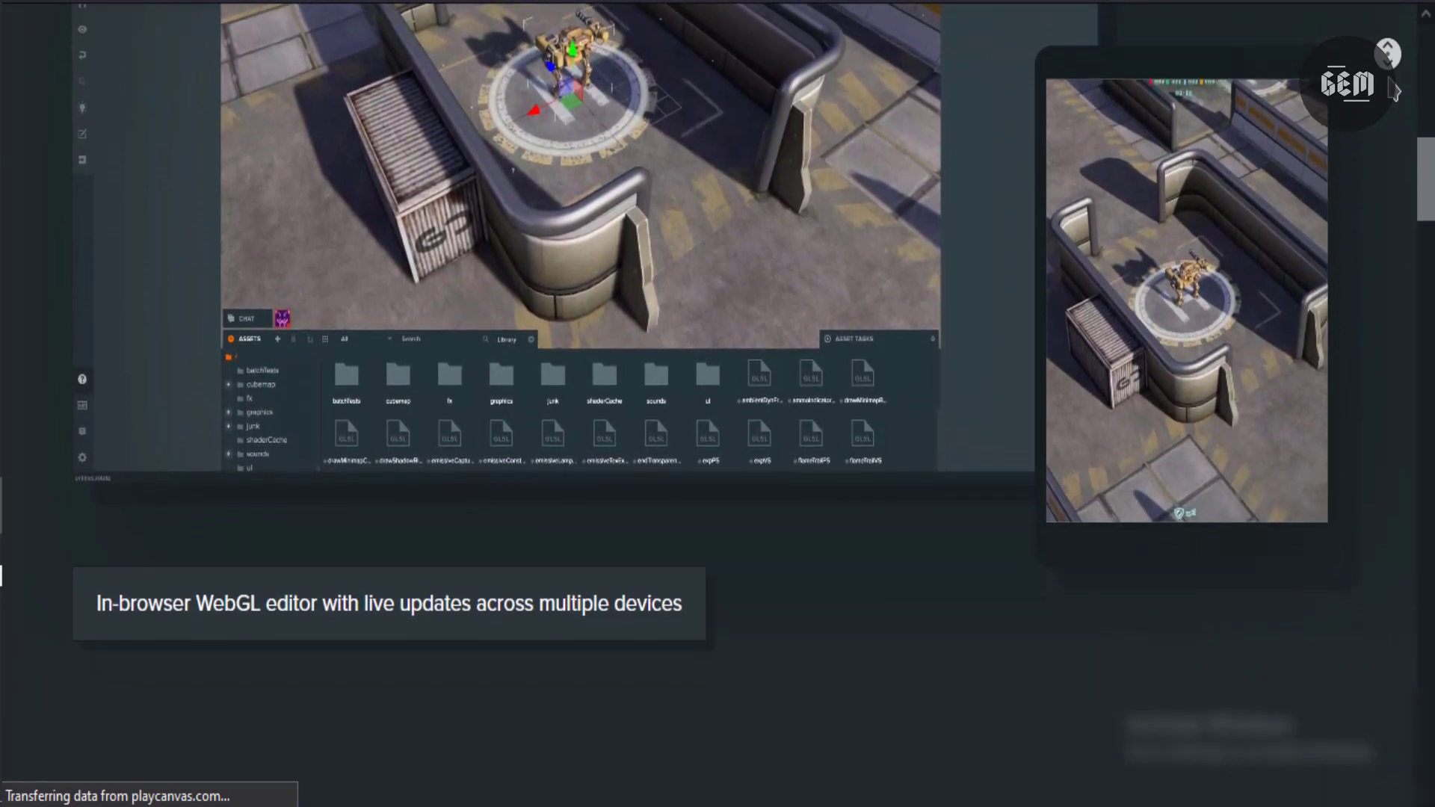
{"action": "scroll", "scroll_direction": "down", "scroll_amount": 3}
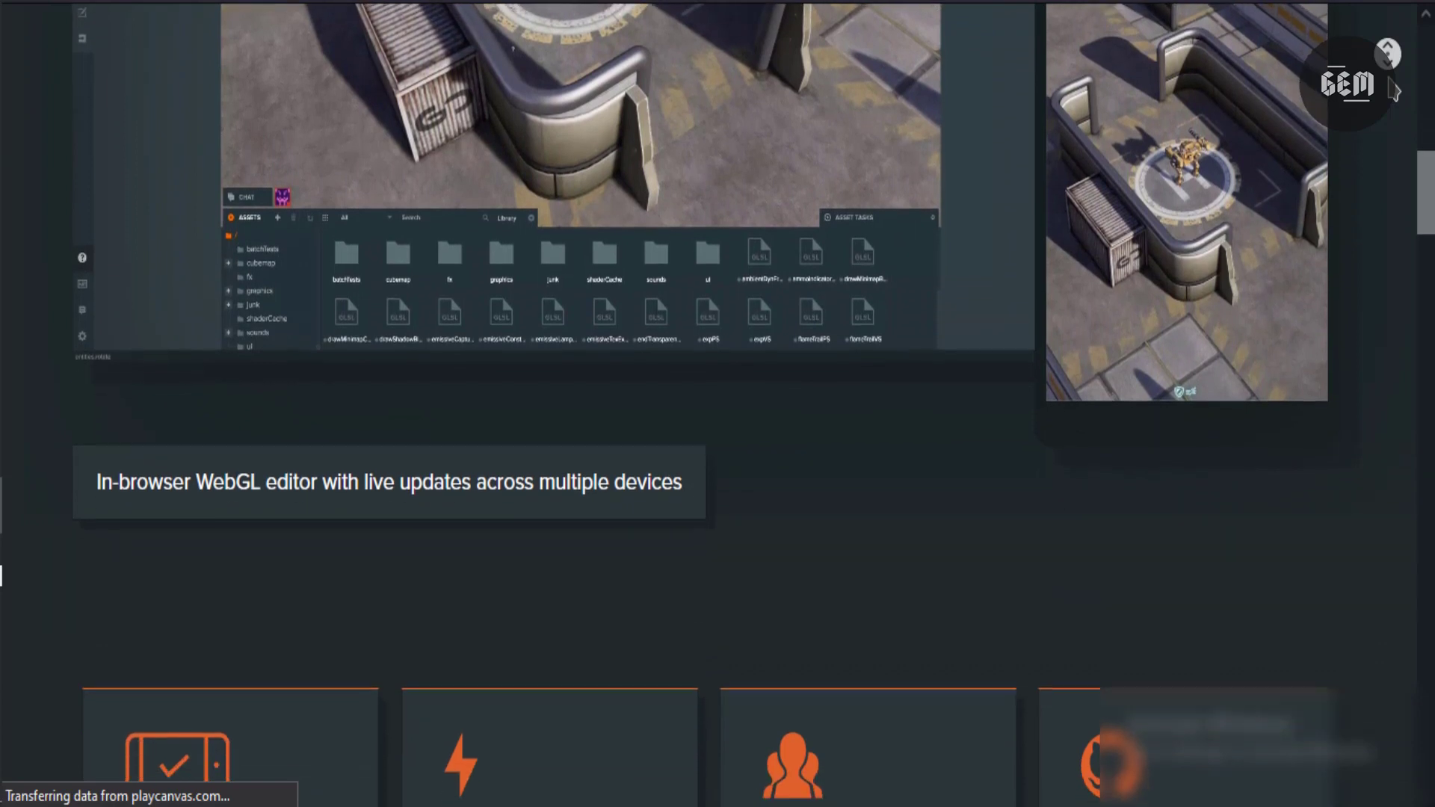
{"action": "scroll", "scroll_direction": "down", "scroll_amount": 3}
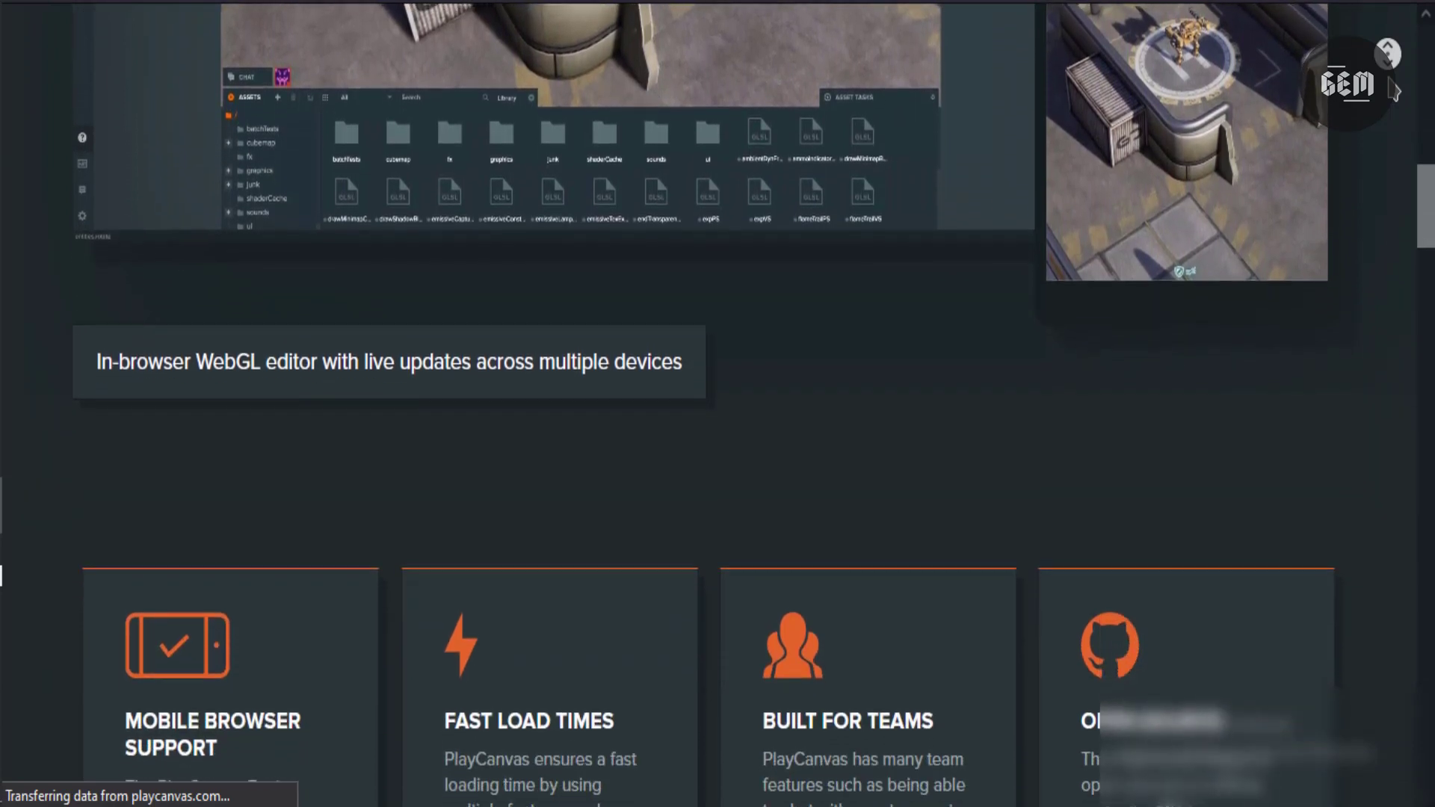
Step: Scroll past the remaining feature cards and View All Features toward Featured PlayCanvas Projects
{"action": "scroll", "scroll_direction": "down", "scroll_amount": 3}
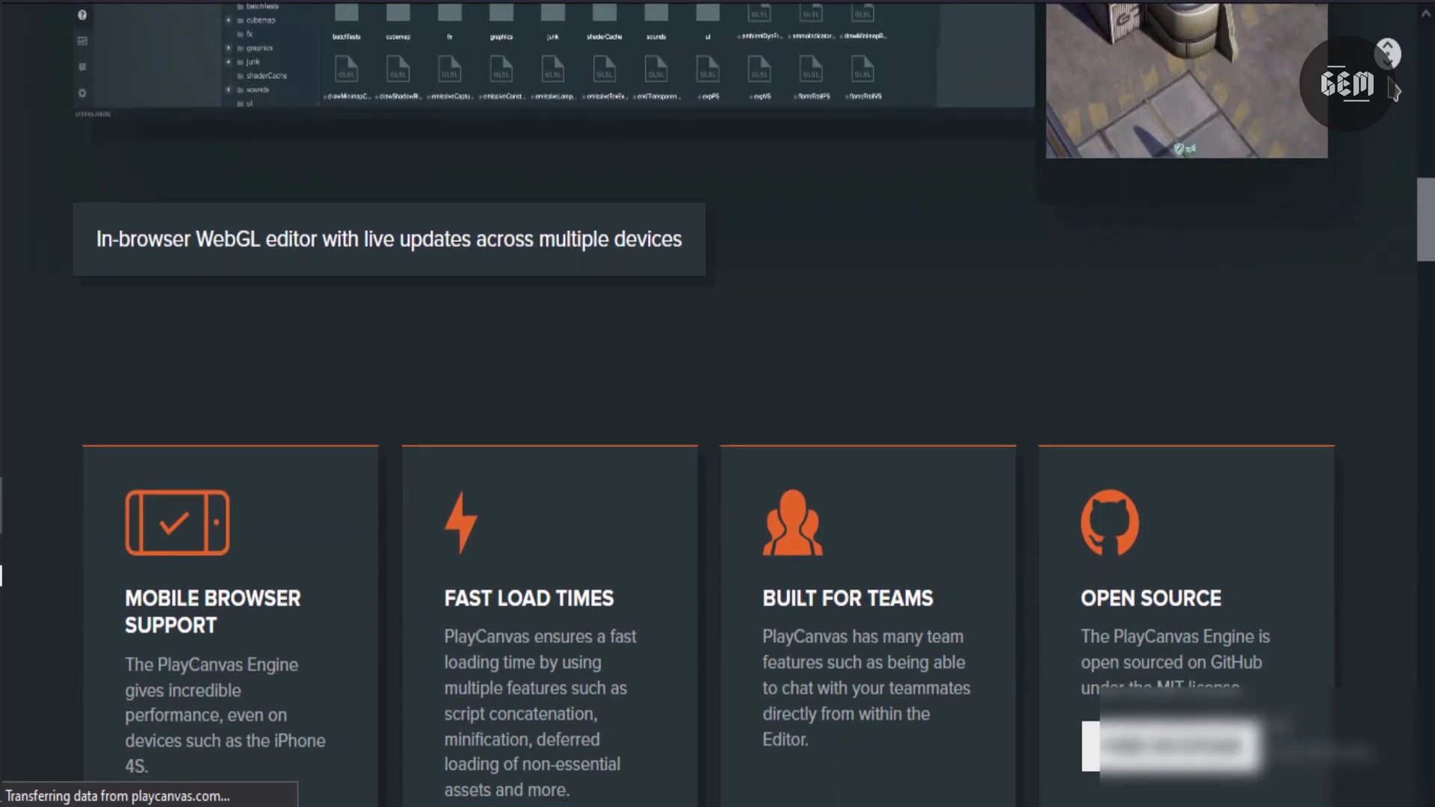
{"action": "scroll", "scroll_direction": "down", "scroll_amount": 3}
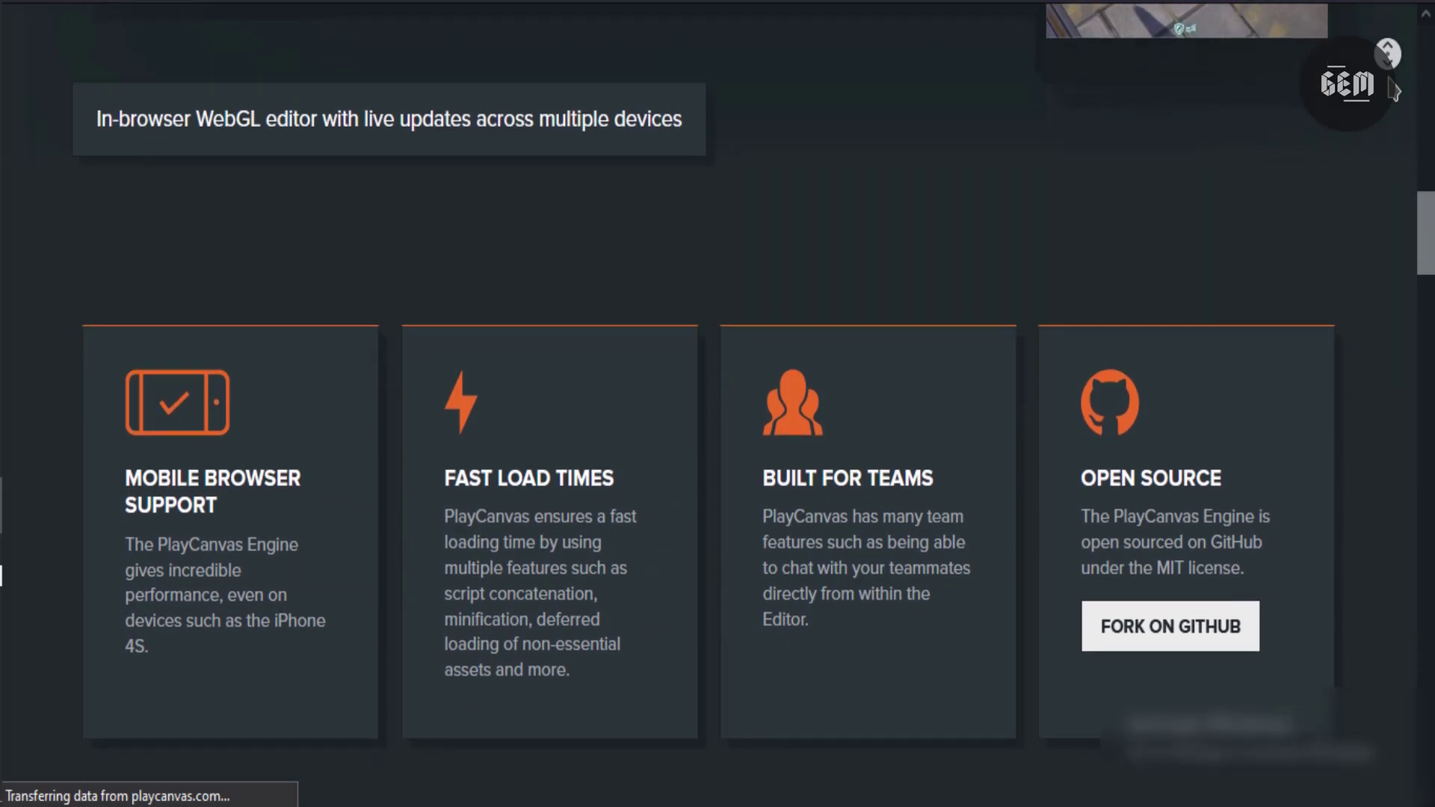
{"action": "scroll", "scroll_direction": "down", "scroll_amount": 3}
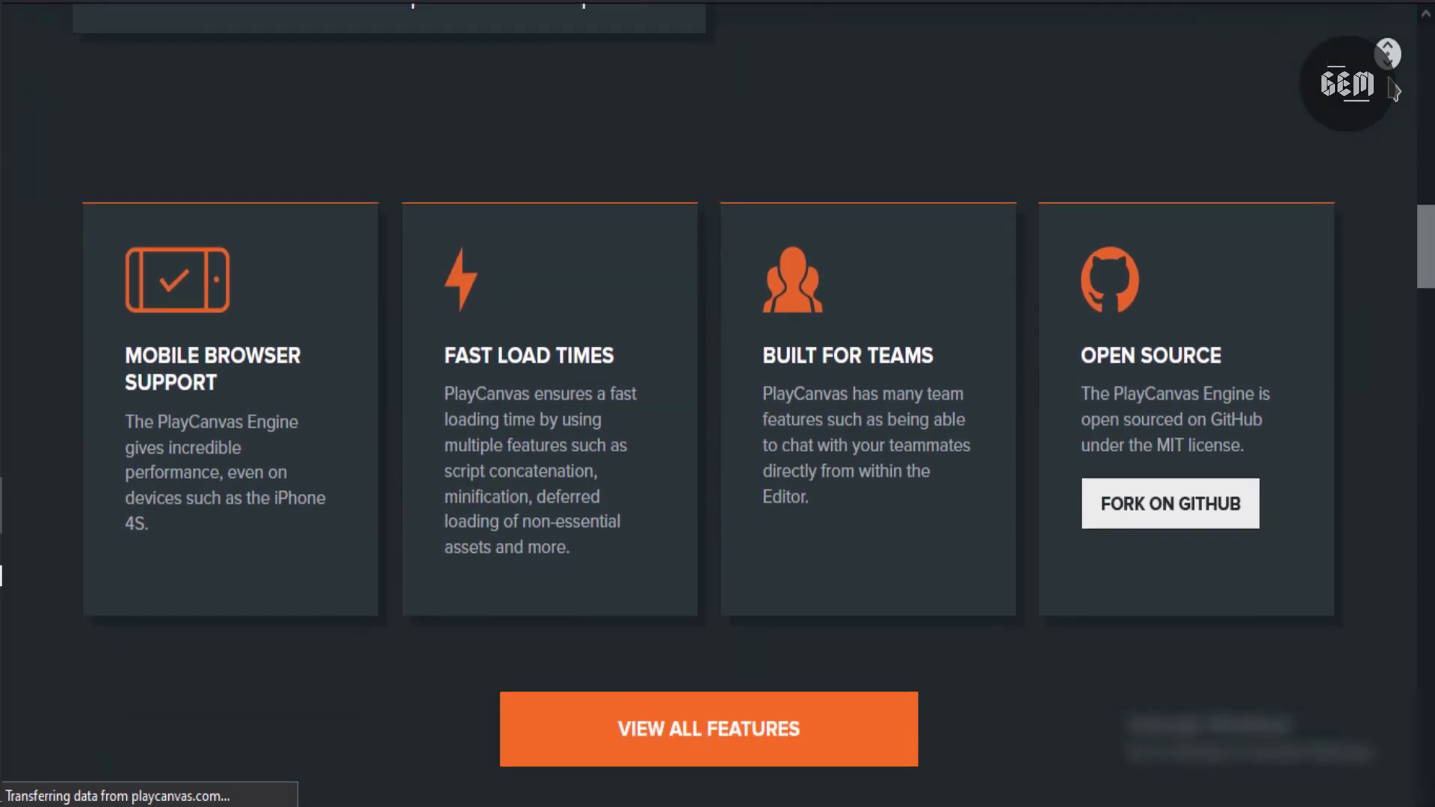
{"action": "scroll", "scroll_direction": "down", "scroll_amount": 3}
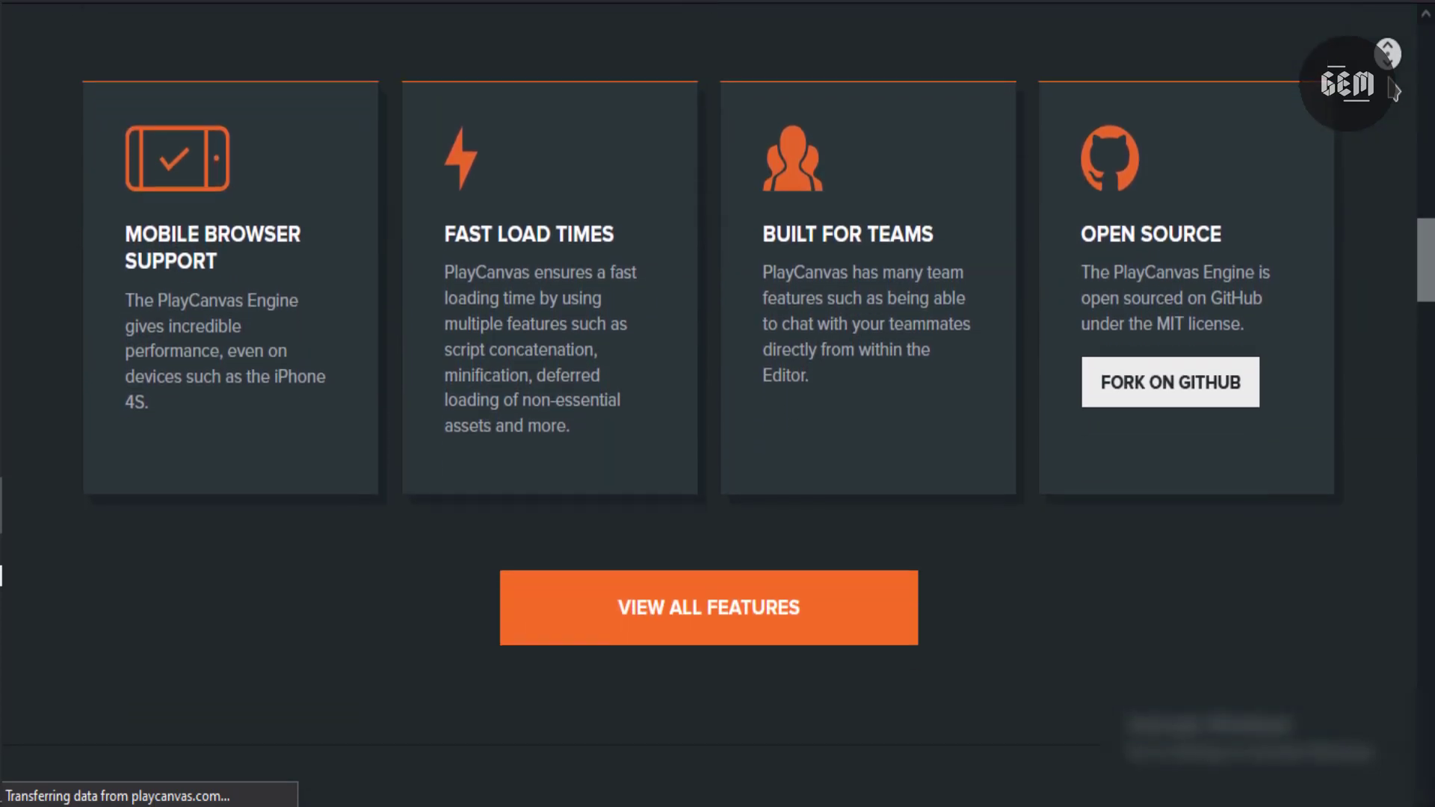
{"action": "scroll", "scroll_direction": "down", "scroll_amount": 3}
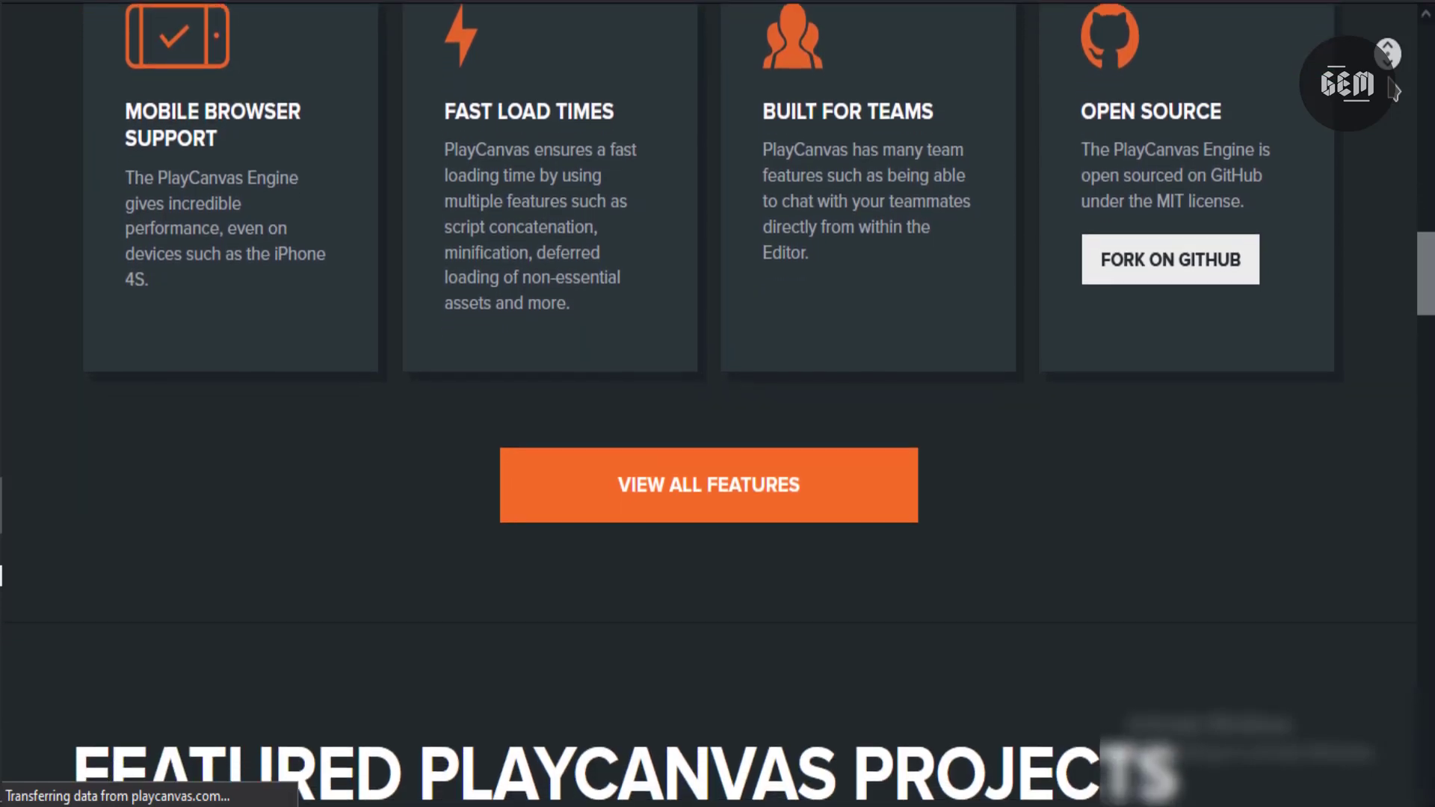
{"action": "scroll", "scroll_direction": "down", "scroll_amount": 3}
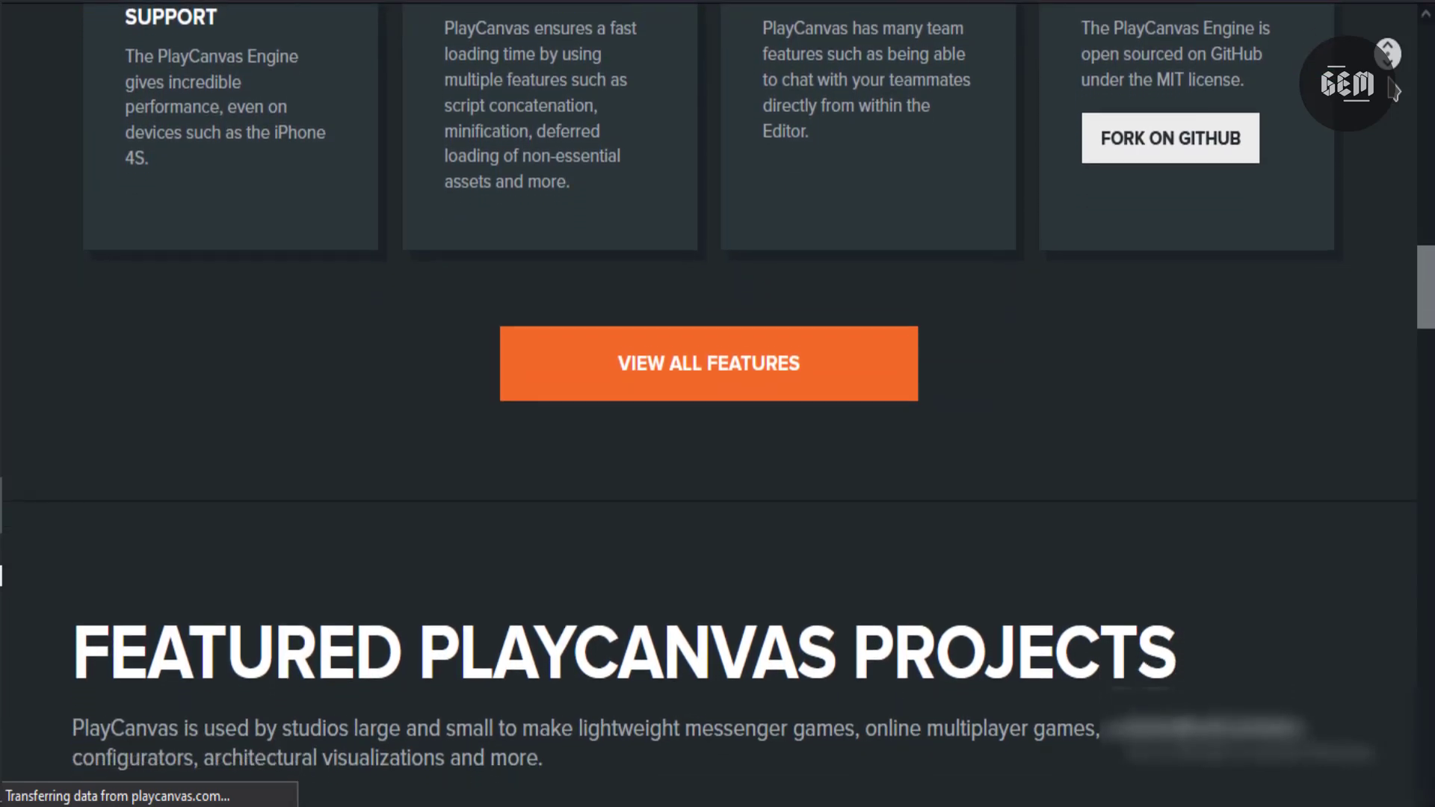
Step: Browse the featured projects including Disney Hour of Code – Moana and After the Flood
{"action": "scroll", "scroll_direction": "down", "scroll_amount": 3}
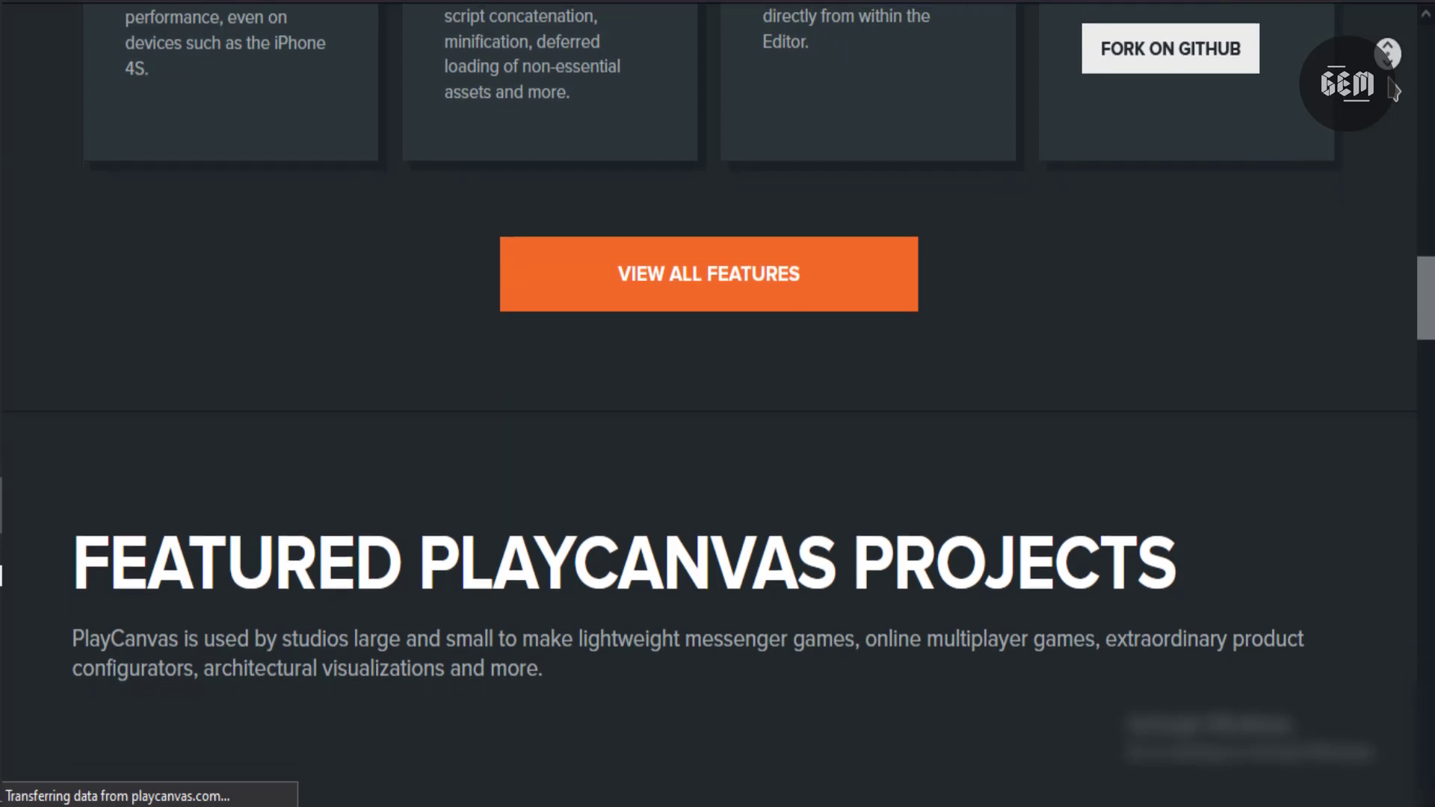
{"action": "scroll", "scroll_direction": "down", "scroll_amount": 3}
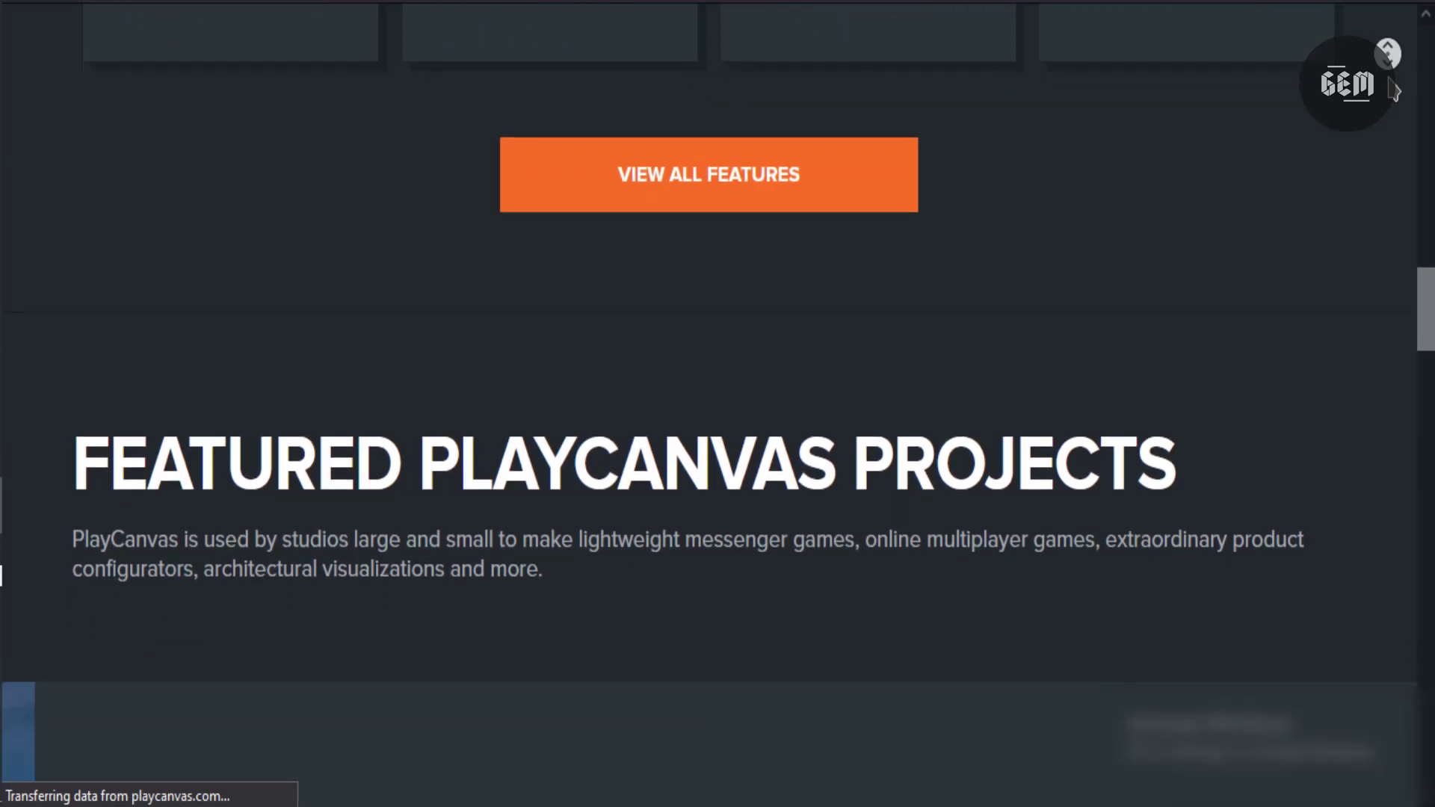
{"action": "scroll", "scroll_direction": "down", "scroll_amount": 3}
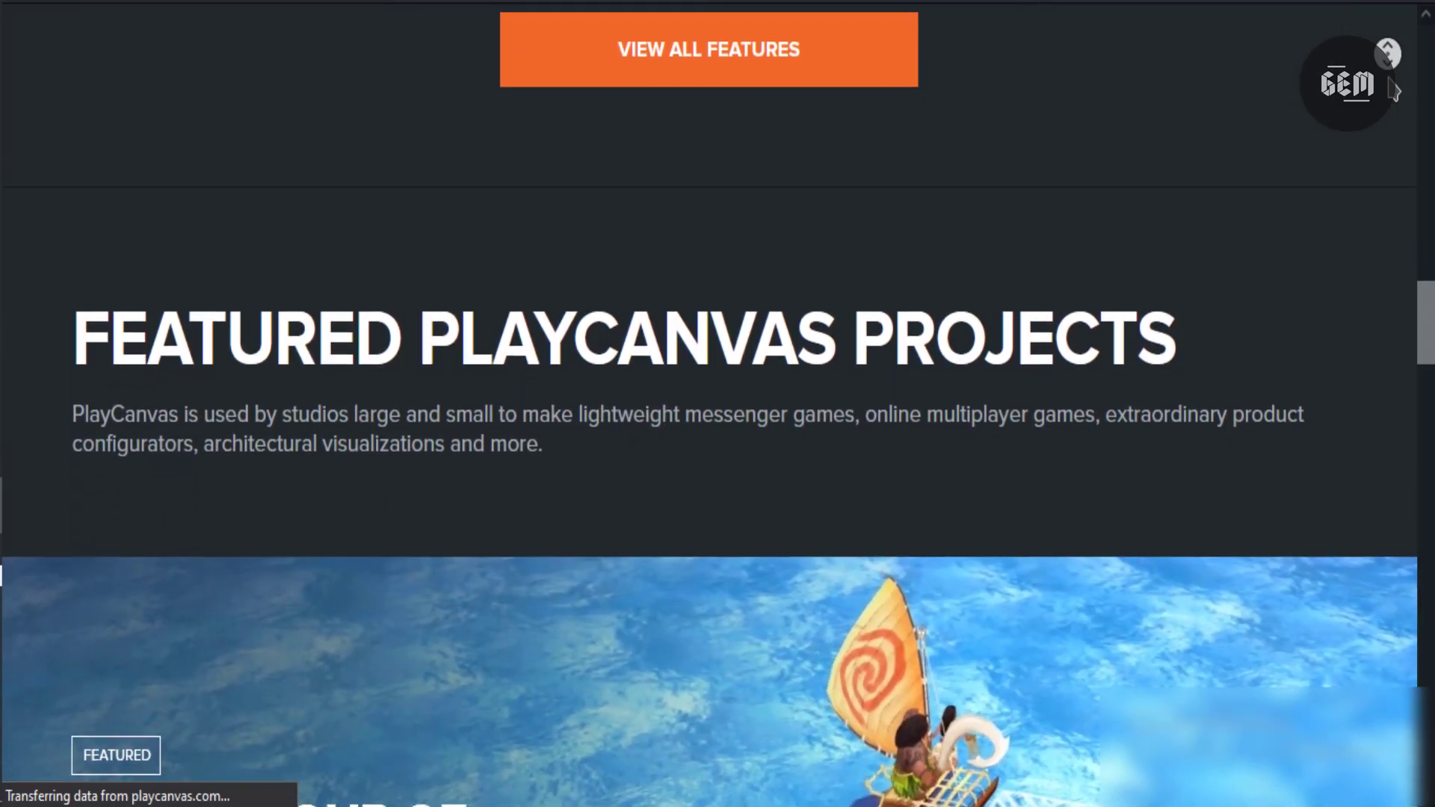
{"action": "scroll", "scroll_direction": "down", "scroll_amount": 3}
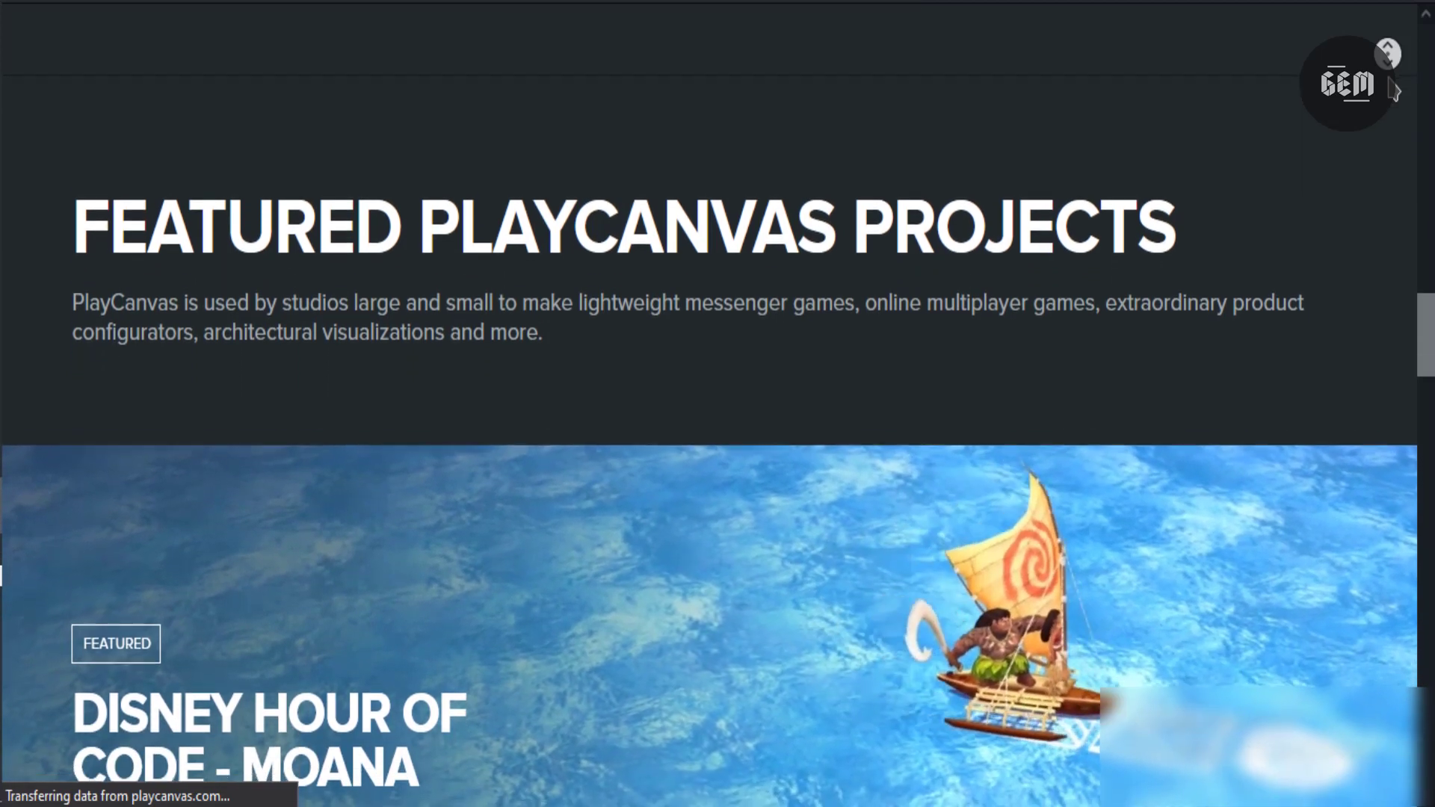
{"action": "scroll", "scroll_direction": "down", "scroll_amount": 3}
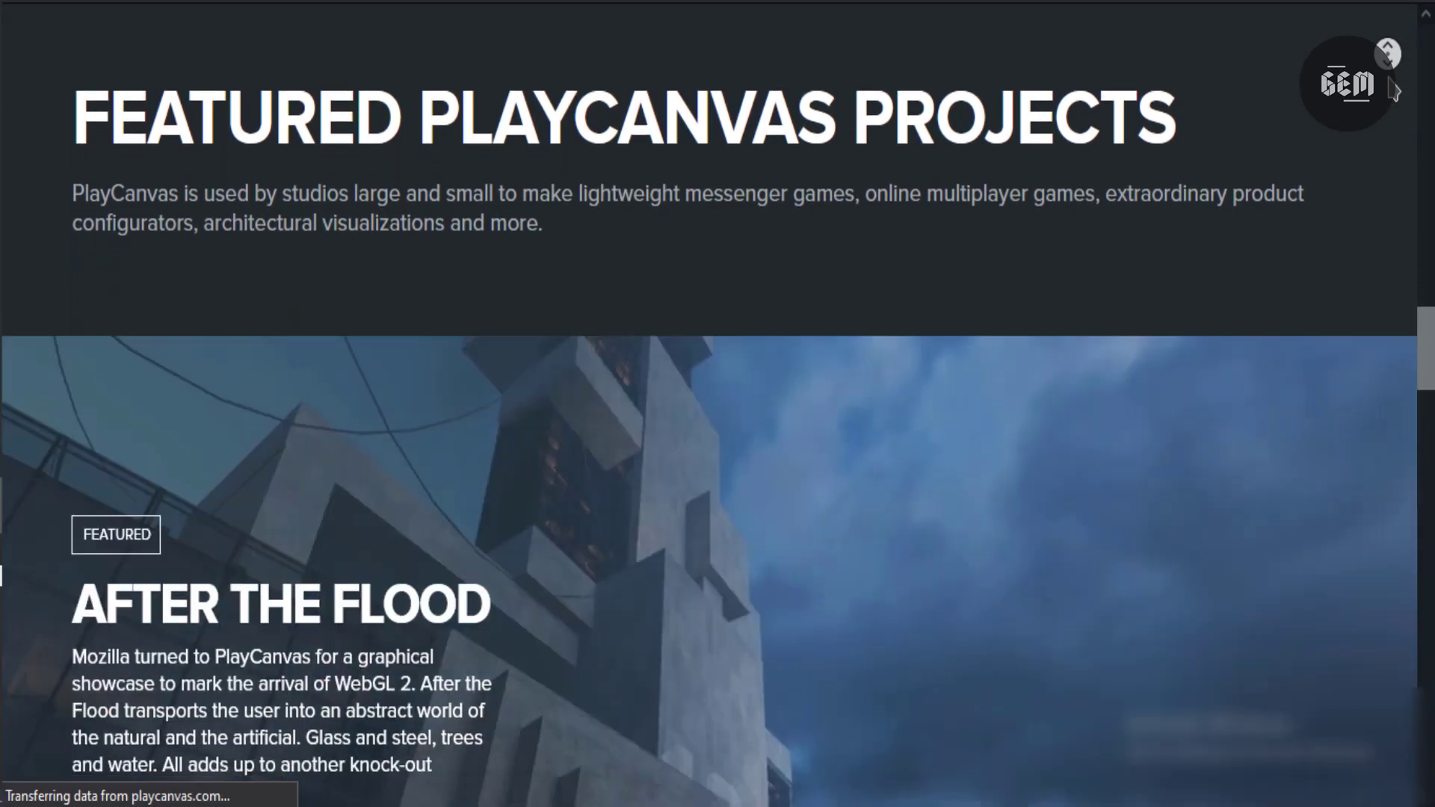
{"action": "scroll", "scroll_direction": "down", "scroll_amount": 3}
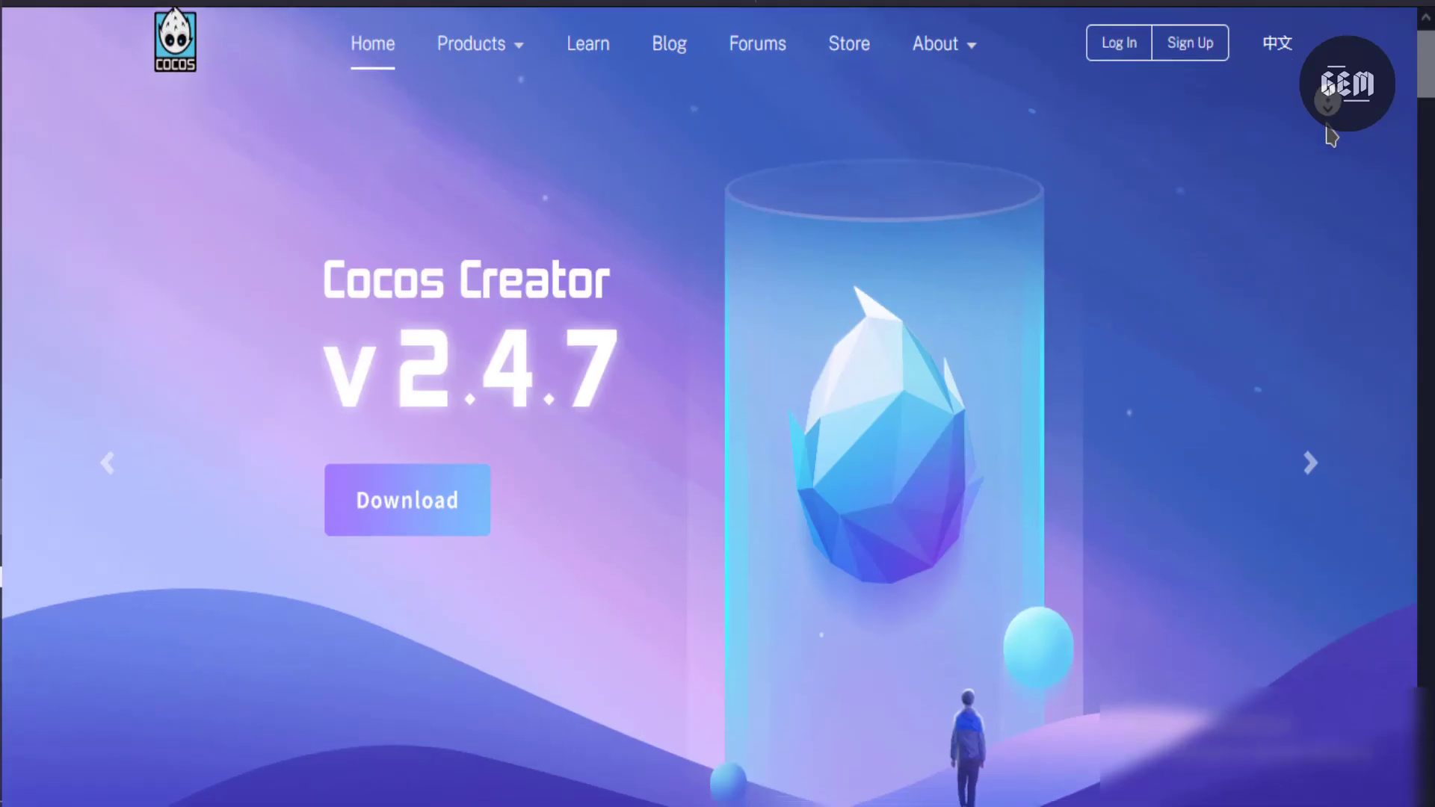
Step: Scroll from the Cocos Creator v2.4.7 banner down through the Choice Of Game Industry section
{"action": "scroll", "scroll_direction": "down", "scroll_amount": 3}
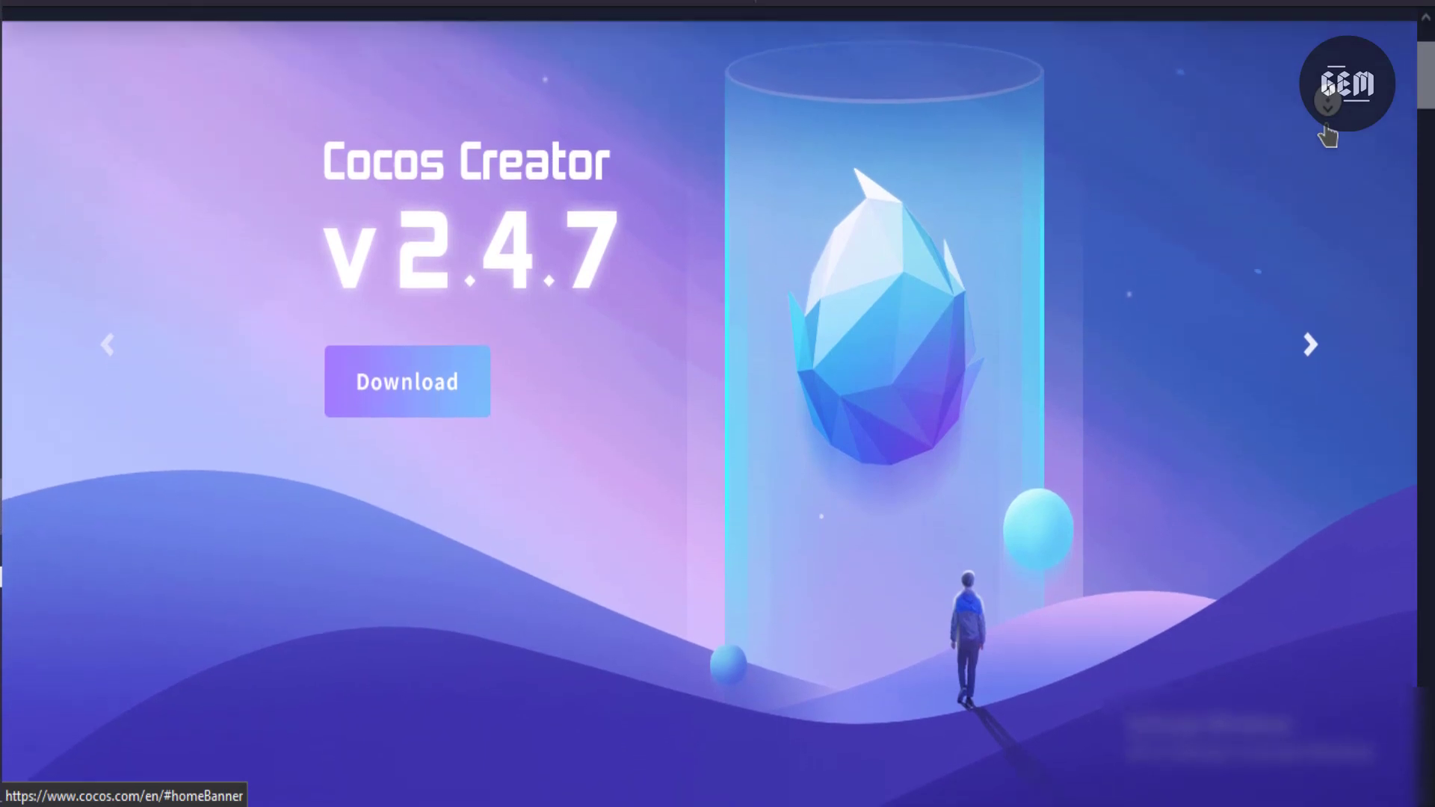
{"action": "scroll", "scroll_direction": "down", "scroll_amount": 3}
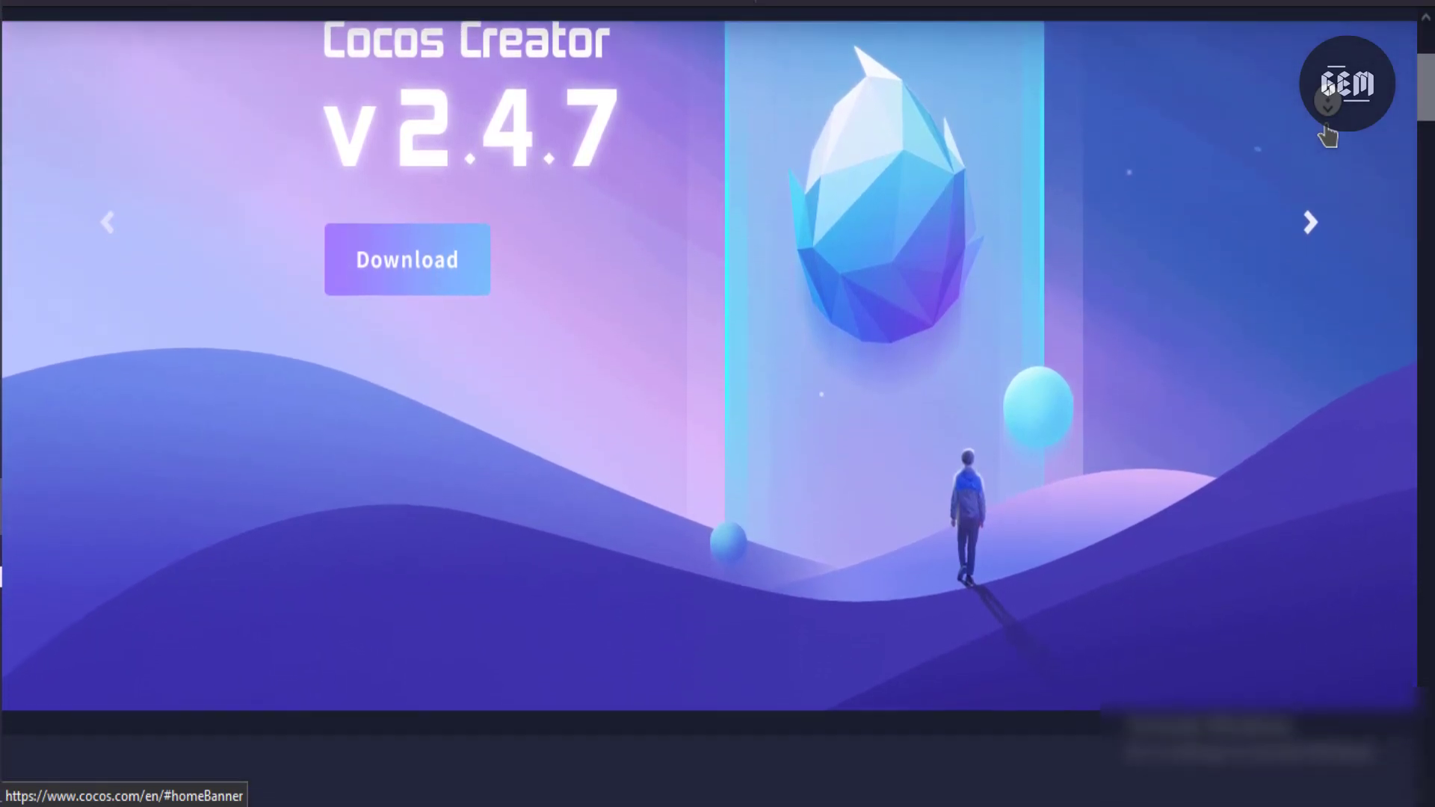
{"action": "scroll", "scroll_direction": "down", "scroll_amount": 3}
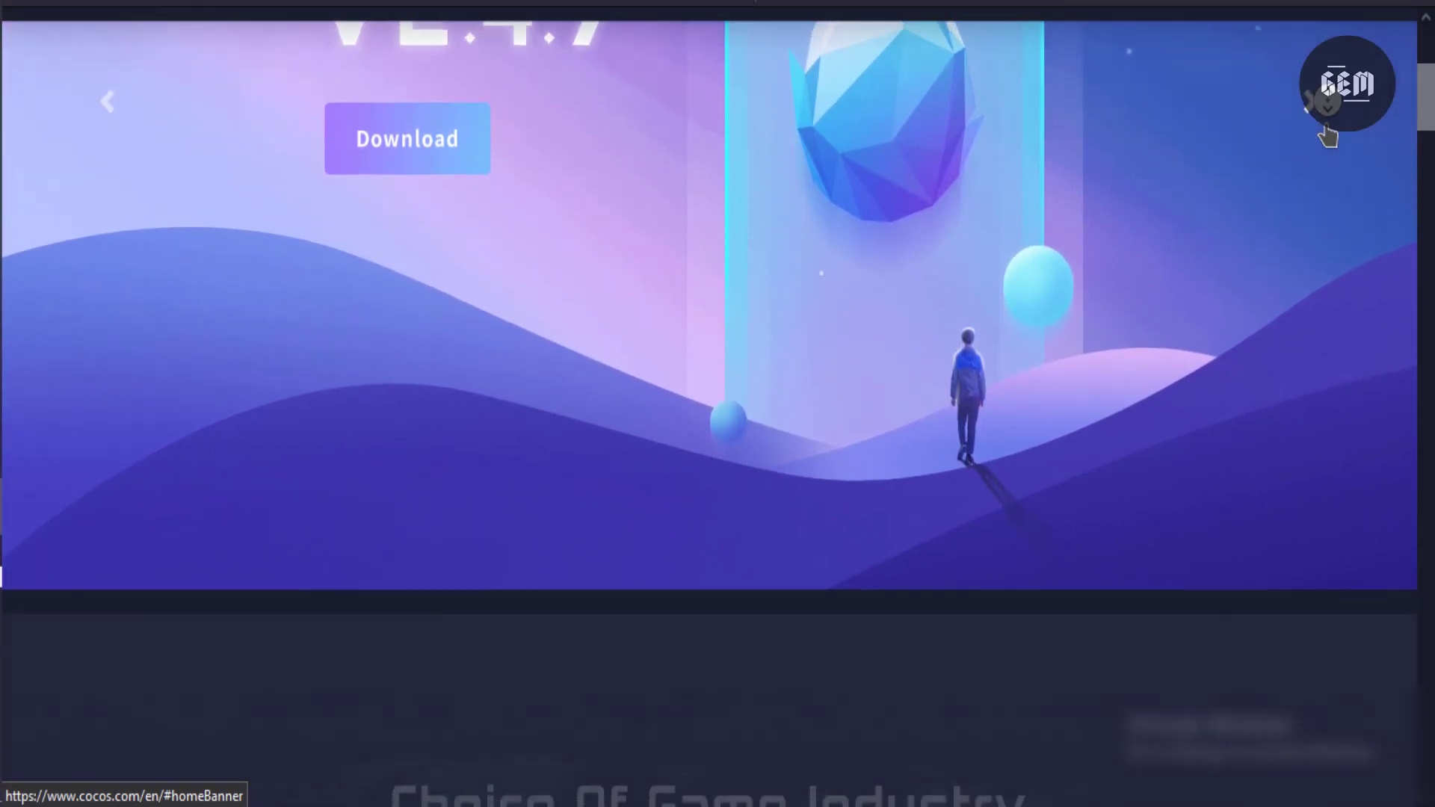
{"action": "scroll", "scroll_direction": "down", "scroll_amount": 3}
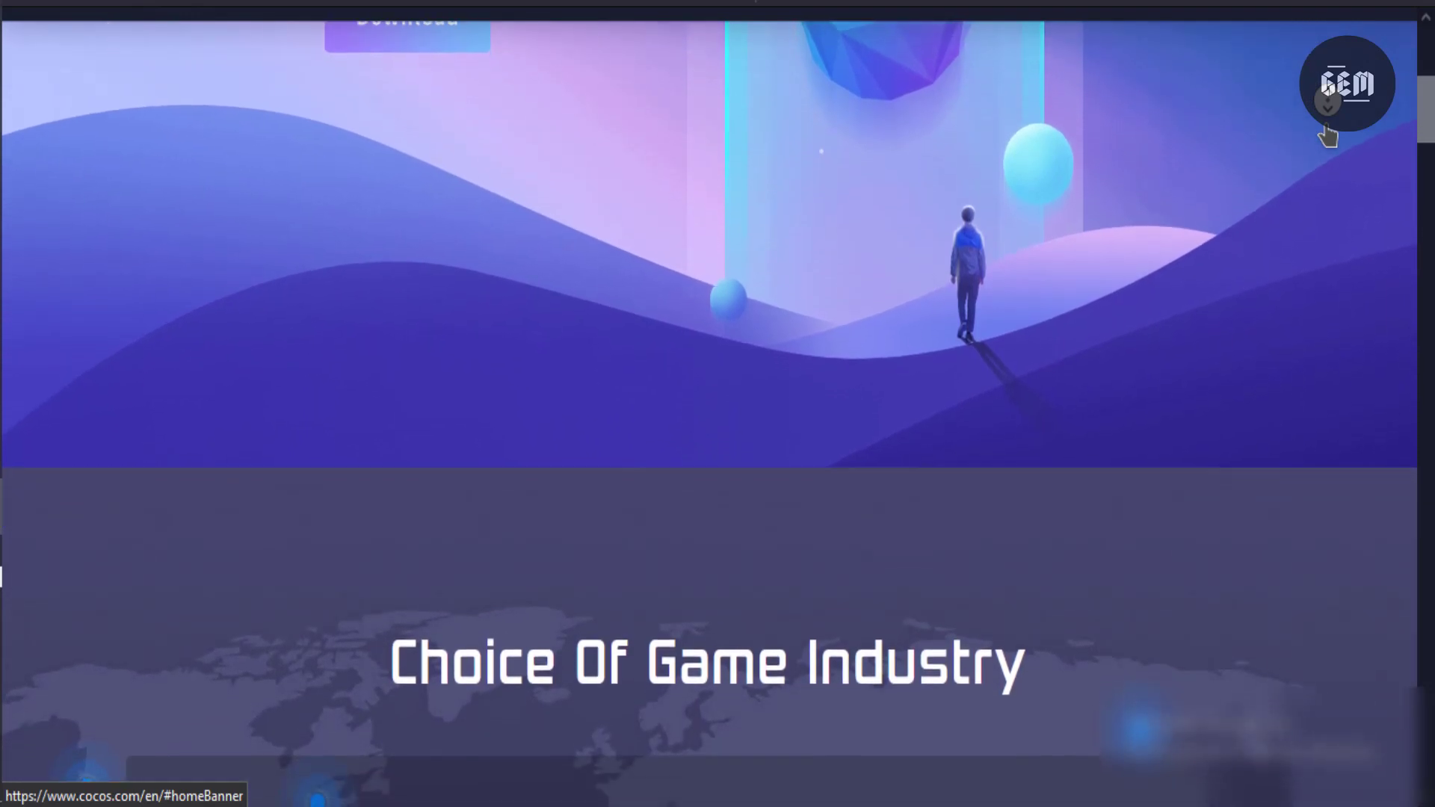
{"action": "scroll", "scroll_direction": "down", "scroll_amount": 3}
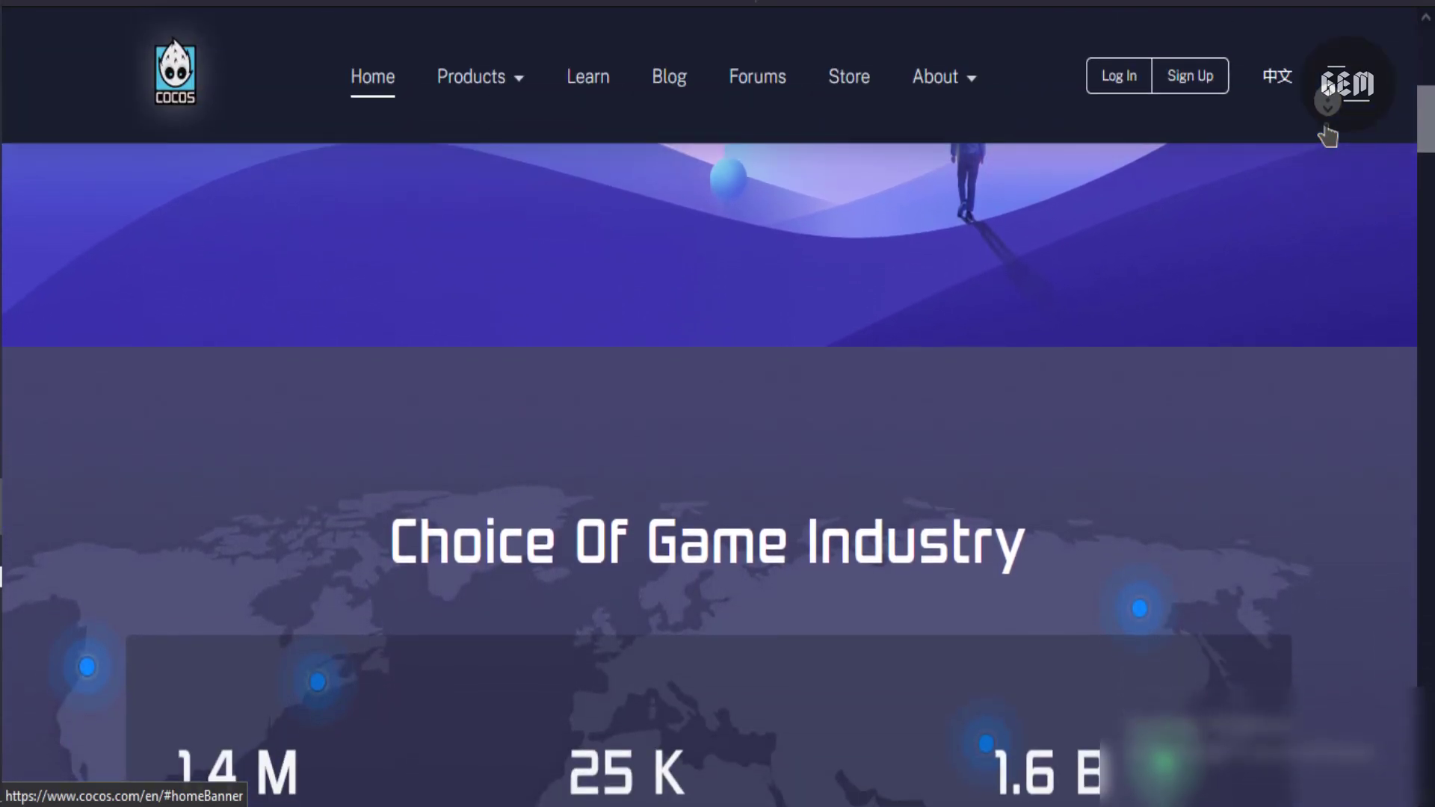
{"action": "scroll", "scroll_direction": "down", "scroll_amount": 3}
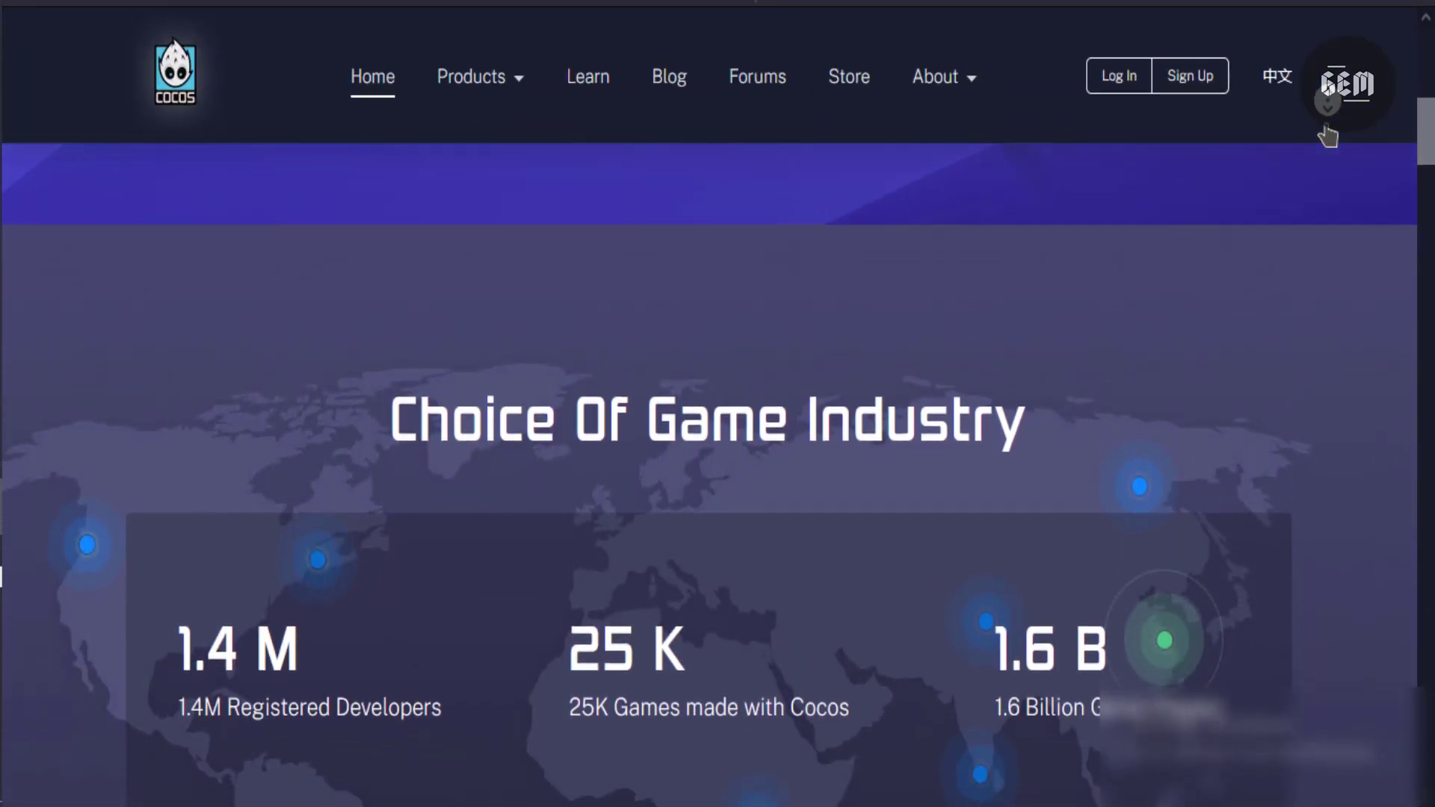
{"action": "scroll", "scroll_direction": "down", "scroll_amount": 3}
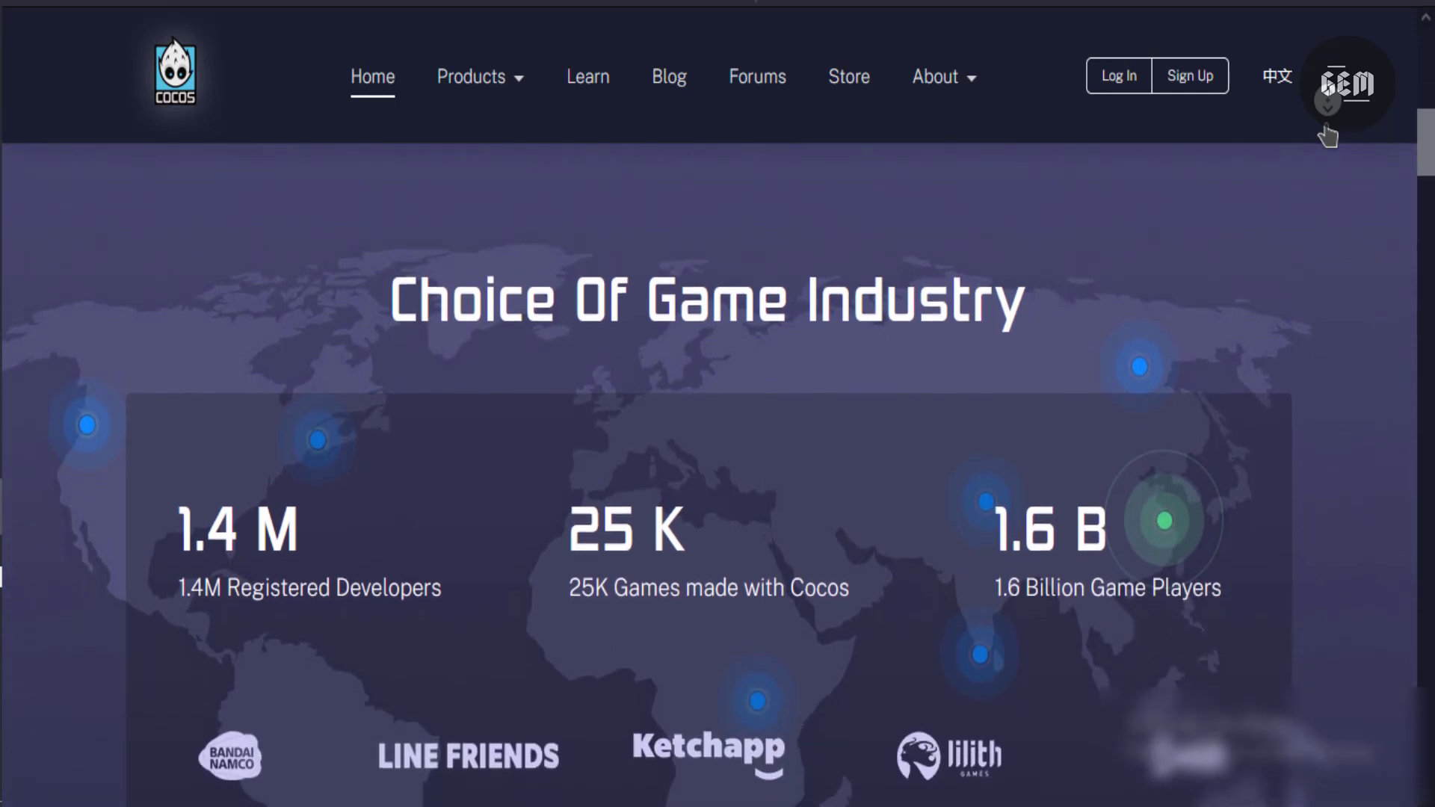
{"action": "scroll", "scroll_direction": "down", "scroll_amount": 3}
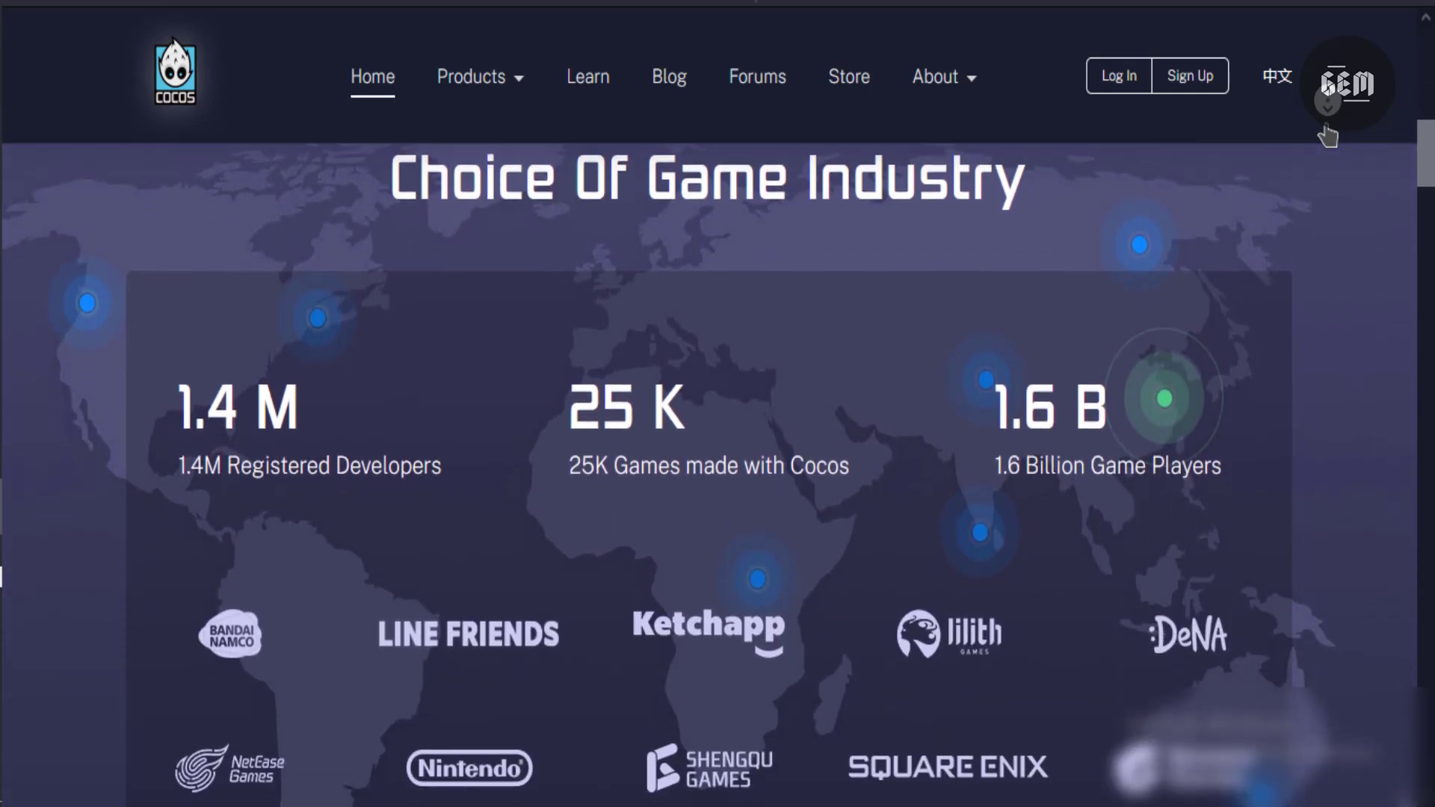
{"action": "scroll", "scroll_direction": "down", "scroll_amount": 3}
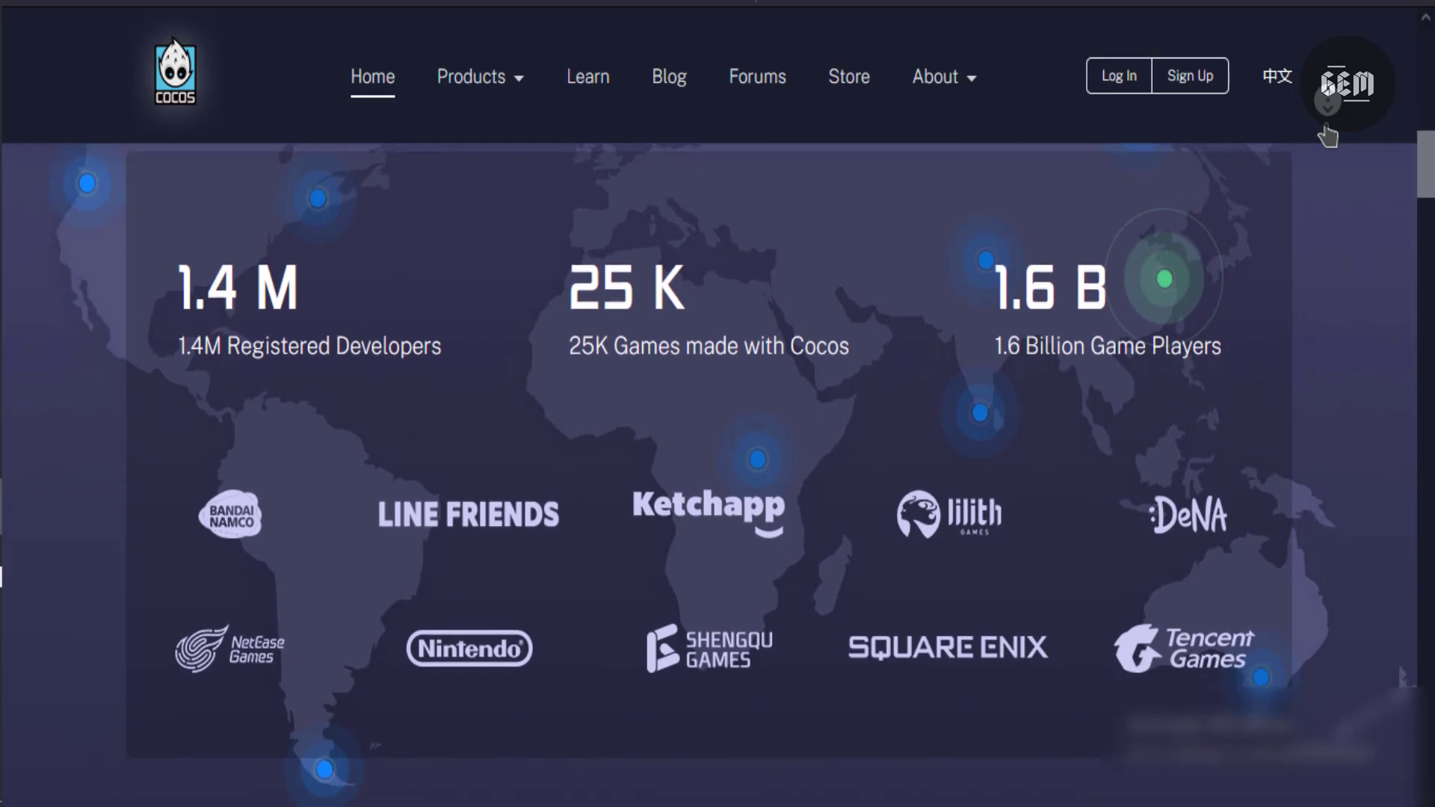
{"action": "scroll", "scroll_direction": "down", "scroll_amount": 3}
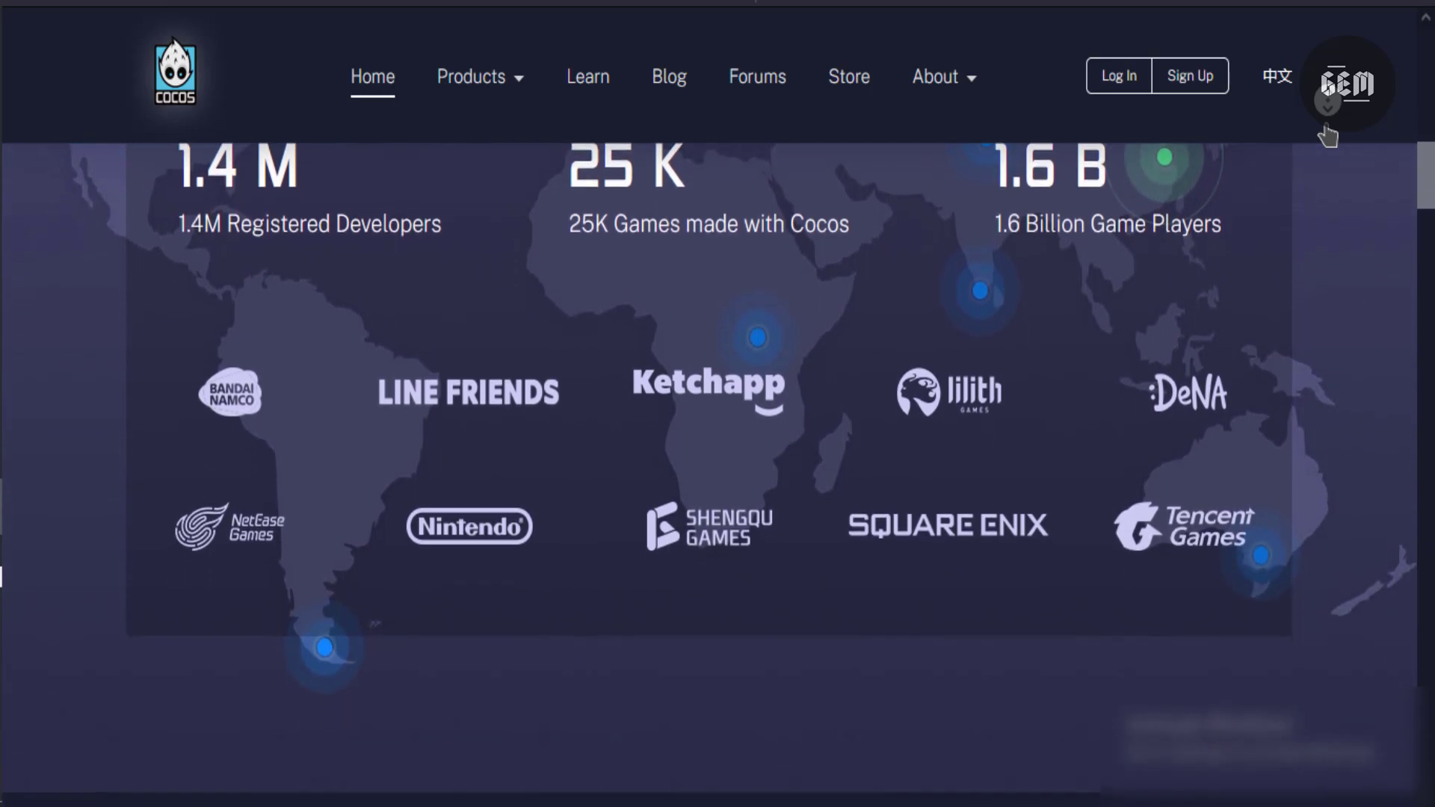
{"action": "scroll", "scroll_direction": "down", "scroll_amount": 3}
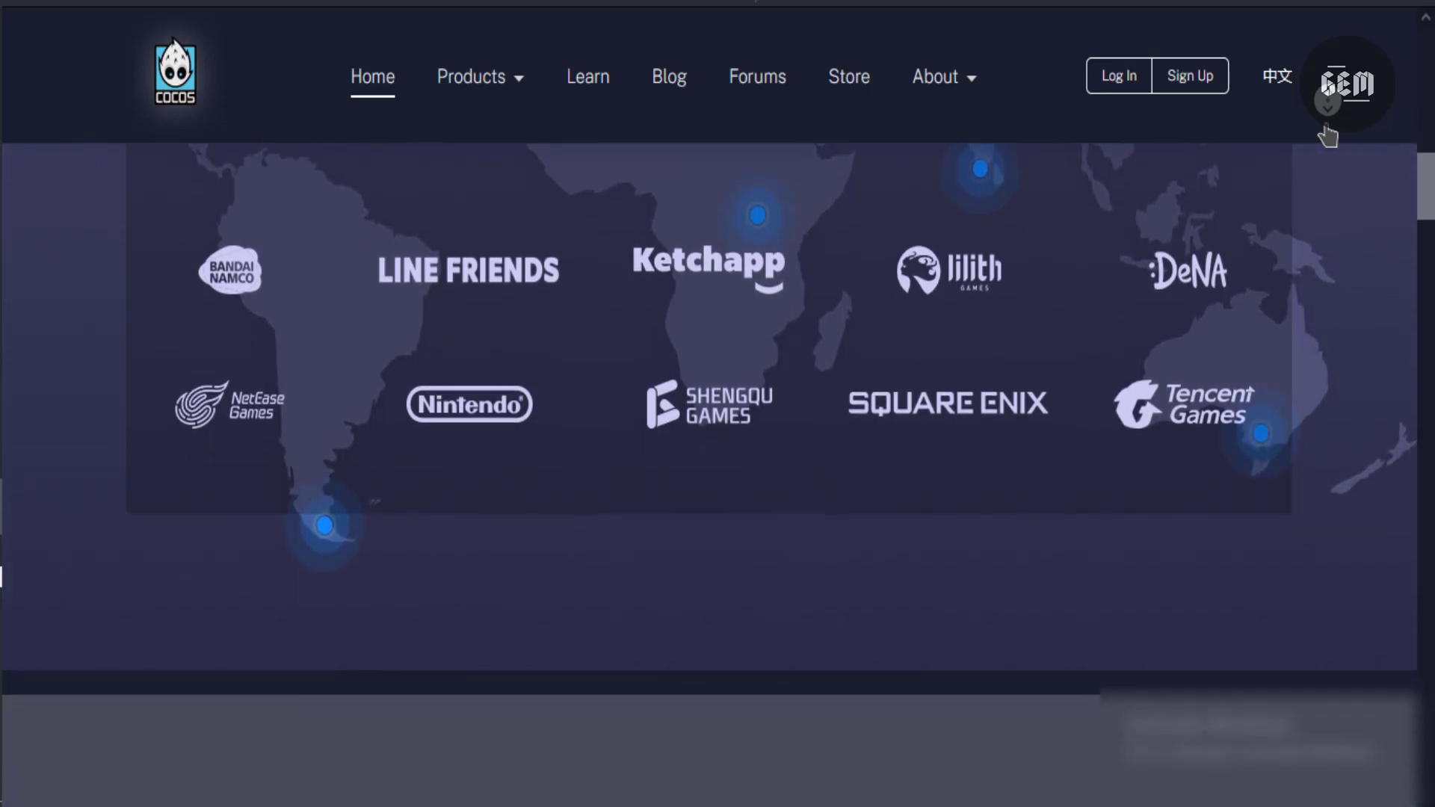
Step: Continue through Products & Services covering Cocos Creator down to the Cocos2d-x framework description
{"action": "scroll", "scroll_direction": "down", "scroll_amount": 3}
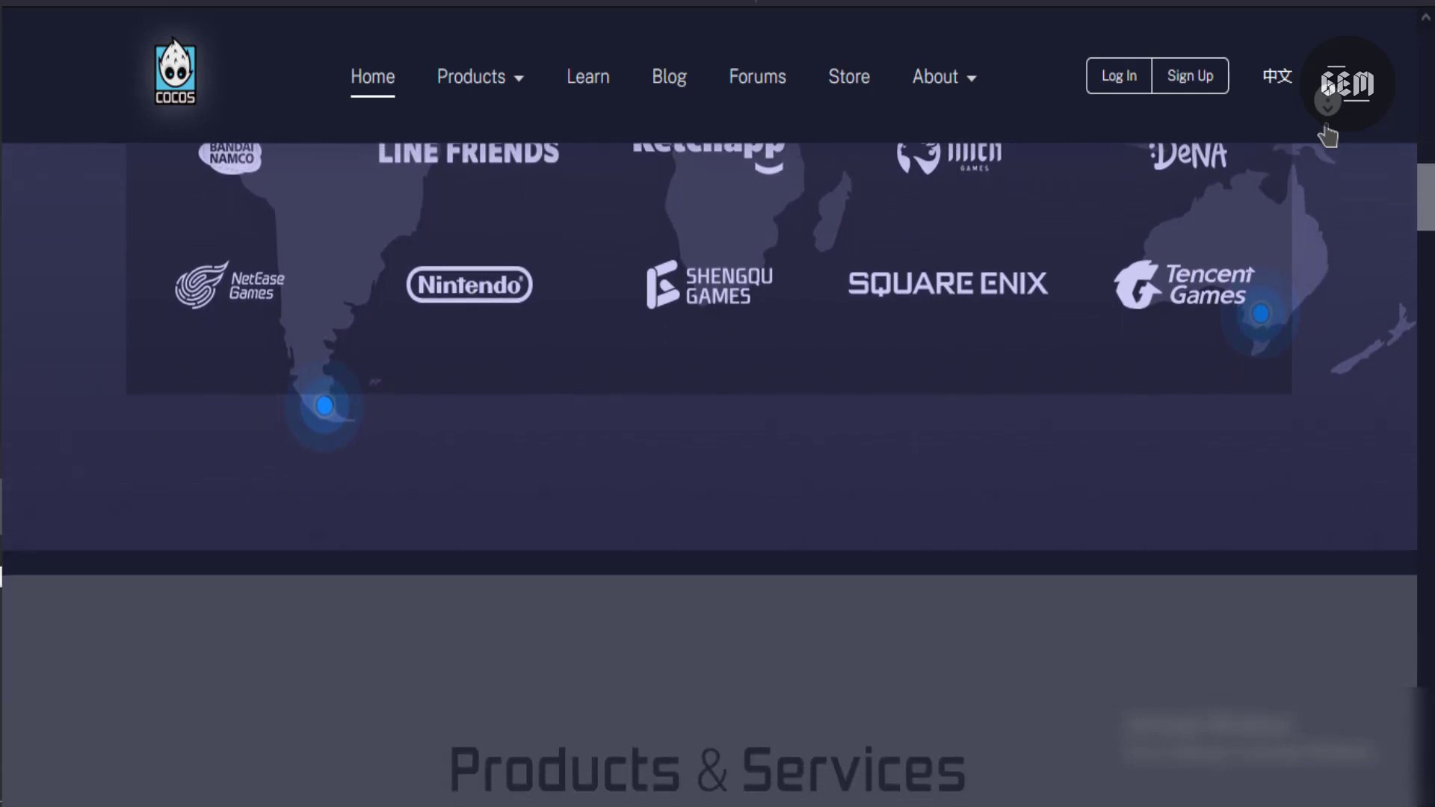
{"action": "scroll", "scroll_direction": "down", "scroll_amount": 3}
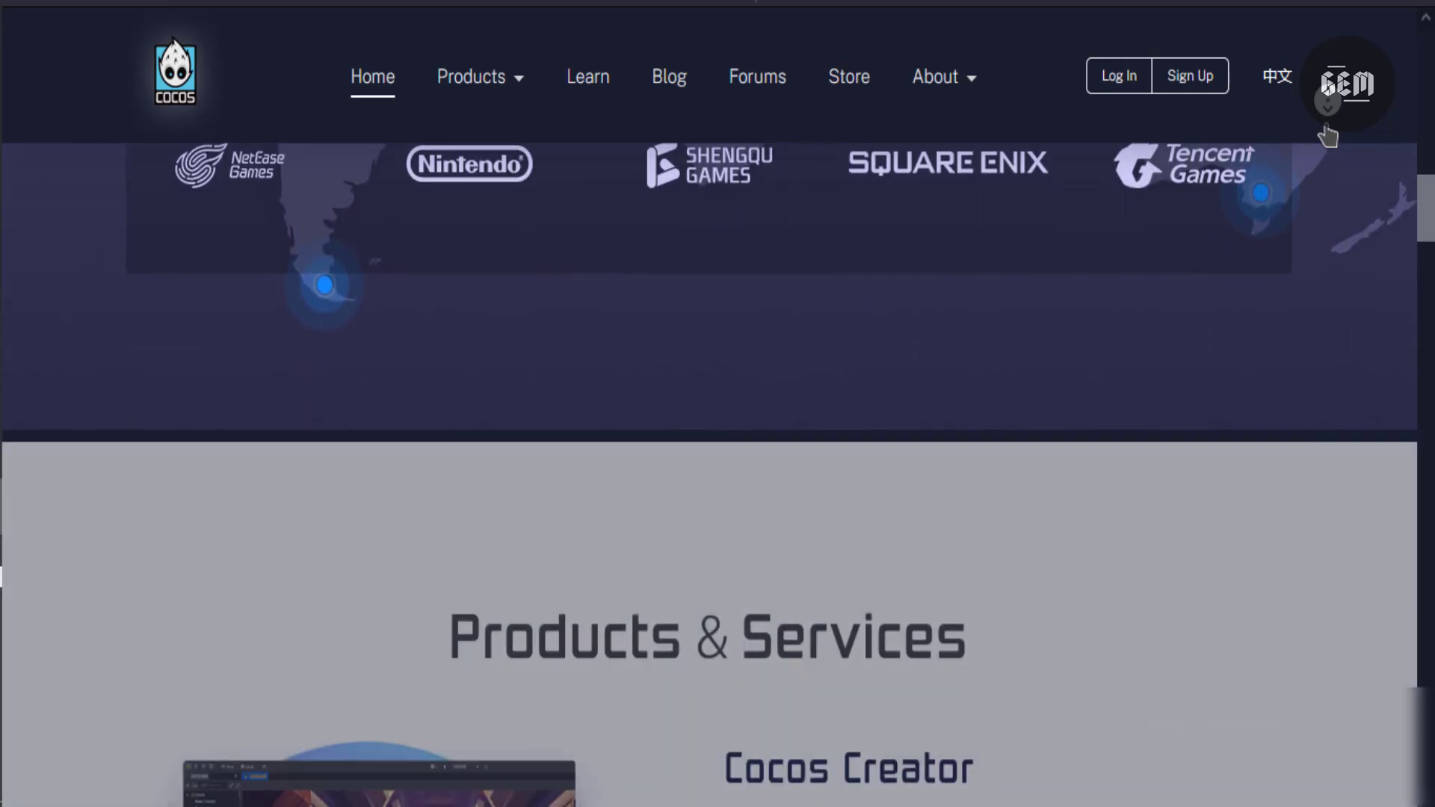
{"action": "scroll", "scroll_direction": "down", "scroll_amount": 3}
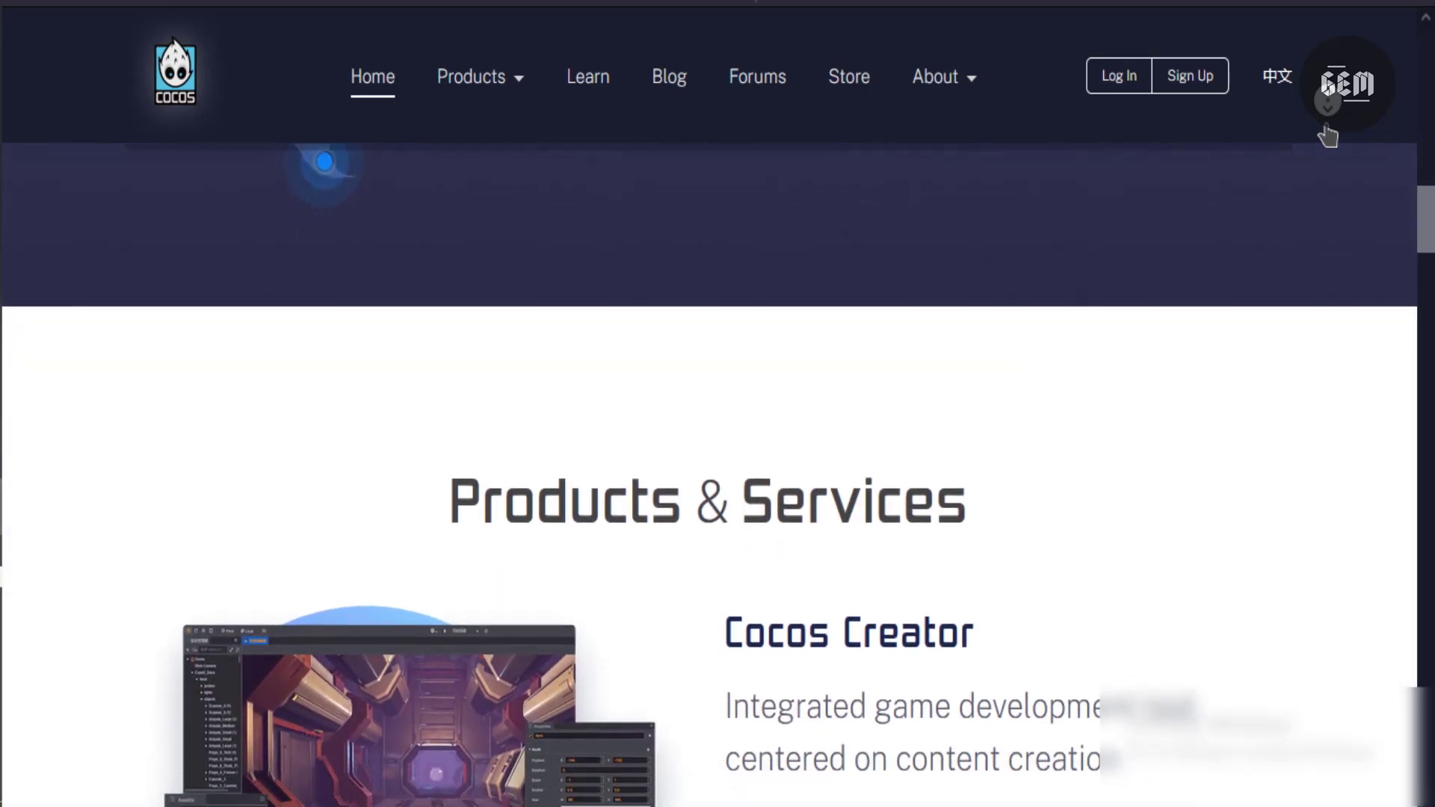
{"action": "scroll", "scroll_direction": "down", "scroll_amount": 3}
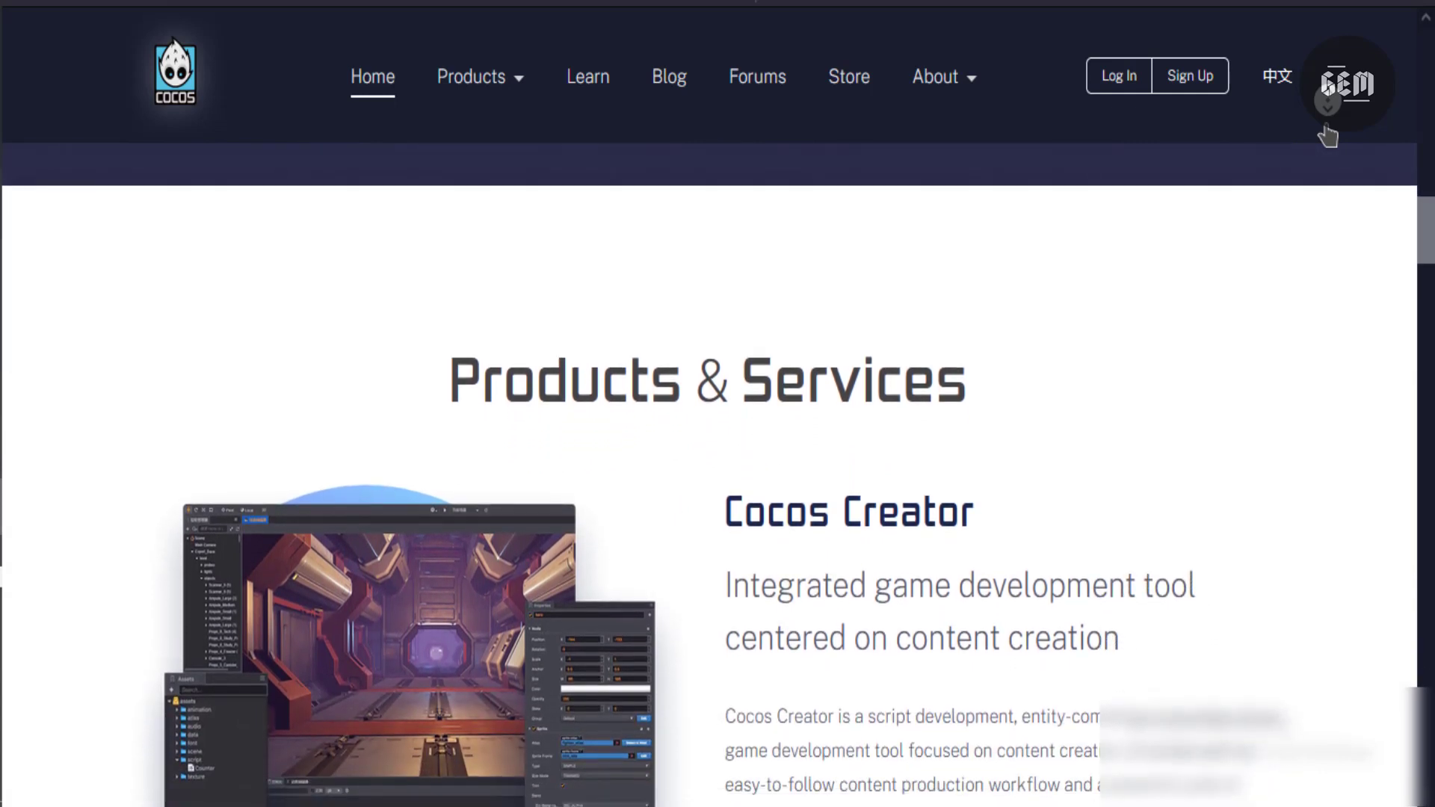
{"action": "scroll", "scroll_direction": "down", "scroll_amount": 3}
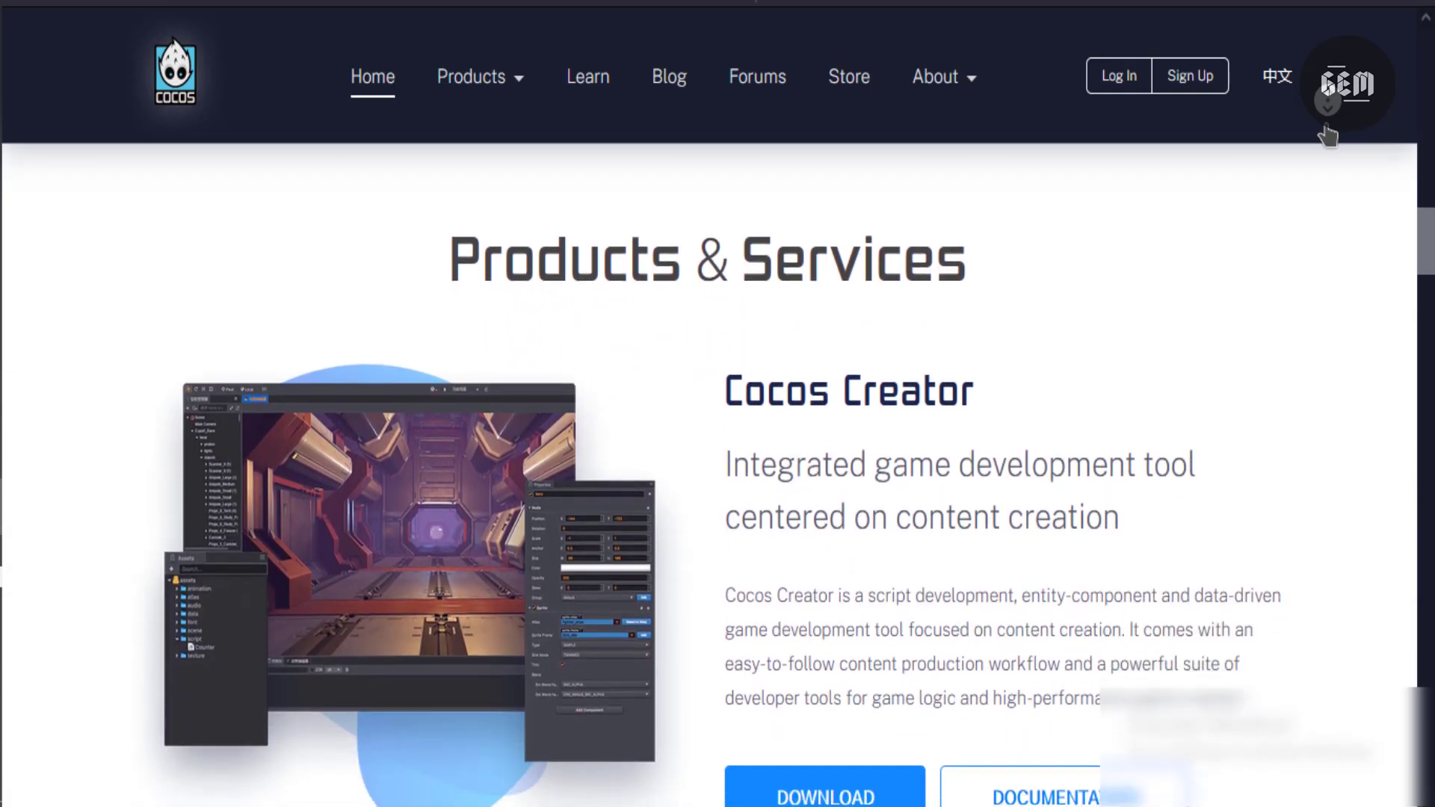
{"action": "scroll", "scroll_direction": "down", "scroll_amount": 3}
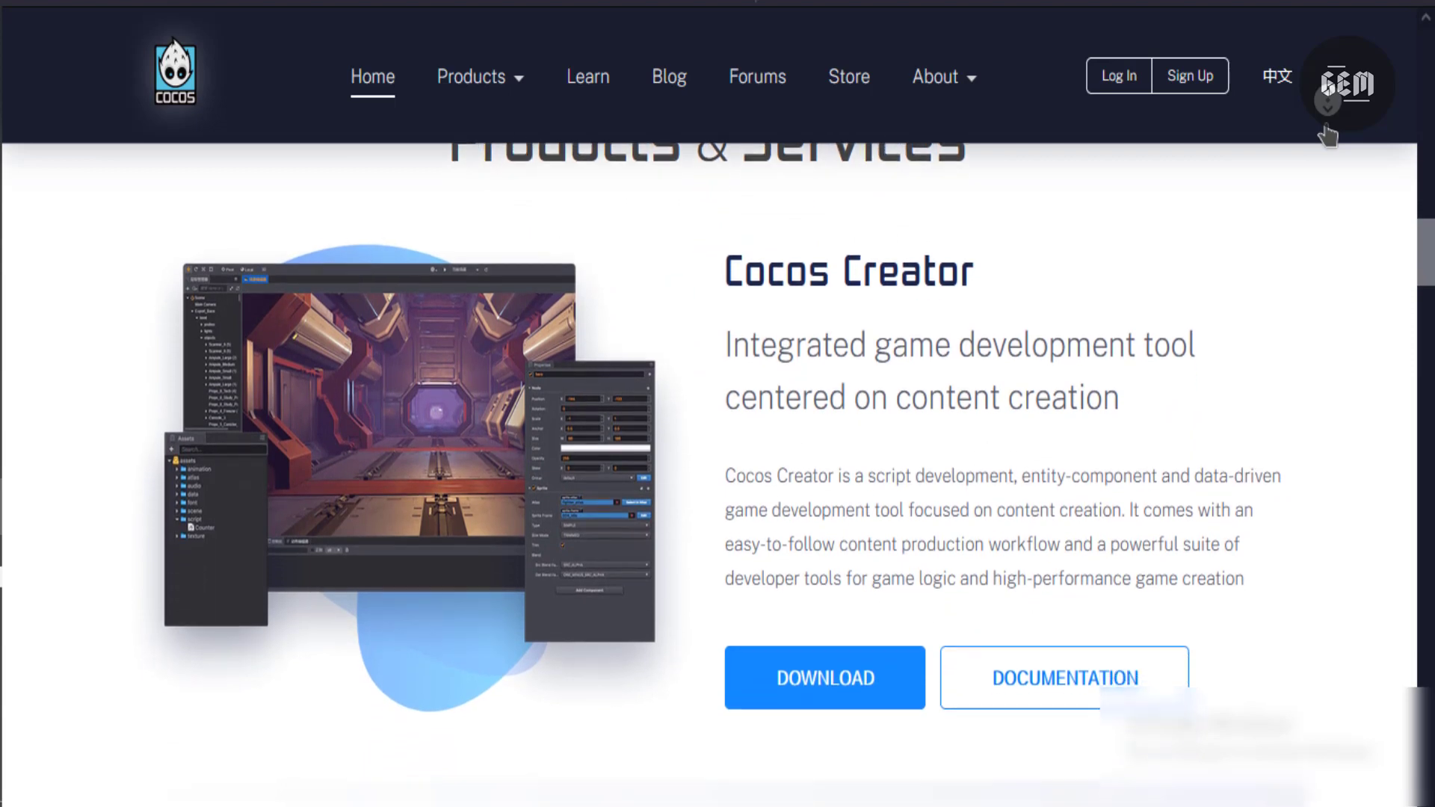
{"action": "scroll", "scroll_direction": "down", "scroll_amount": 3}
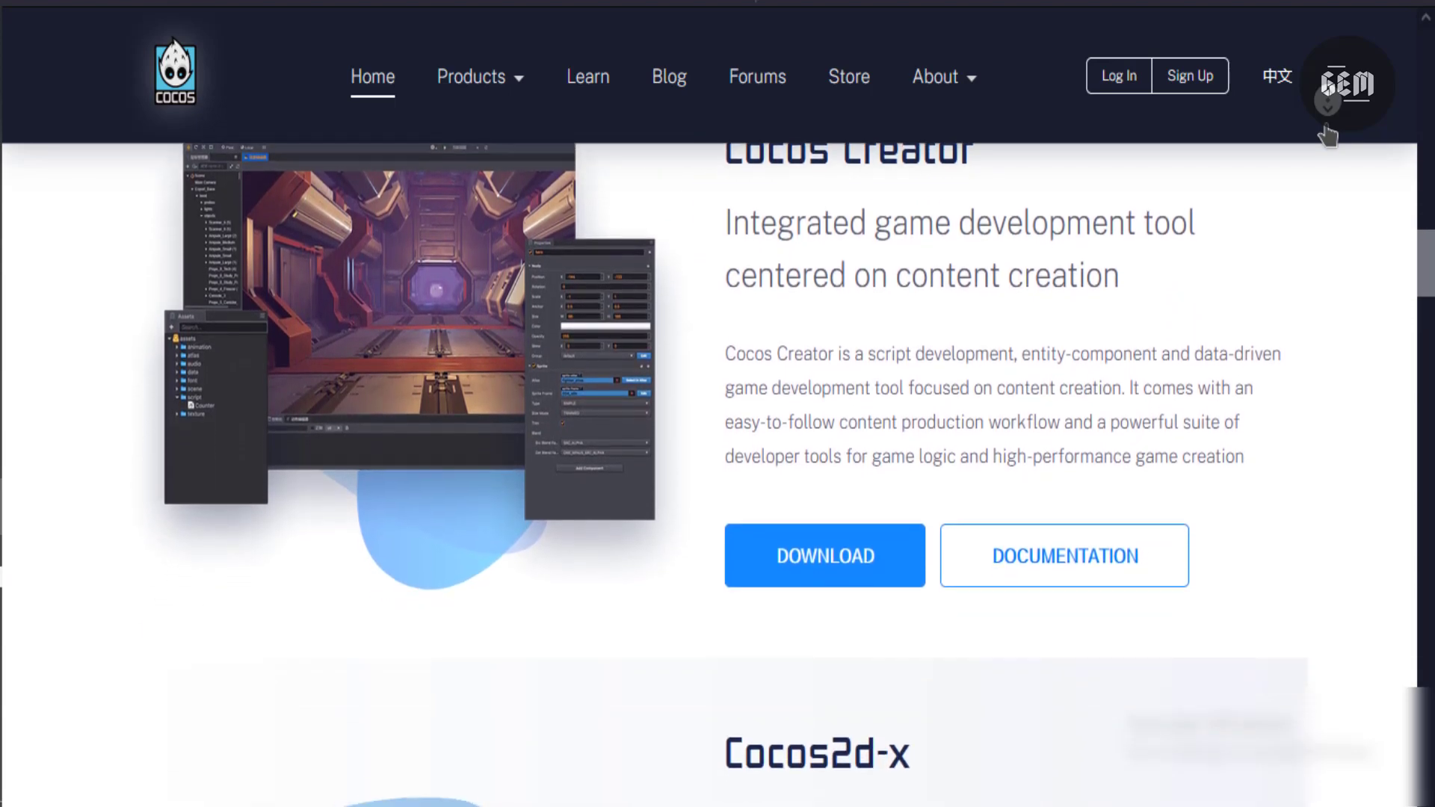
{"action": "scroll", "scroll_direction": "down", "scroll_amount": 3}
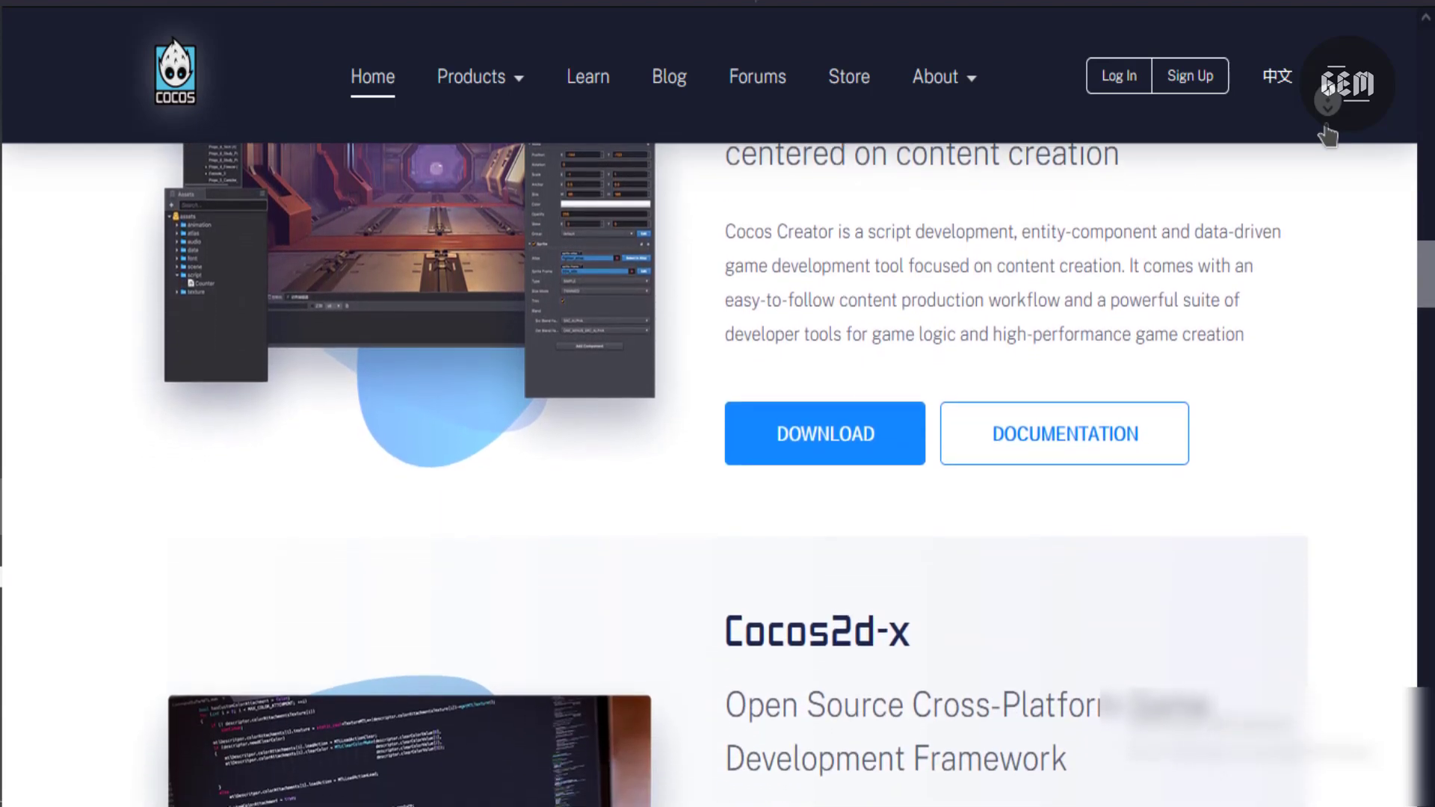
{"action": "scroll", "scroll_direction": "down", "scroll_amount": 3}
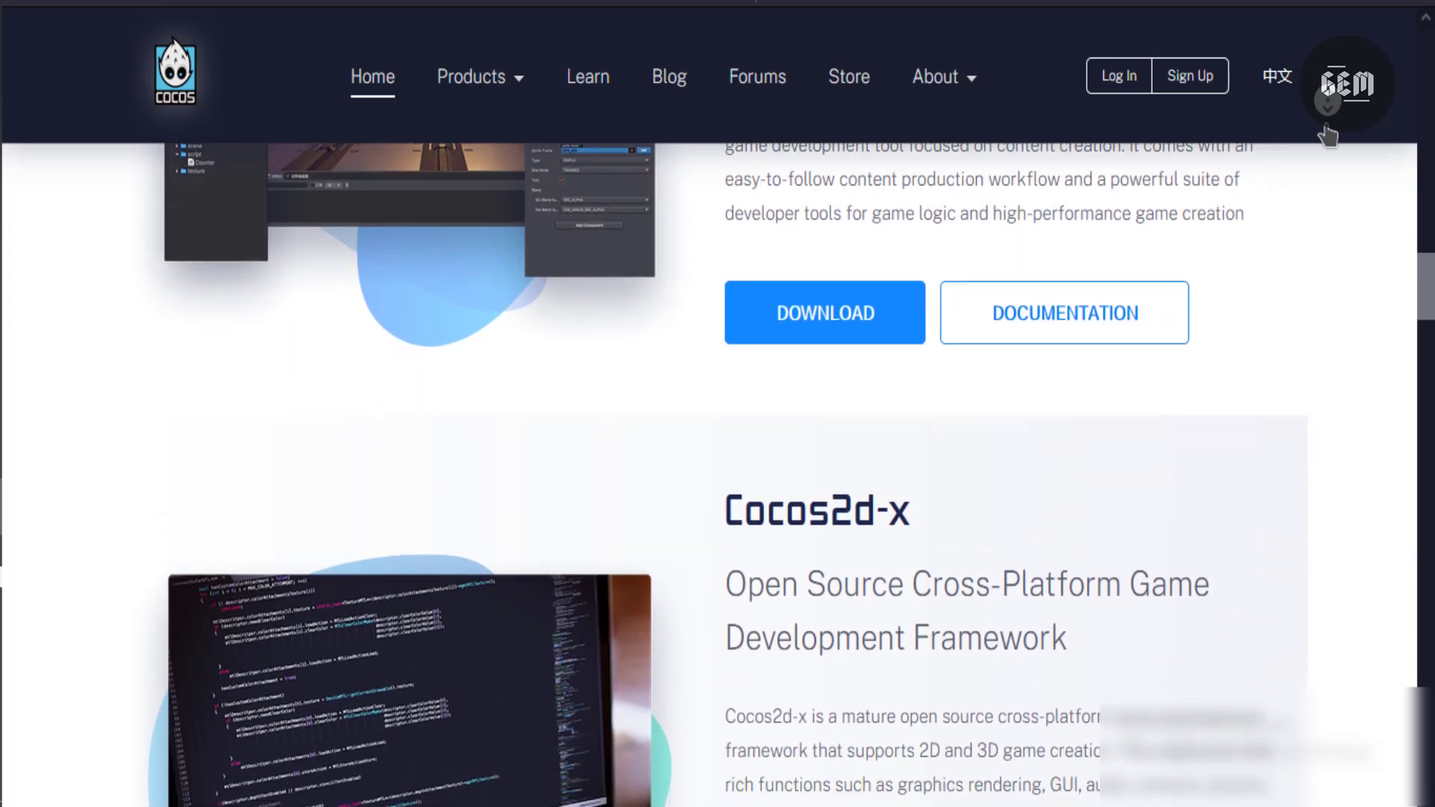
{"action": "scroll", "scroll_direction": "down", "scroll_amount": 3}
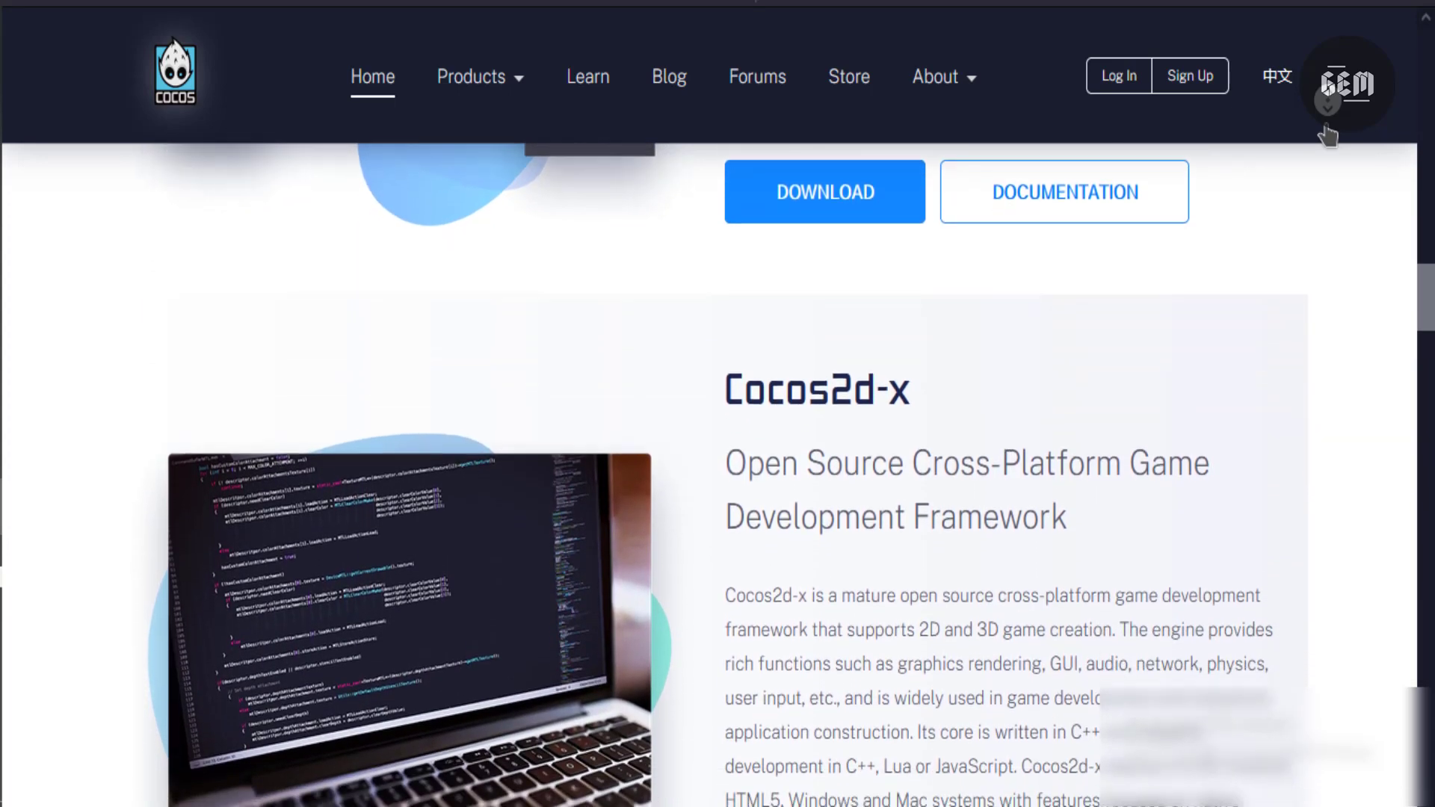
{"action": "scroll", "scroll_direction": "down", "scroll_amount": 3}
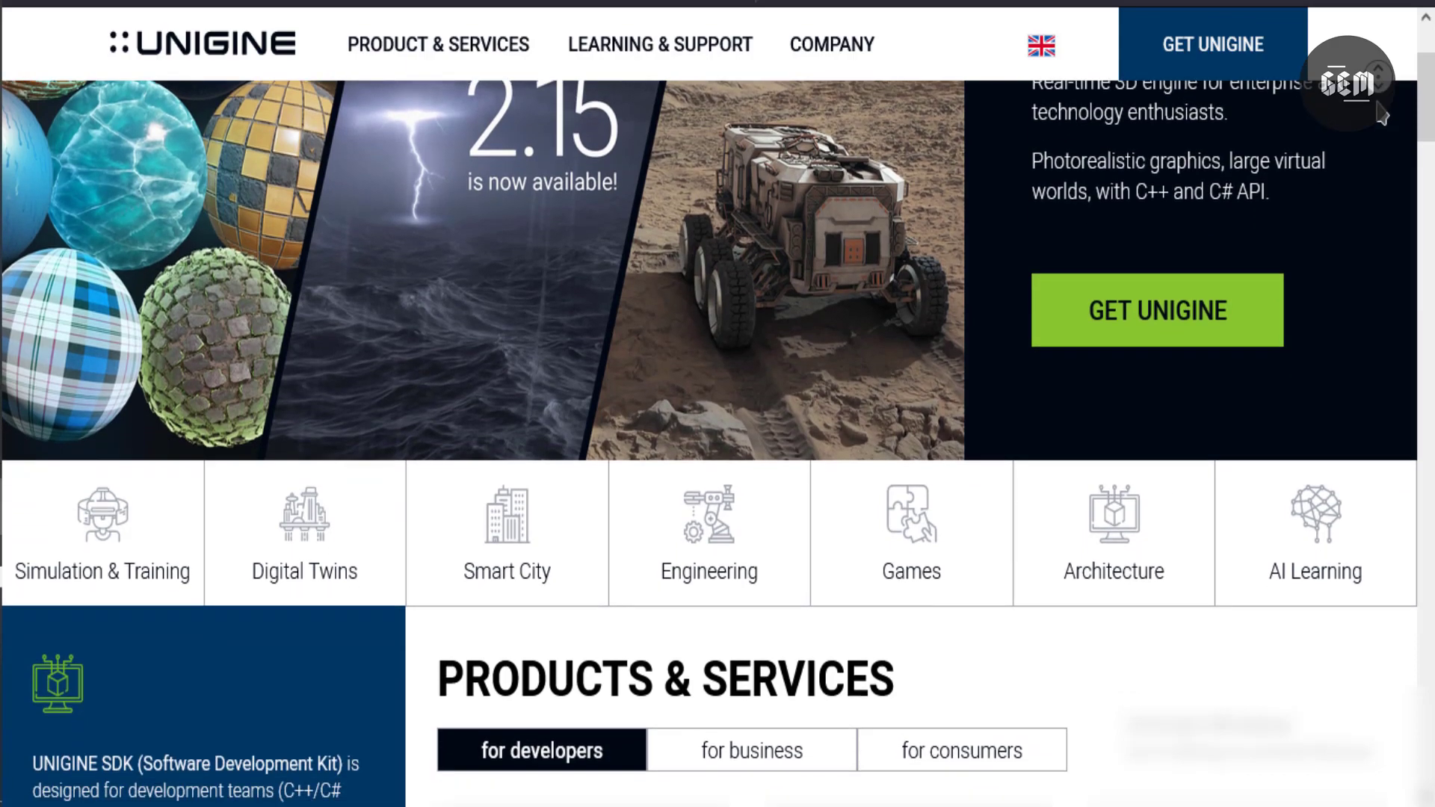
Step: Scroll down the UNIGINE homepage through the Products & Services SDK edition cards
{"action": "scroll", "scroll_direction": "down", "scroll_amount": 3}
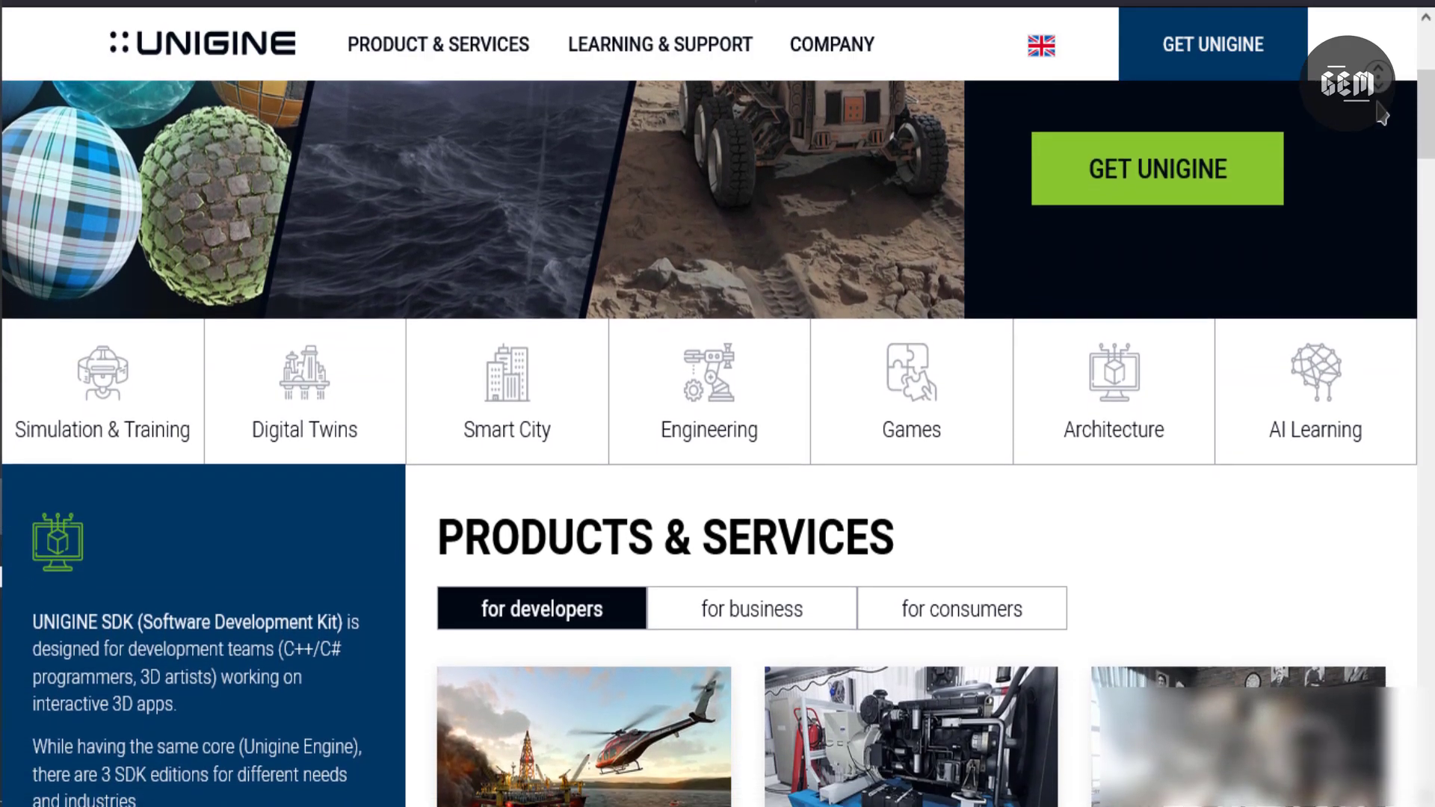
{"action": "scroll", "scroll_direction": "down", "scroll_amount": 3}
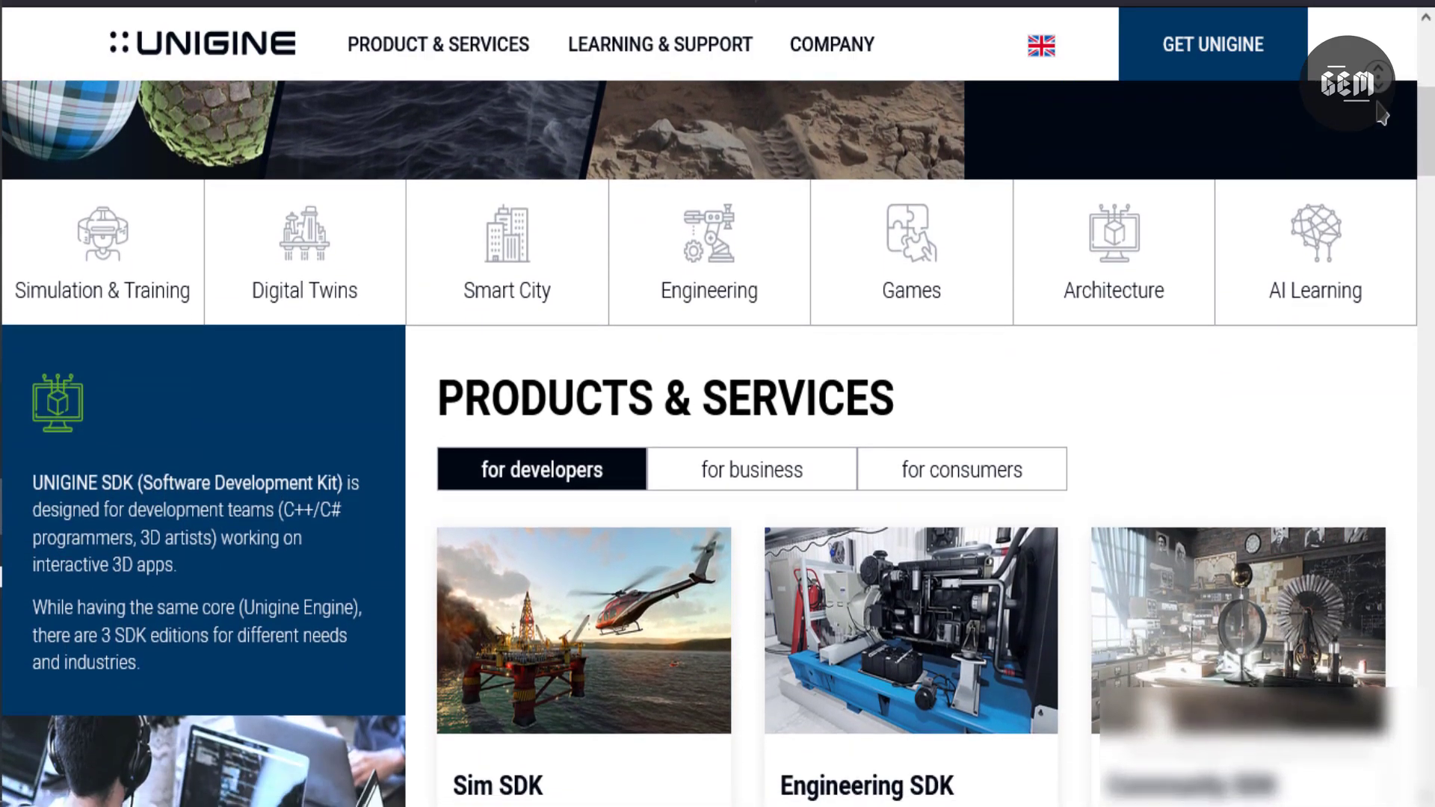
{"action": "scroll", "scroll_direction": "down", "scroll_amount": 3}
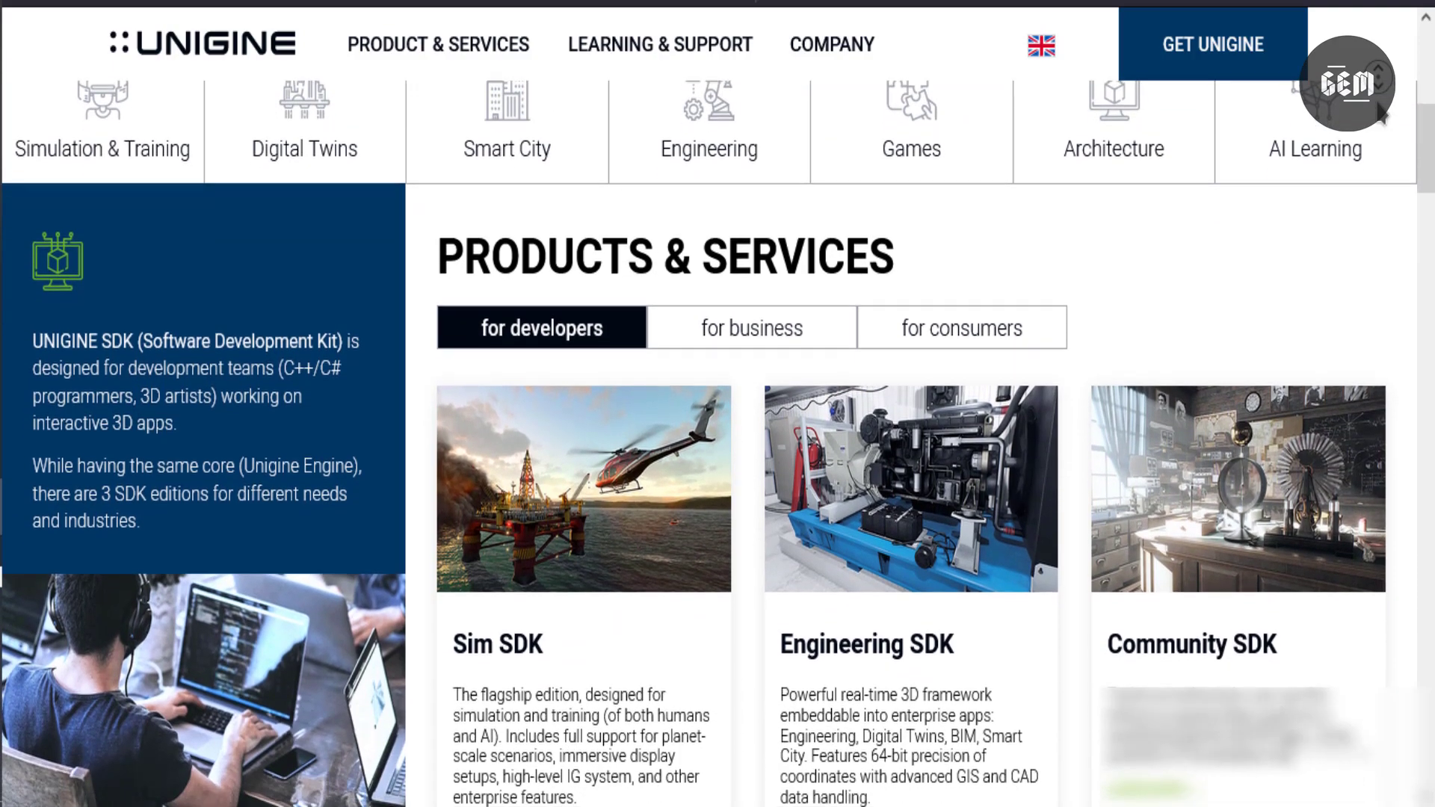
{"action": "scroll", "scroll_direction": "down", "scroll_amount": 3}
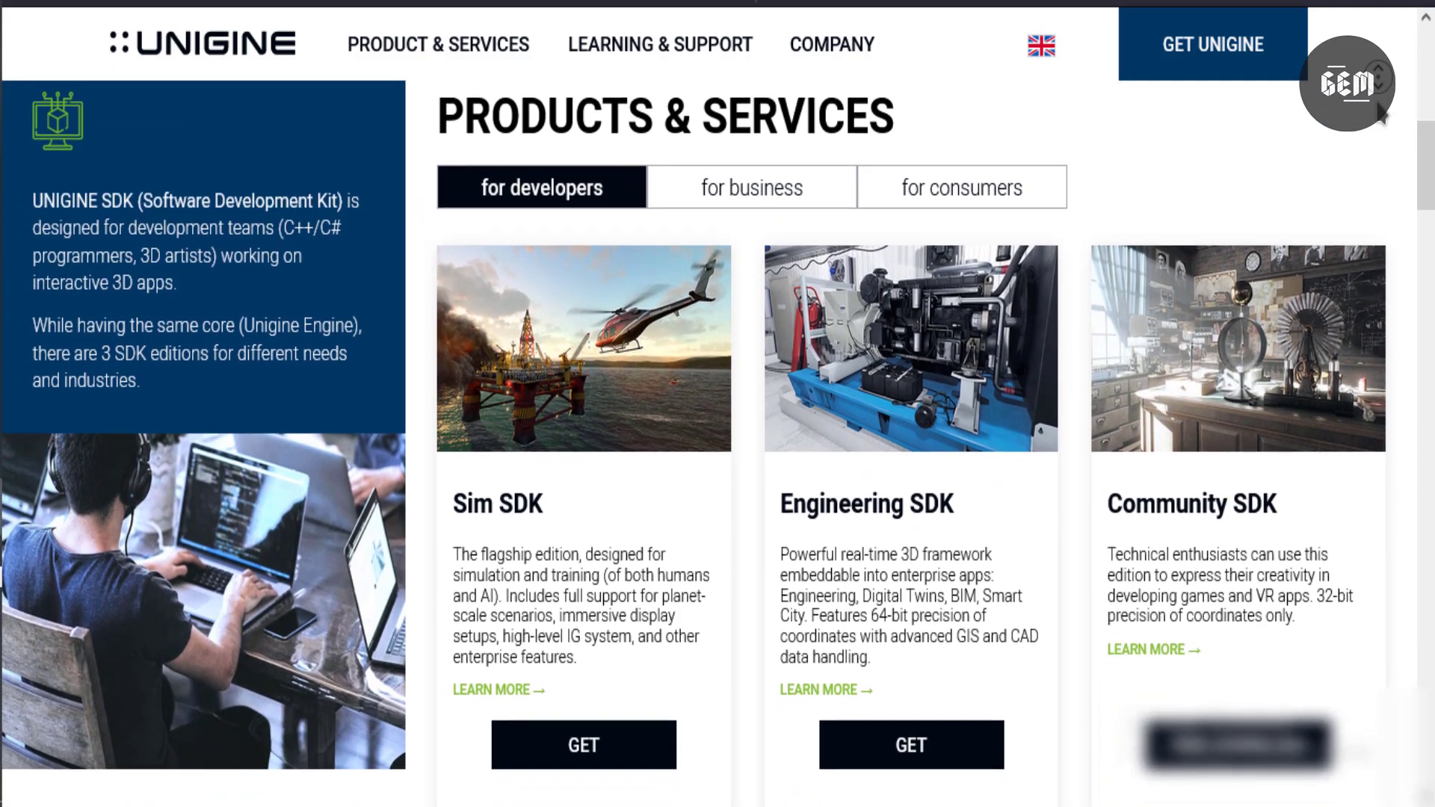
{"action": "scroll", "scroll_direction": "down", "scroll_amount": 3}
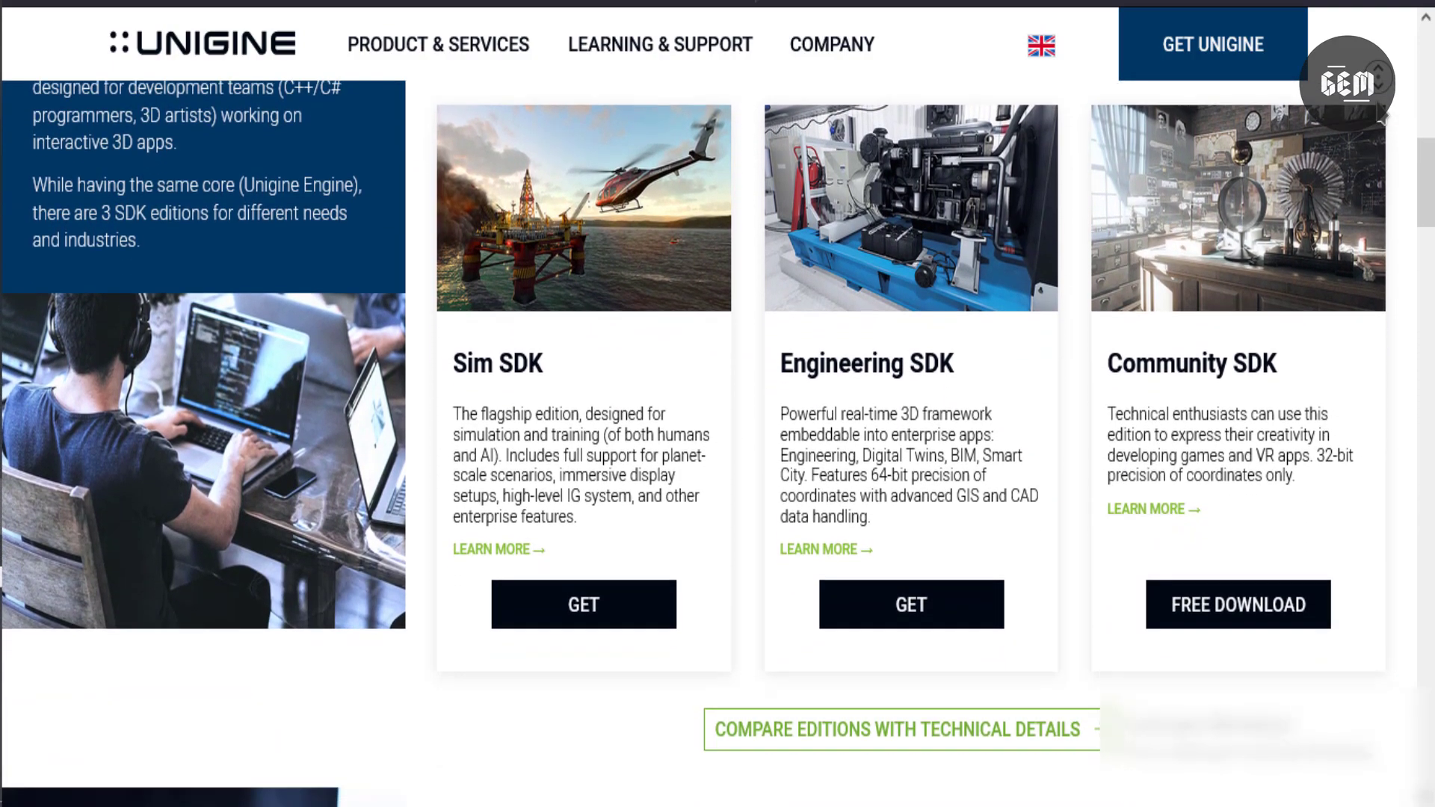
{"action": "scroll", "scroll_direction": "down", "scroll_amount": 3}
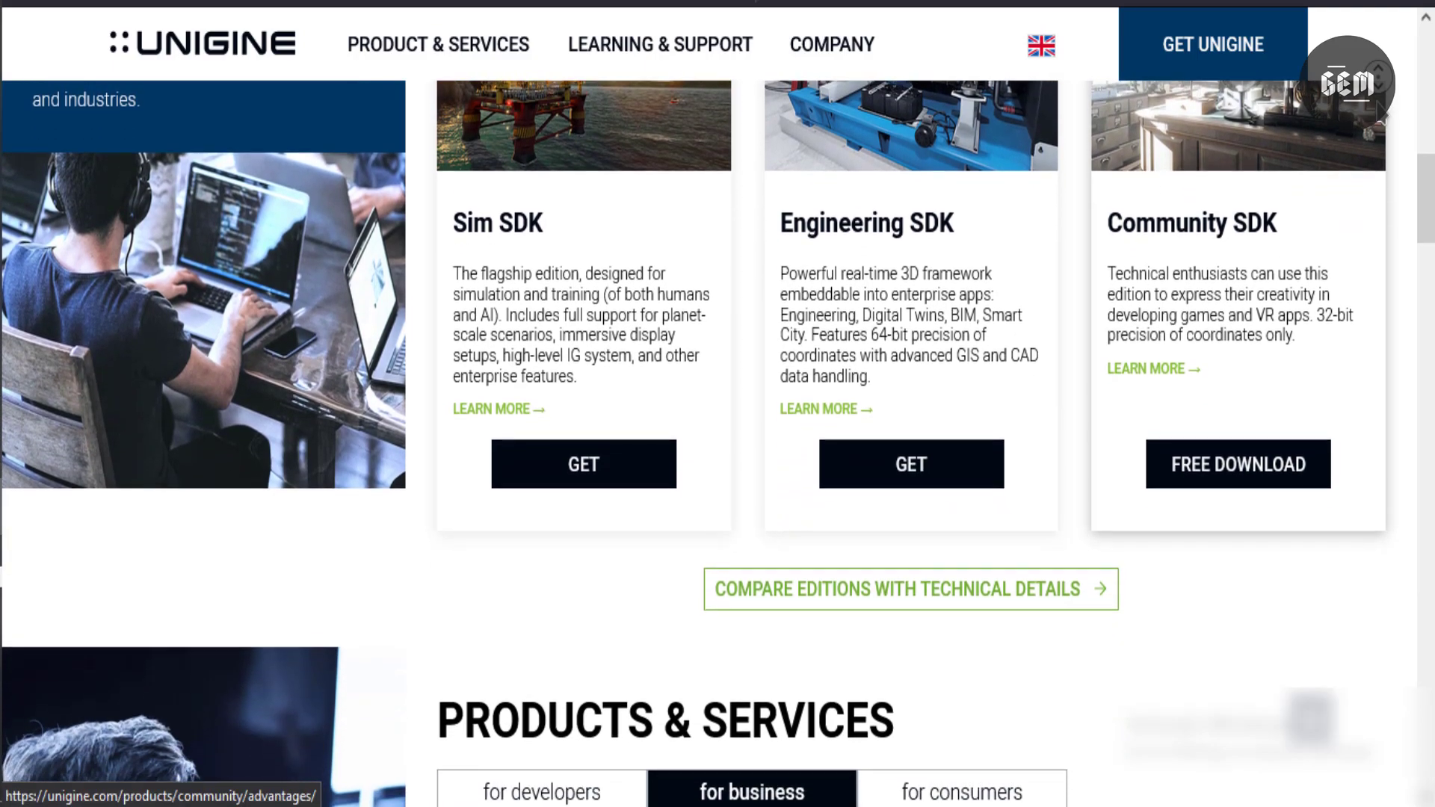
Step: Continue to the 'for business' Professional Services and Typical Projects section
{"action": "scroll", "scroll_direction": "down", "scroll_amount": 3}
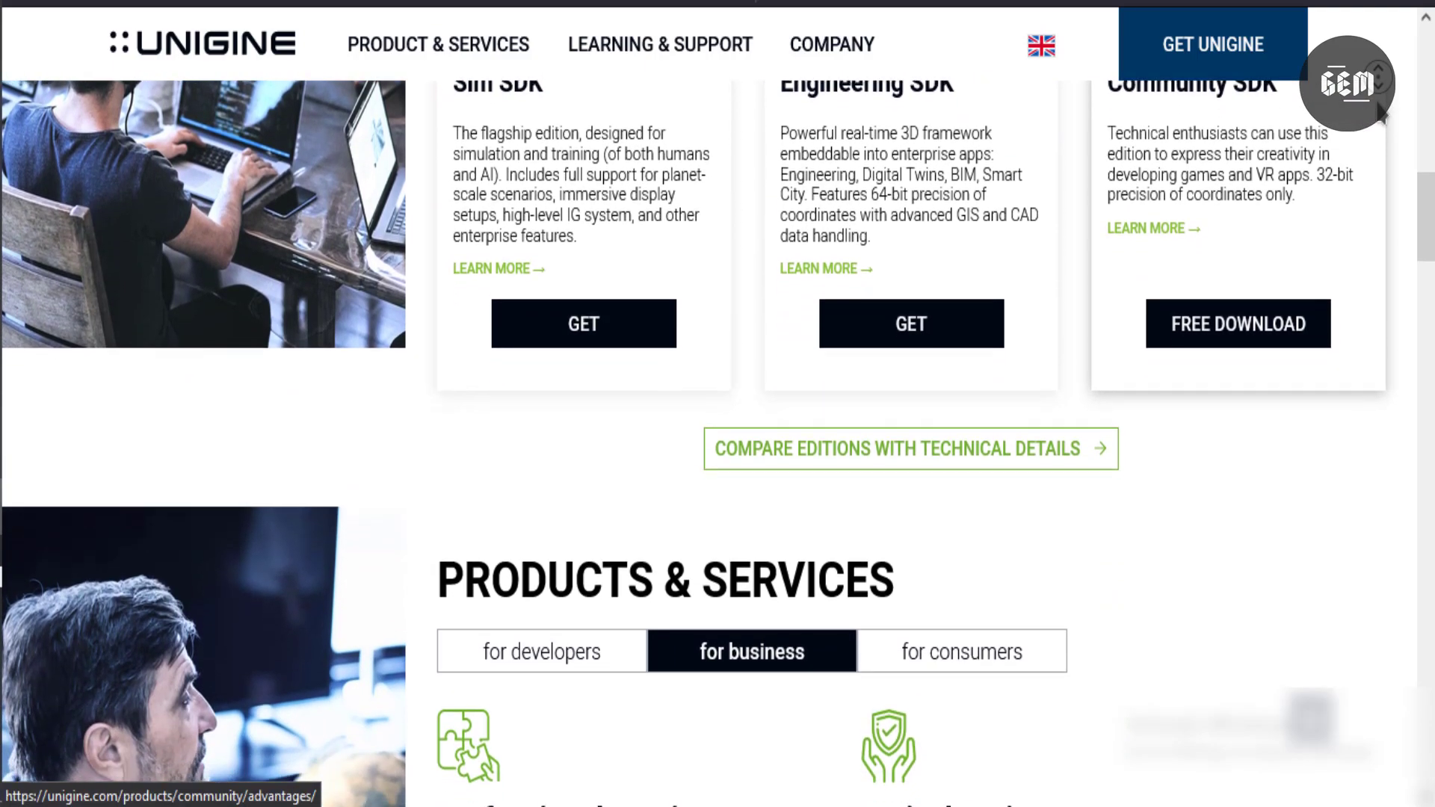
{"action": "scroll", "scroll_direction": "down", "scroll_amount": 3}
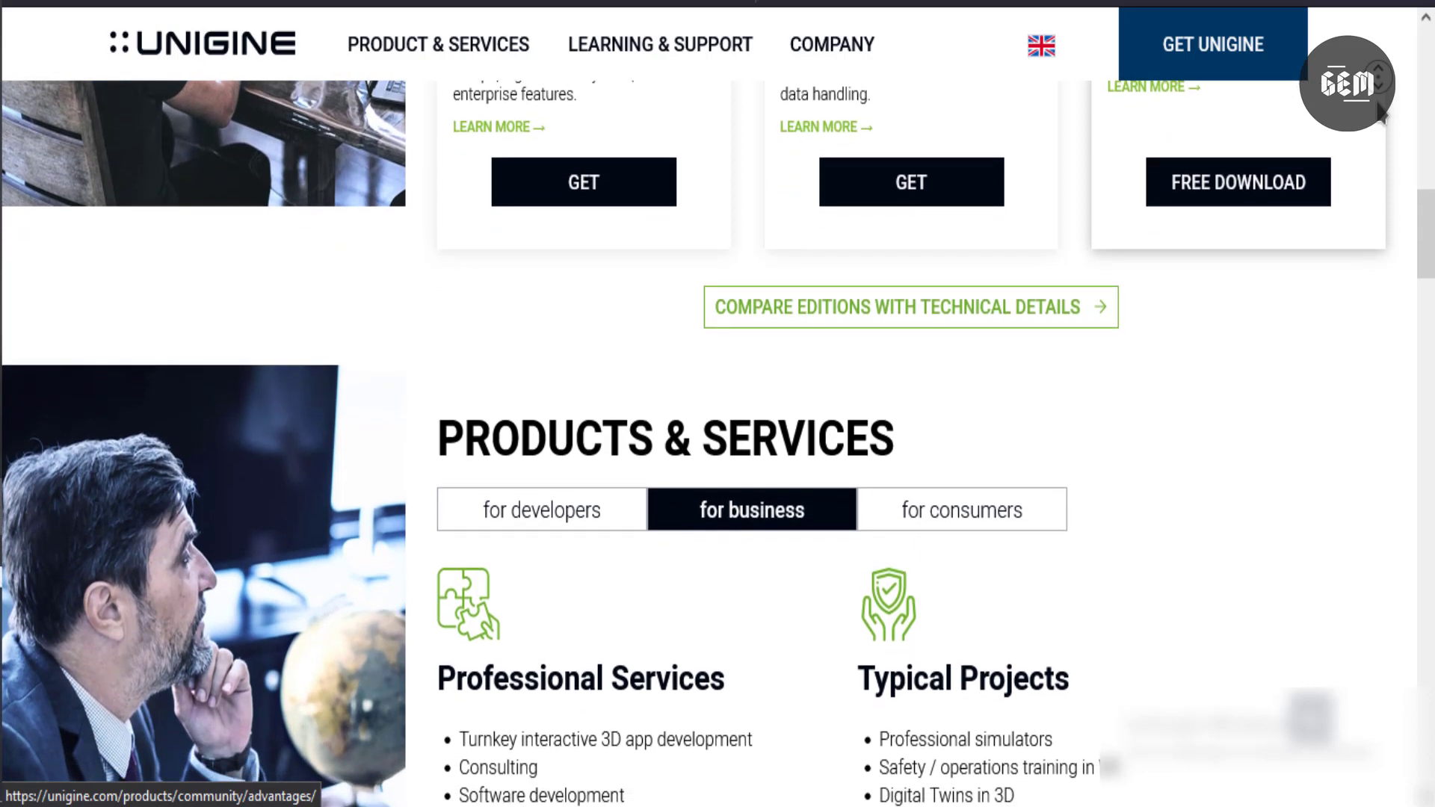
{"action": "scroll", "scroll_direction": "down", "scroll_amount": 3}
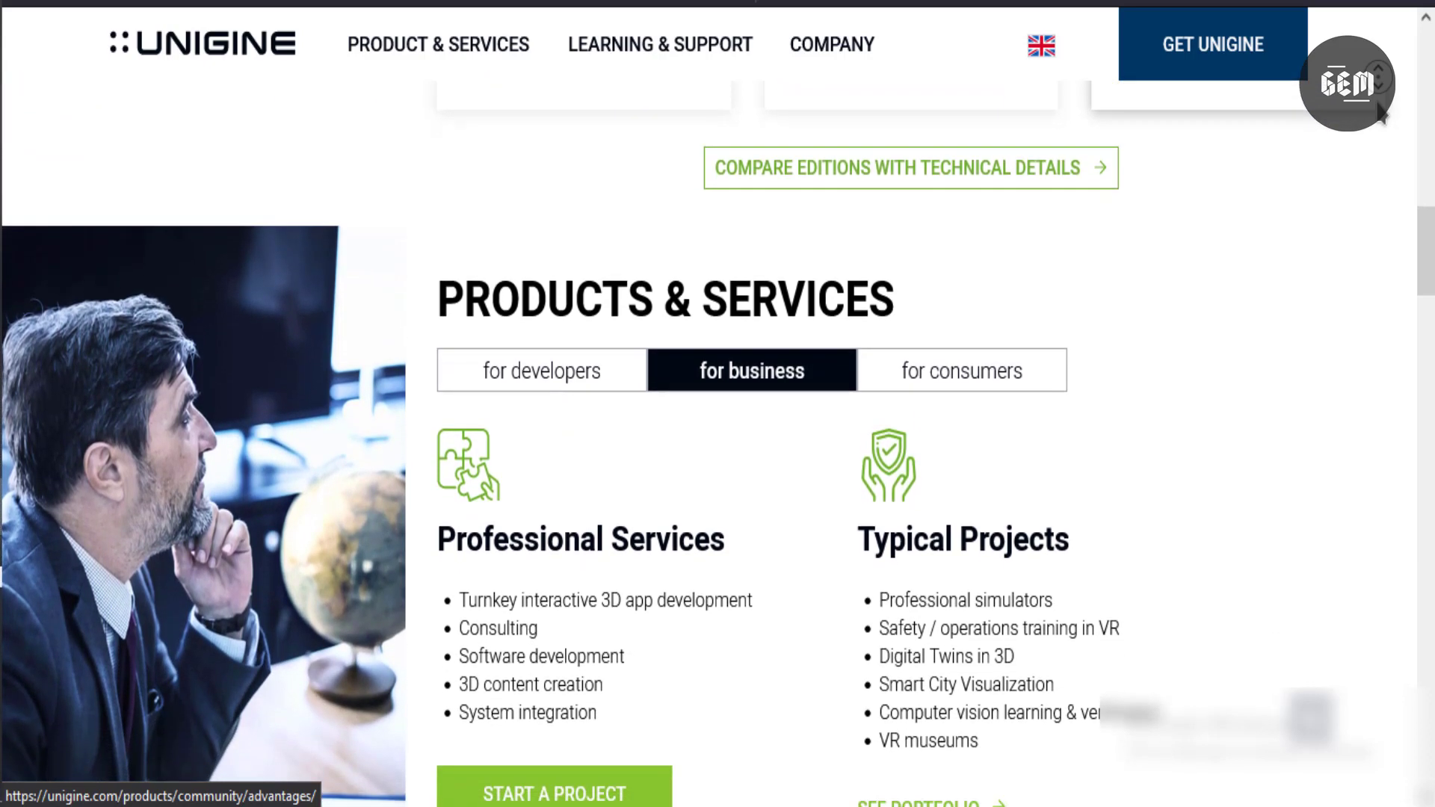
{"action": "scroll", "scroll_direction": "down", "scroll_amount": 3}
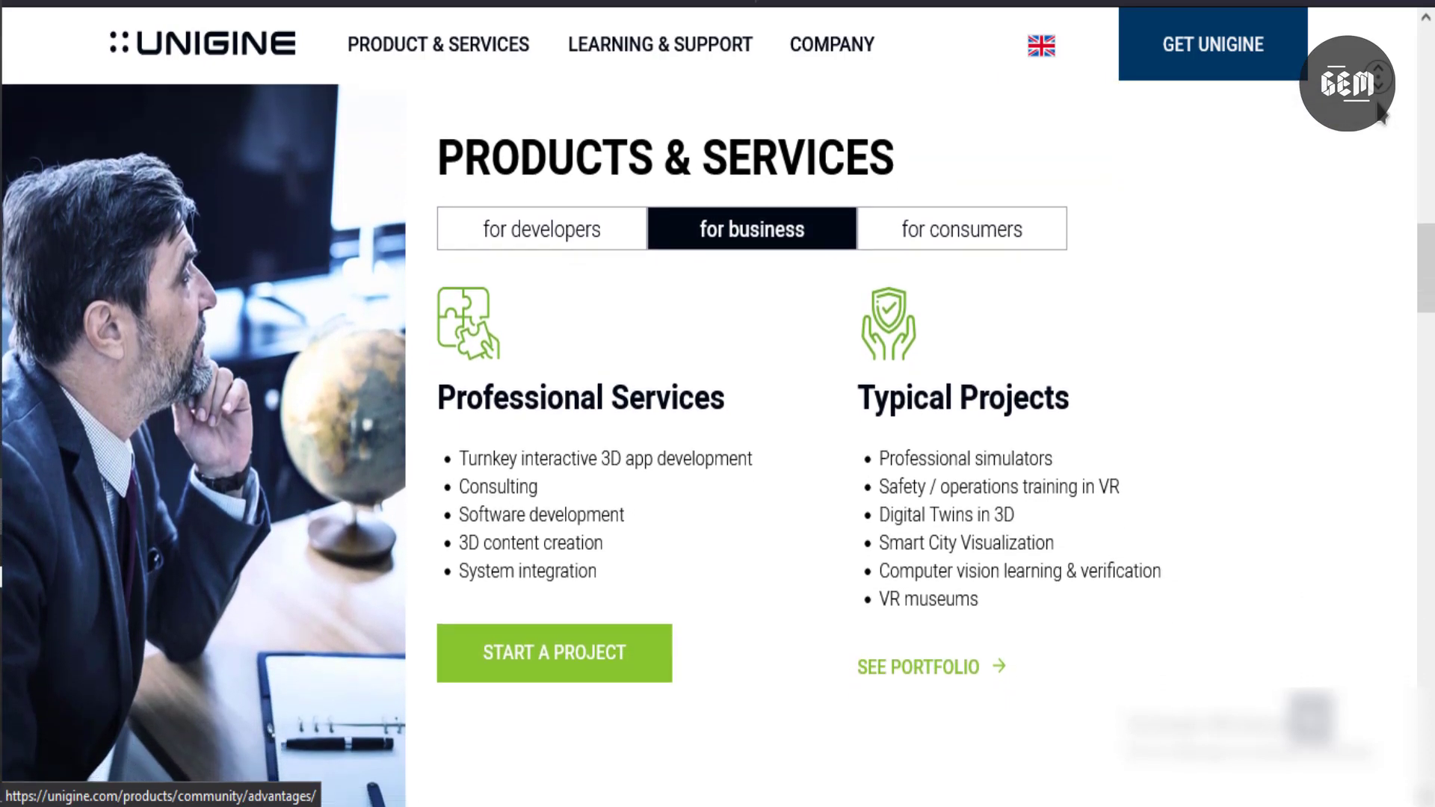
{"action": "scroll", "scroll_direction": "down", "scroll_amount": 3}
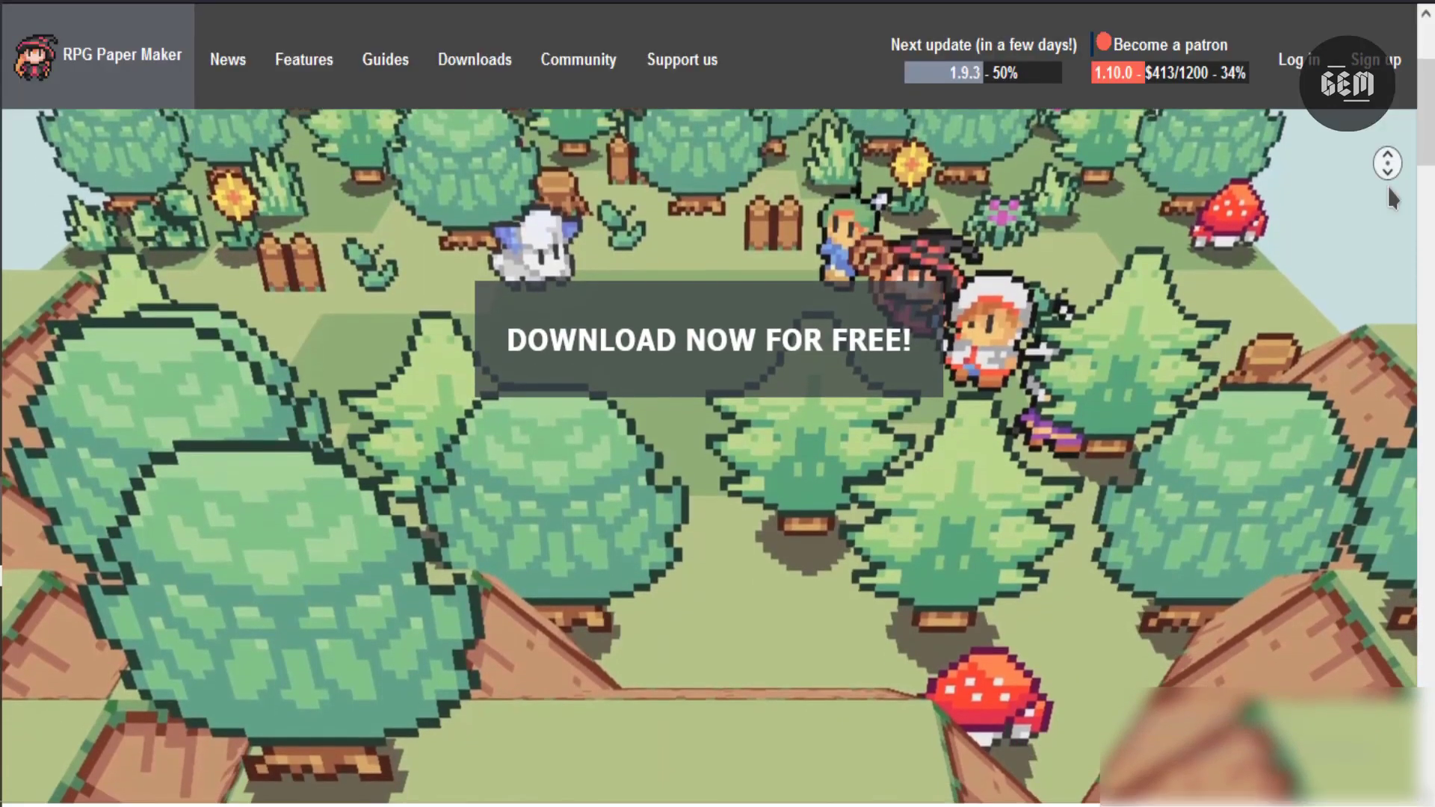
Step: Scroll from the RPG Paper Maker banner through 'Adapted for several type of games' and 'Designed for beginners'
{"action": "scroll", "scroll_direction": "down", "scroll_amount": 3}
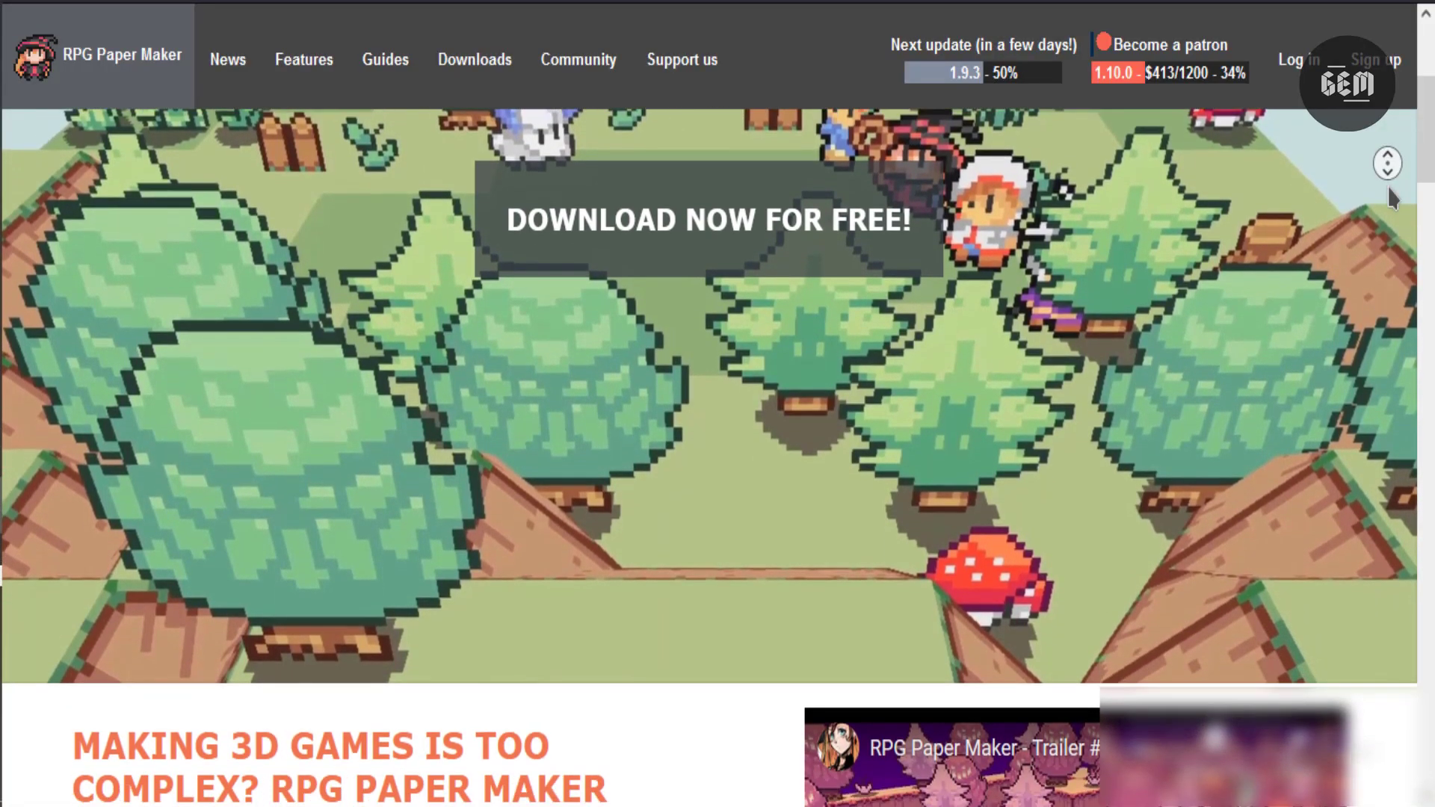
{"action": "scroll", "scroll_direction": "down", "scroll_amount": 3}
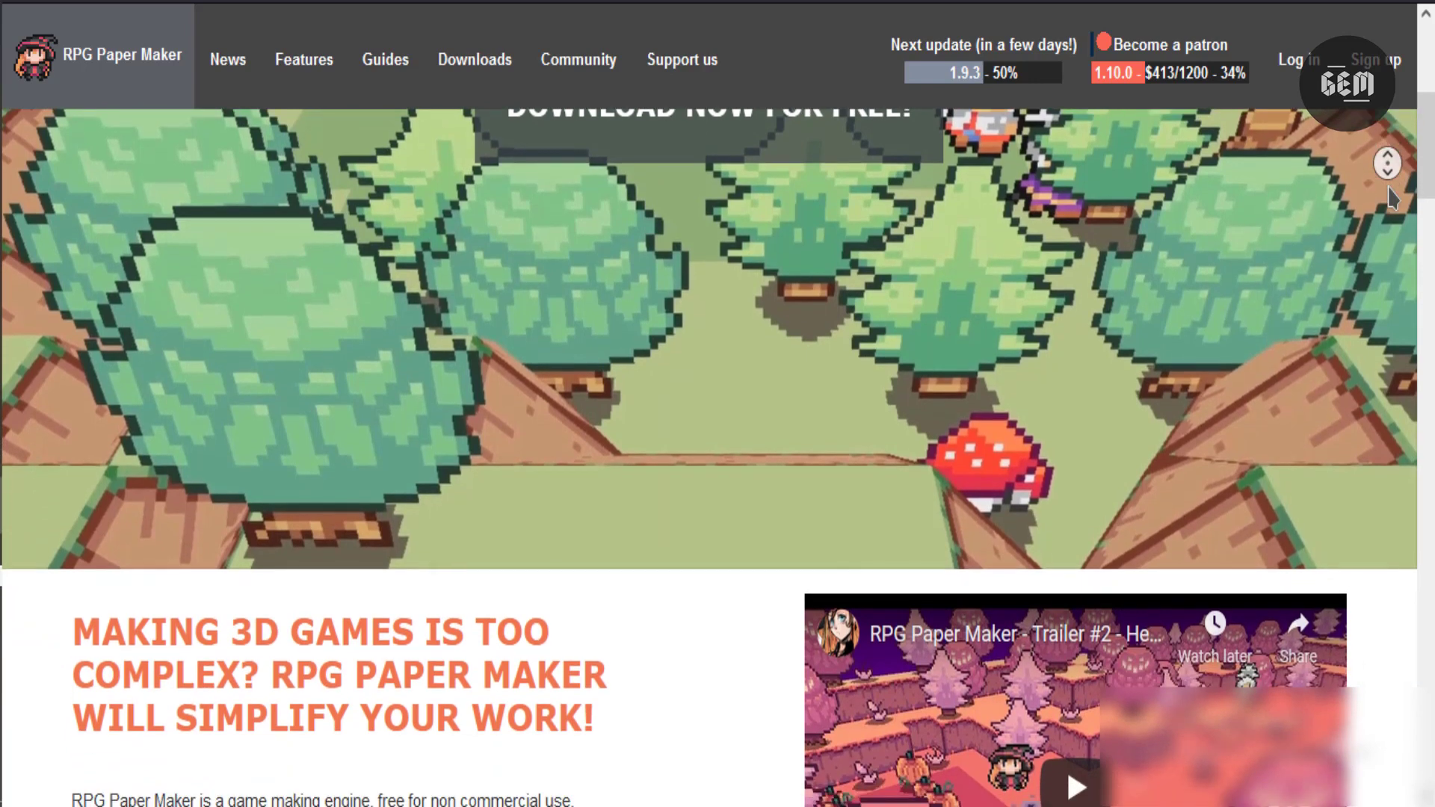
{"action": "scroll", "scroll_direction": "down", "scroll_amount": 3}
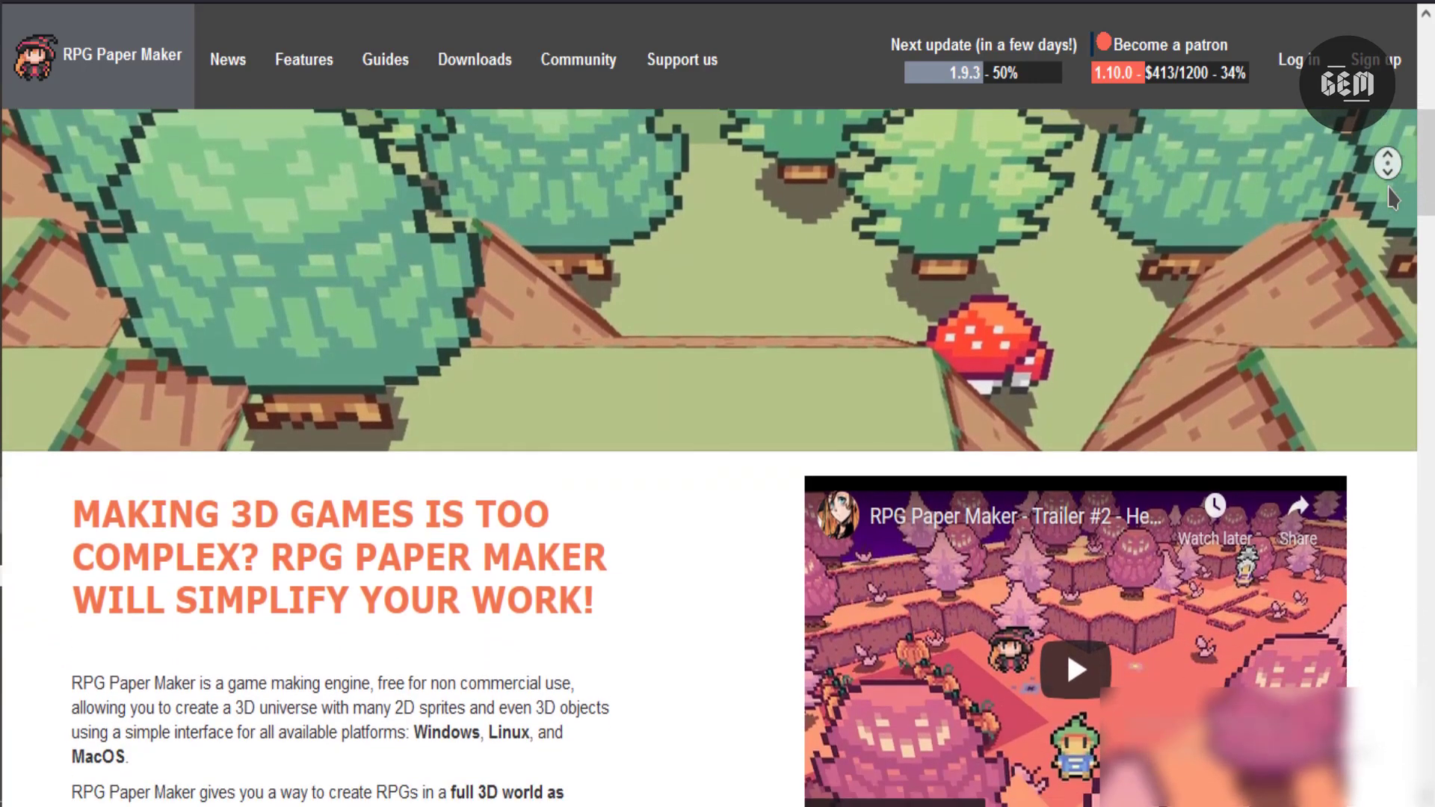
{"action": "scroll", "scroll_direction": "down", "scroll_amount": 3}
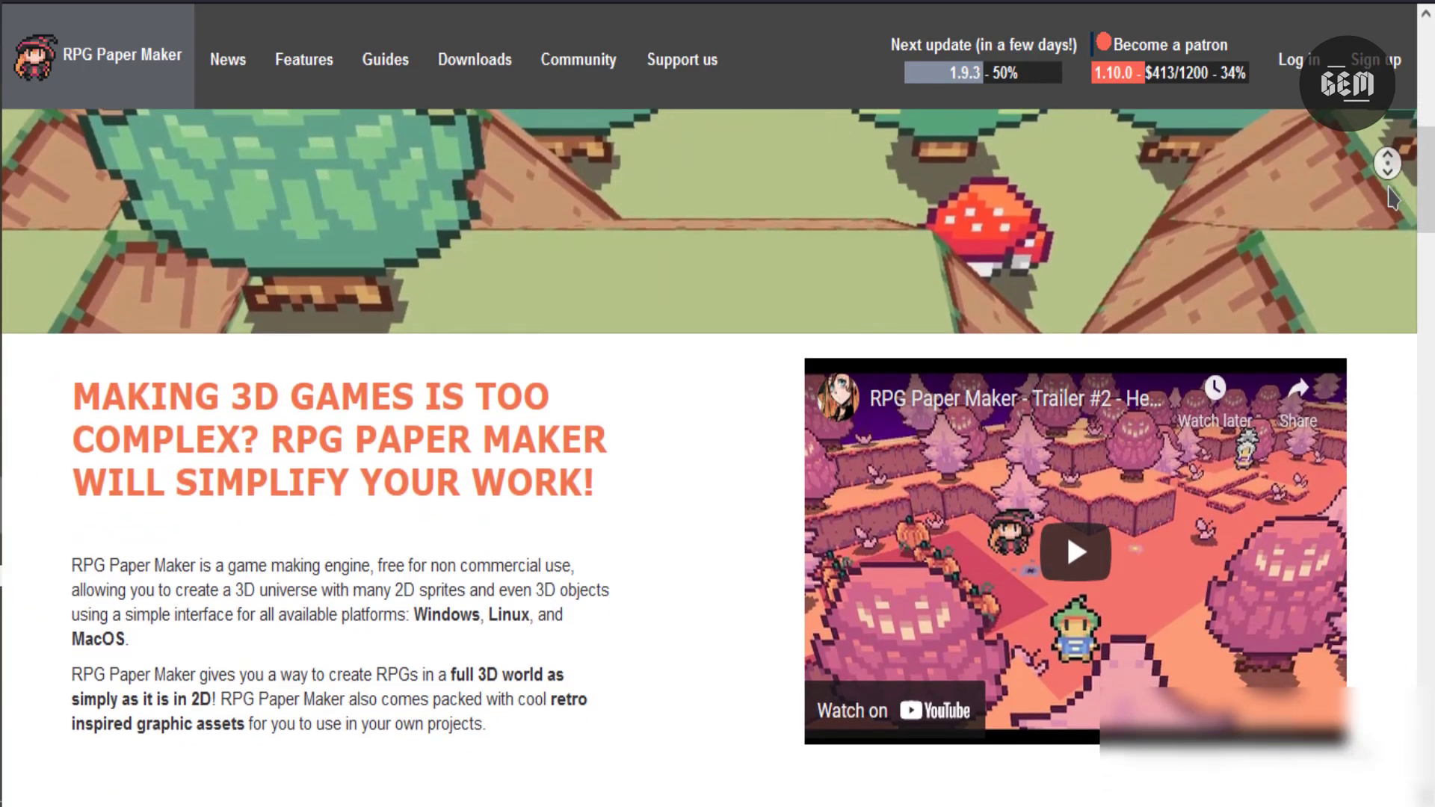
{"action": "scroll", "scroll_direction": "down", "scroll_amount": 3}
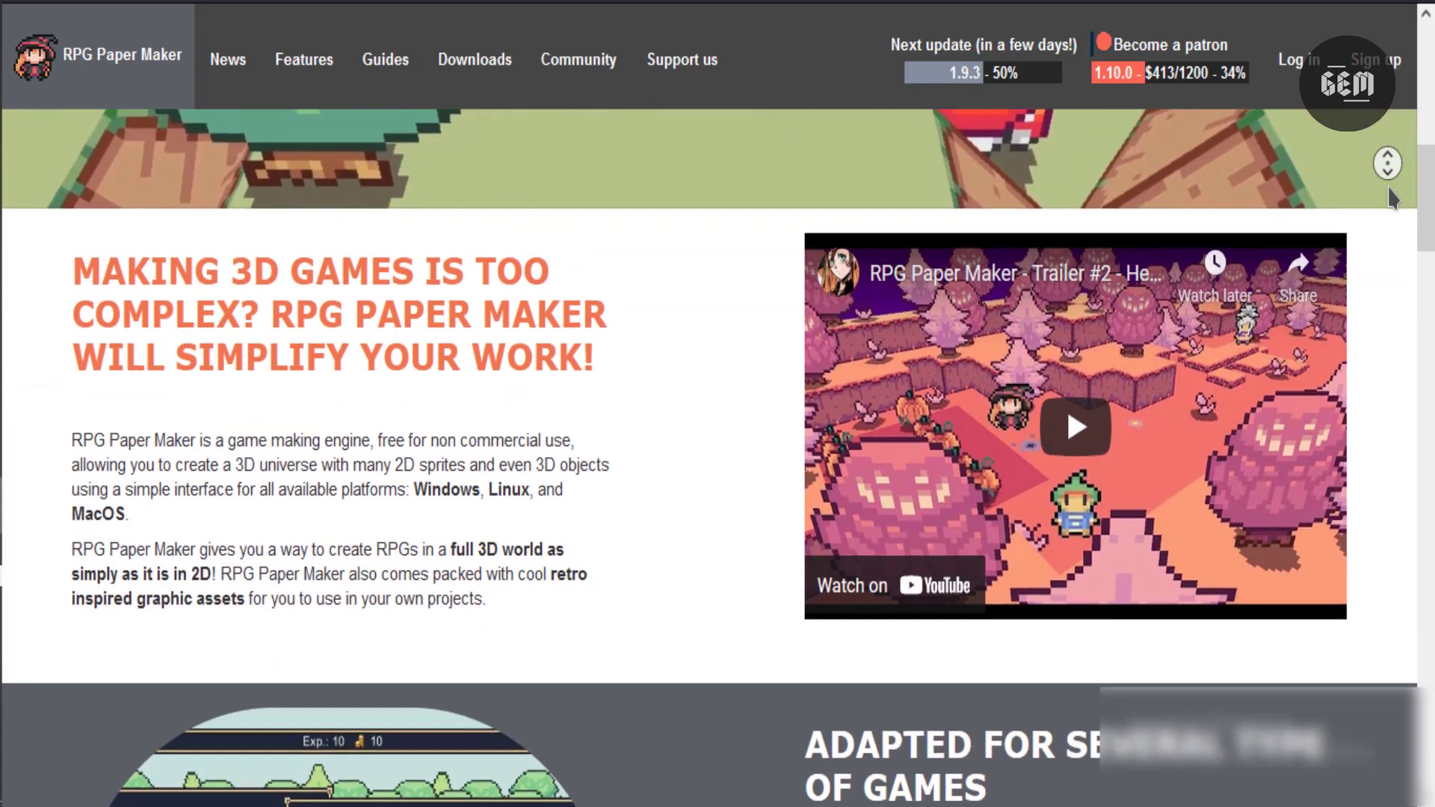
{"action": "scroll", "scroll_direction": "down", "scroll_amount": 3}
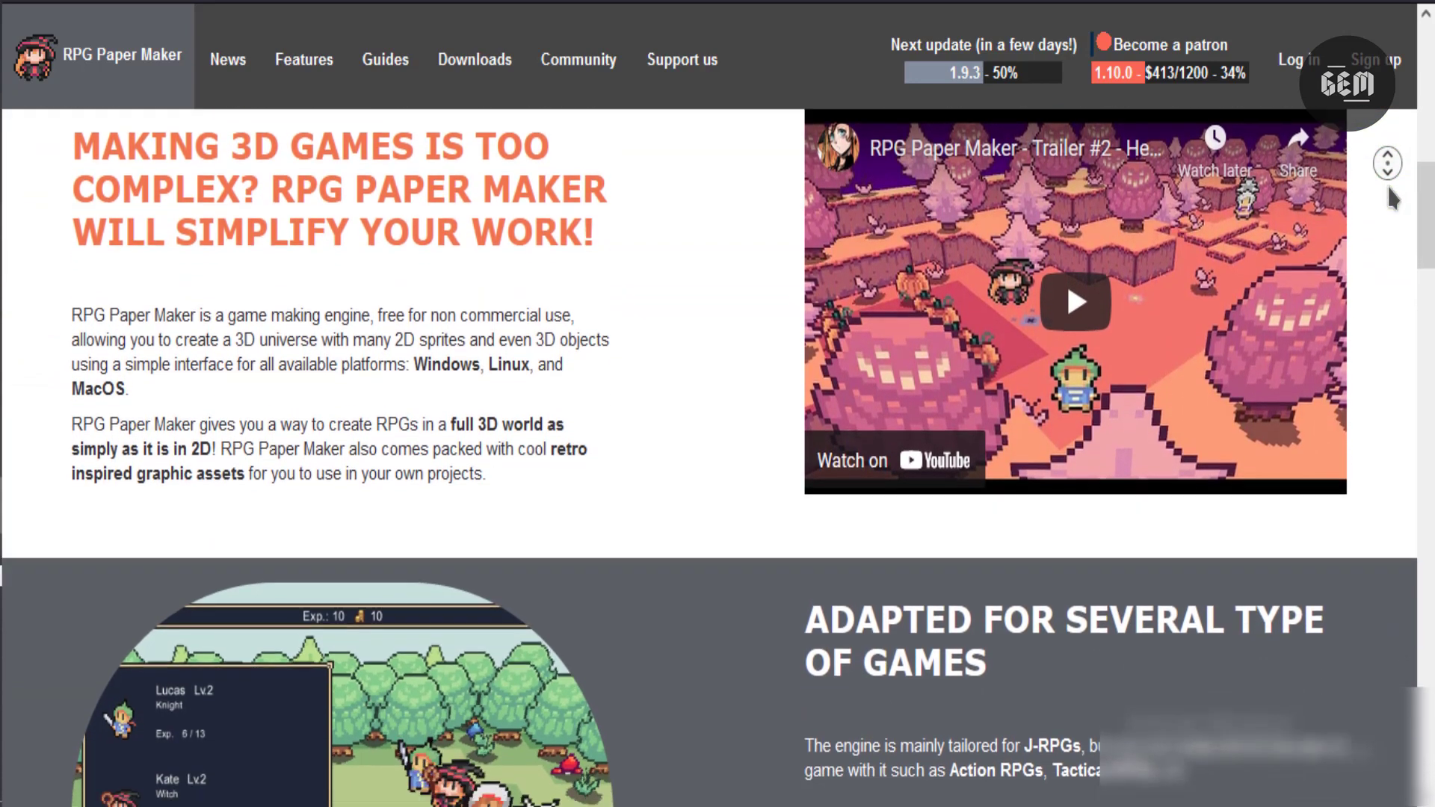
{"action": "scroll", "scroll_direction": "down", "scroll_amount": 3}
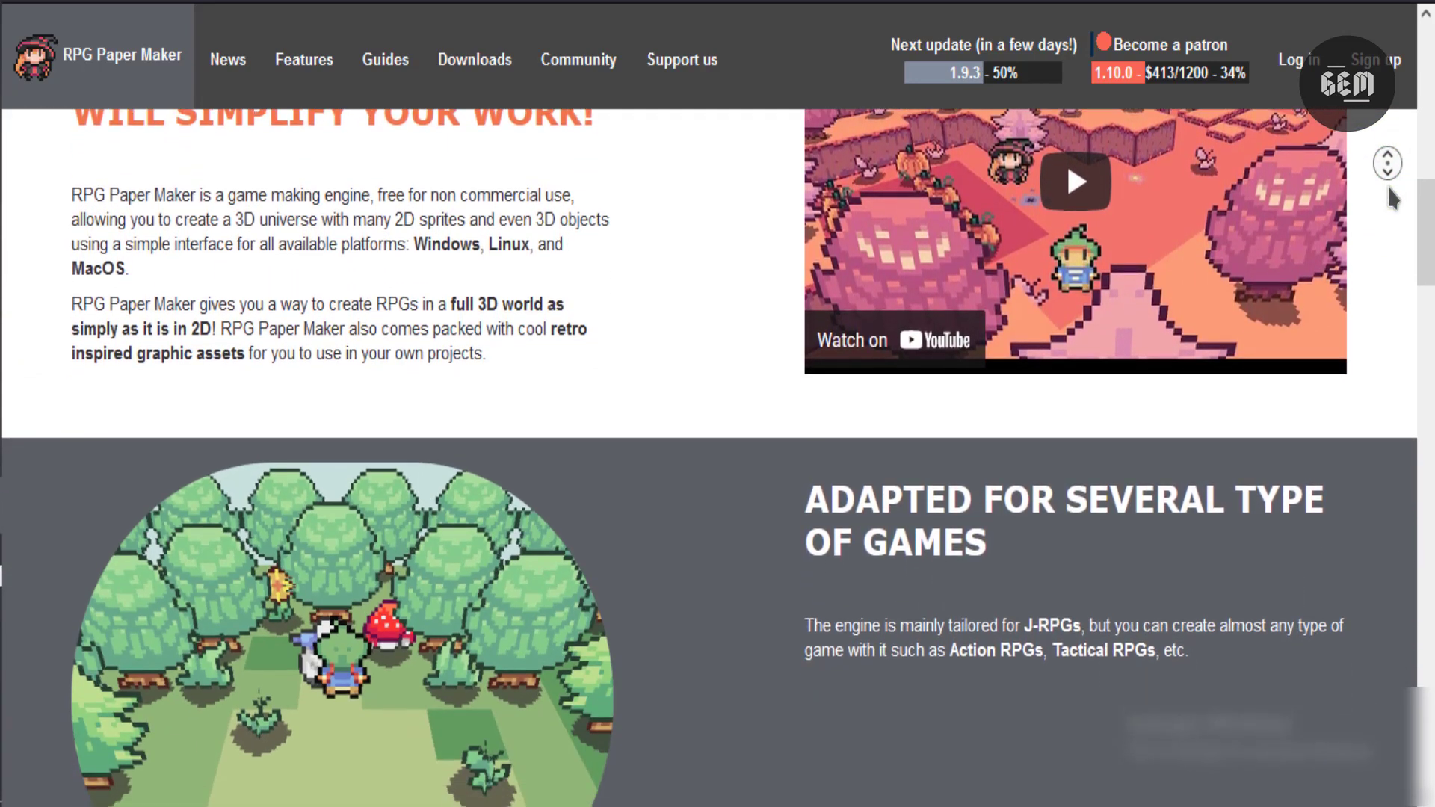
{"action": "scroll", "scroll_direction": "down", "scroll_amount": 3}
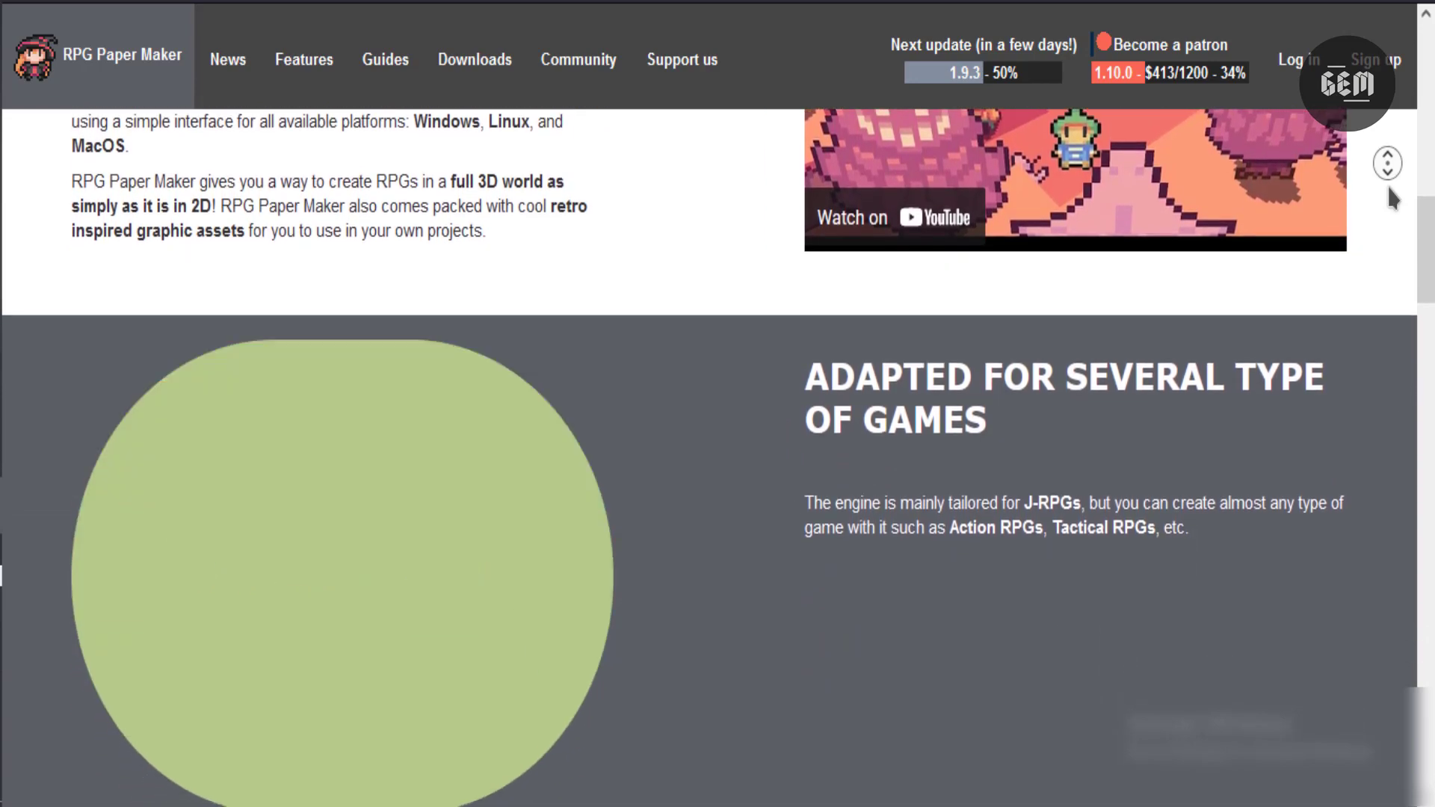
Step: Continue down to the '... And for experienced users!' section
{"action": "scroll", "scroll_direction": "down", "scroll_amount": 3}
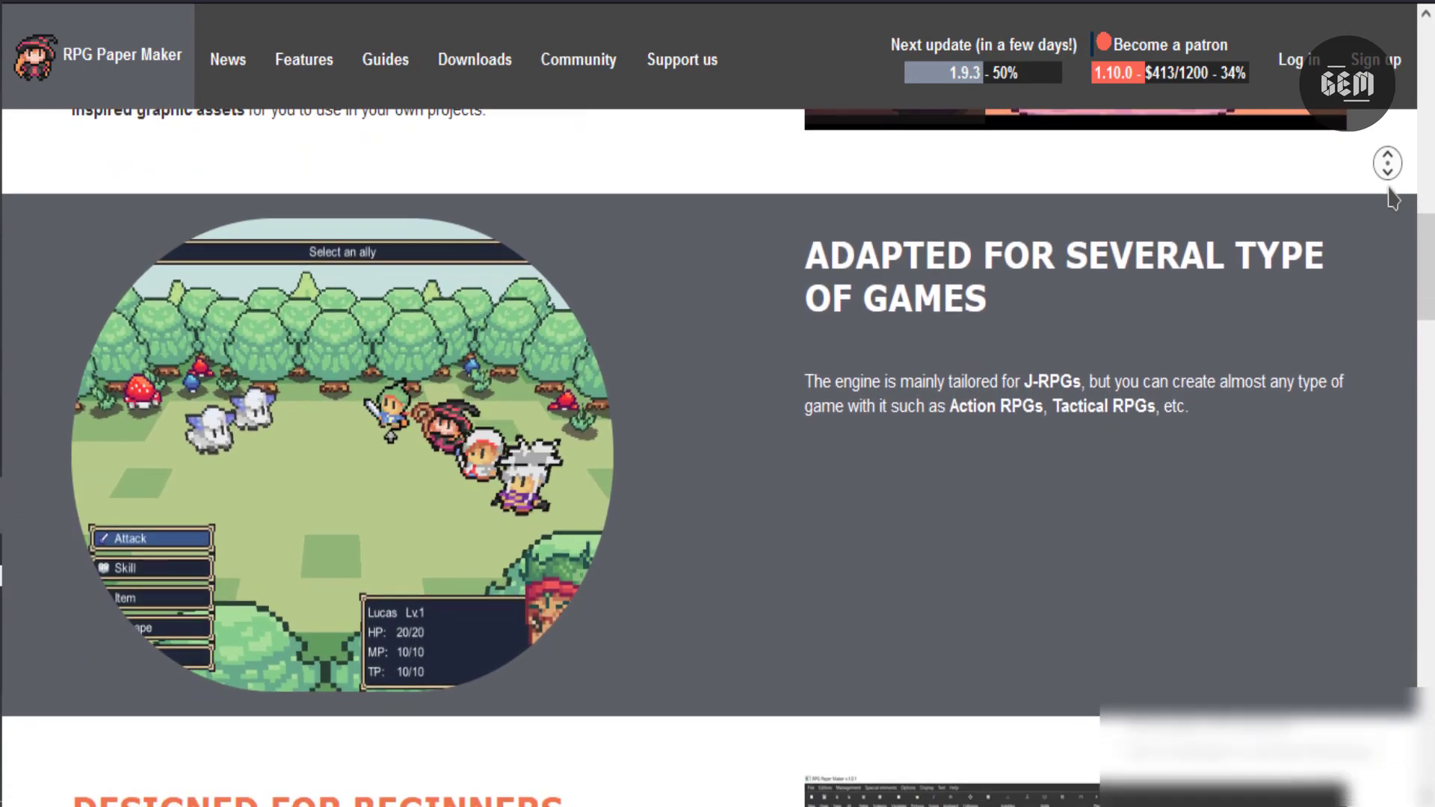
{"action": "scroll", "scroll_direction": "down", "scroll_amount": 3}
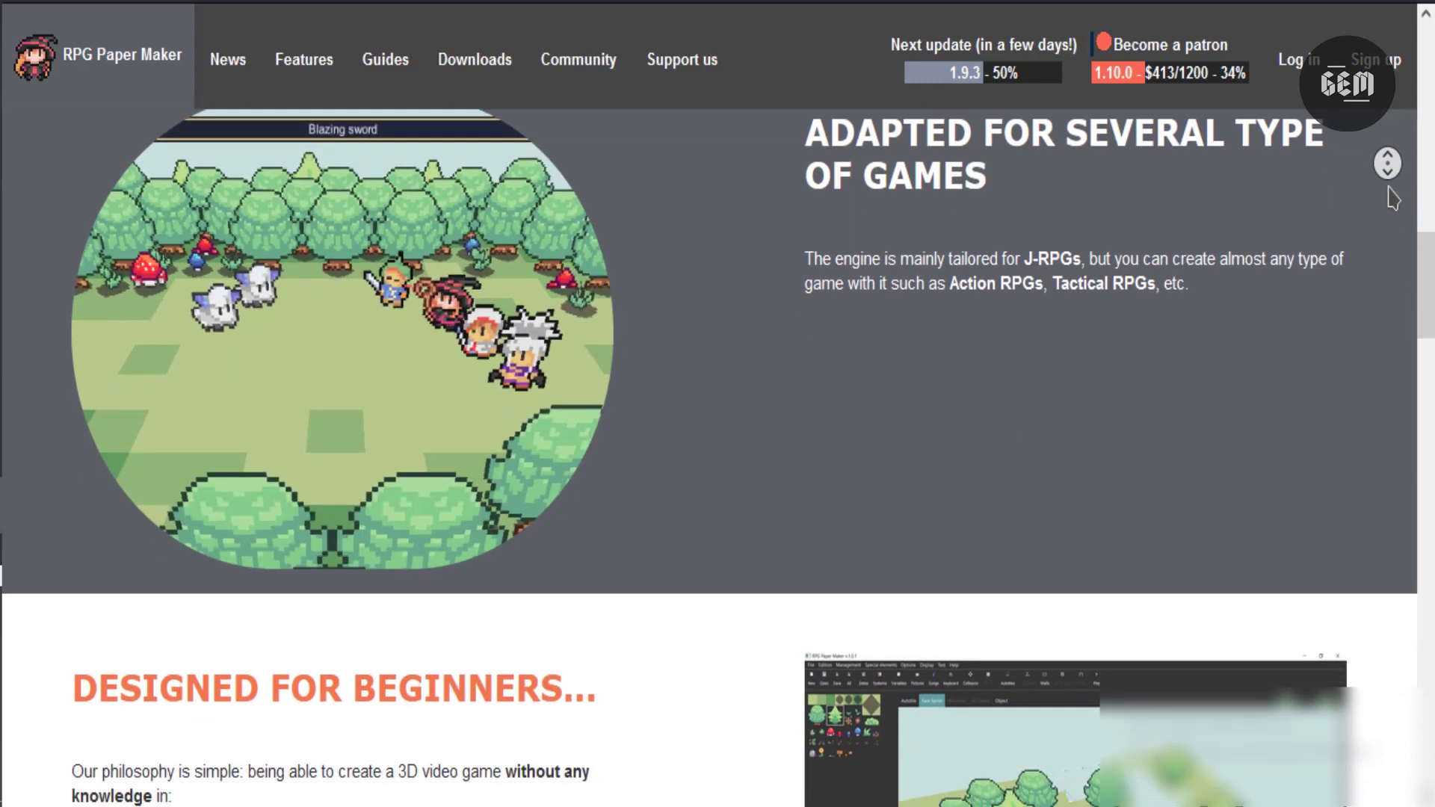
{"action": "scroll", "scroll_direction": "down", "scroll_amount": 3}
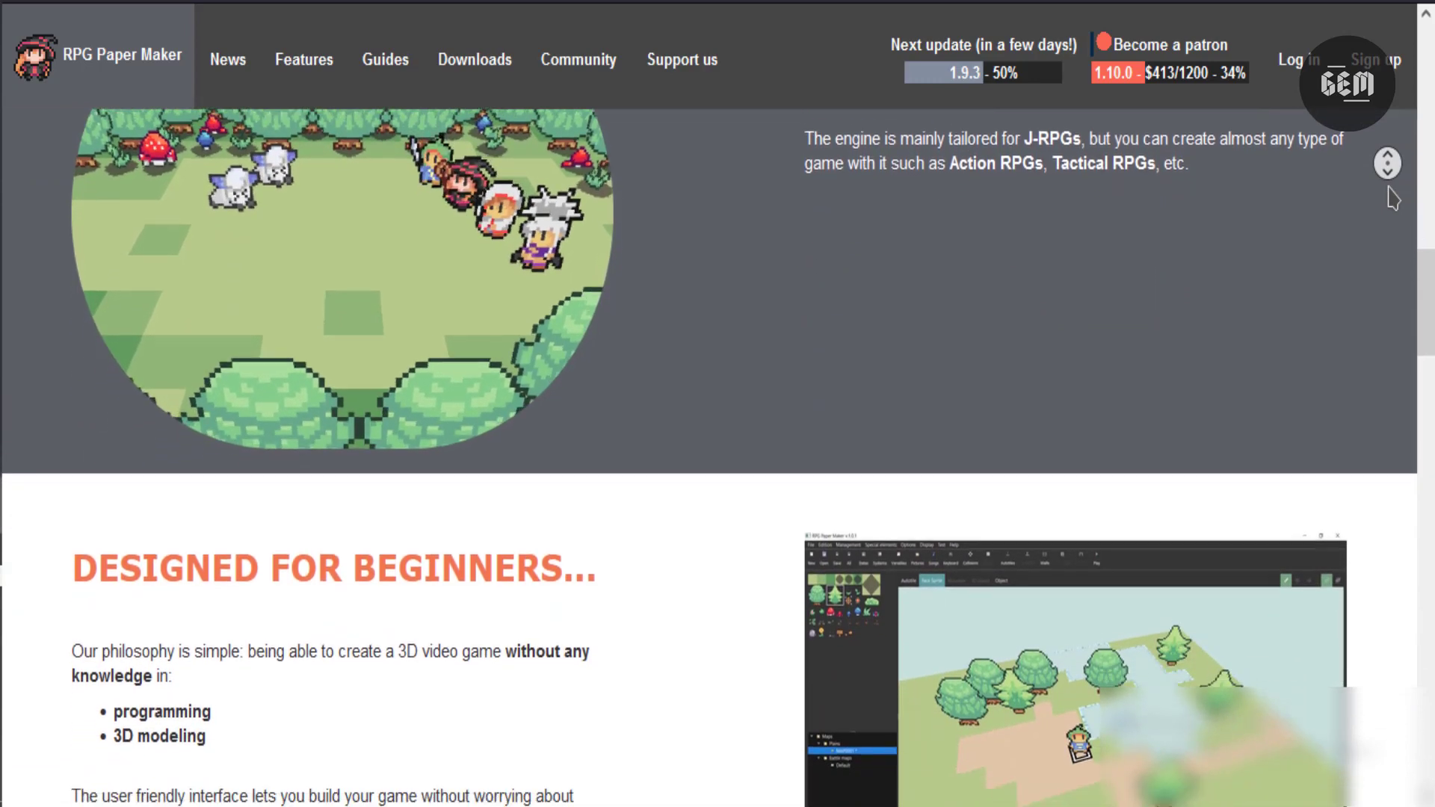
{"action": "scroll", "scroll_direction": "down", "scroll_amount": 3}
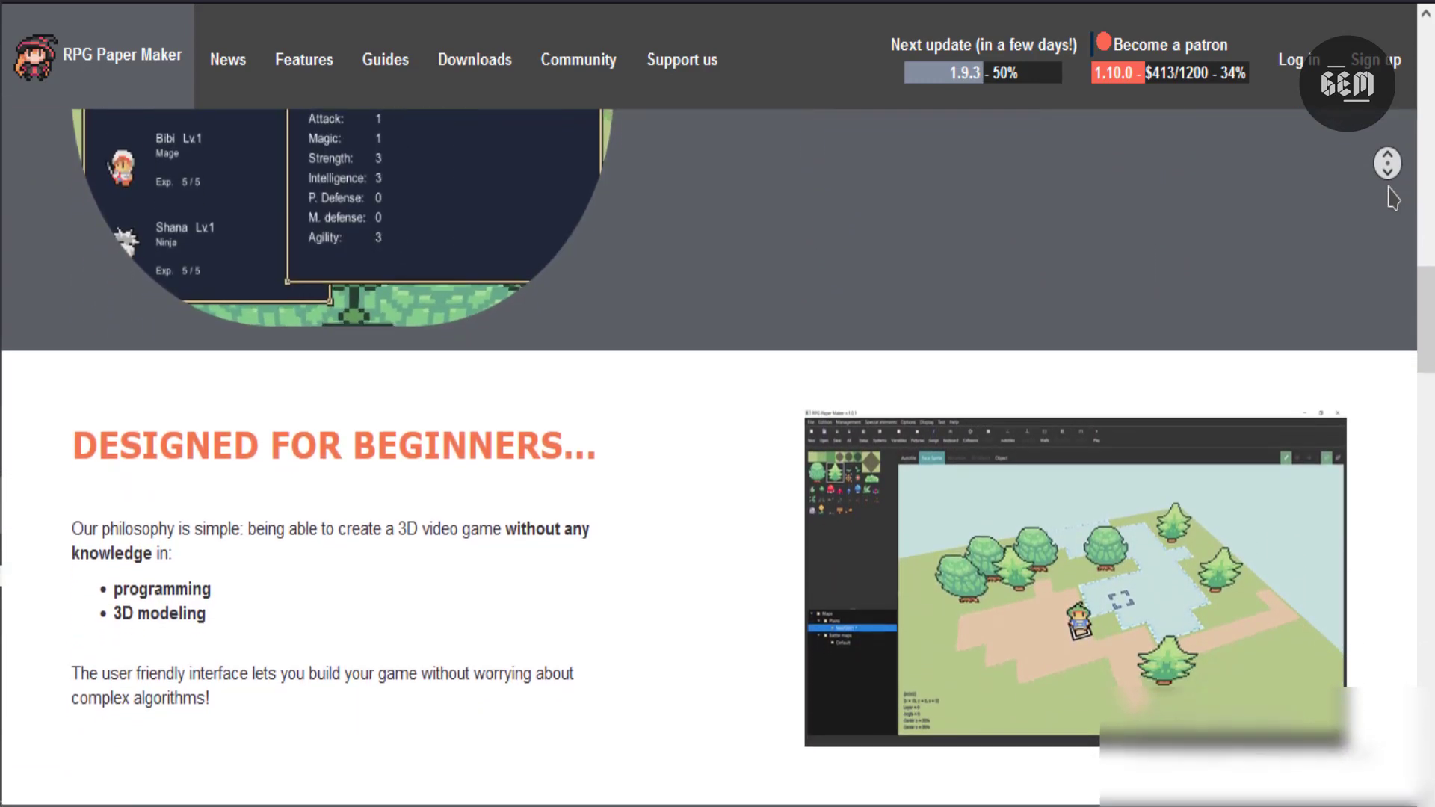
{"action": "scroll", "scroll_direction": "down", "scroll_amount": 3}
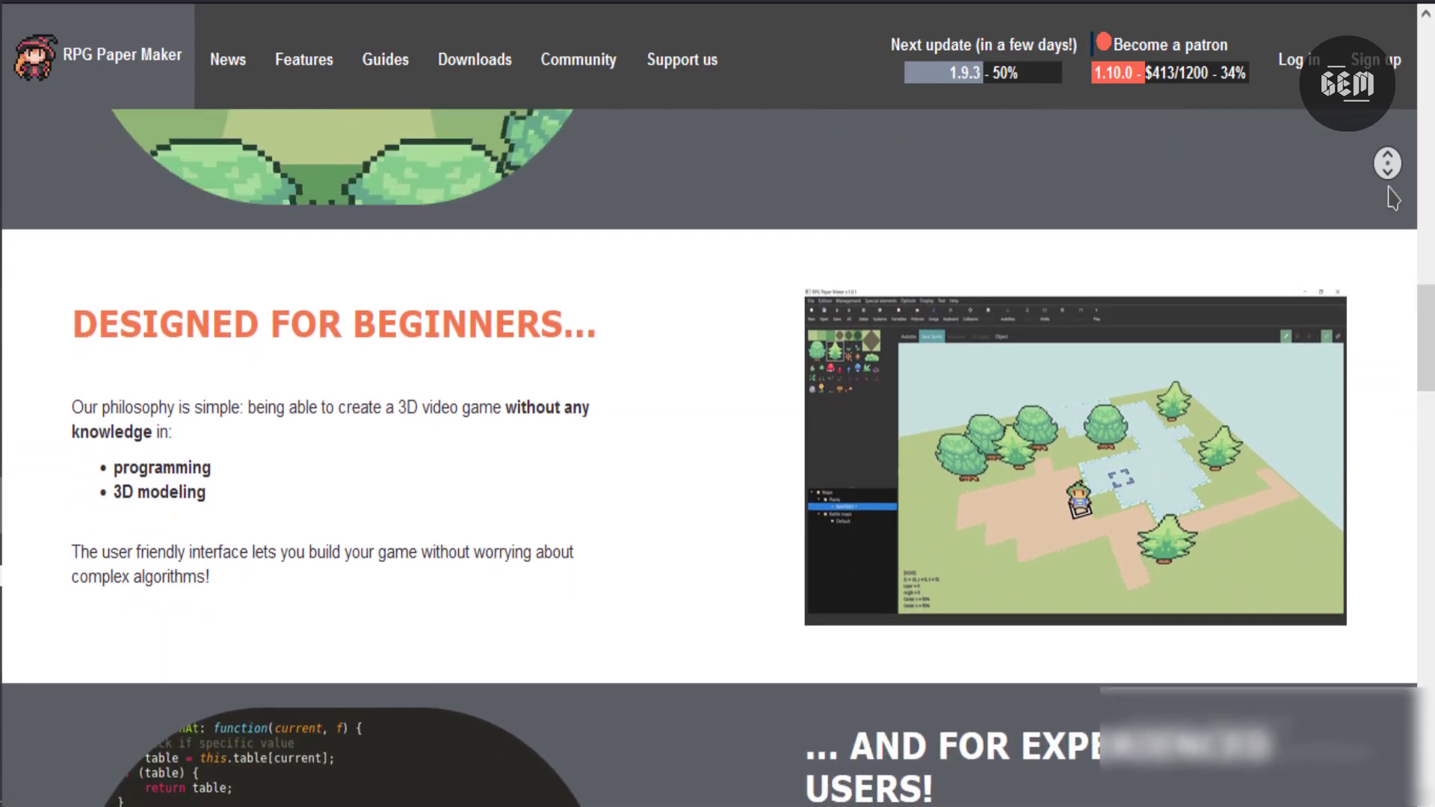
{"action": "scroll", "scroll_direction": "down", "scroll_amount": 3}
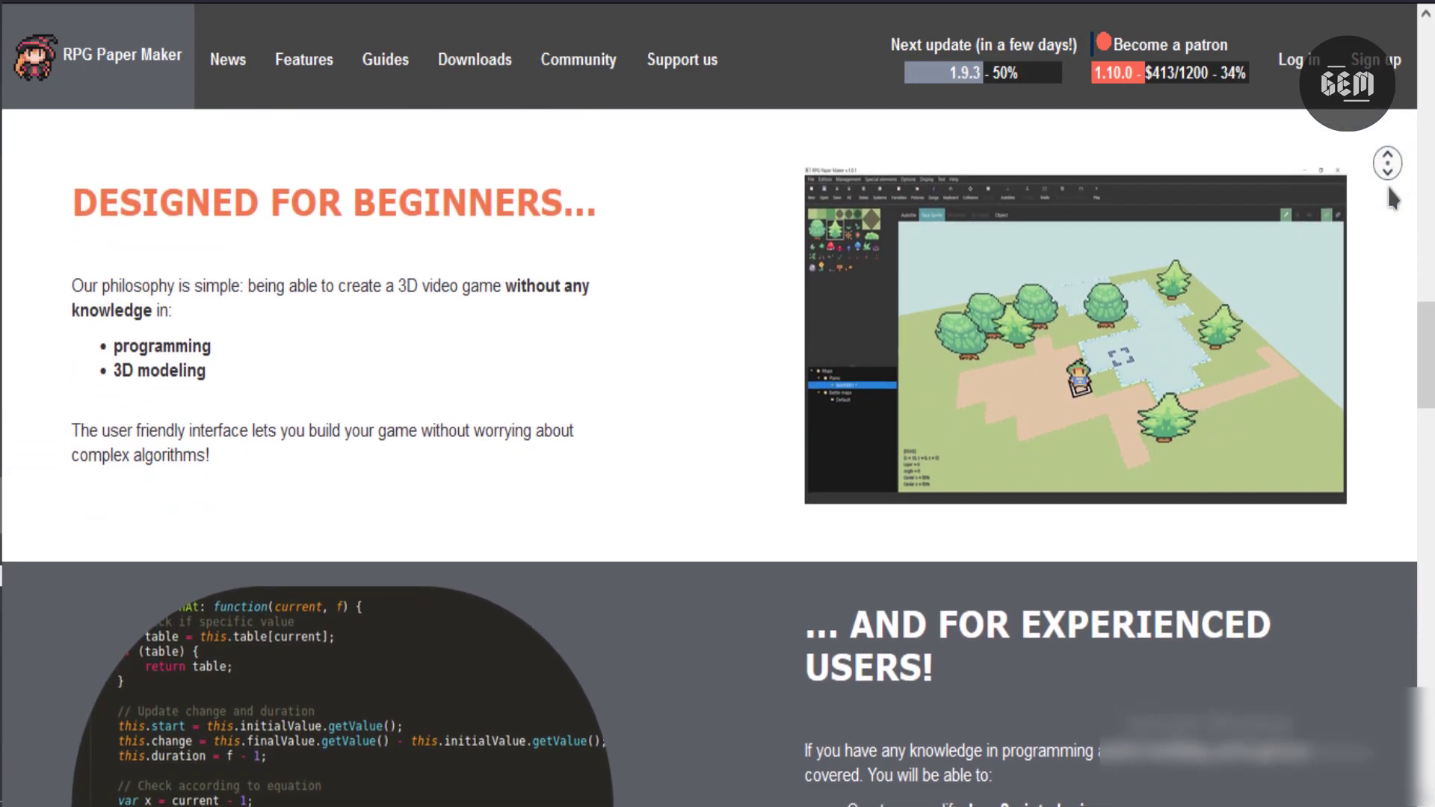
{"action": "scroll", "scroll_direction": "down", "scroll_amount": 3}
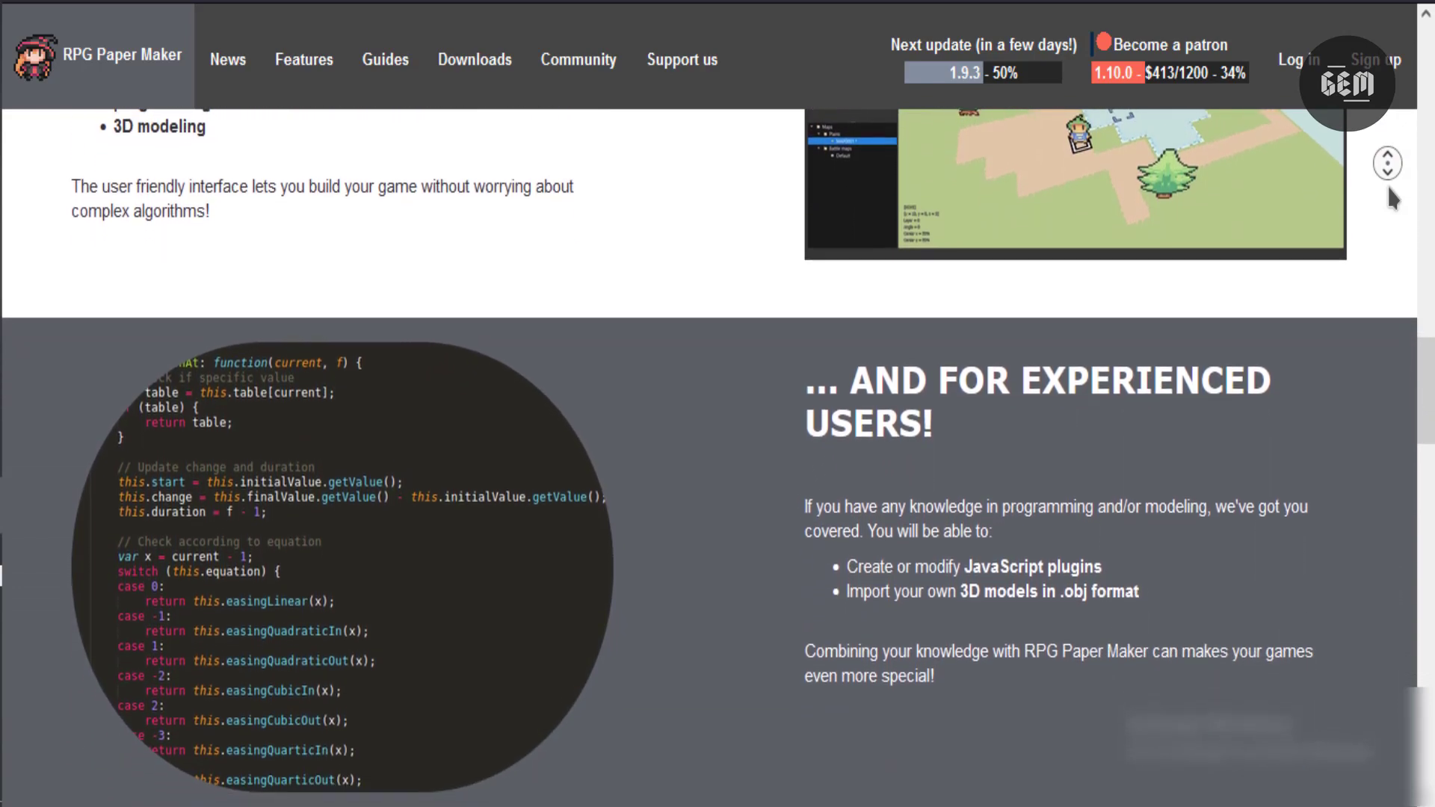